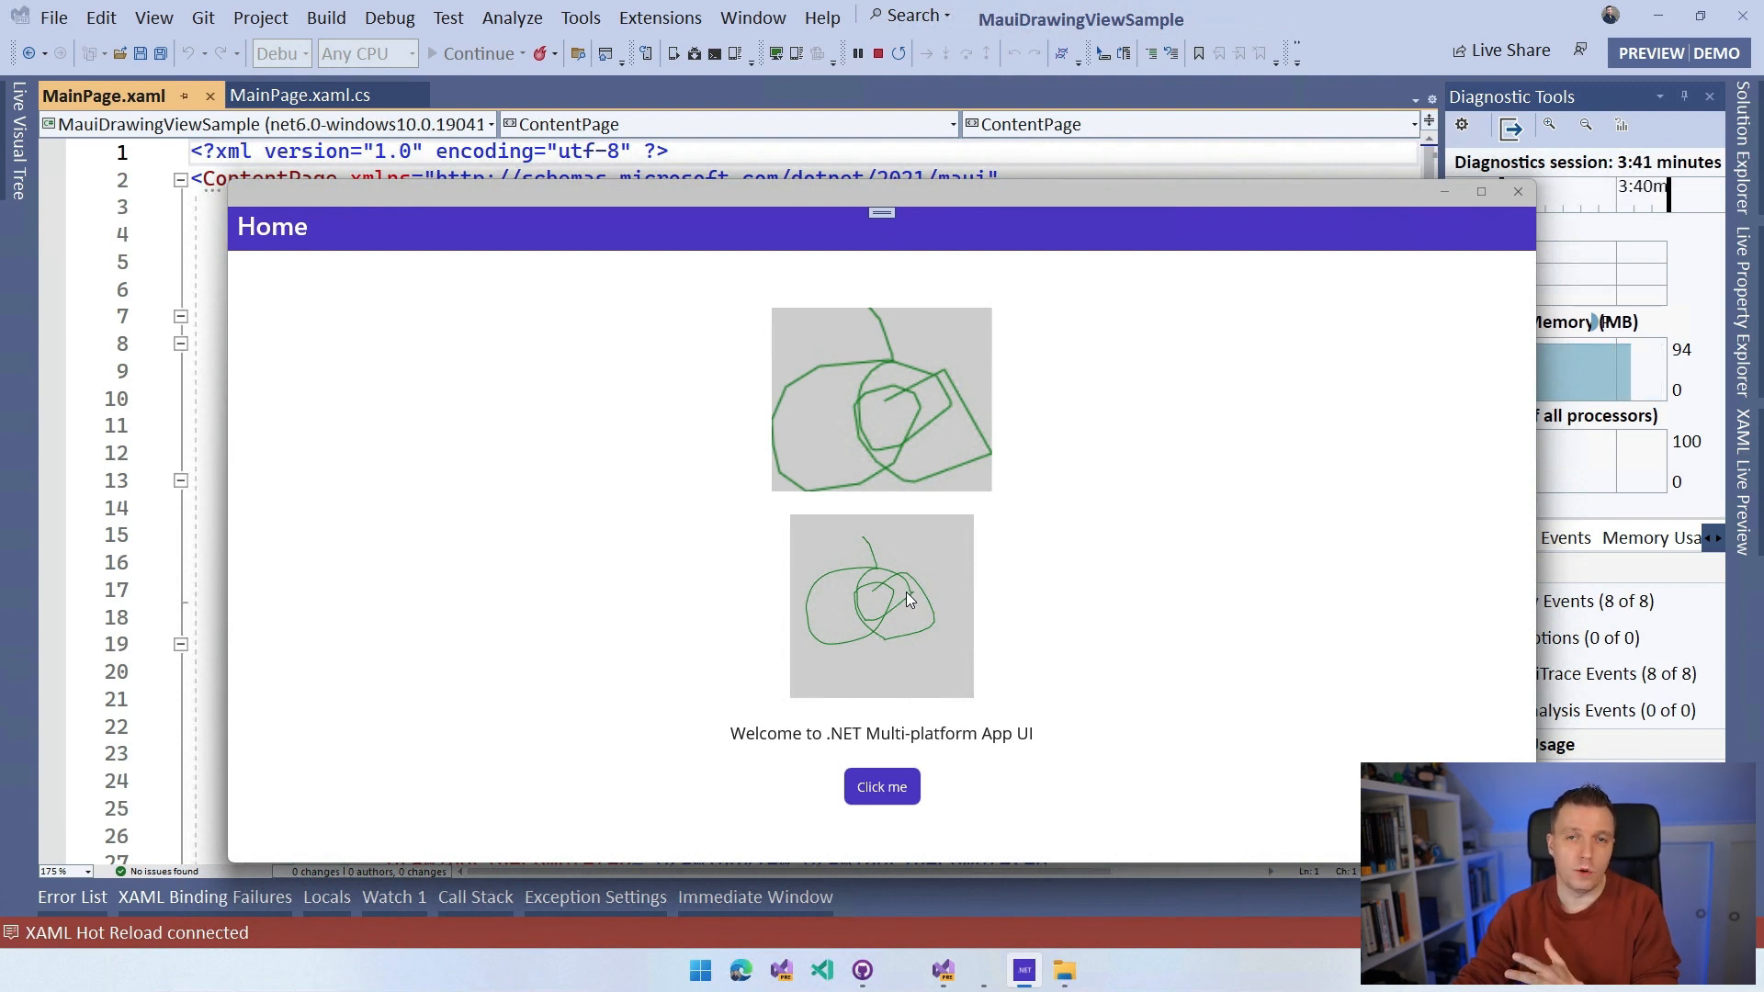
mouse_move(912, 602)
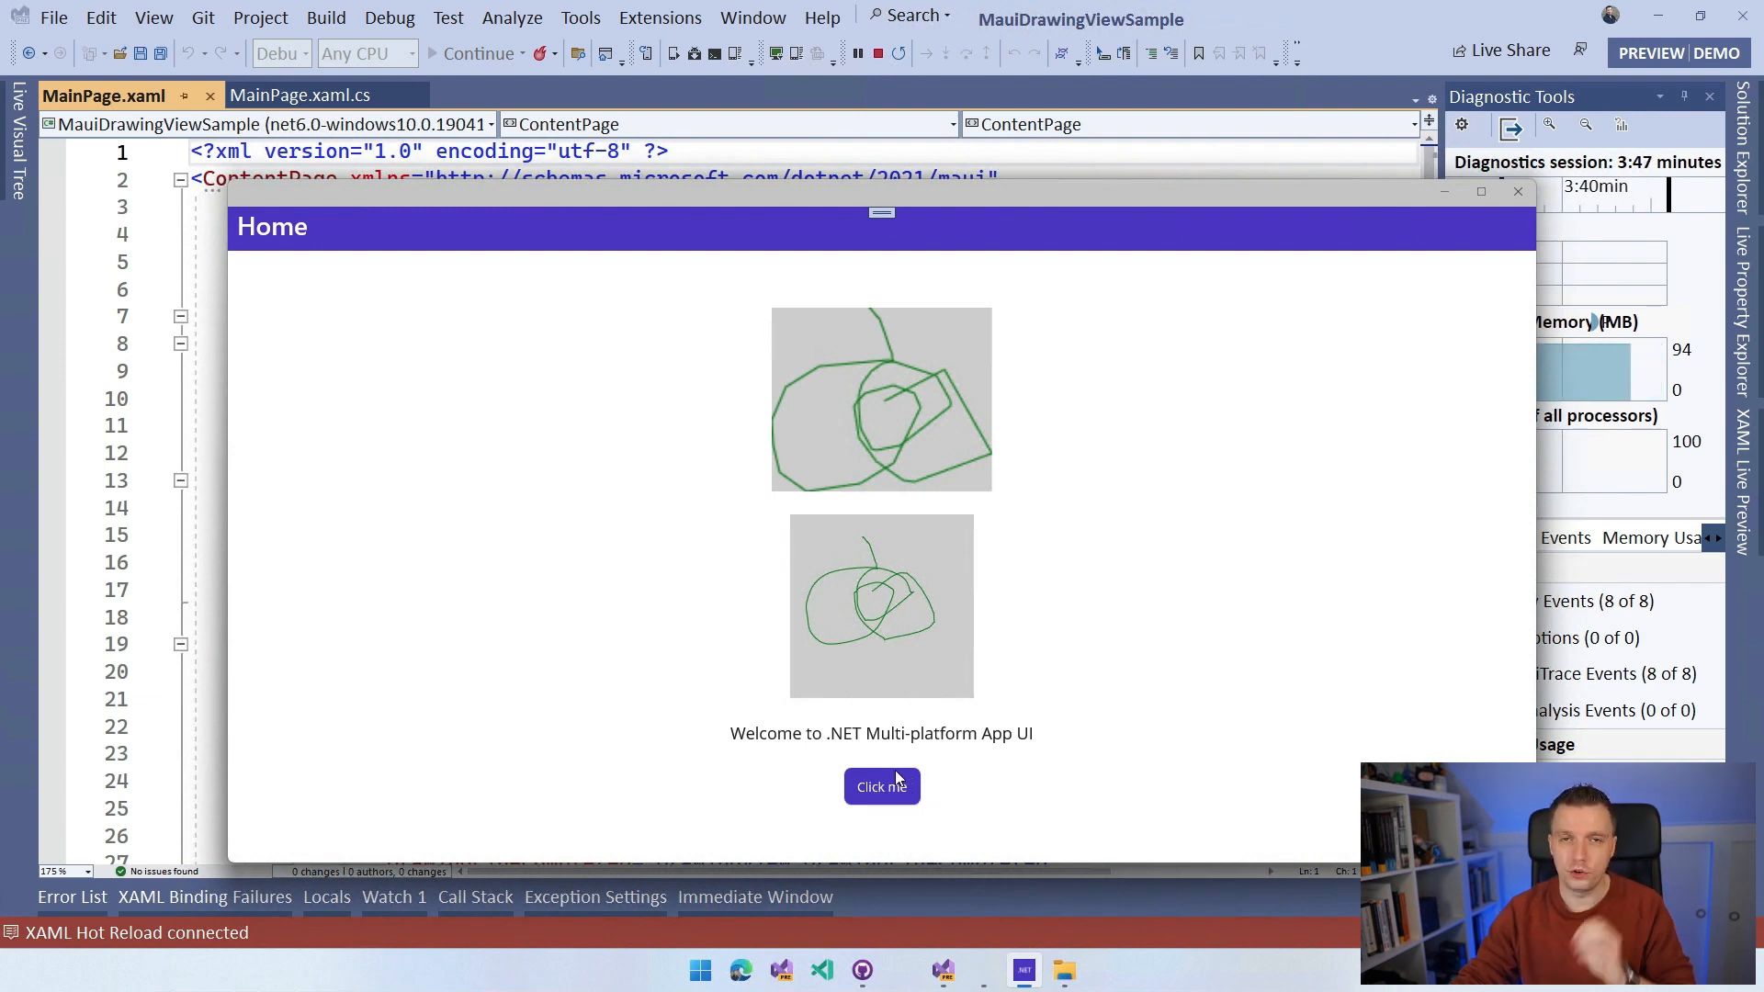
mouse_move(970, 593)
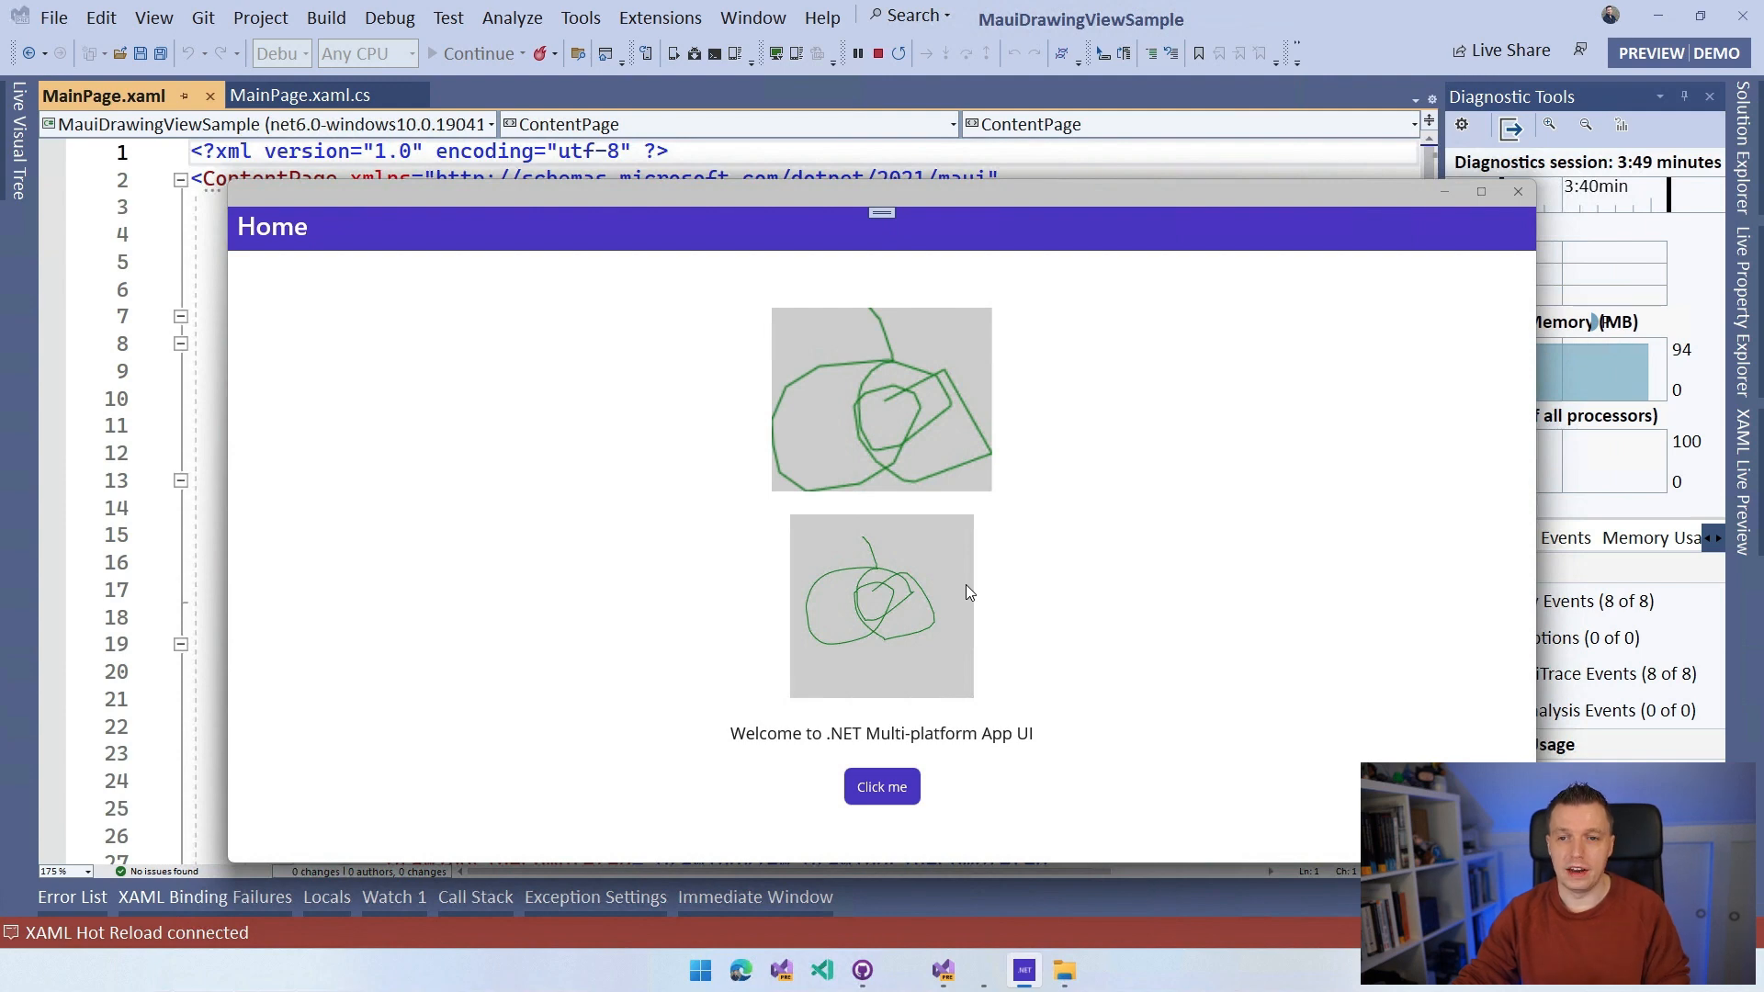
mouse_move(1388, 420)
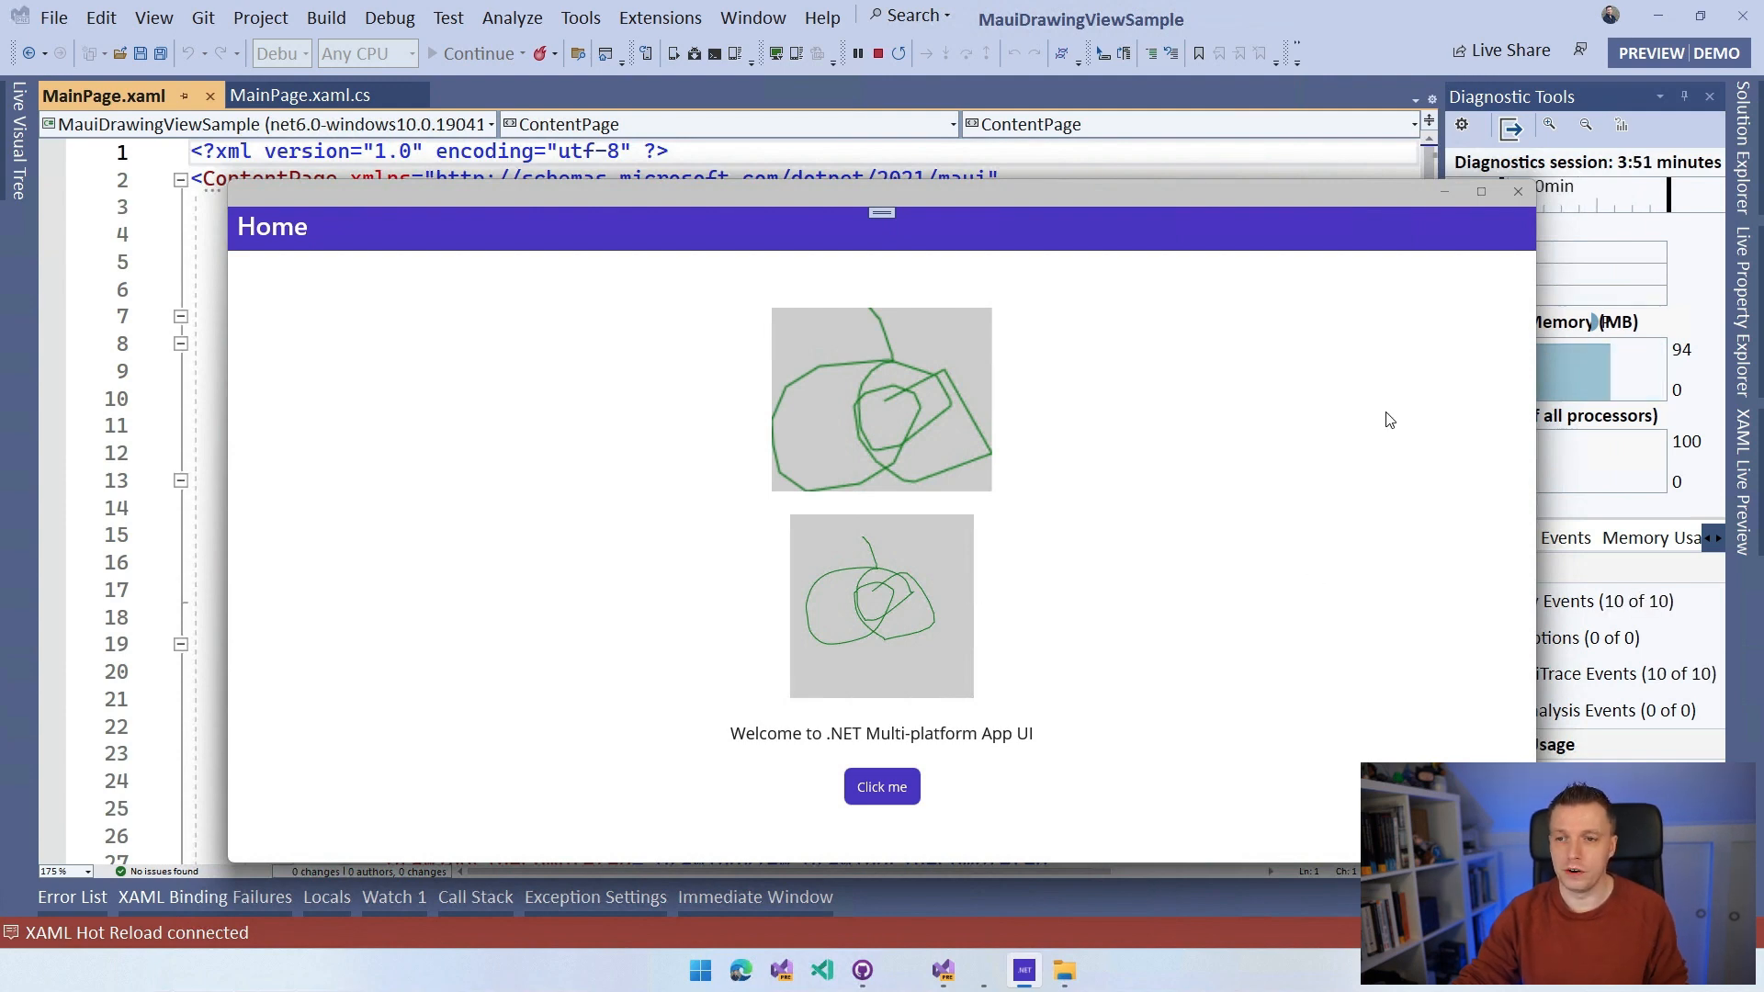
Step: Close the running sample app and scroll MainPage.xaml to the Image element
left_click(1519, 191)
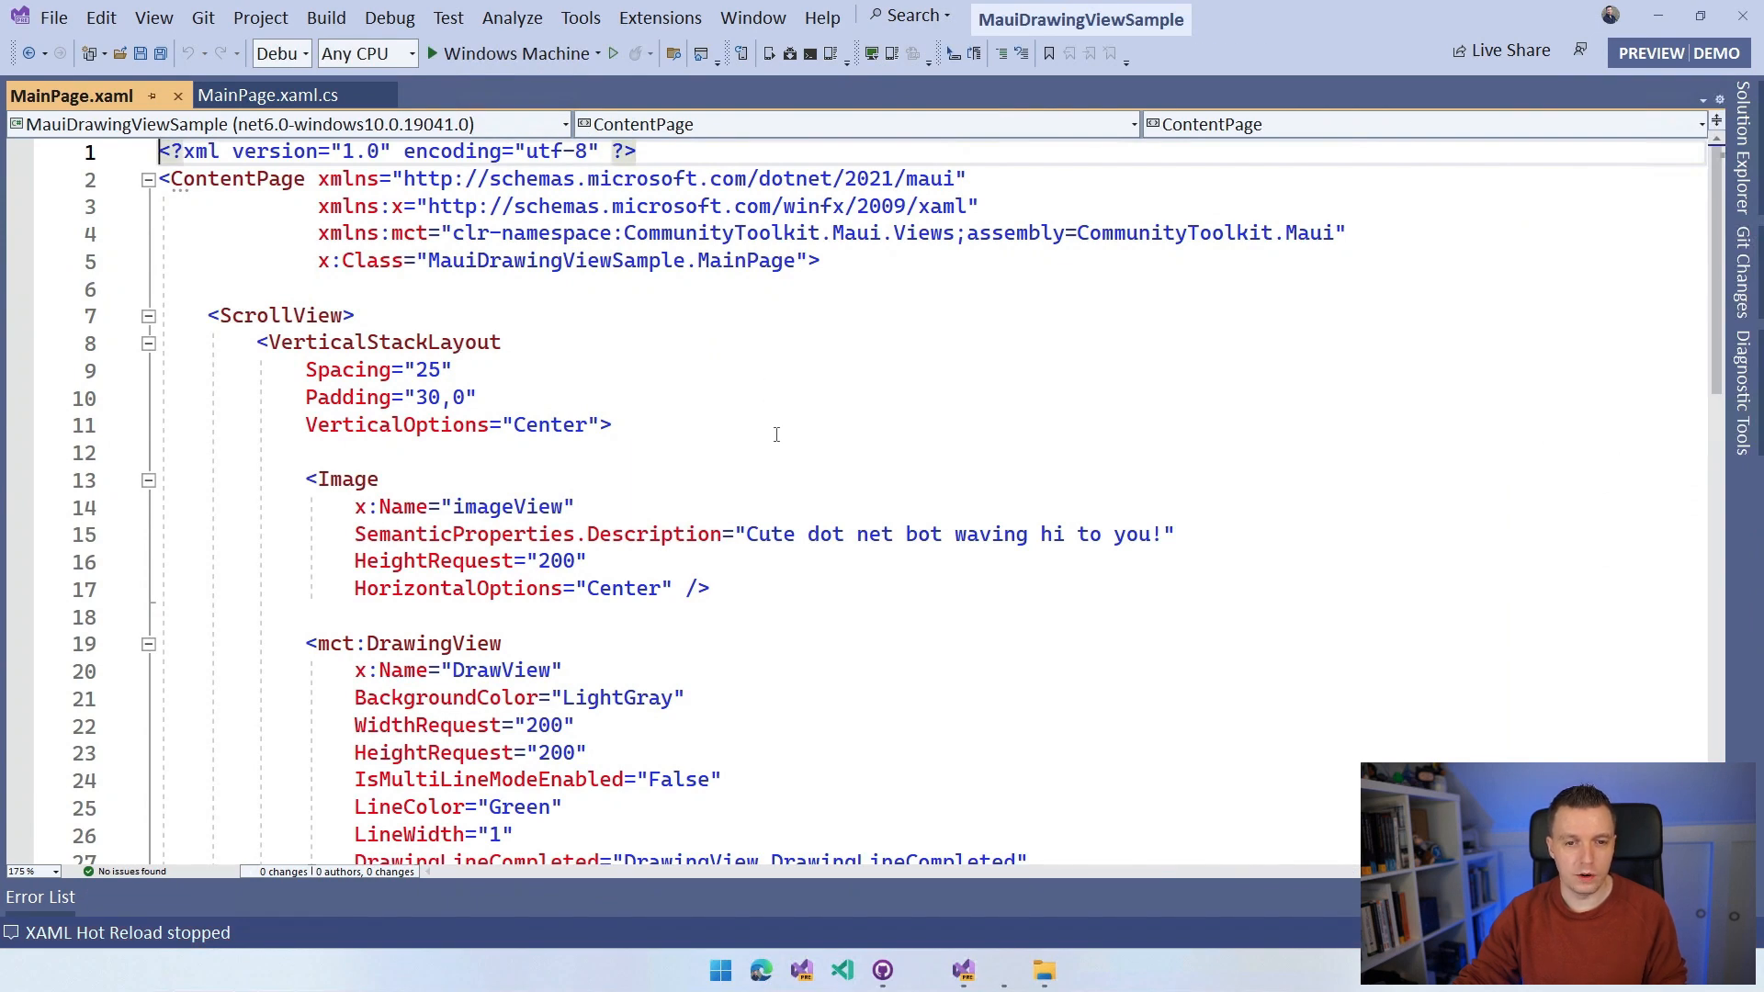
scroll("down", 3)
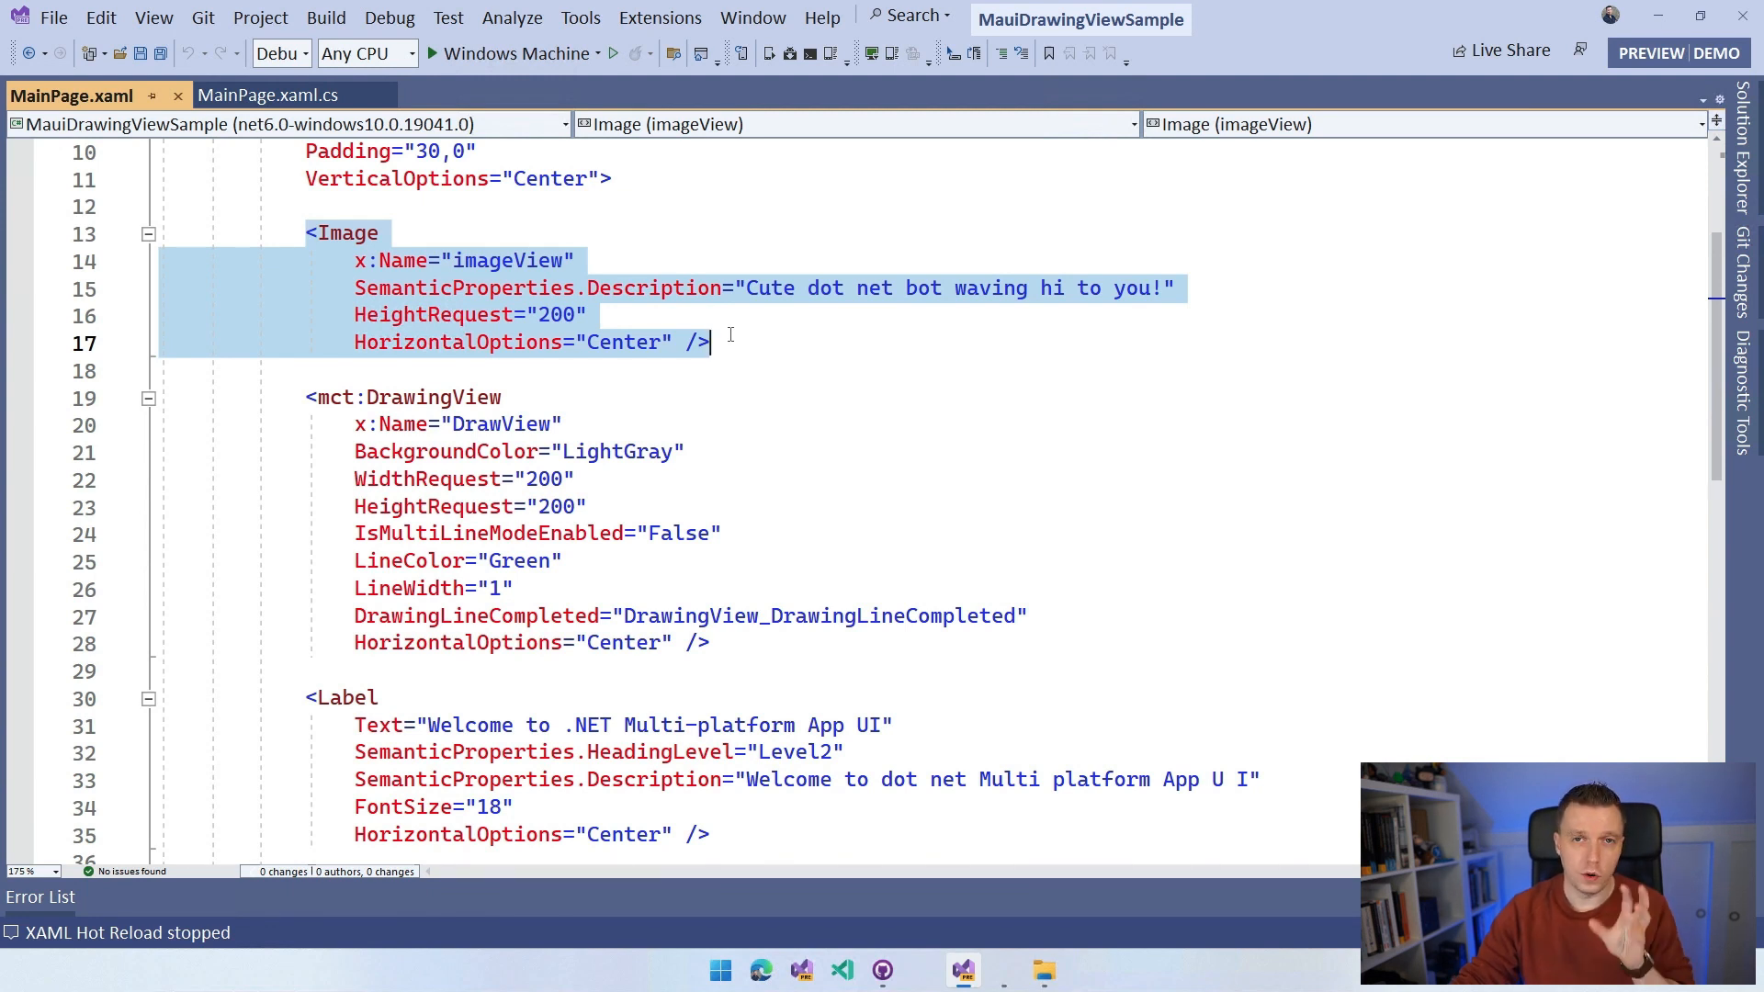
left_click(715, 342)
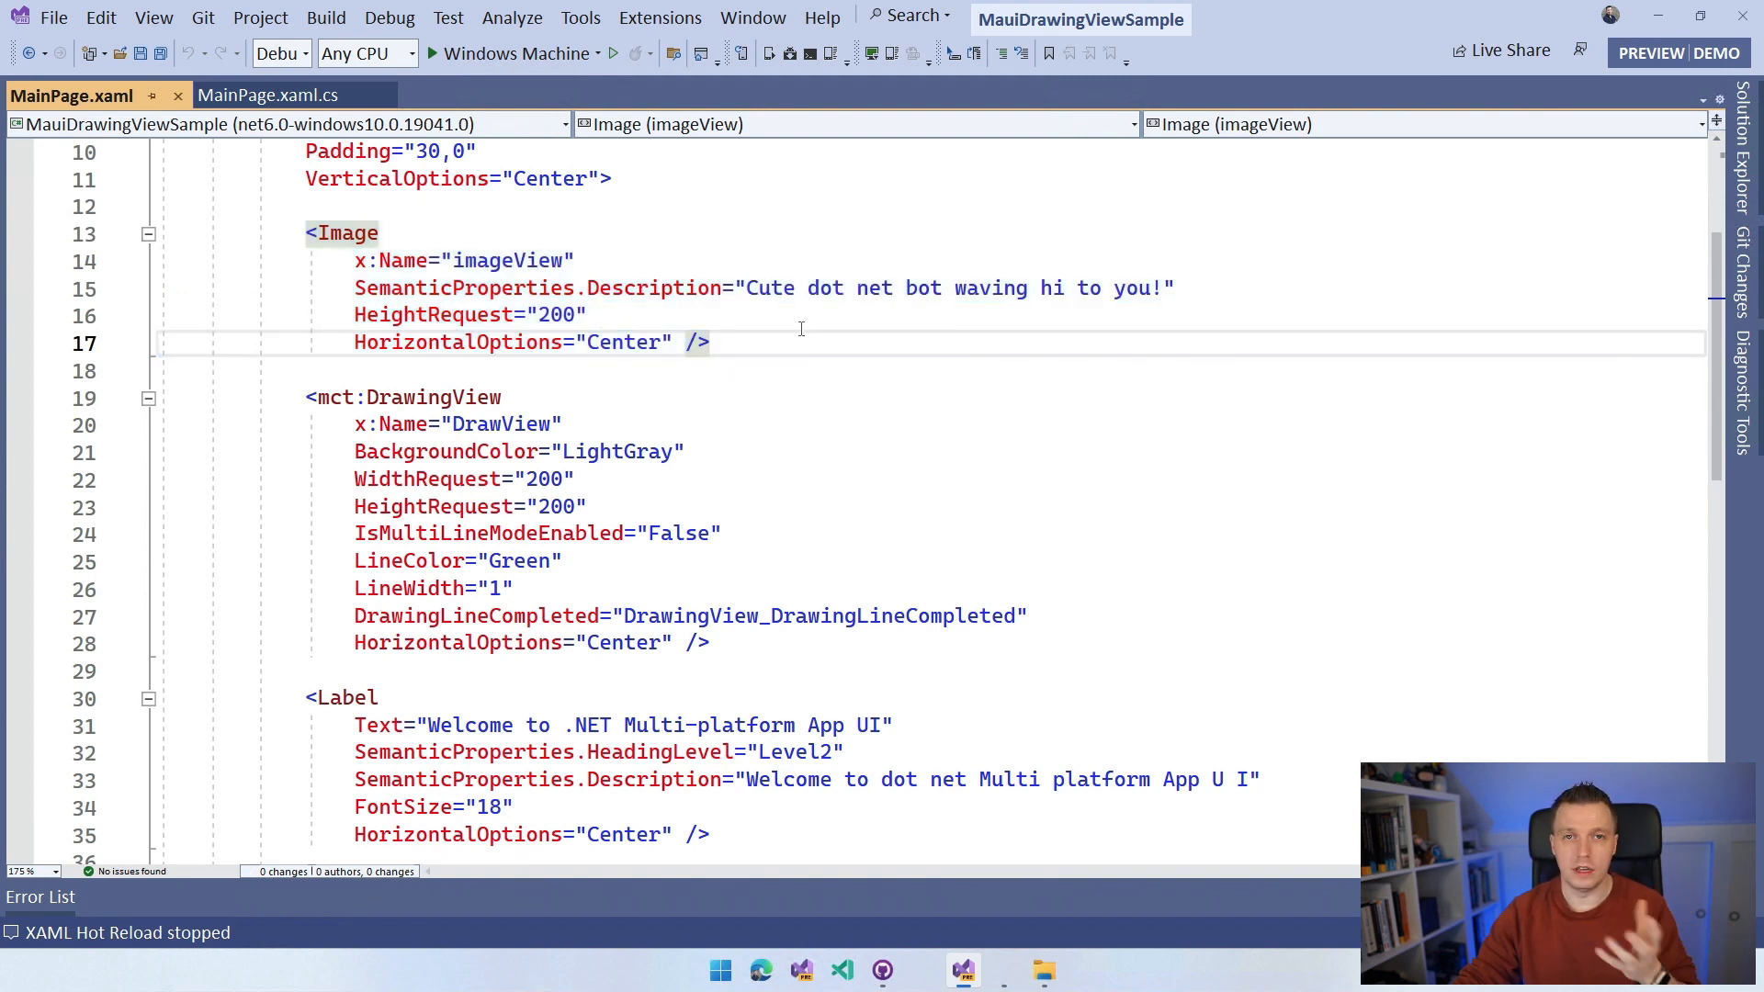
mouse_move(552, 385)
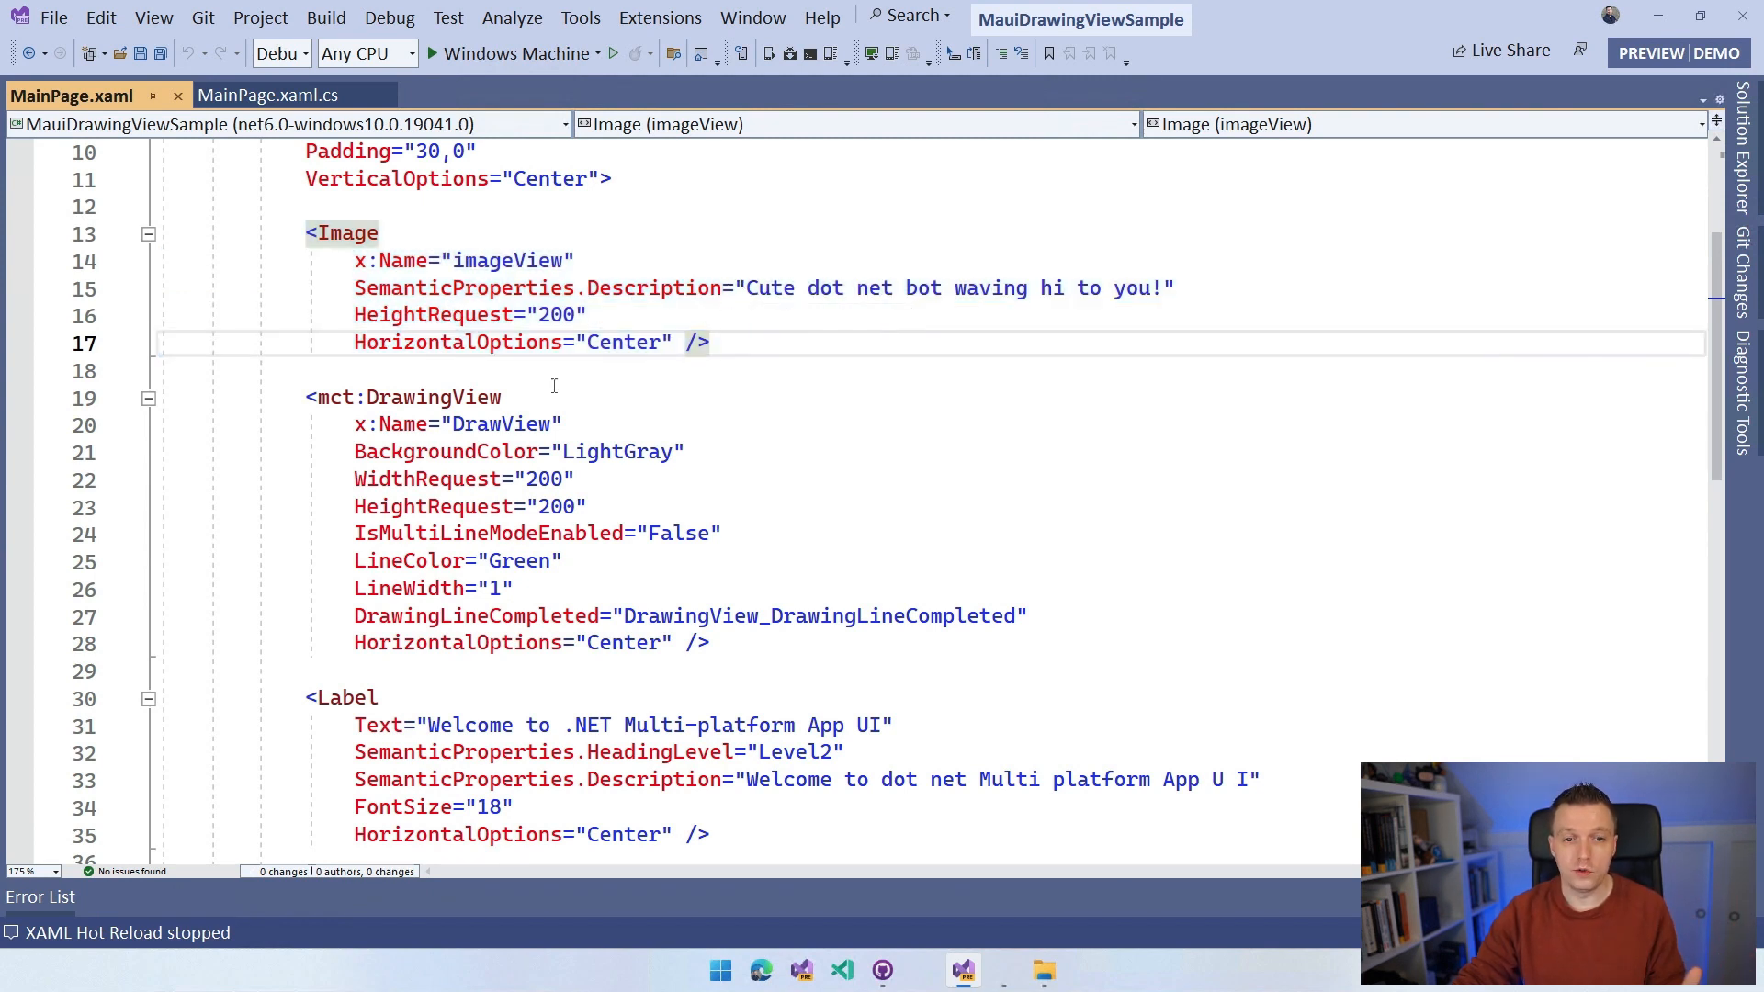
Step: Review the DrawingView element's settings, including BackgroundColor, line color, width and completion handler
left_click(411, 397)
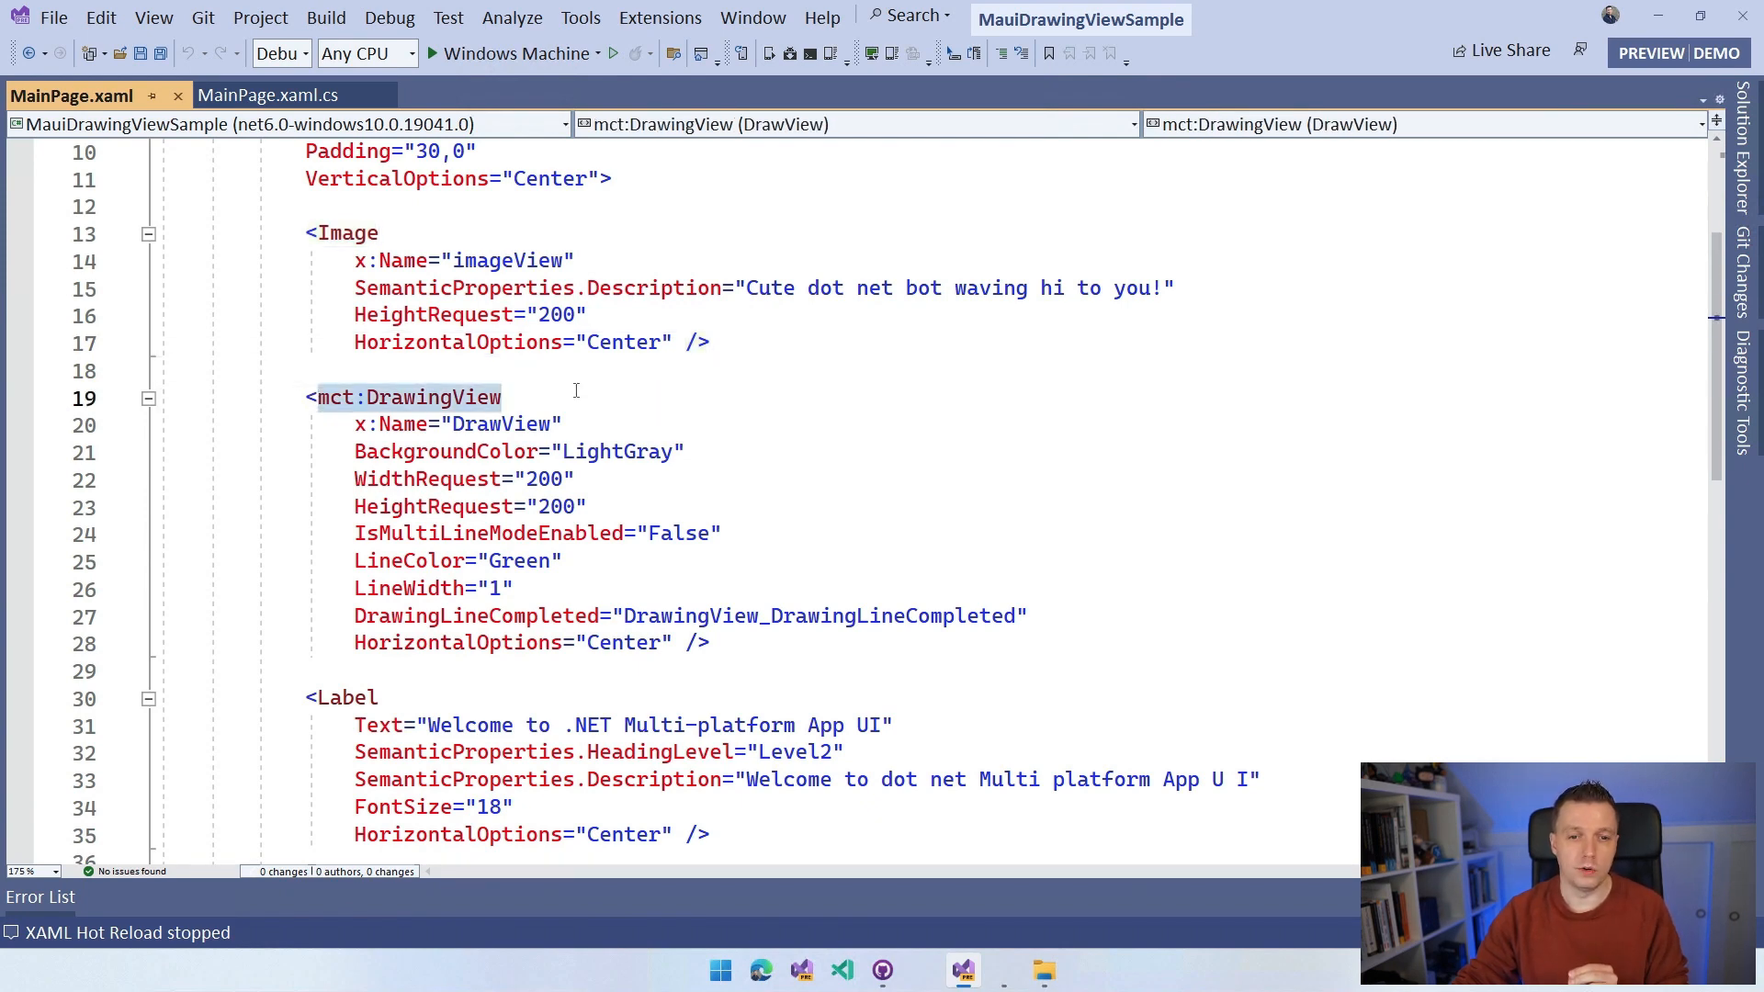
scroll("down", 3)
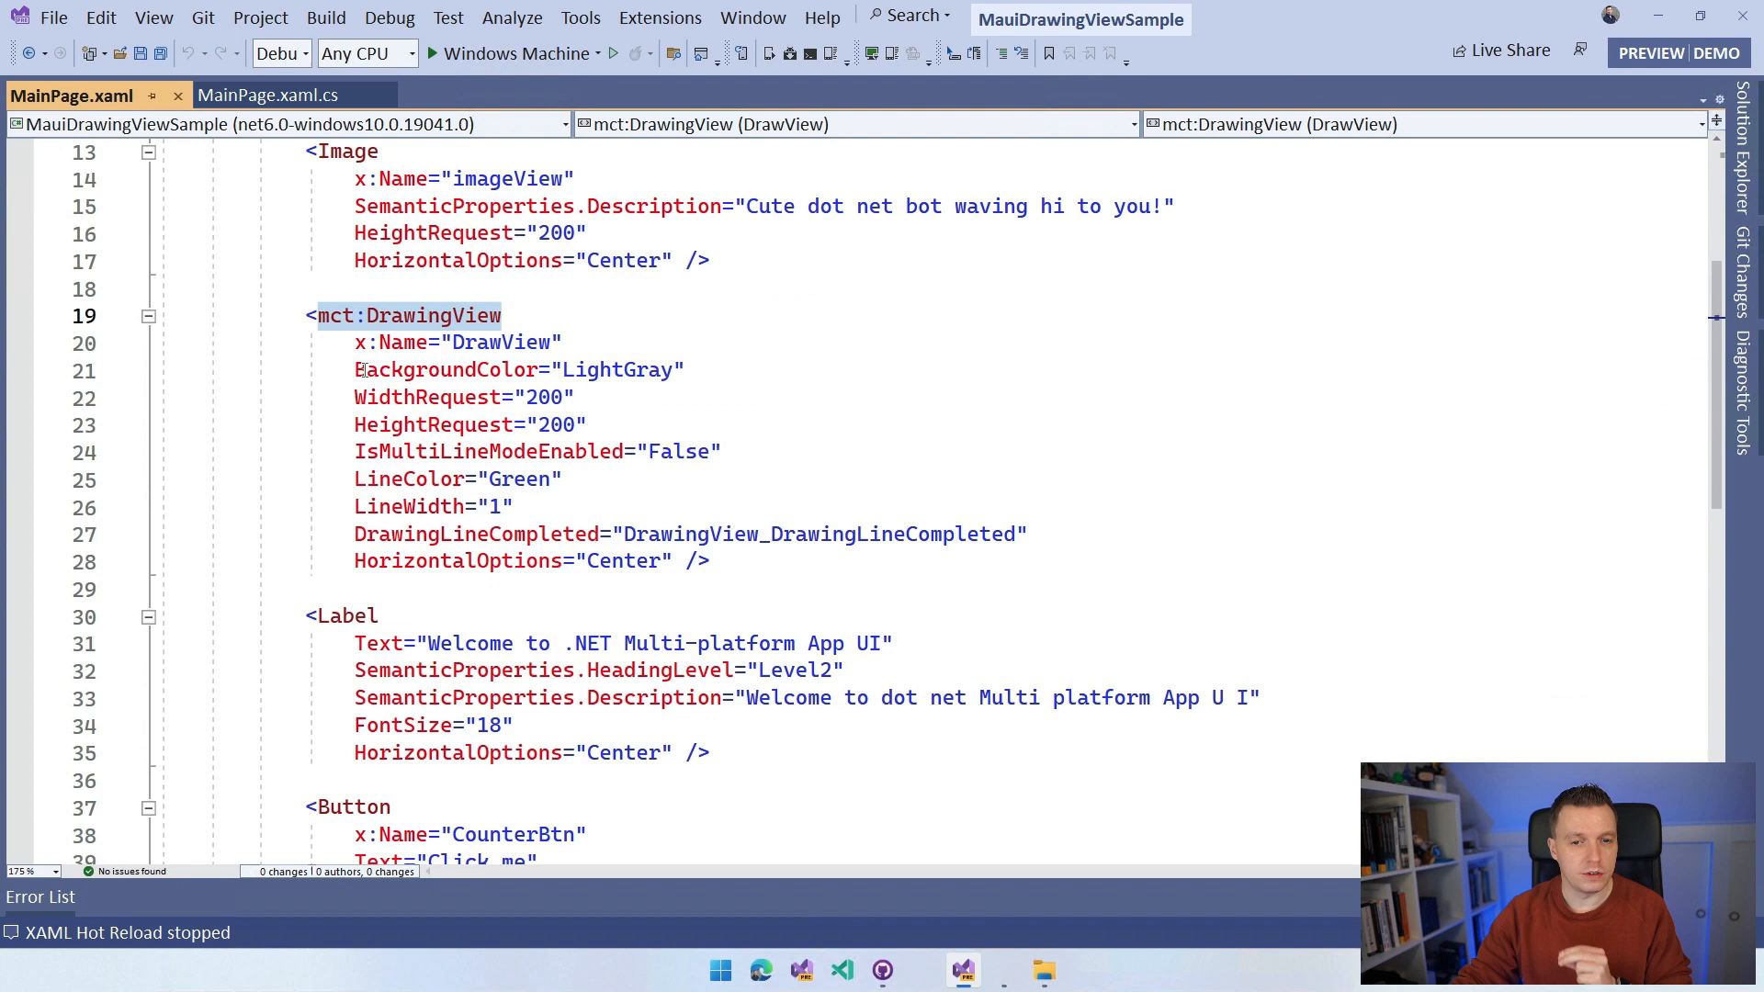
left_click(596, 370)
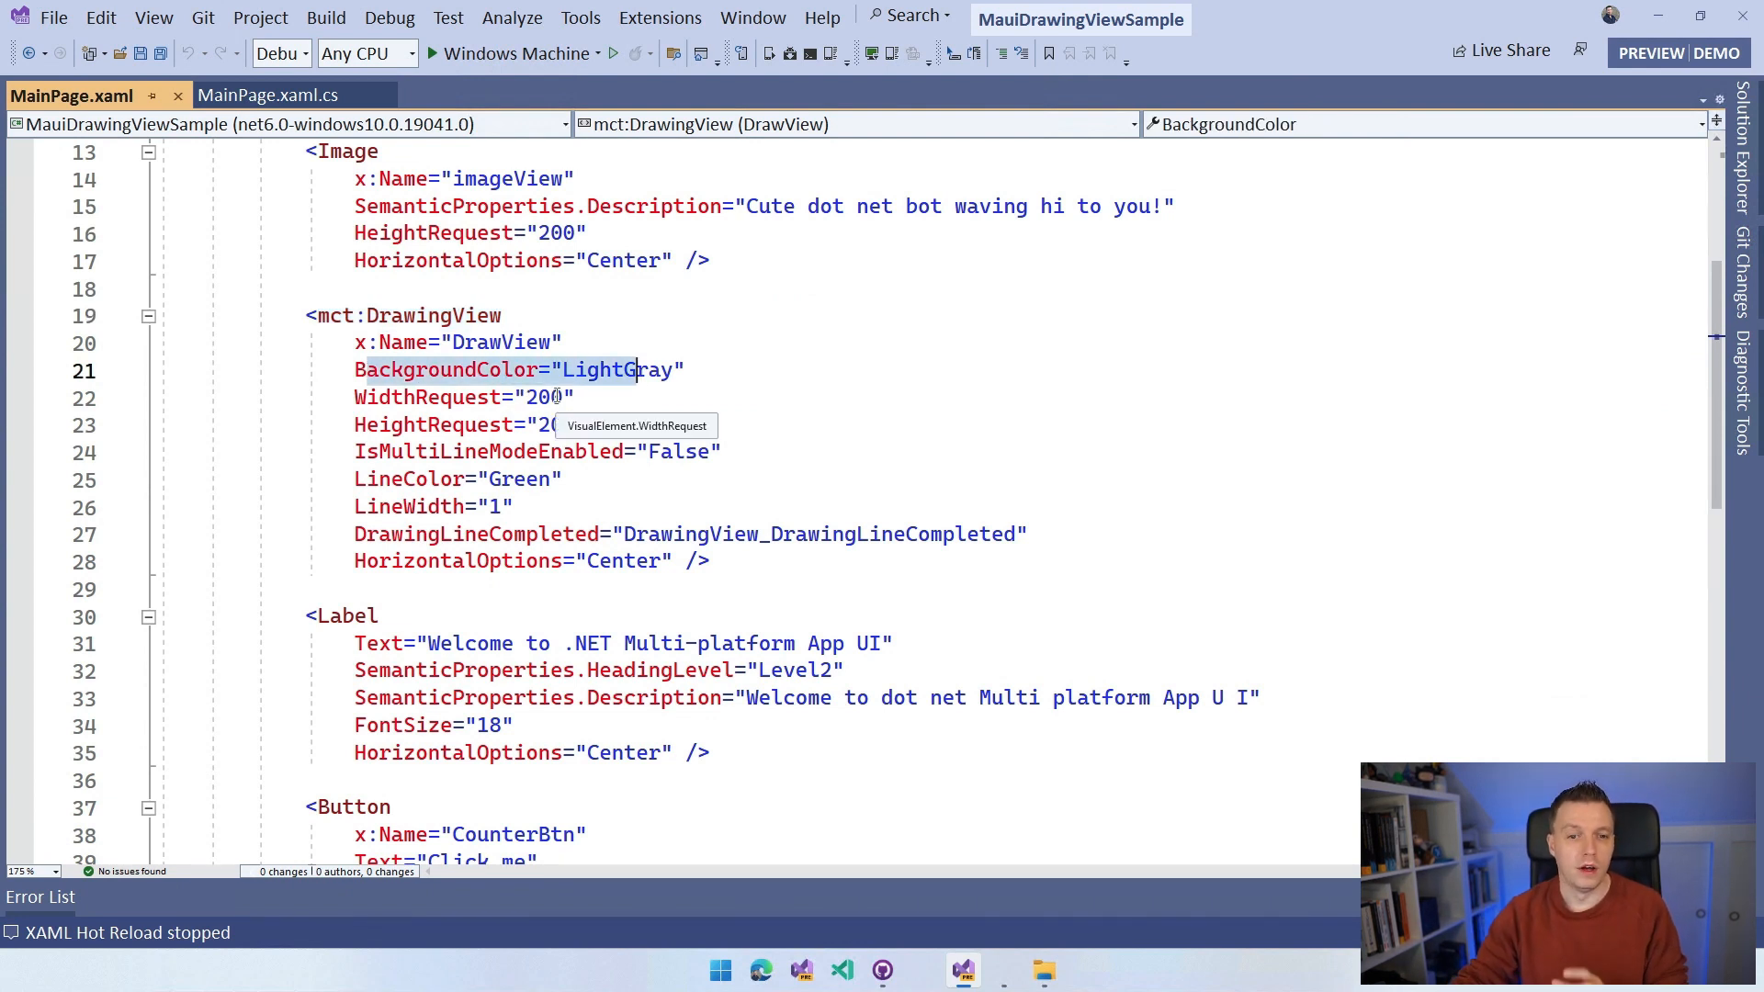
mouse_move(690, 461)
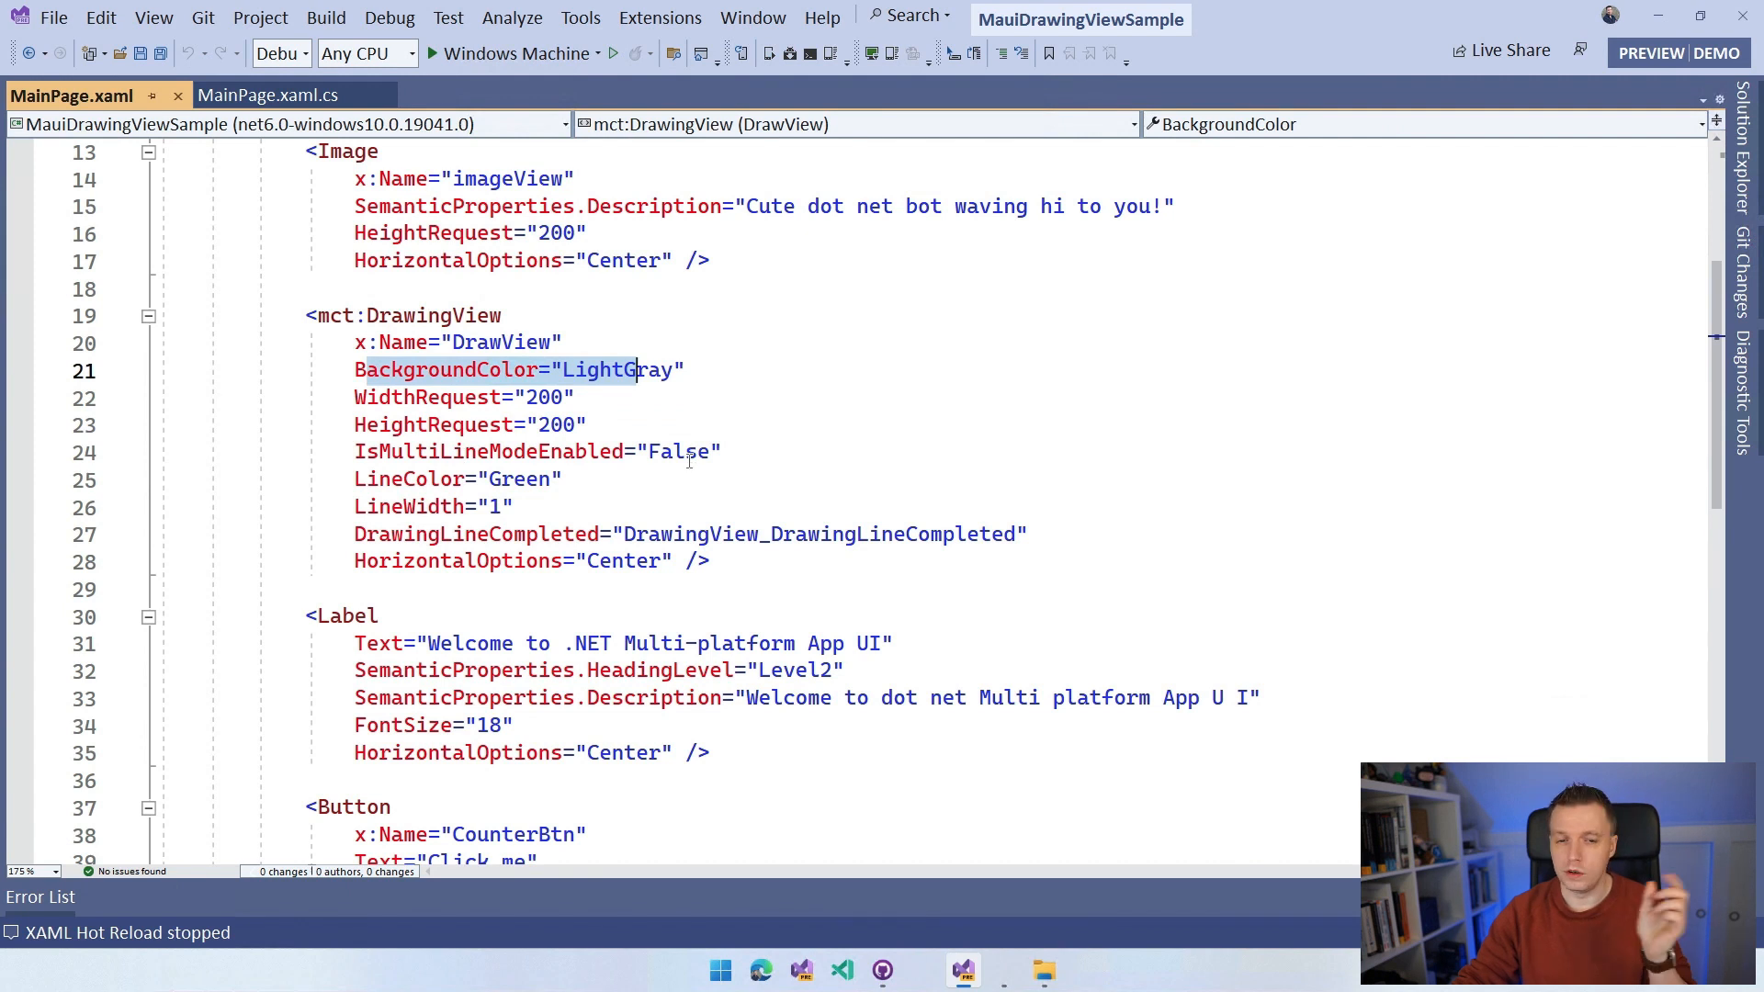
mouse_move(670, 451)
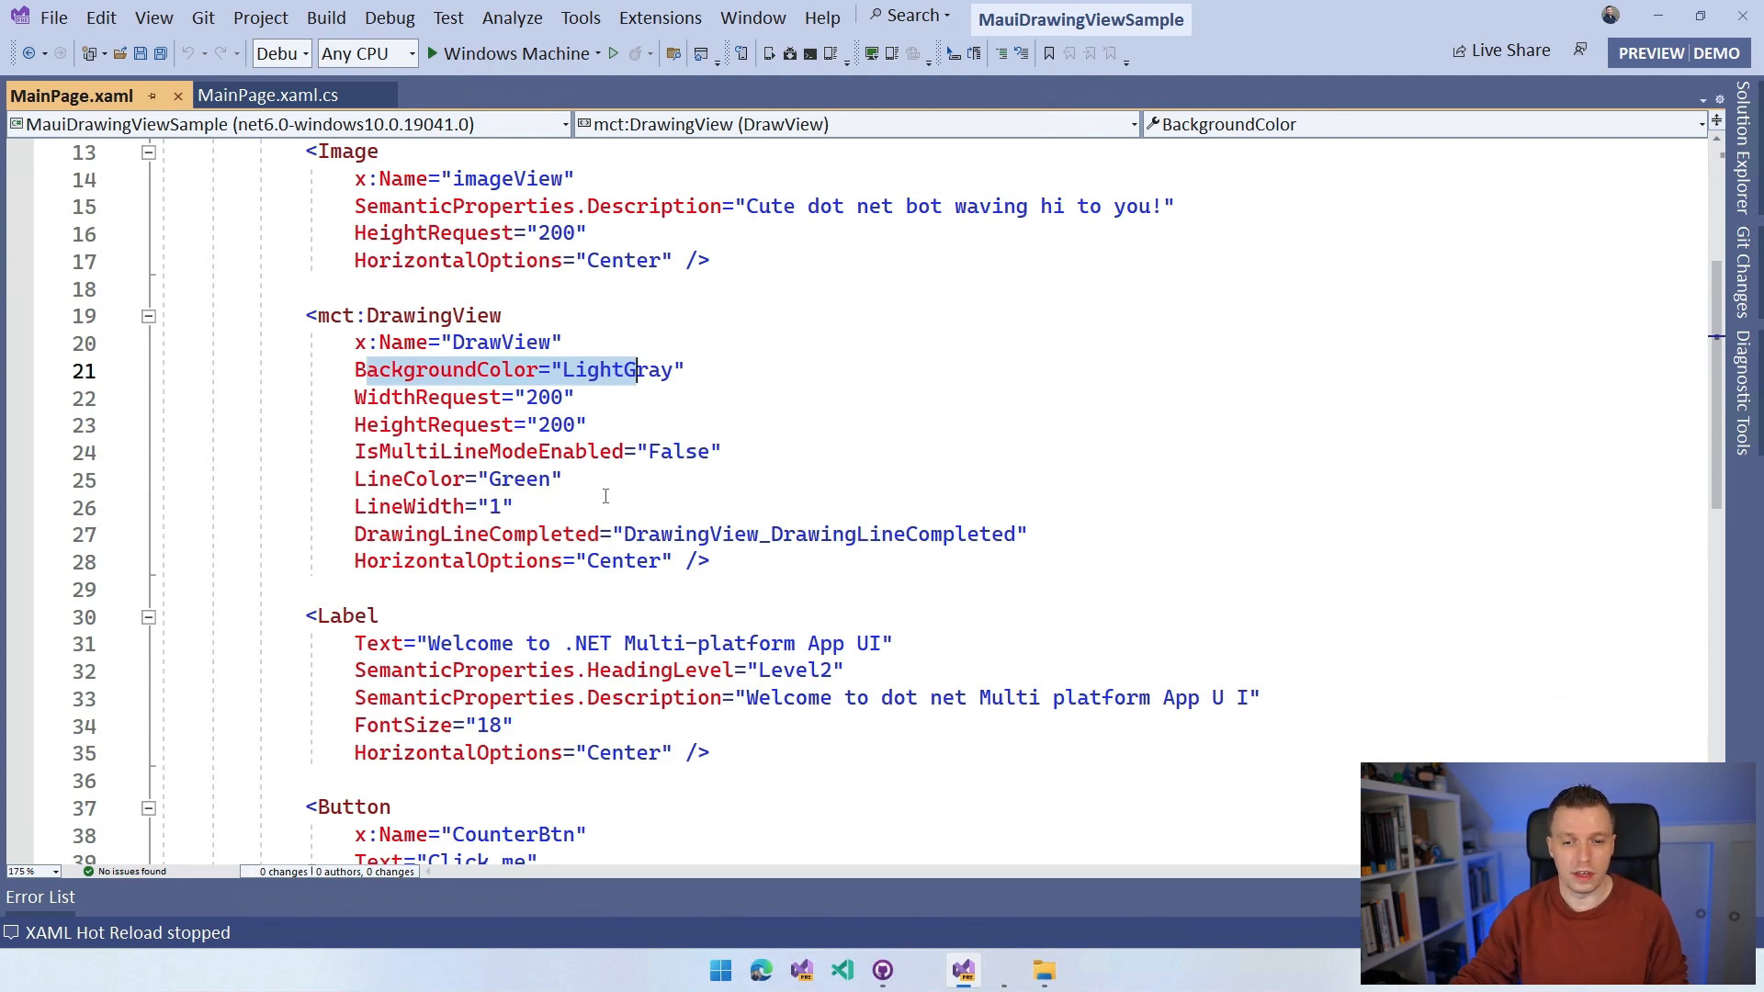
scroll("down", 3)
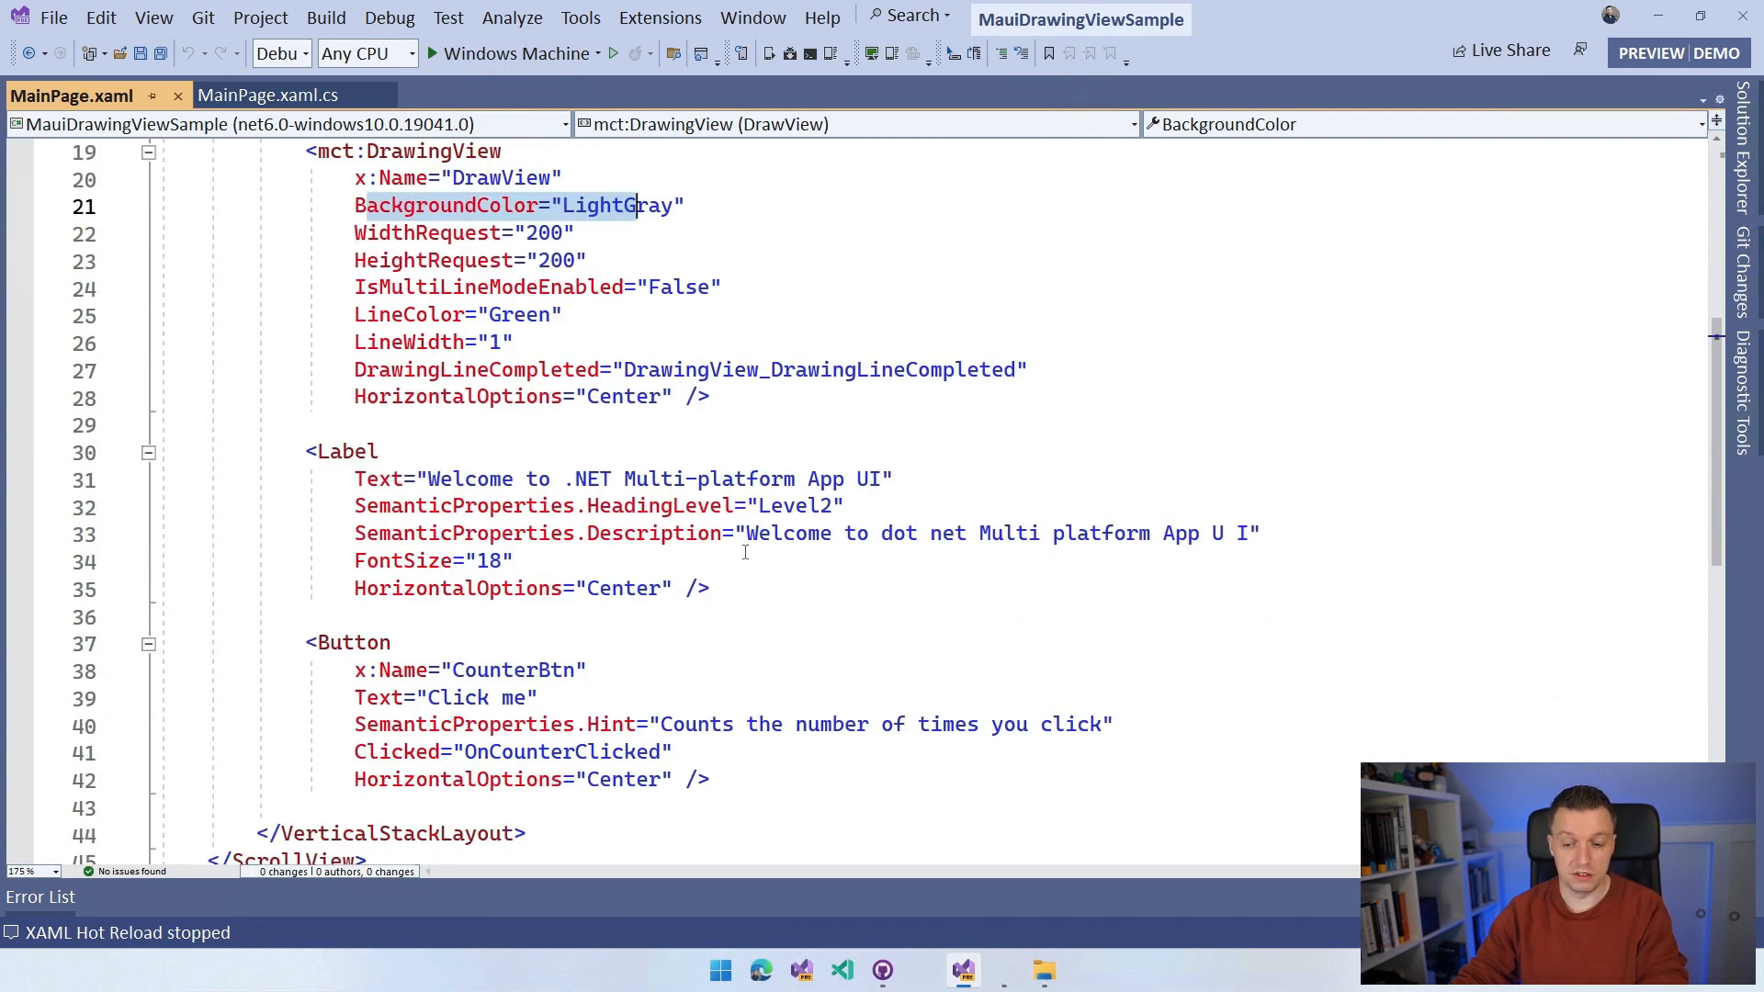
Step: Delete the welcome Label block and change the button text to 'Save image'
key("Delete")
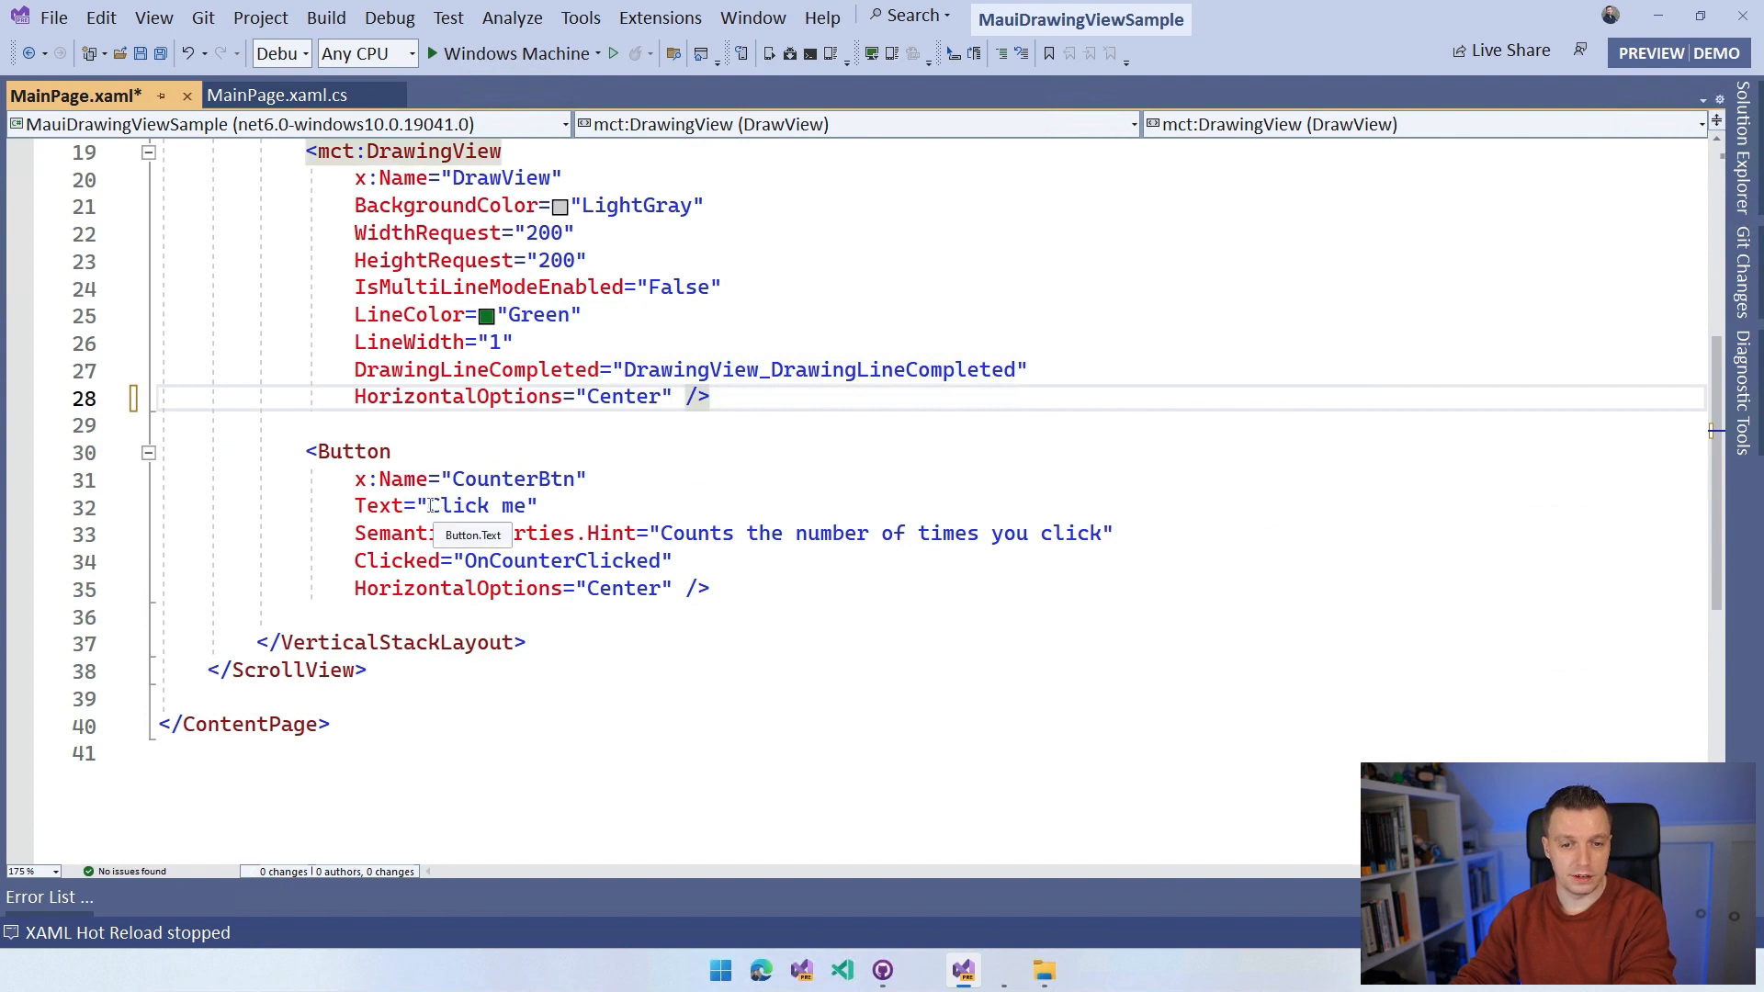
type("Save imag")
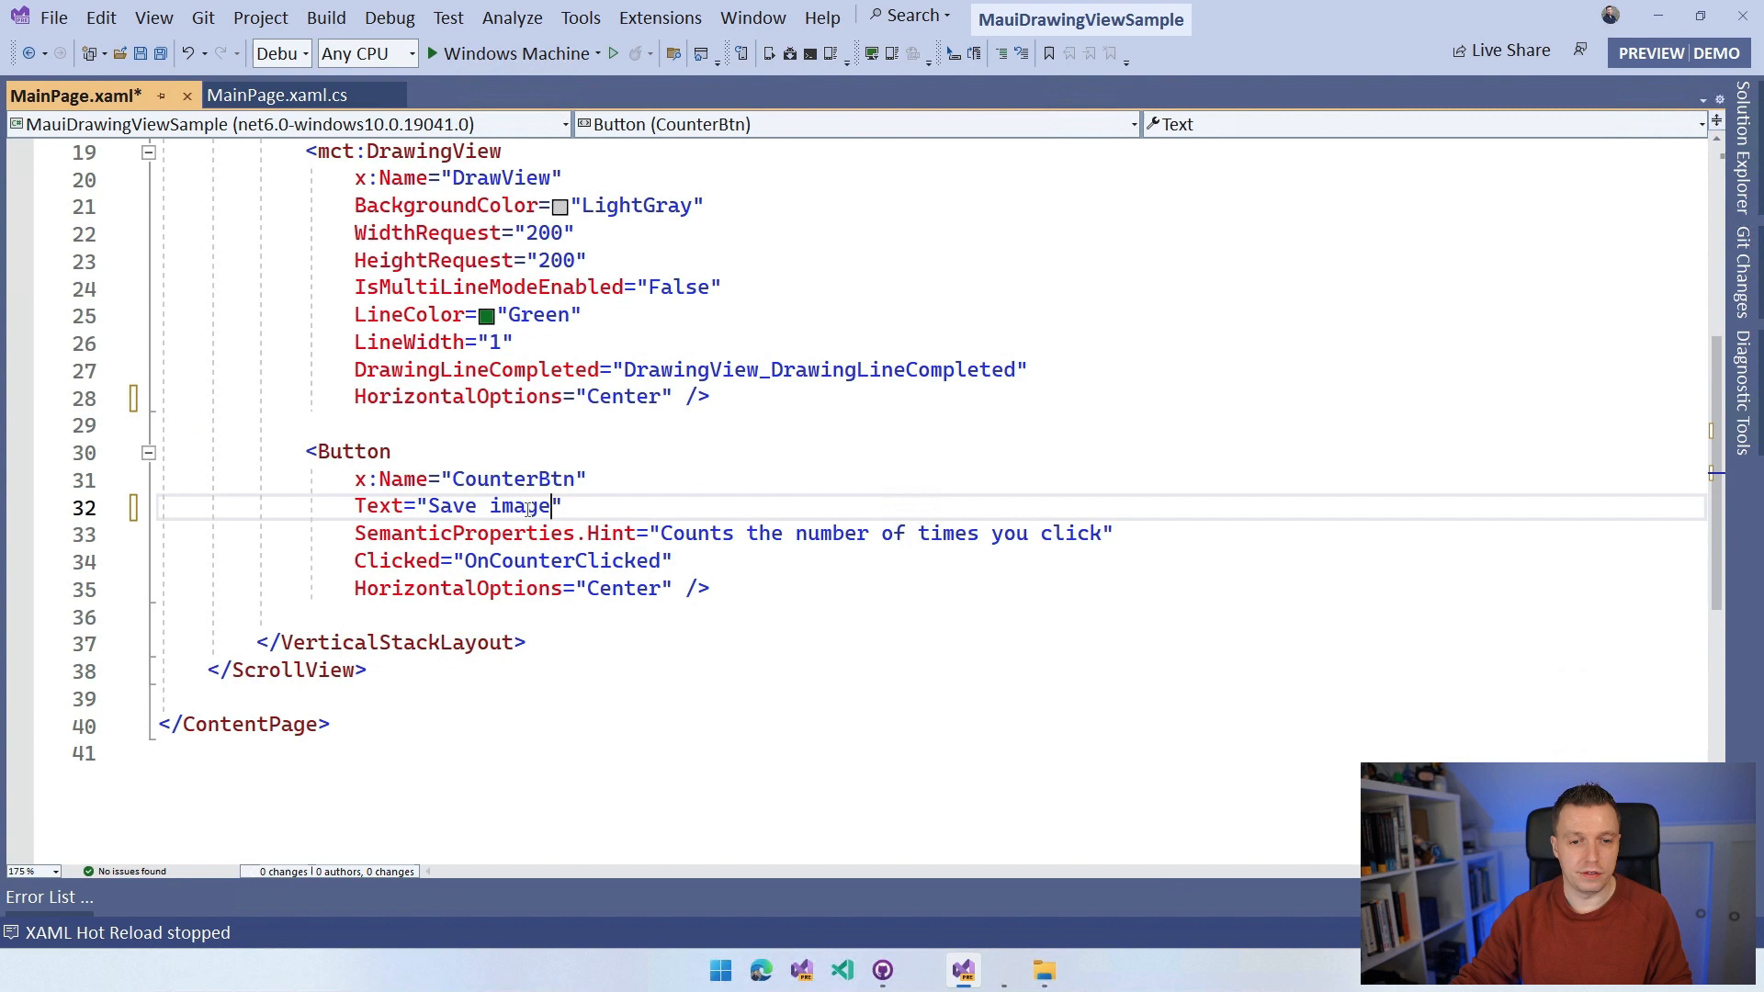
left_click(465, 560)
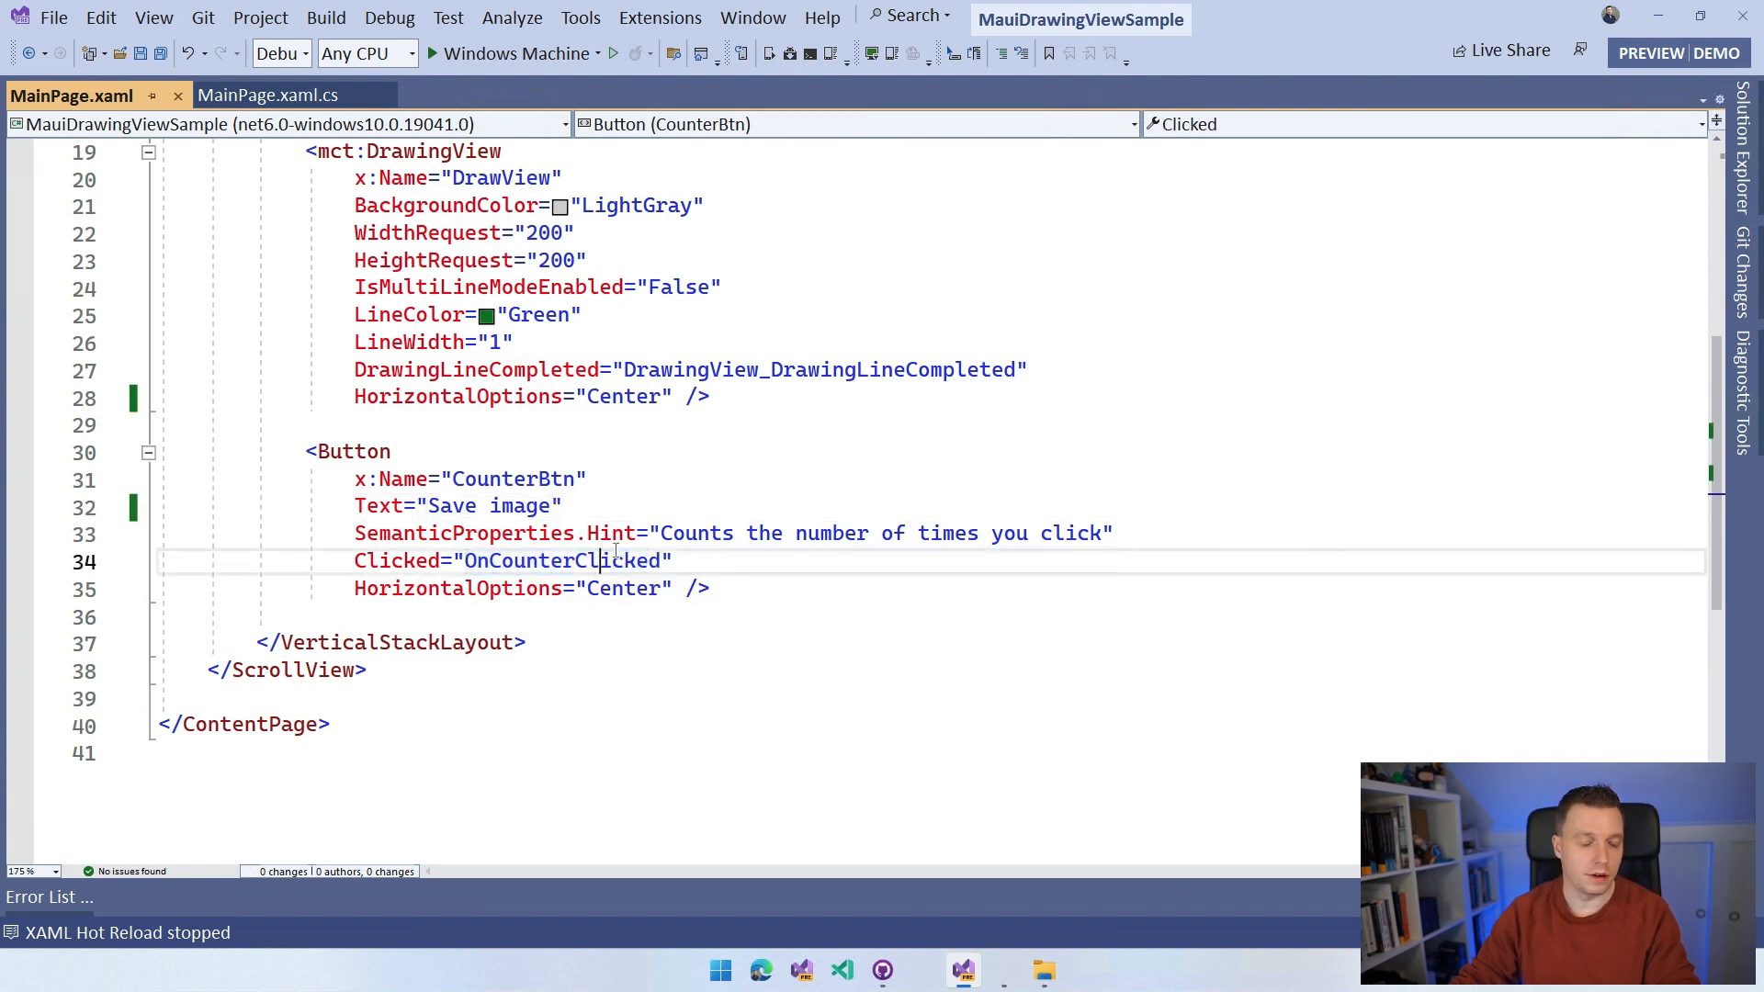
mouse_move(529, 561)
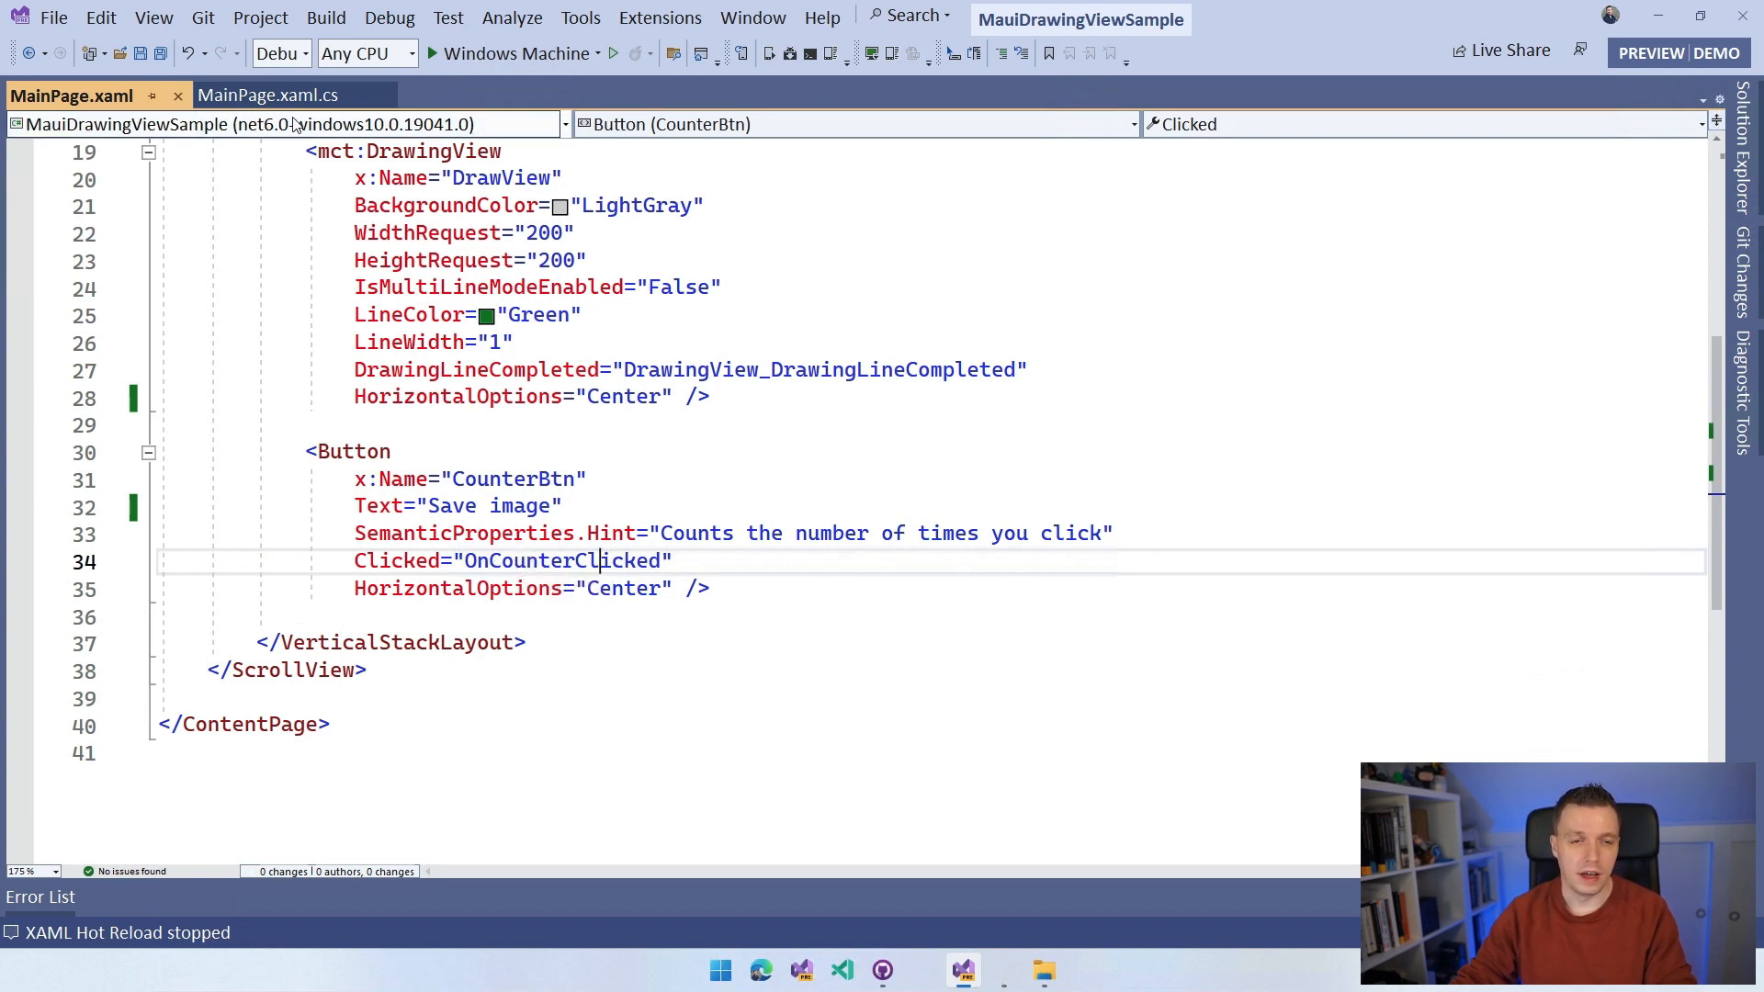
Step: In MainPage.xaml.cs, highlight the GetImageStream and FromStream lines of the DrawingLineCompleted handler
left_click(274, 94)
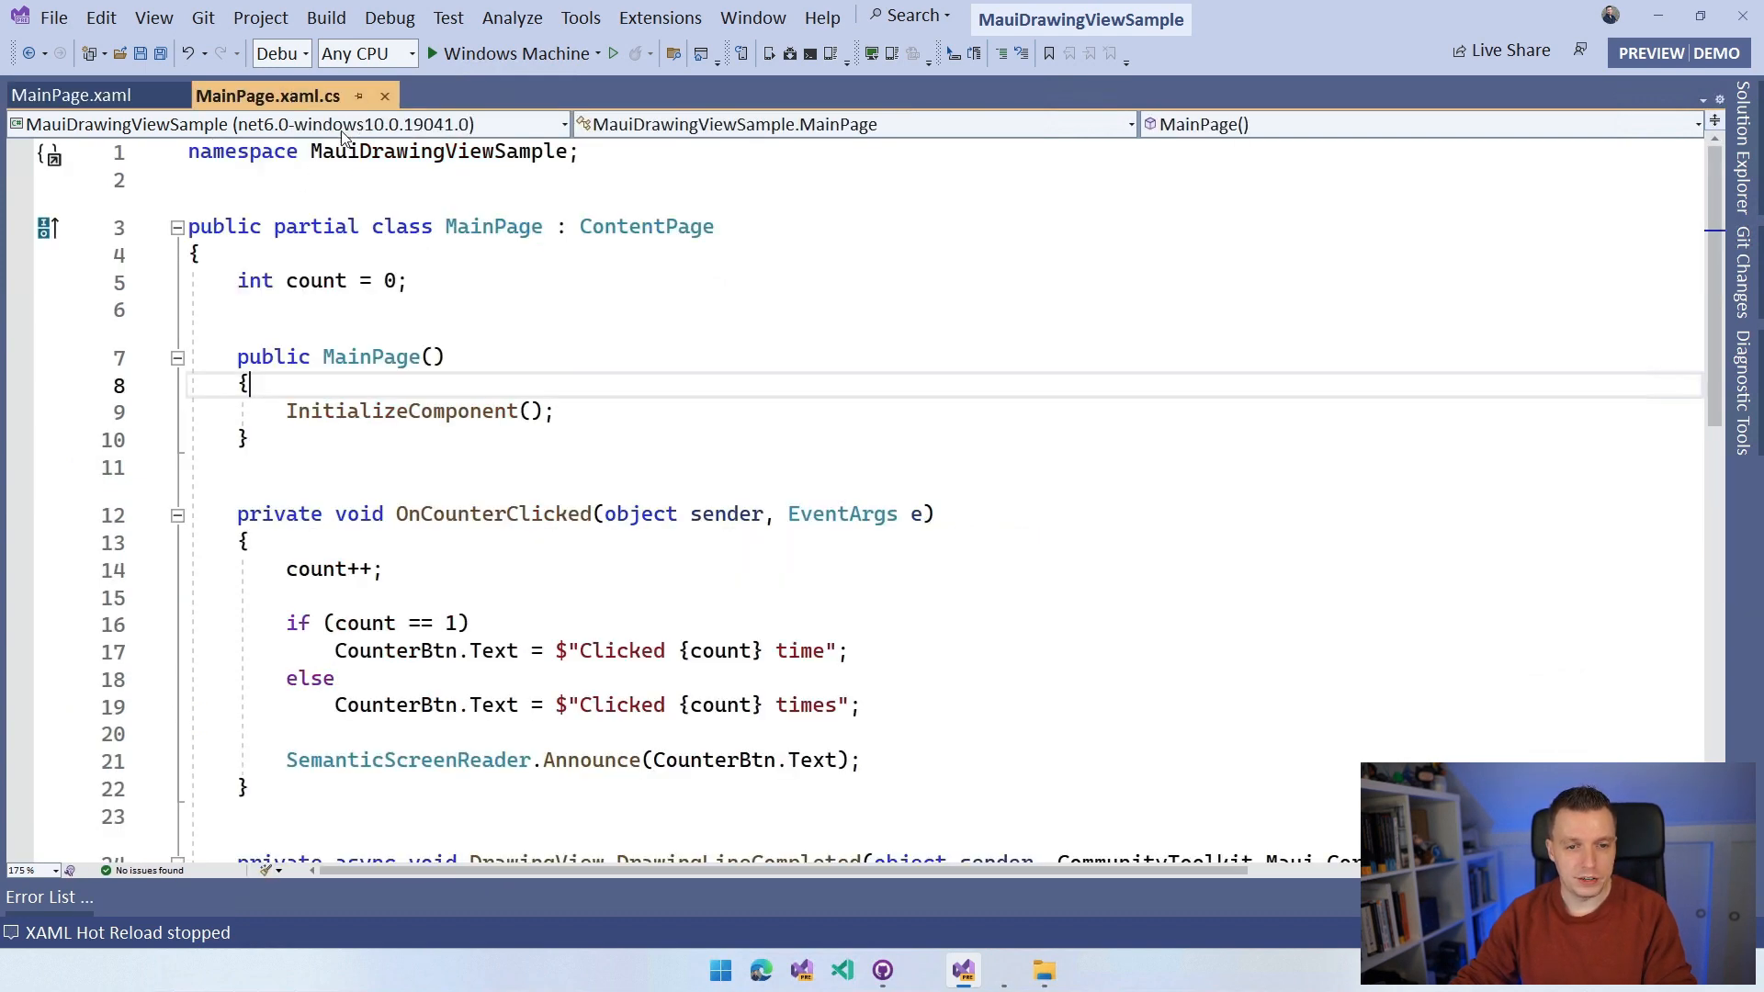
scroll("down", 3)
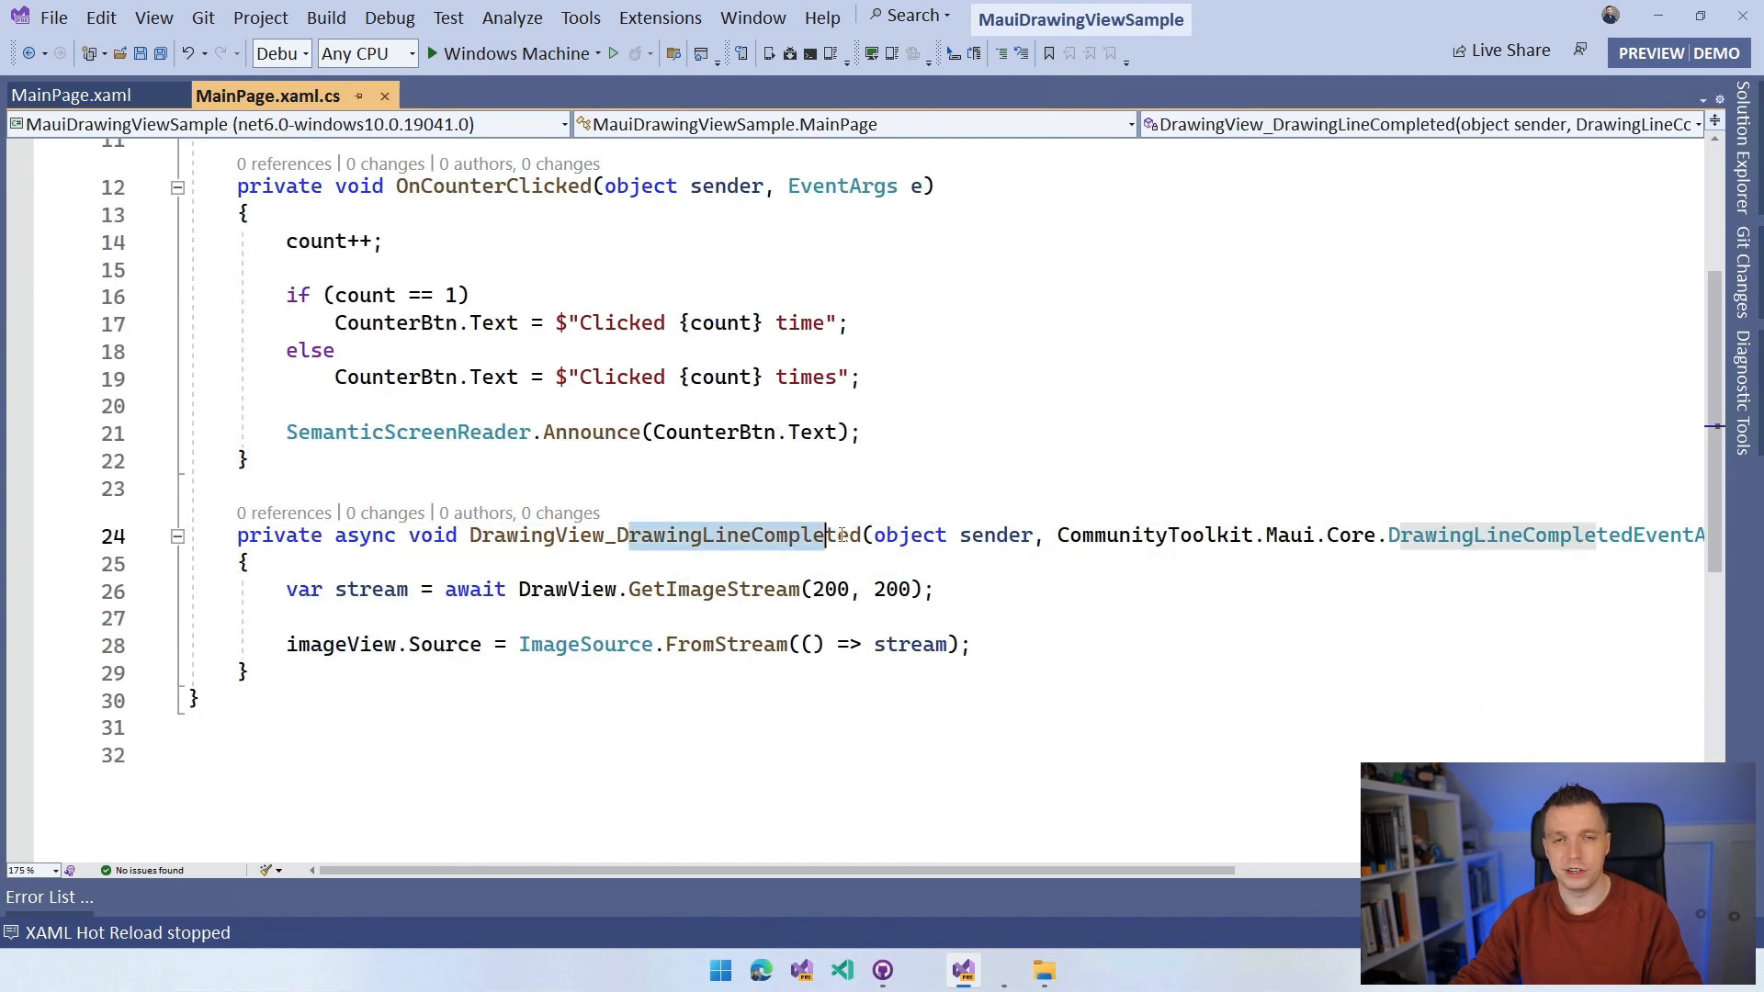
double_click(663, 535)
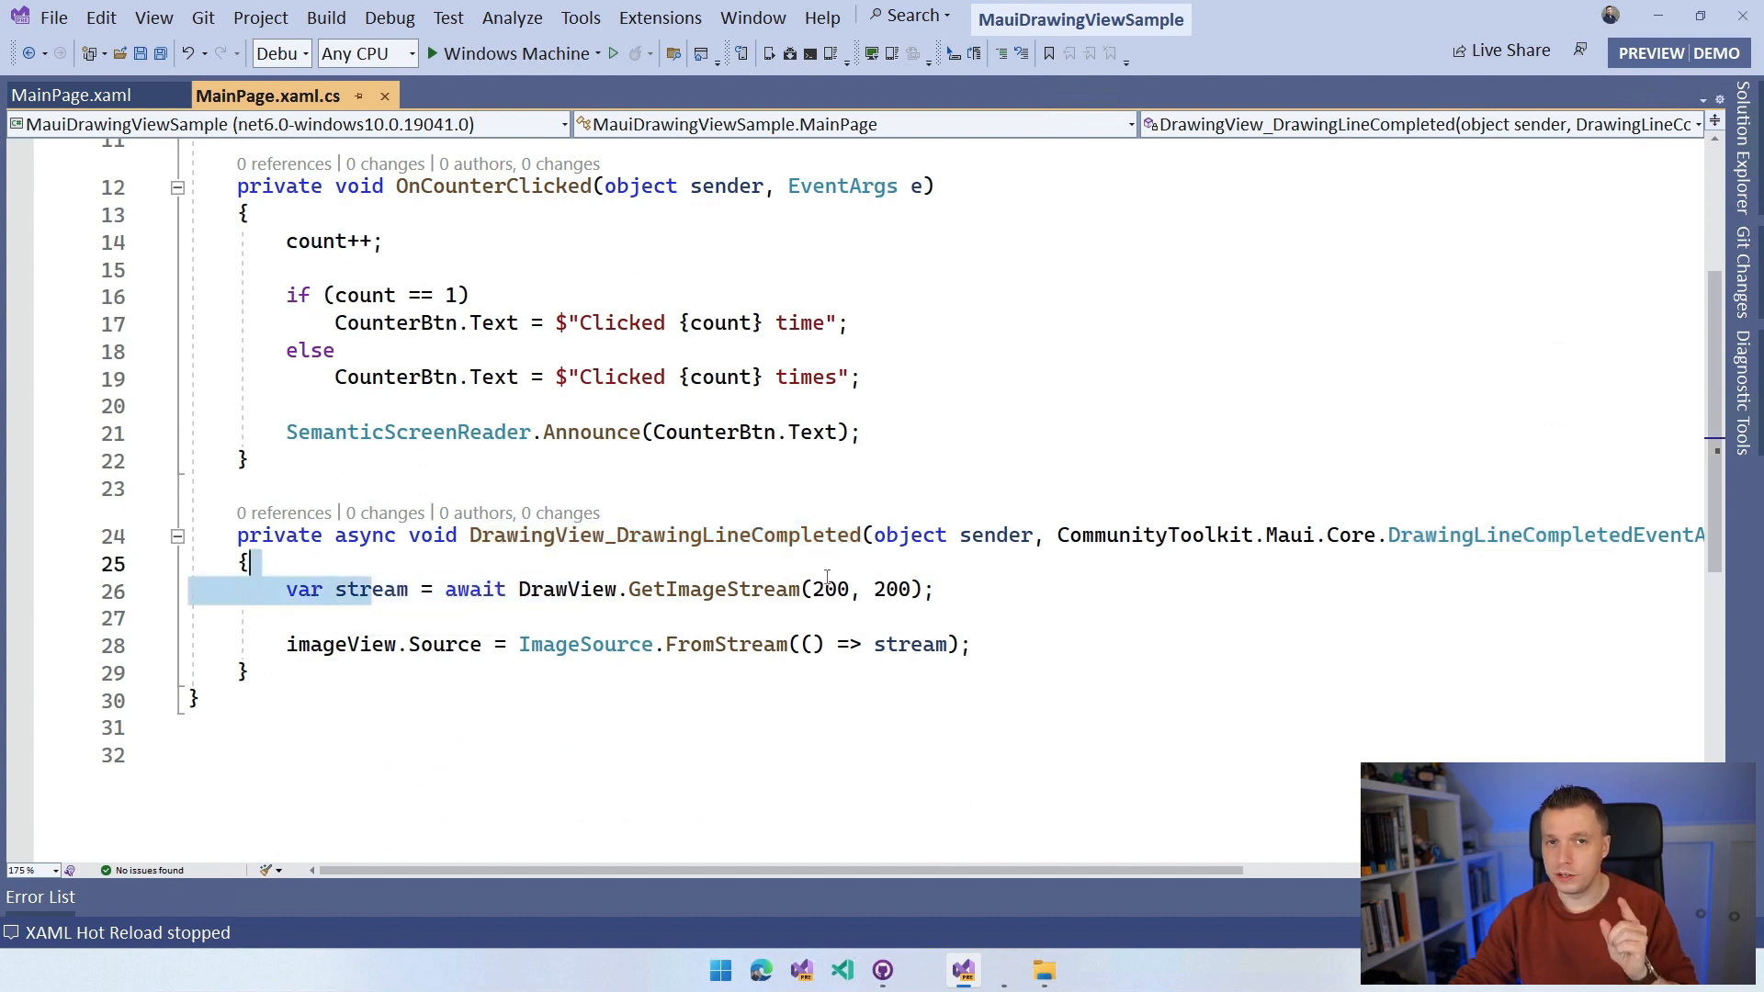
double_click(371, 588)
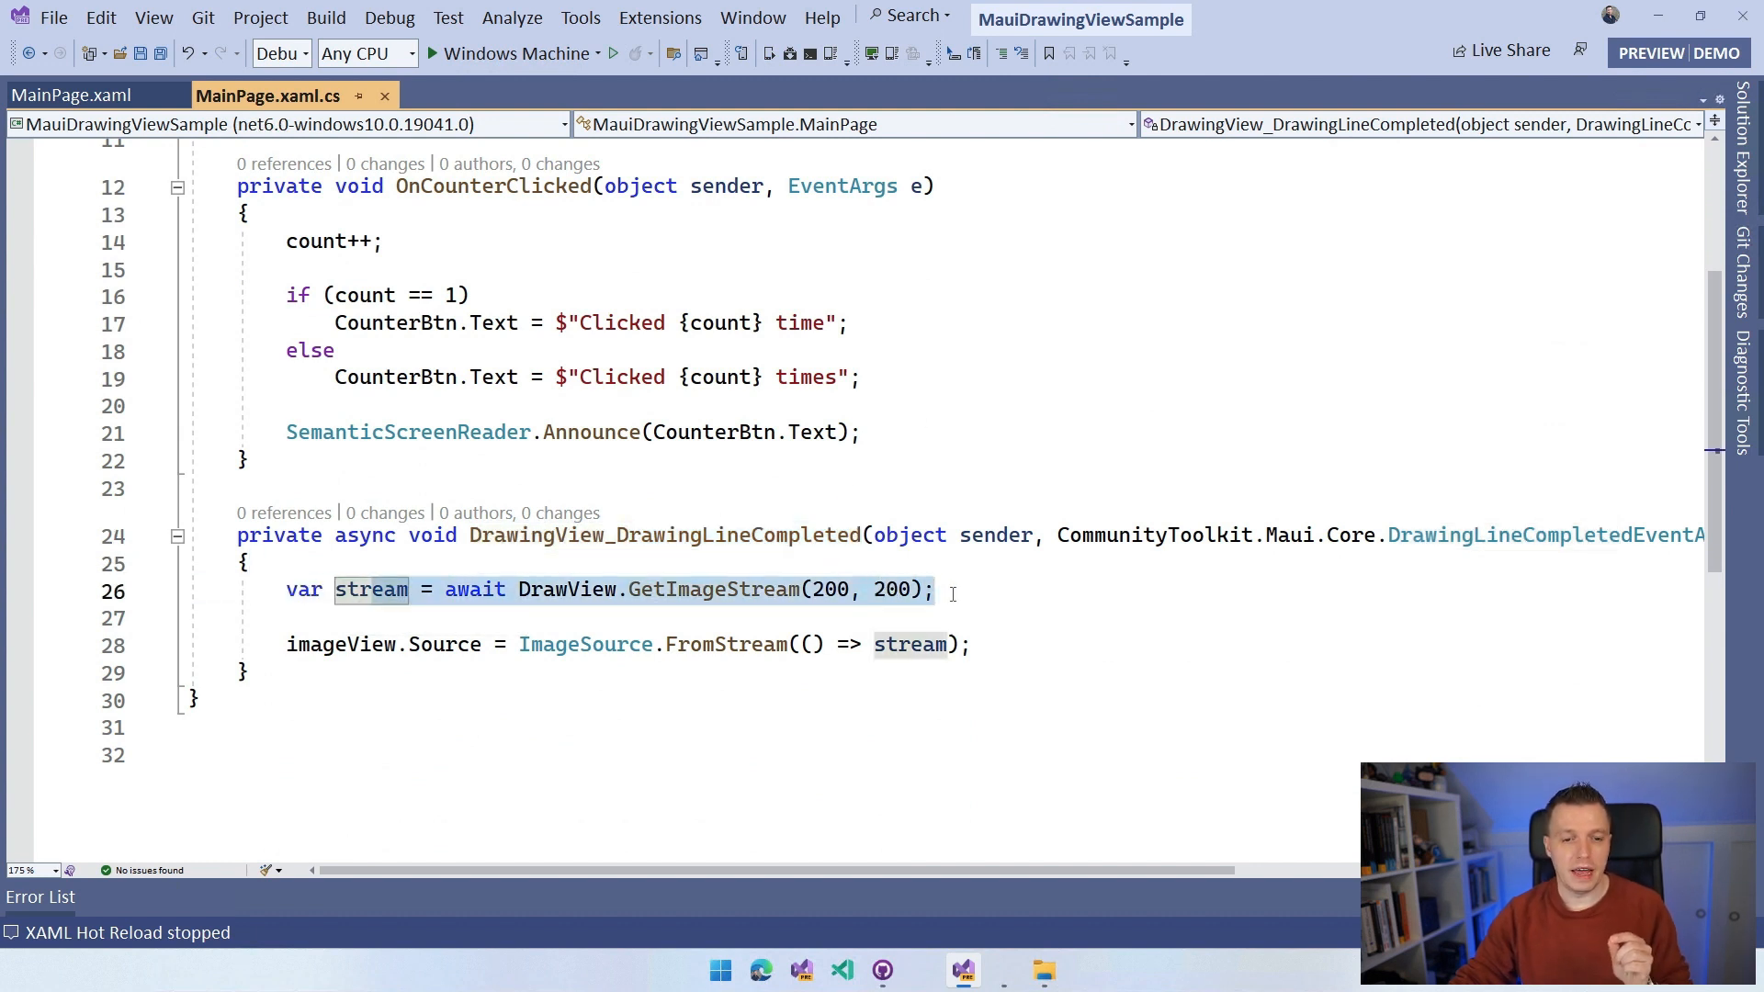
mouse_move(586, 643)
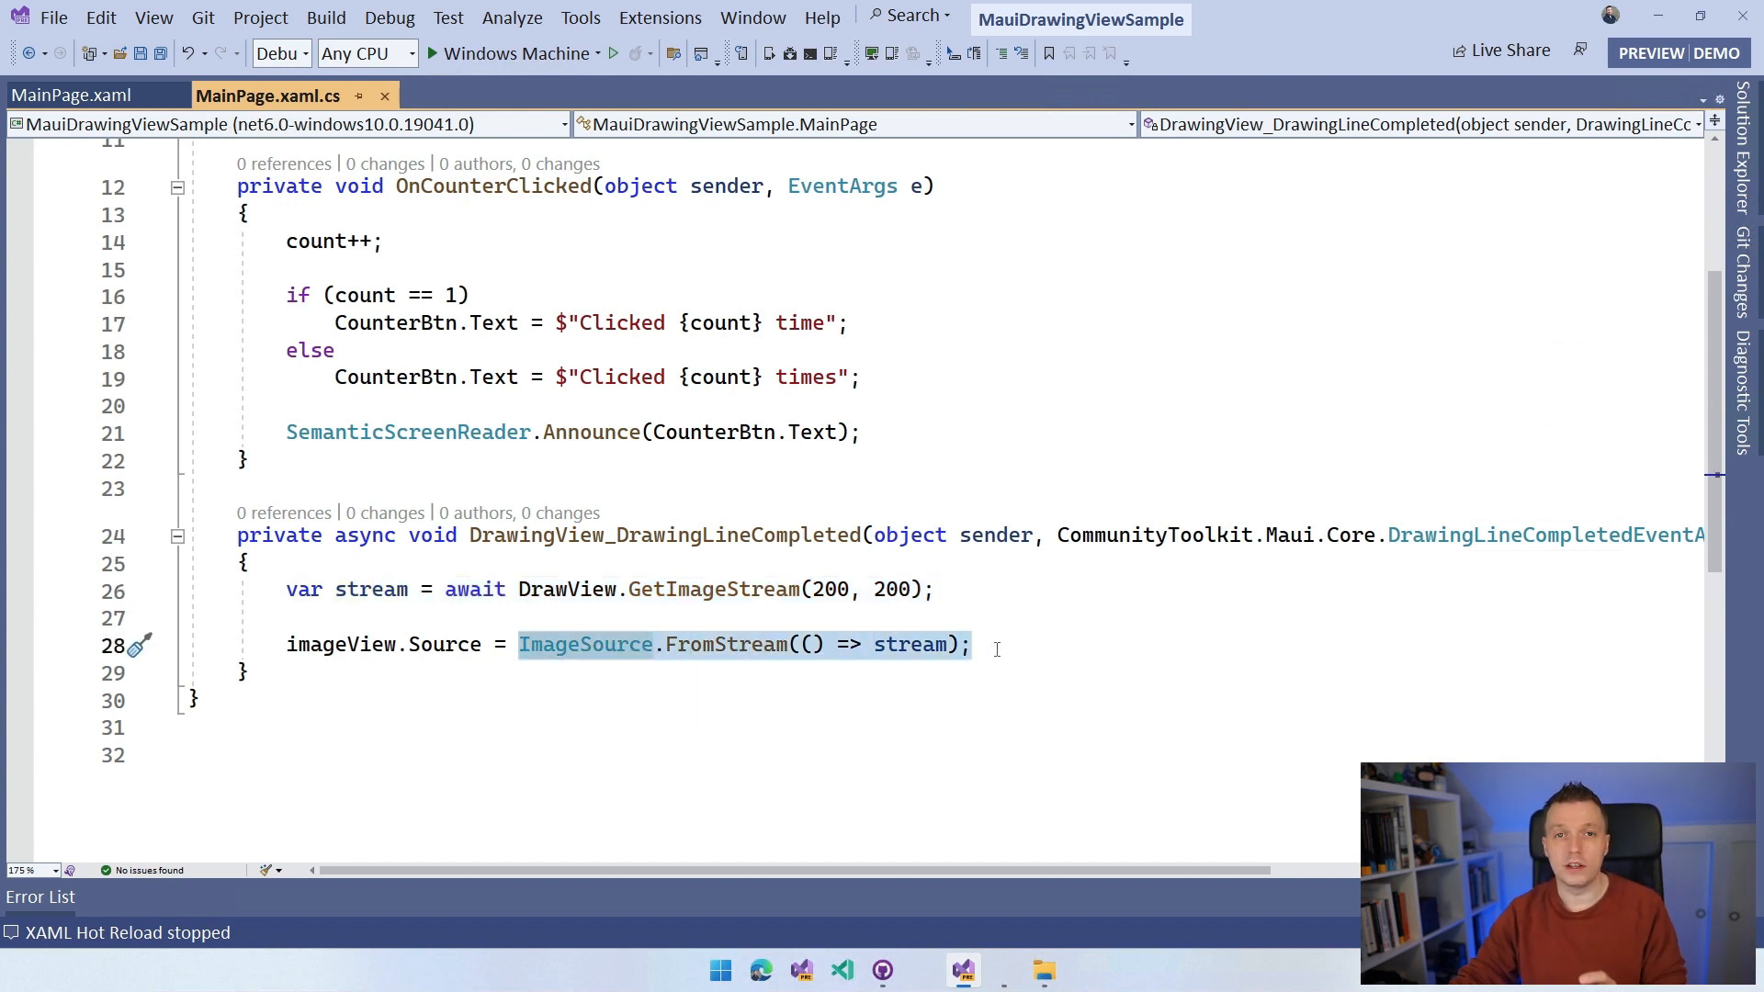
left_click(994, 645)
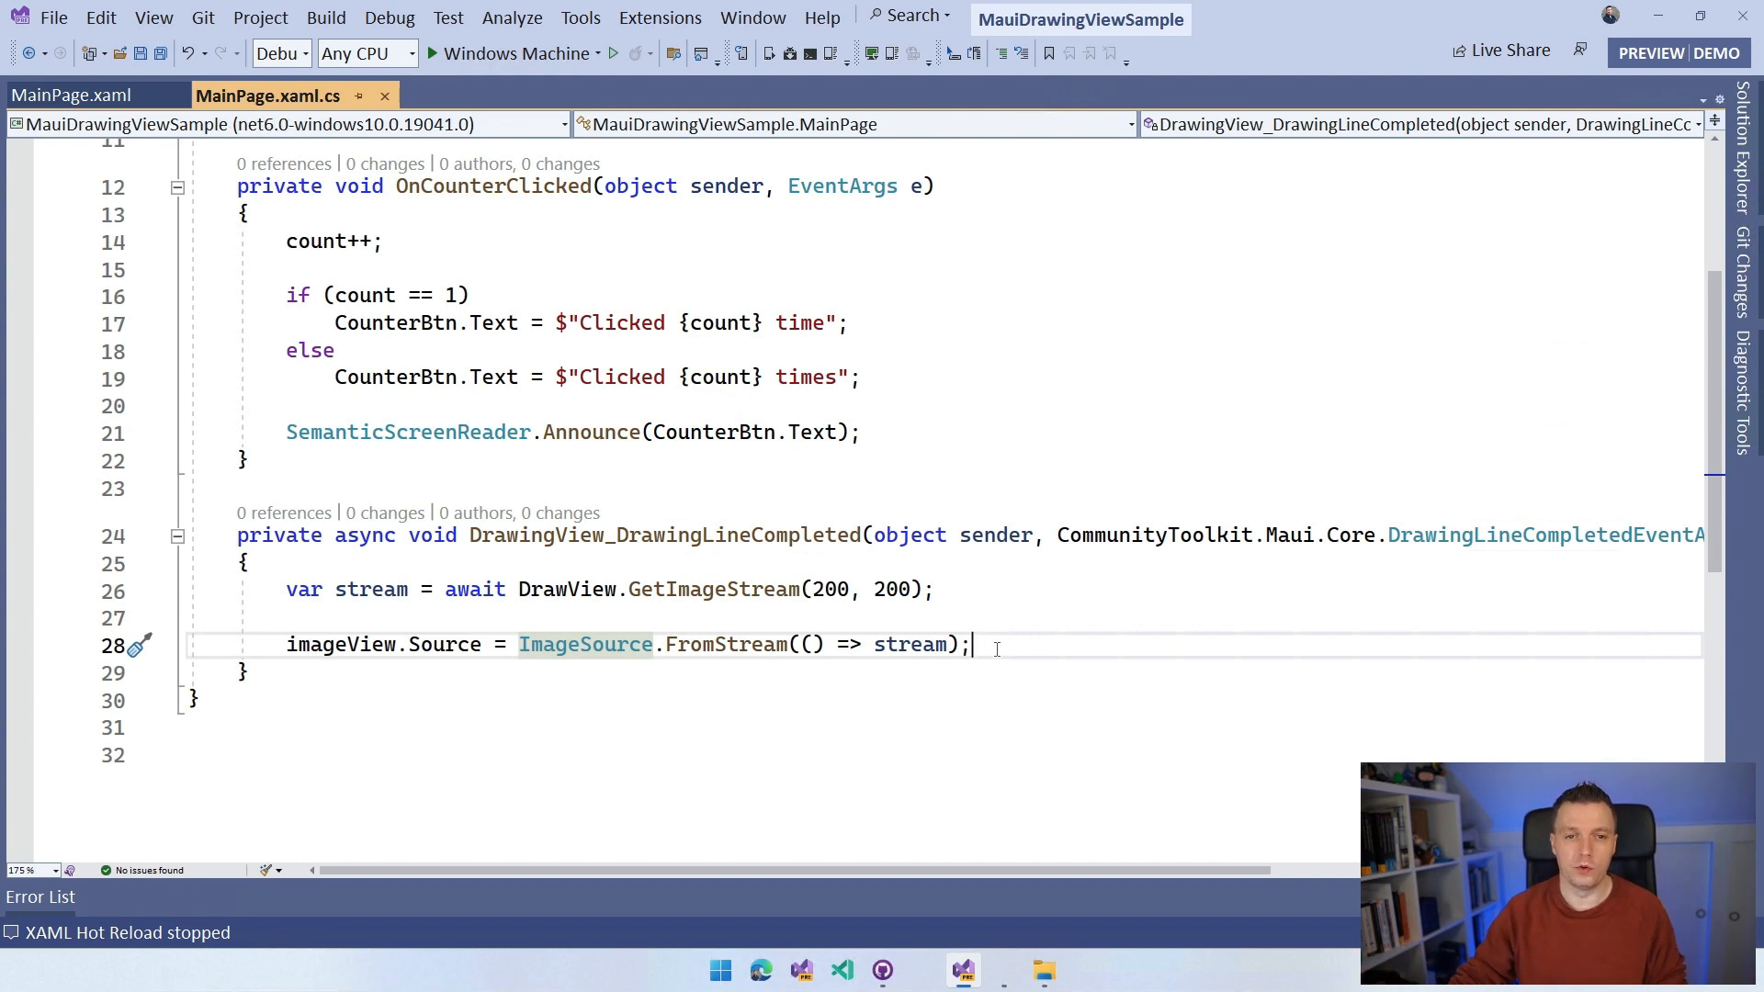
Step: Delete the count field and OnCounterClicked body, briefly typing and removing 'FileSystem.'
scroll("up", 3)
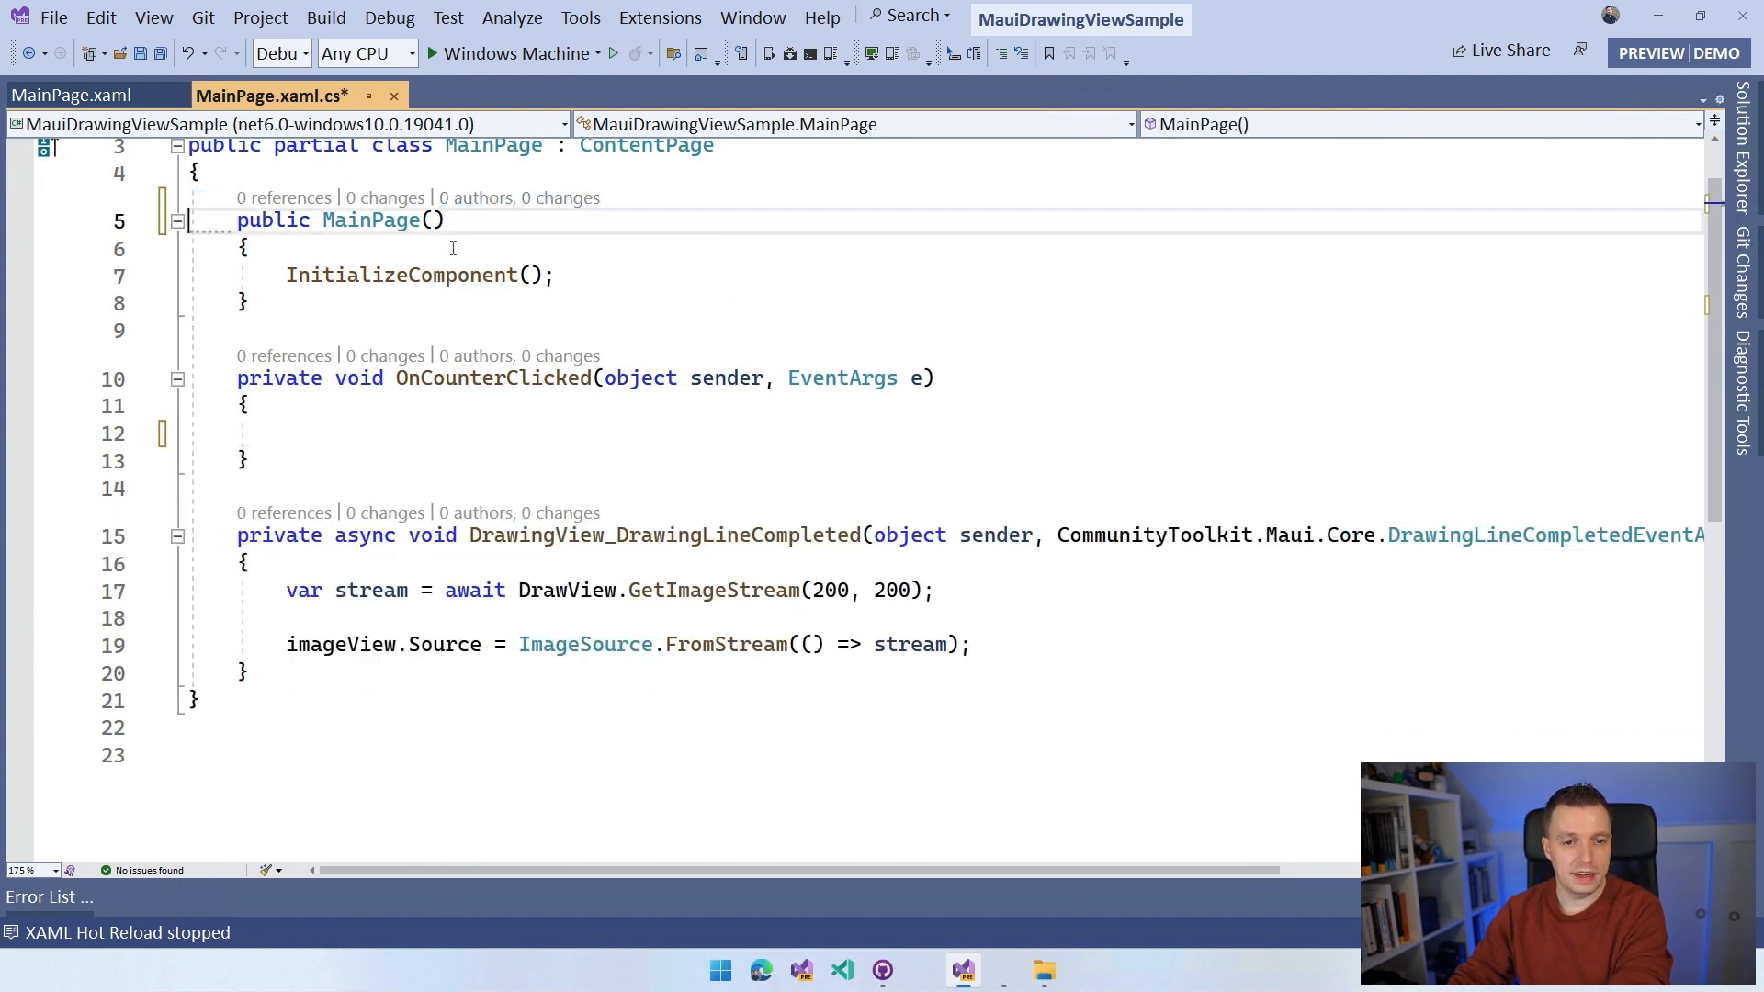
left_click(632, 433)
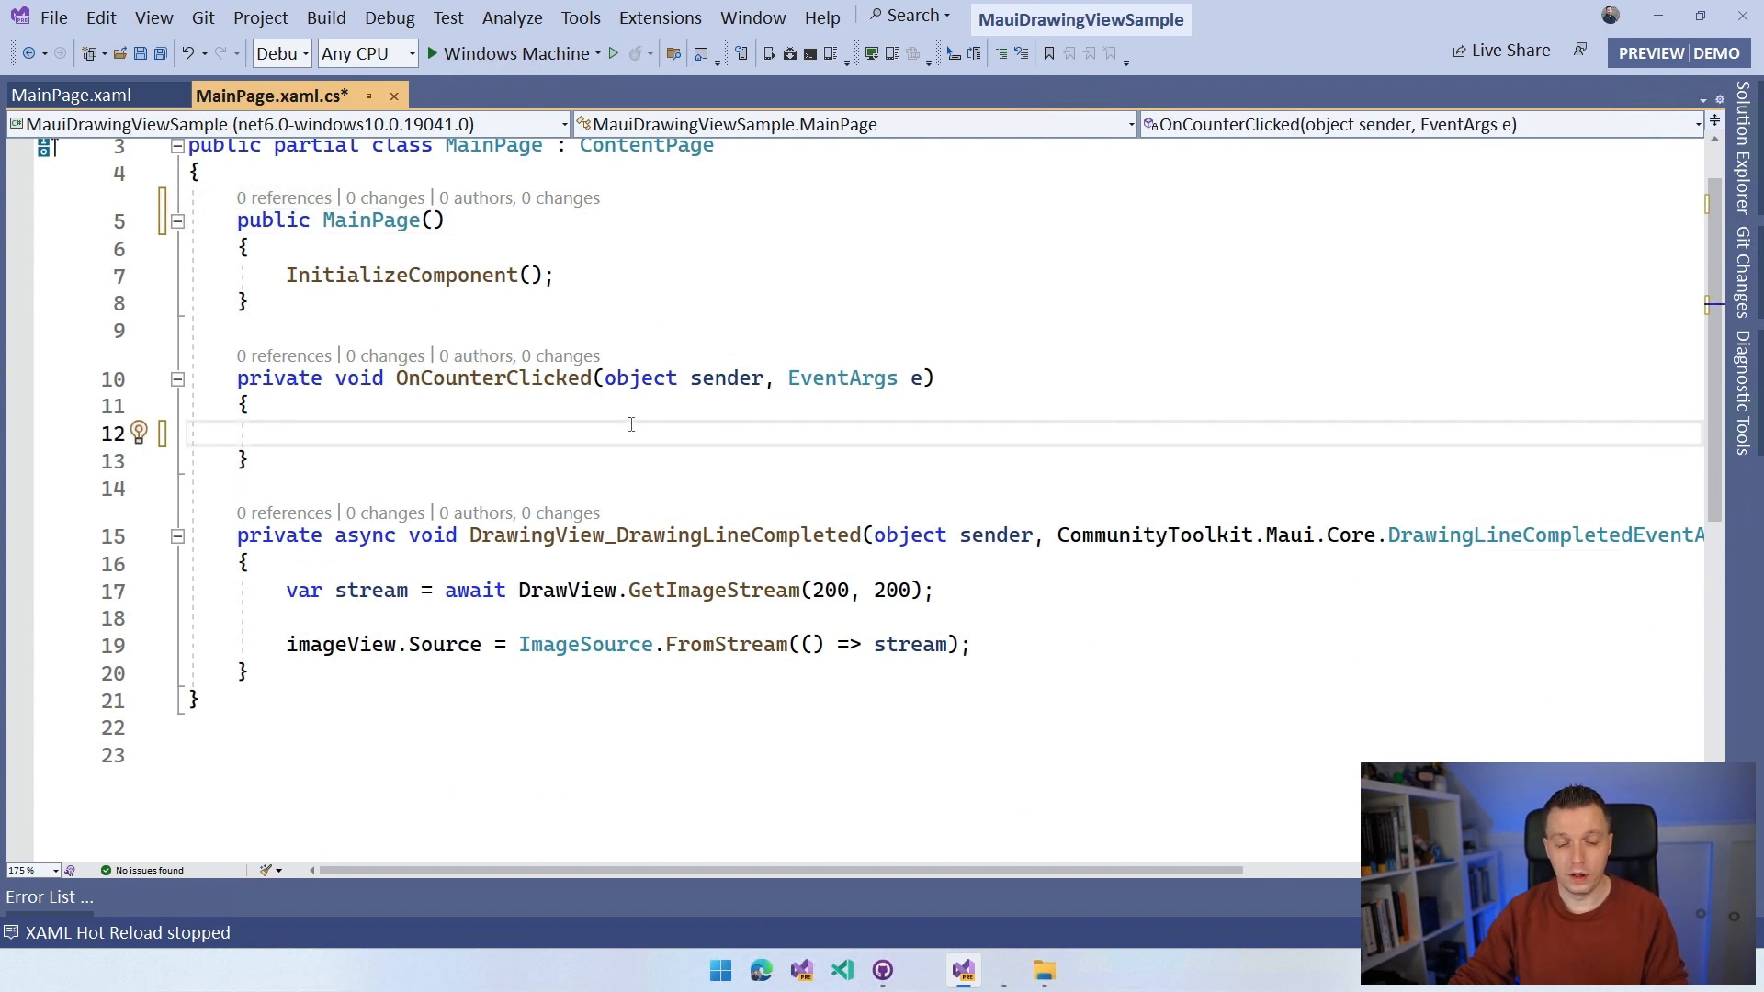
mouse_move(832, 425)
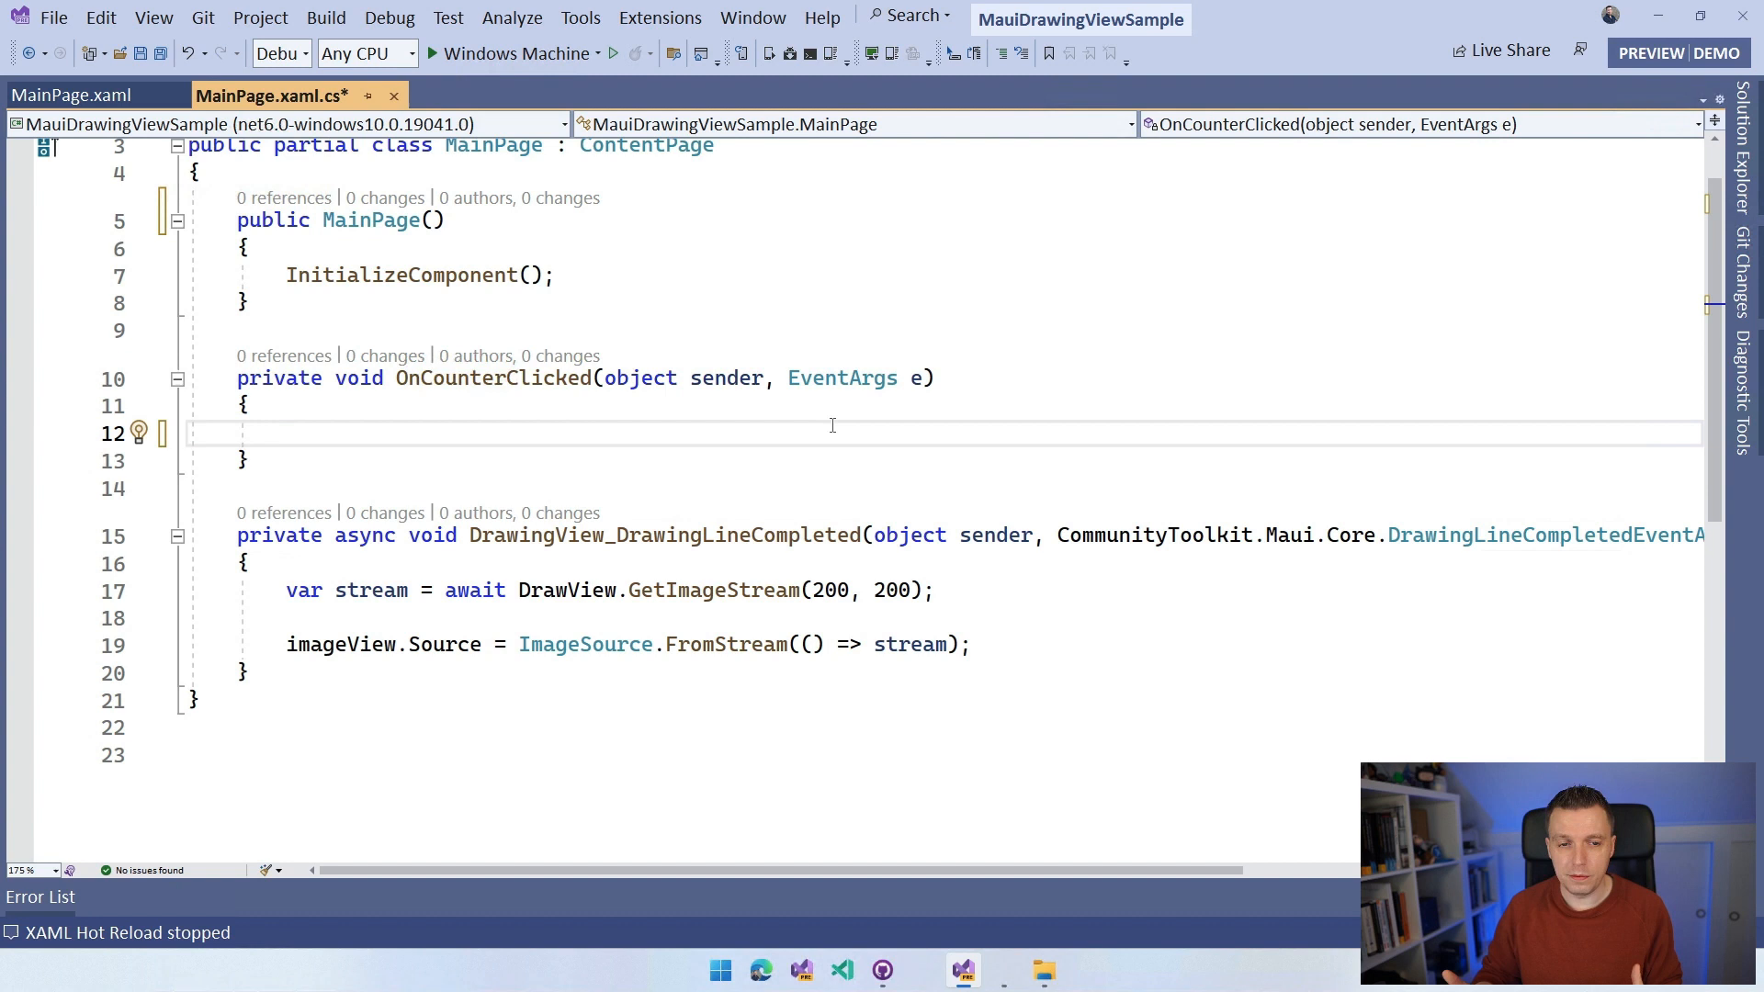
type("Fil")
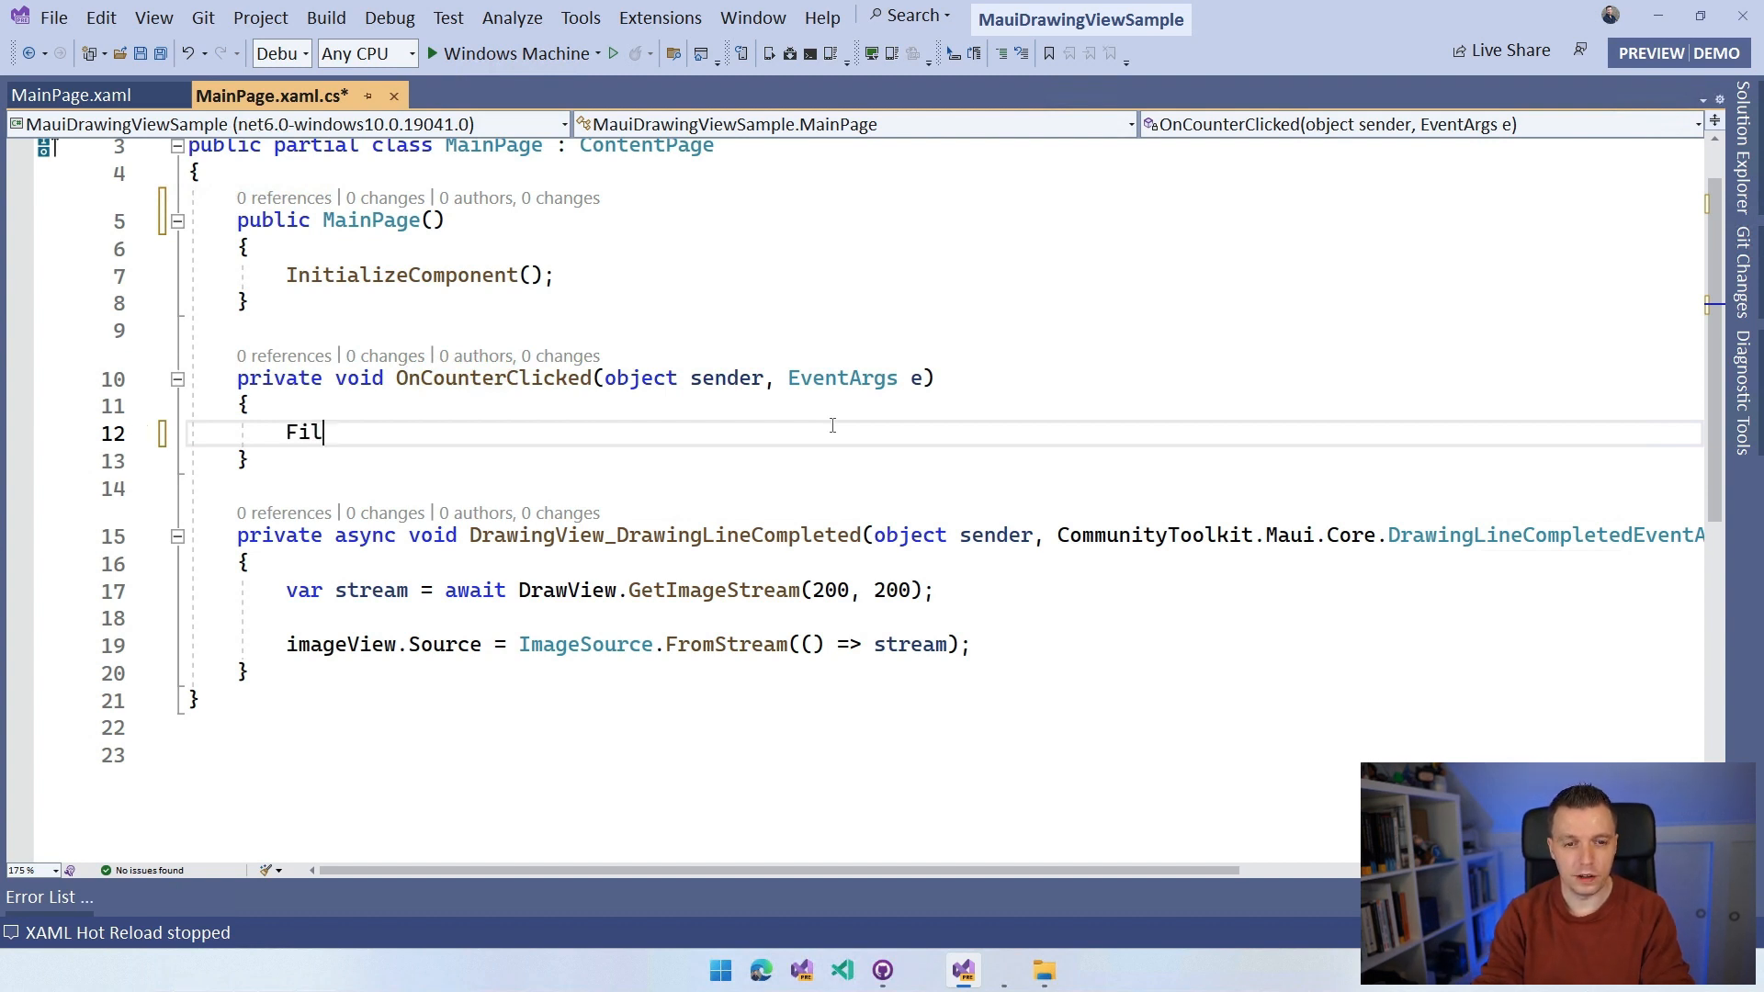
type("eSystem")
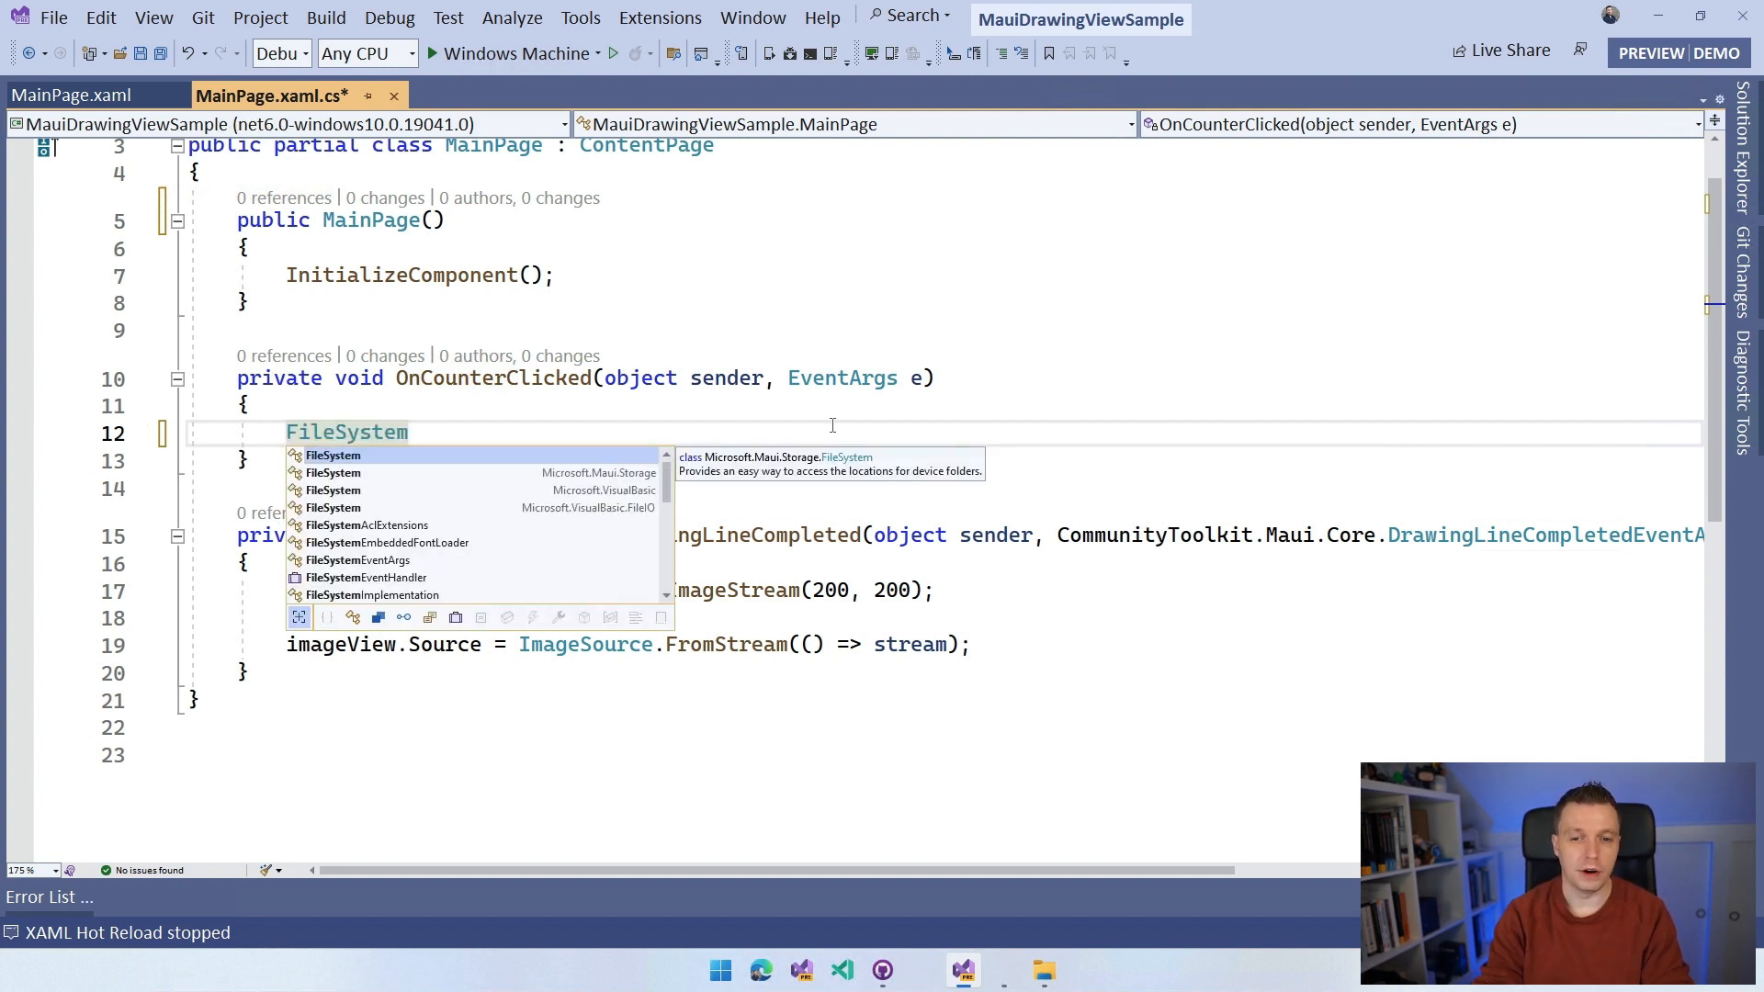
type(".")
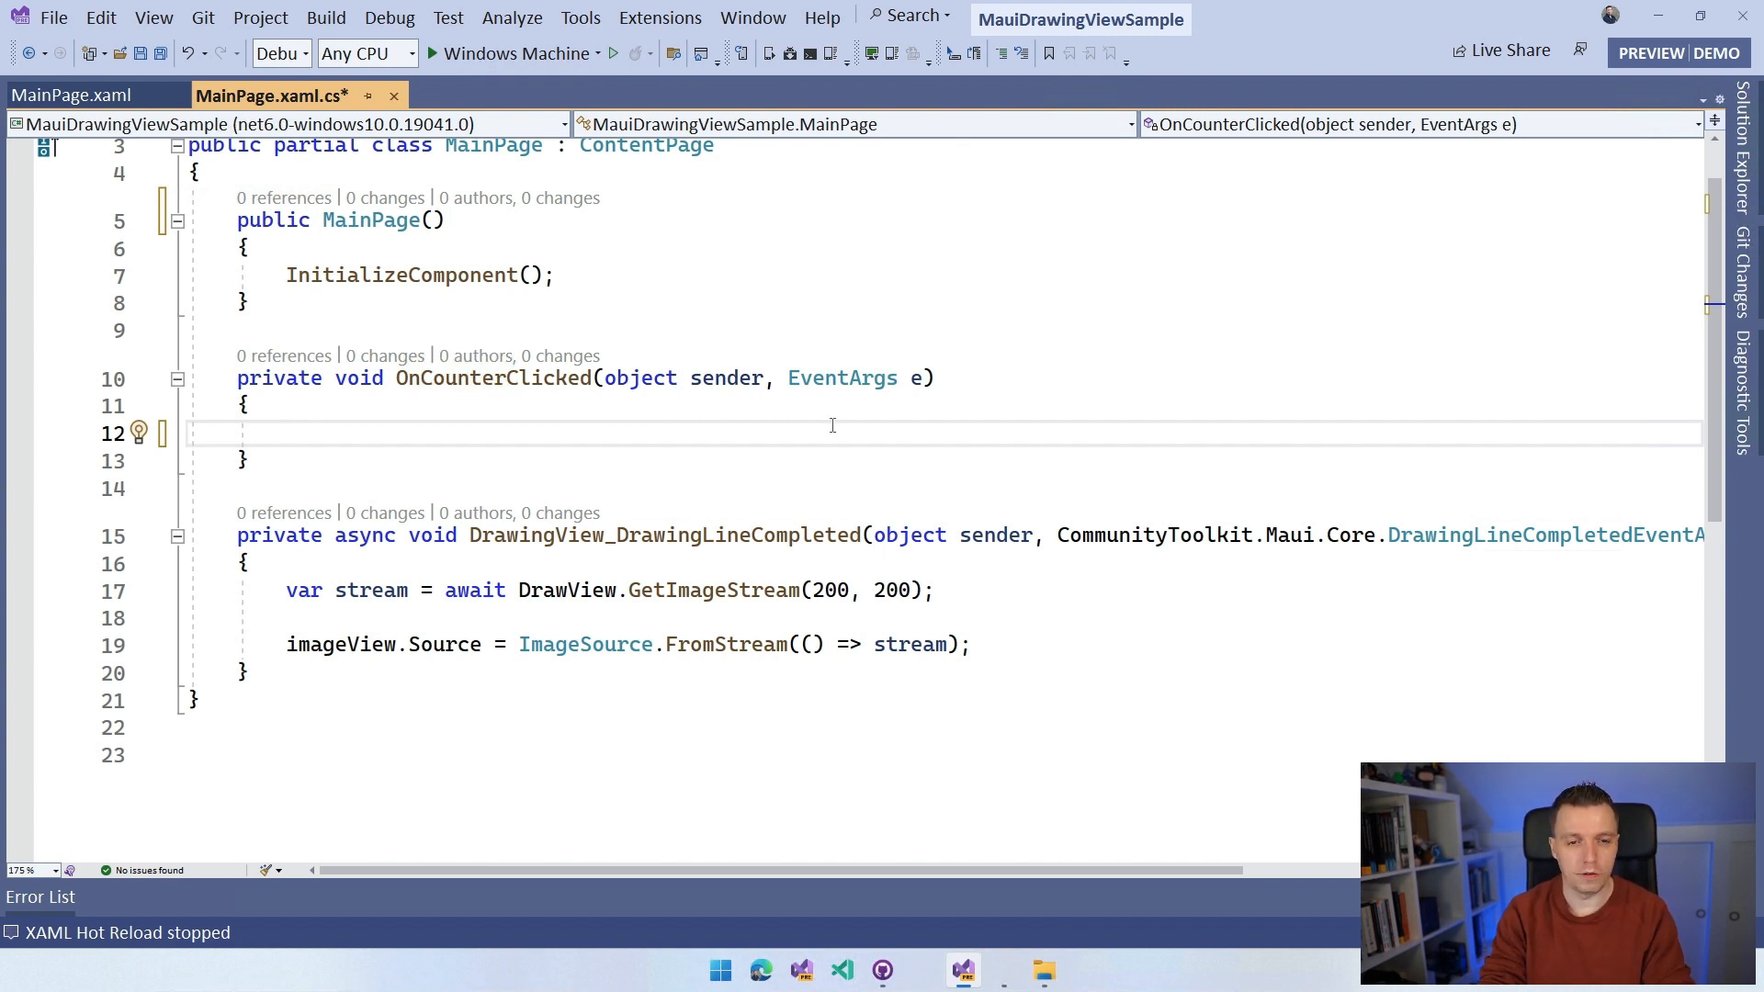
Step: Type #if WINDOWS, #elif ANDROID, #elif IOS || MACCATALYST and #endif inside OnCounterClicked
left_click(286, 433)
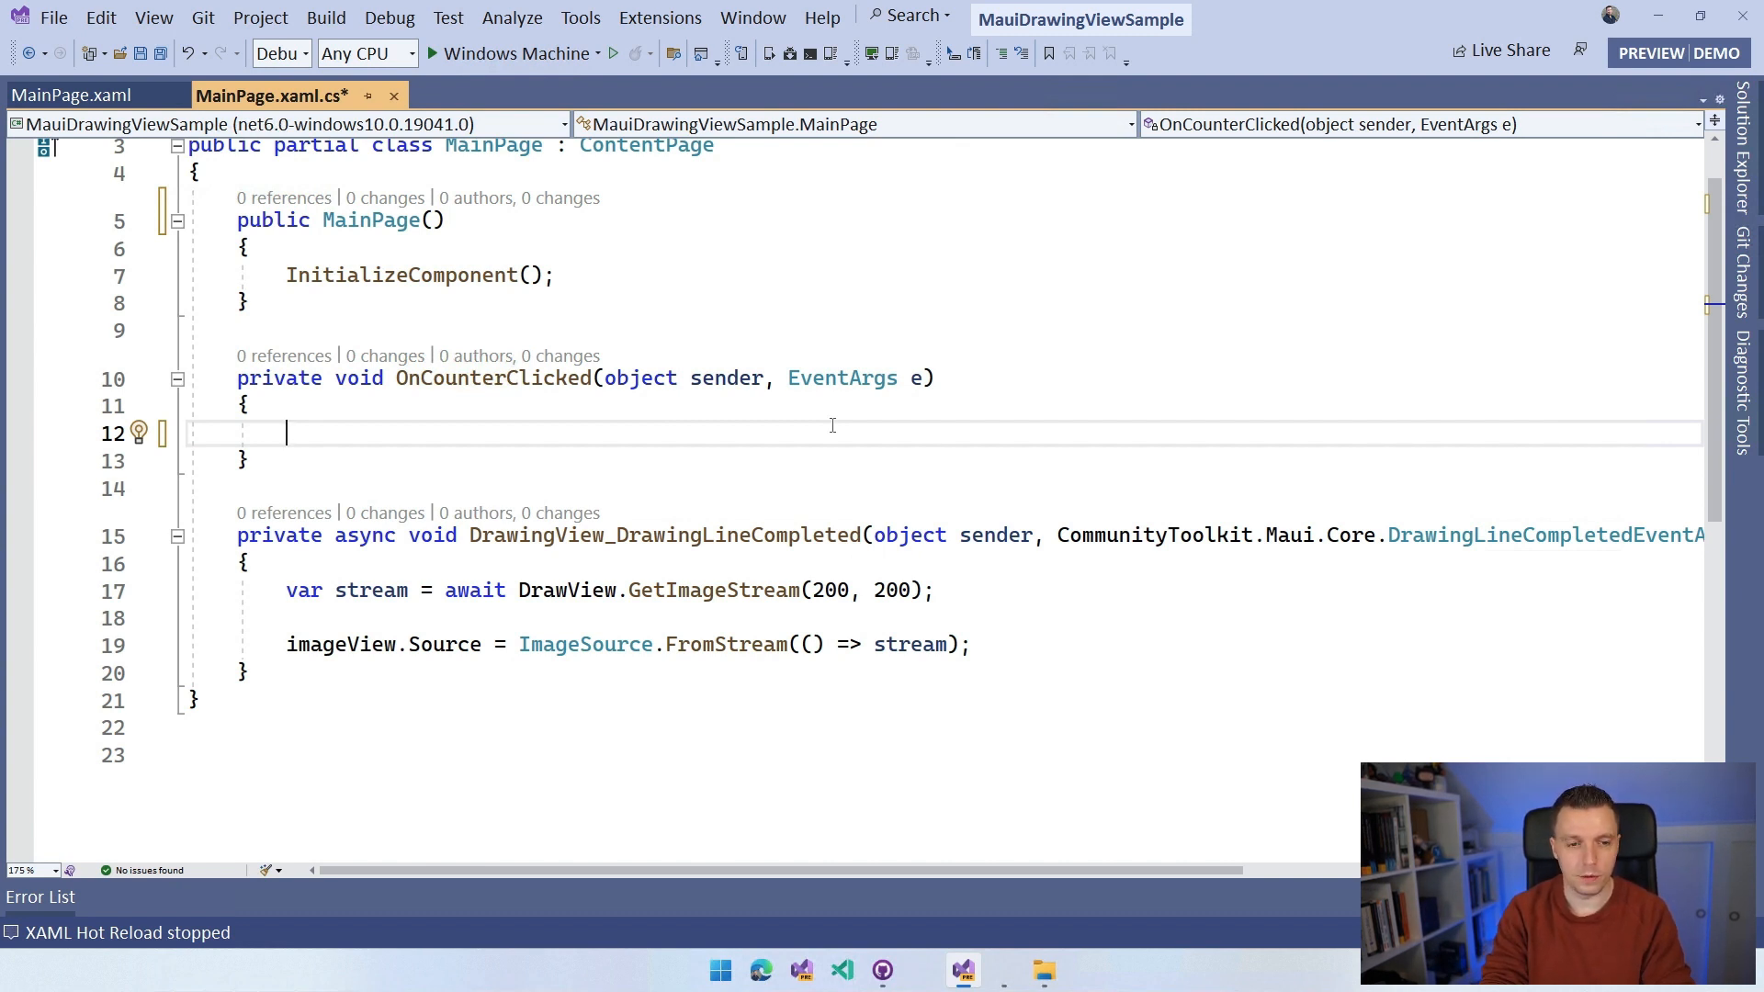
type("#if WINDOWS")
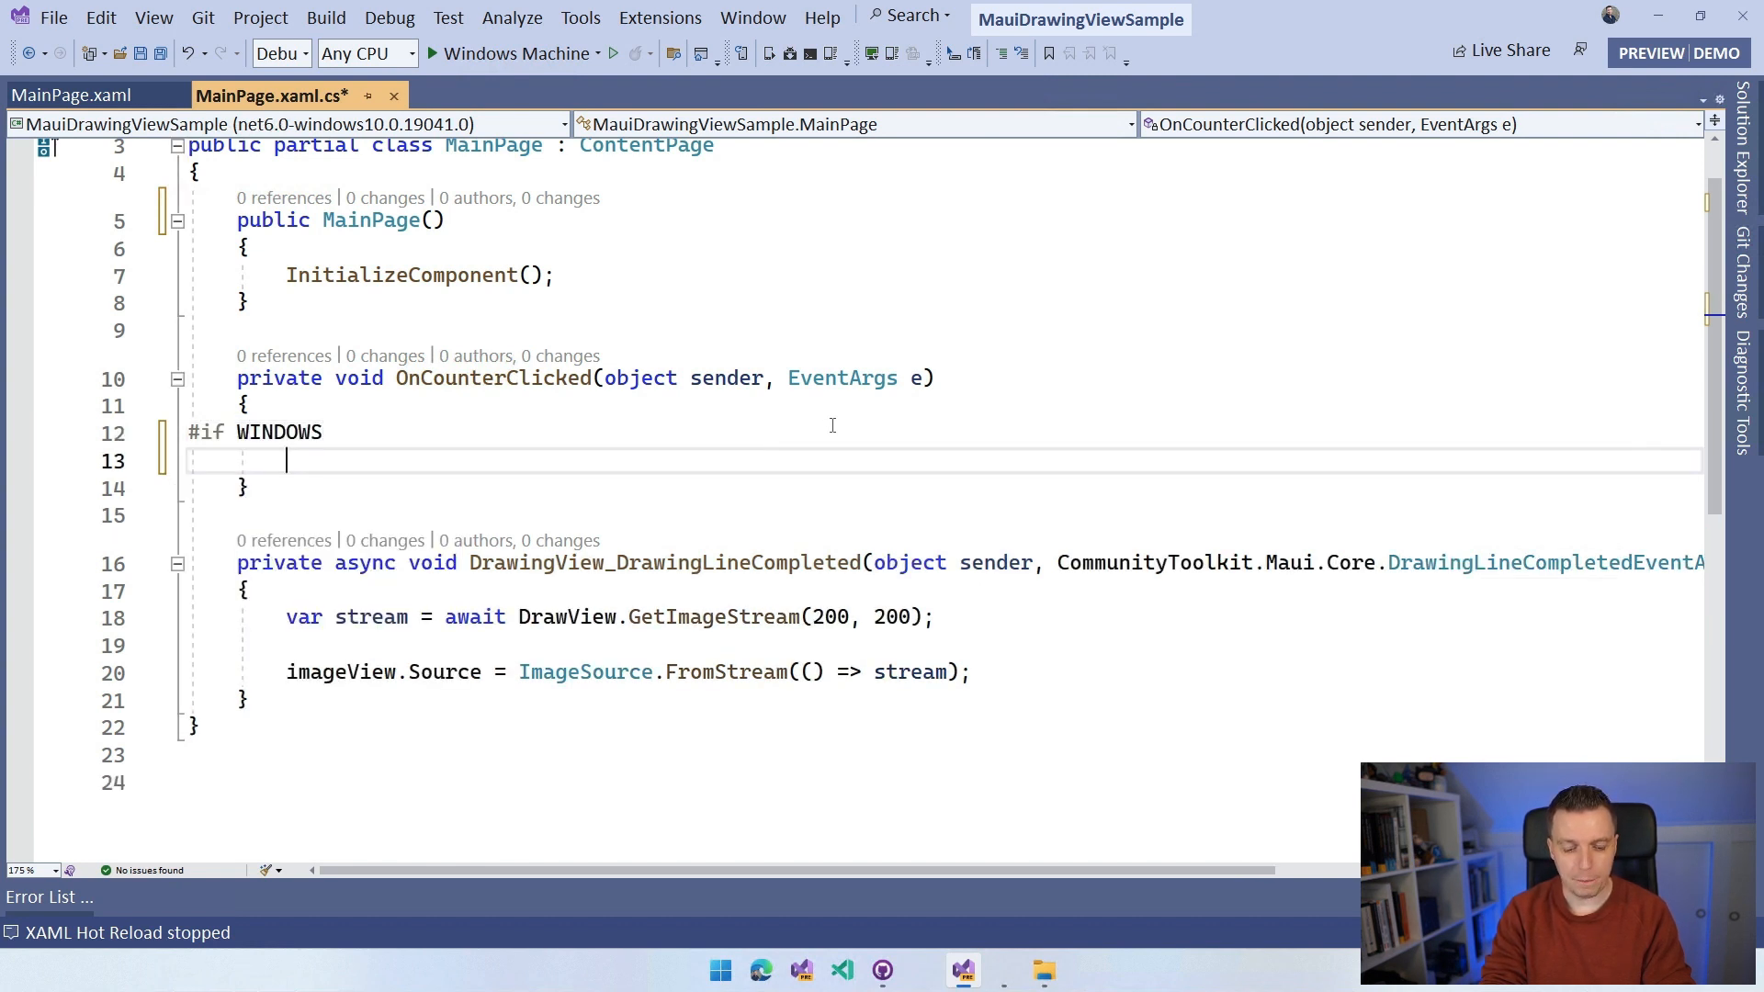
type("#")
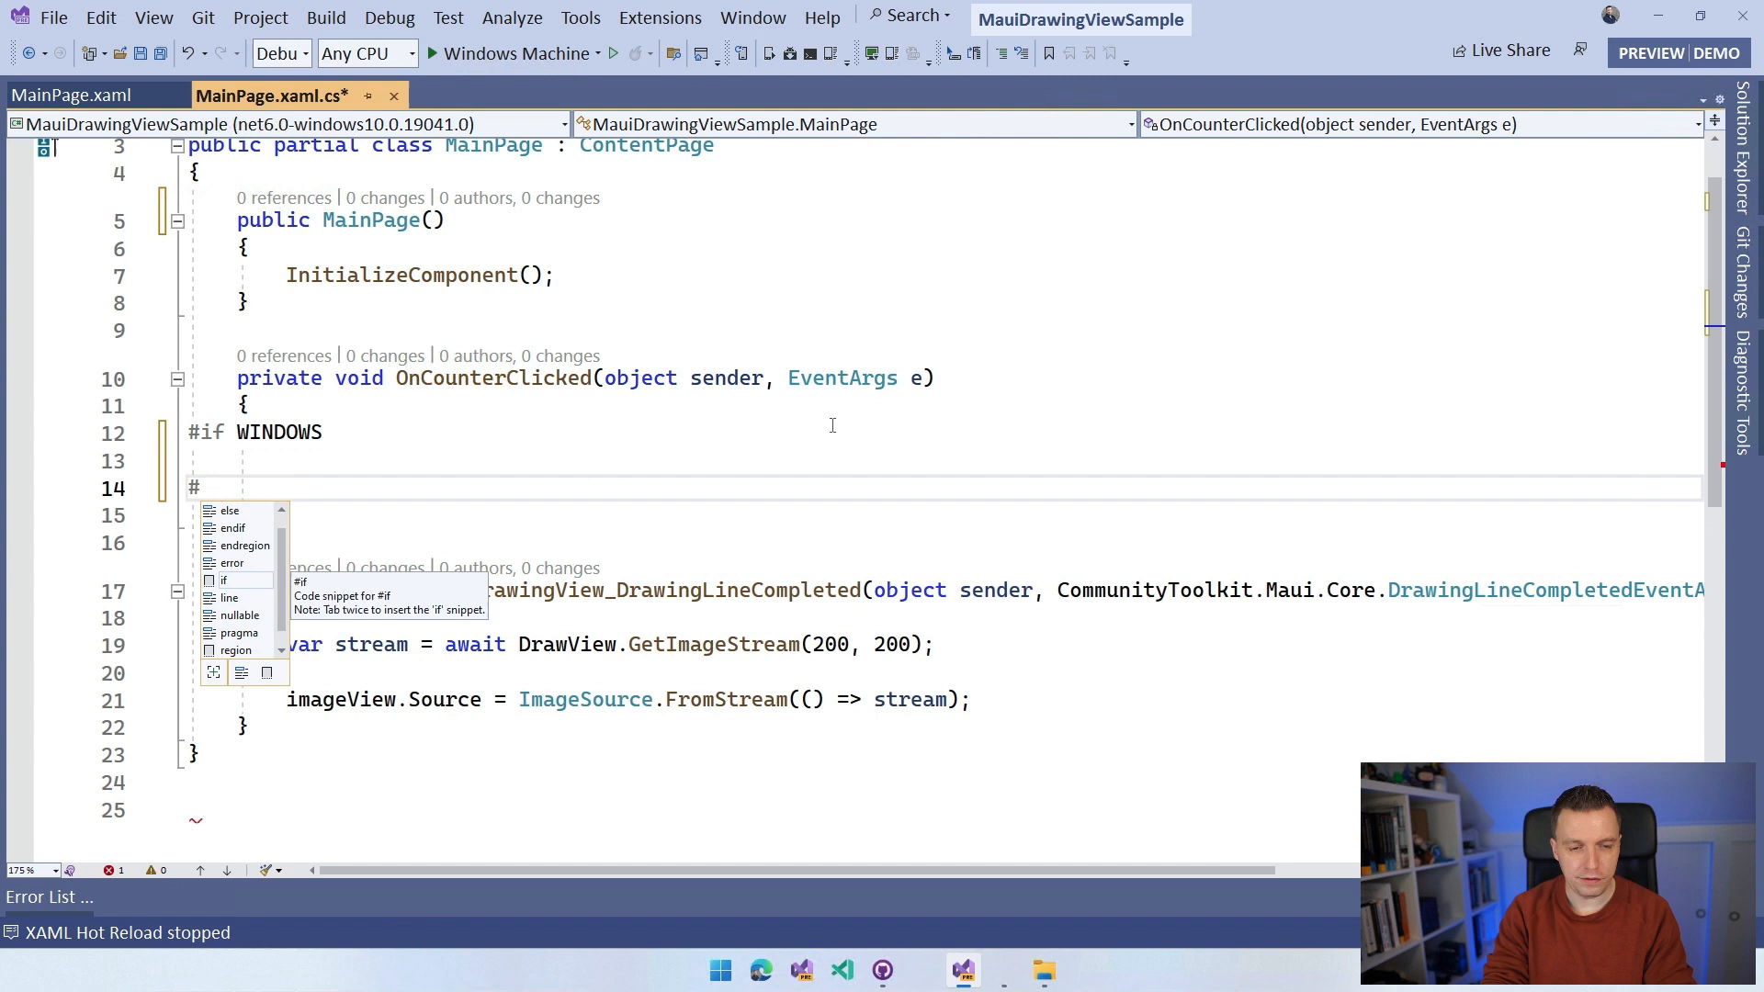
type("elif")
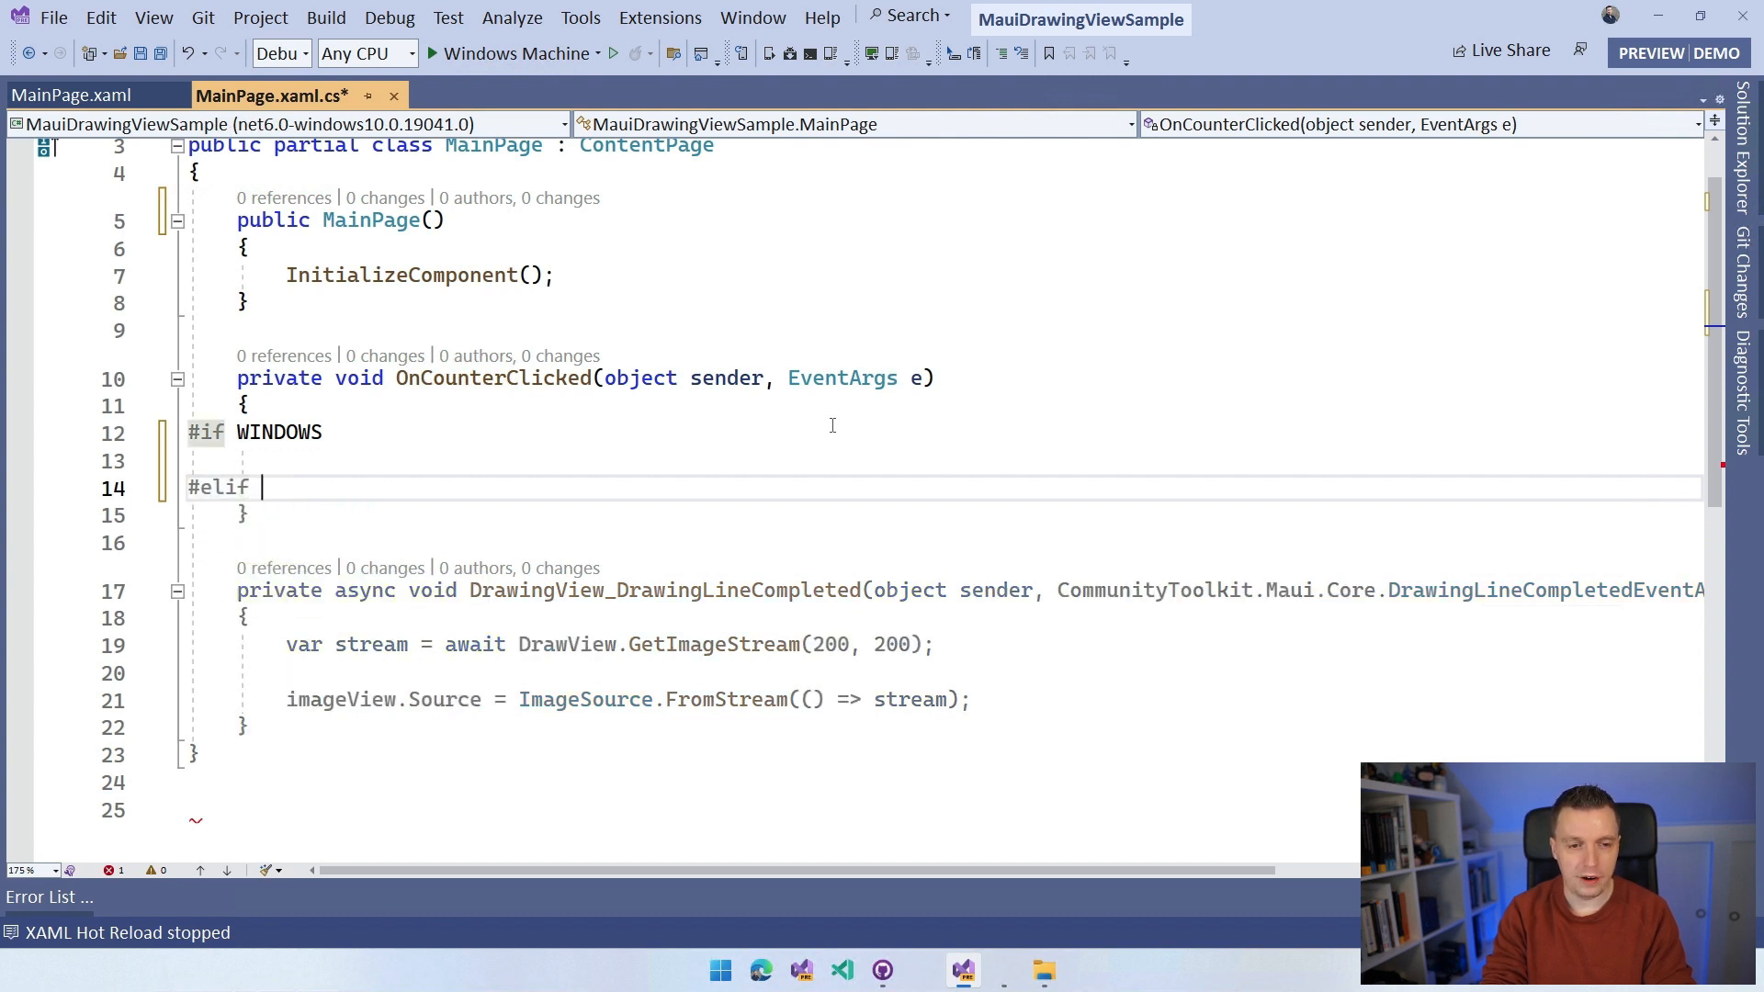
type("ANDOIRD")
type("#elif")
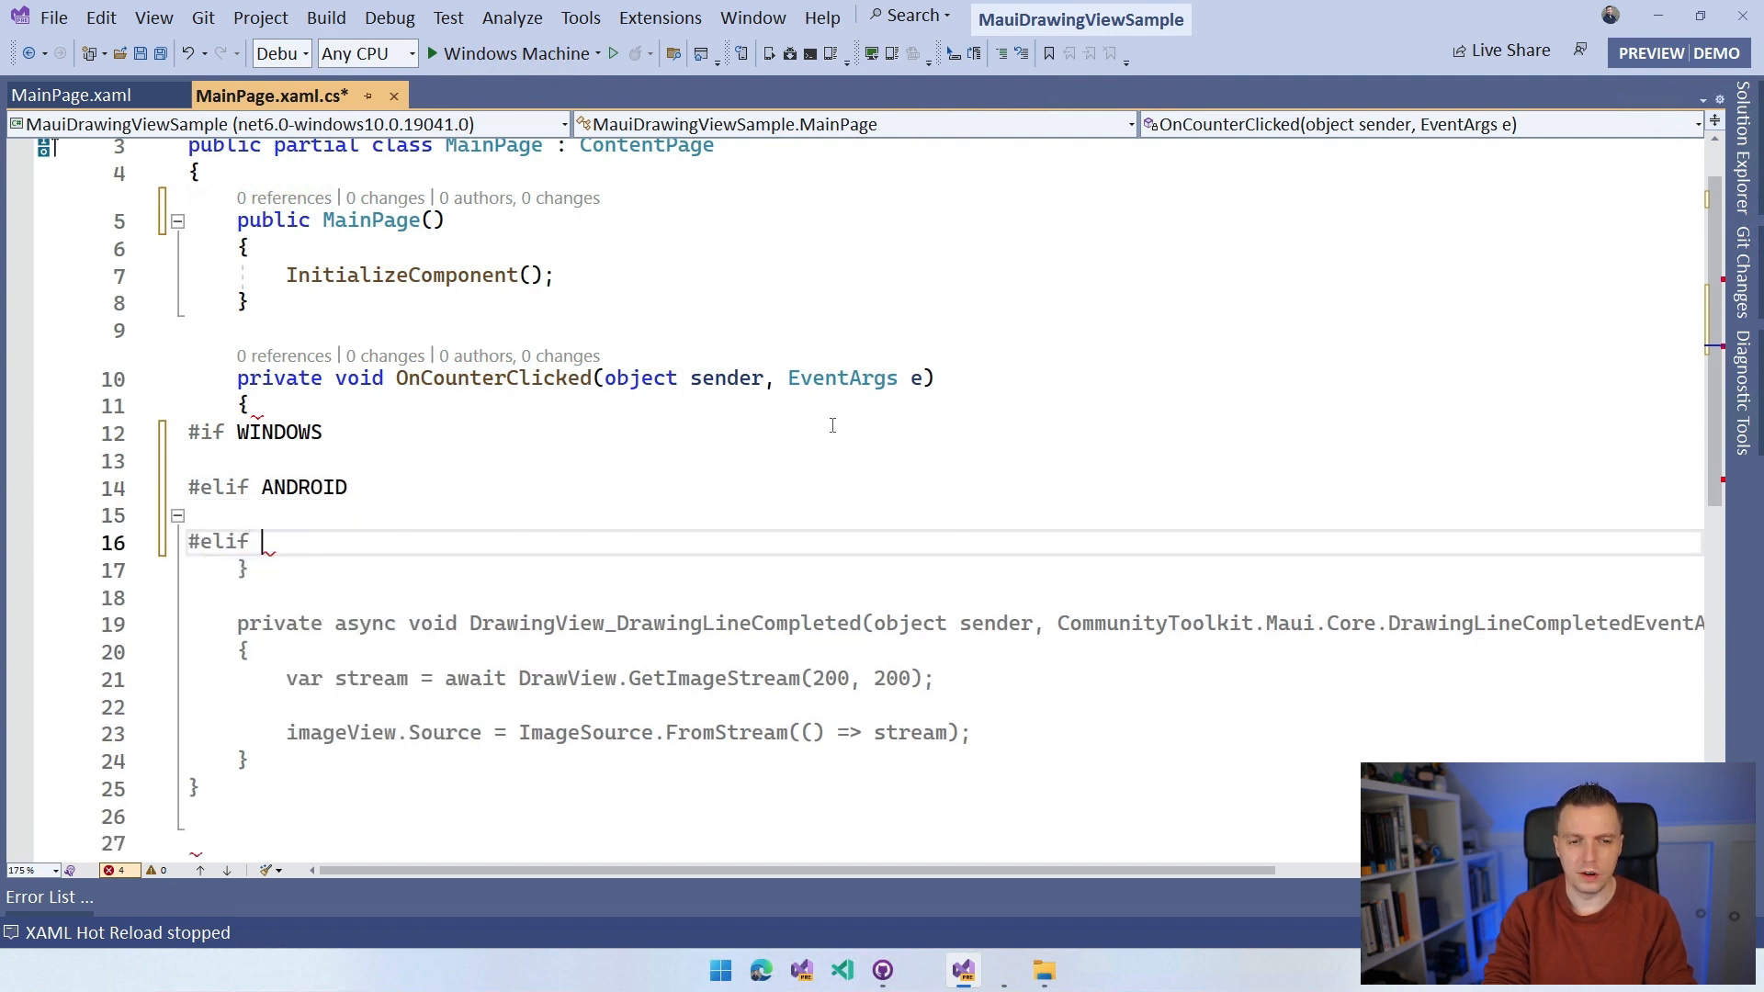
type("IOS ||")
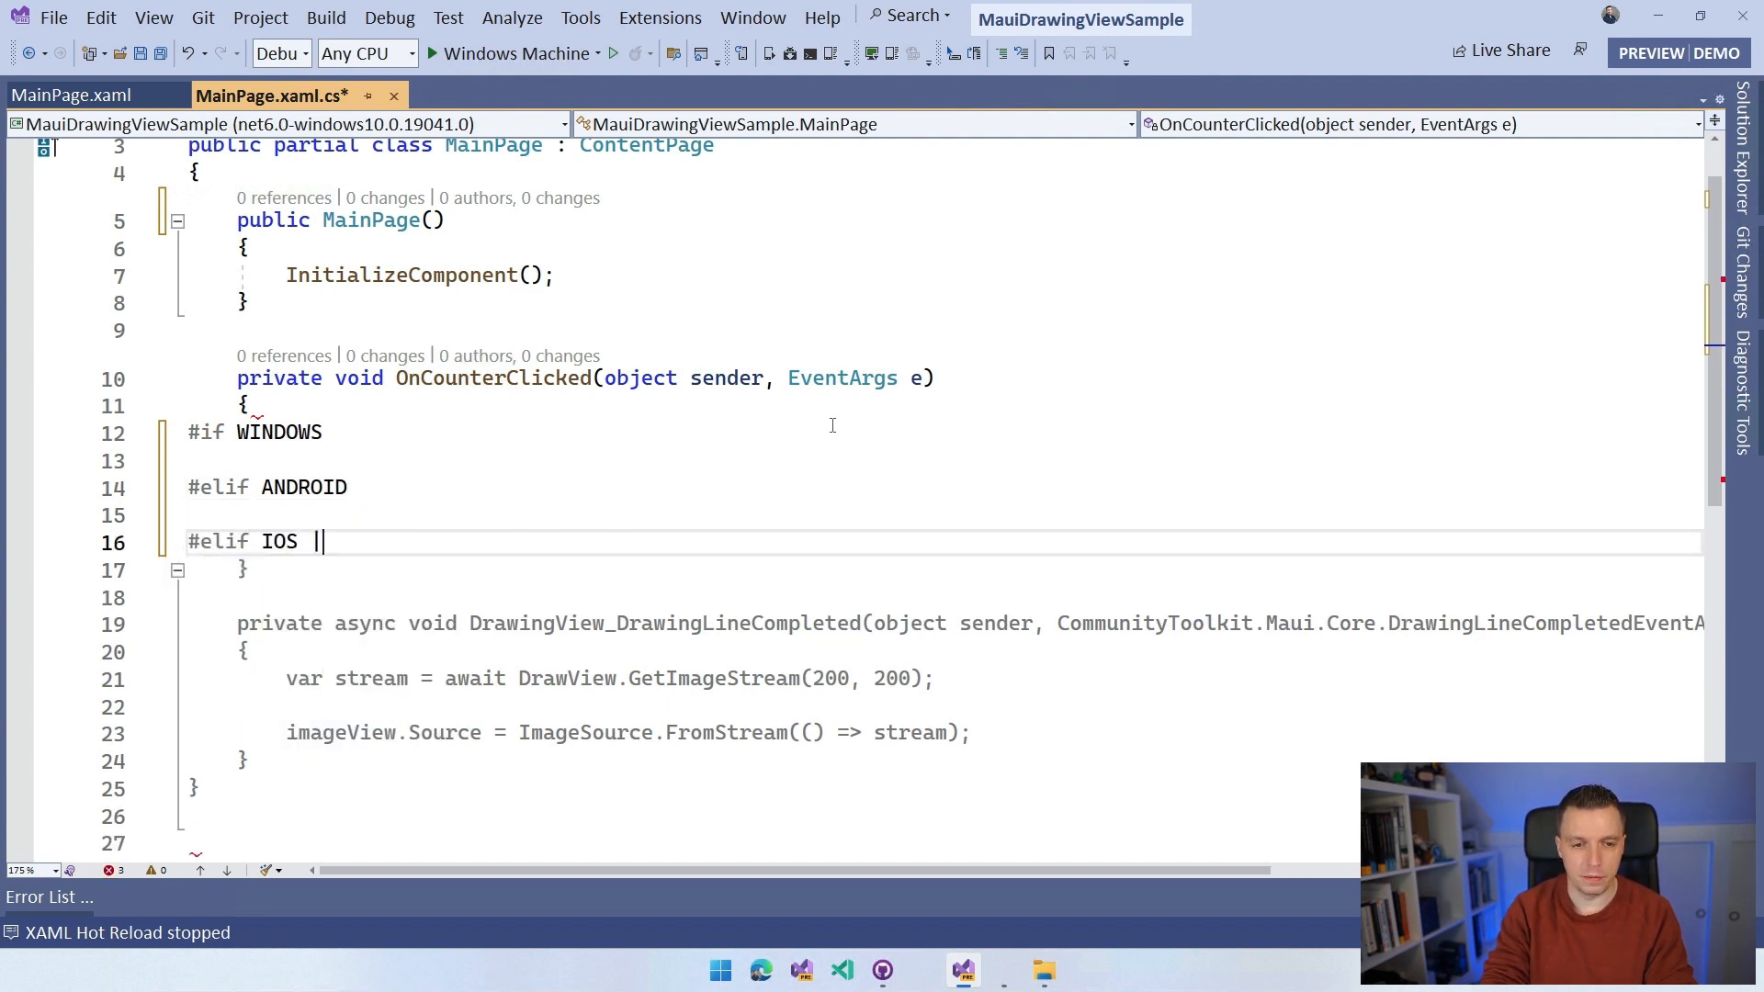
type("MACCATALYST")
type("#e")
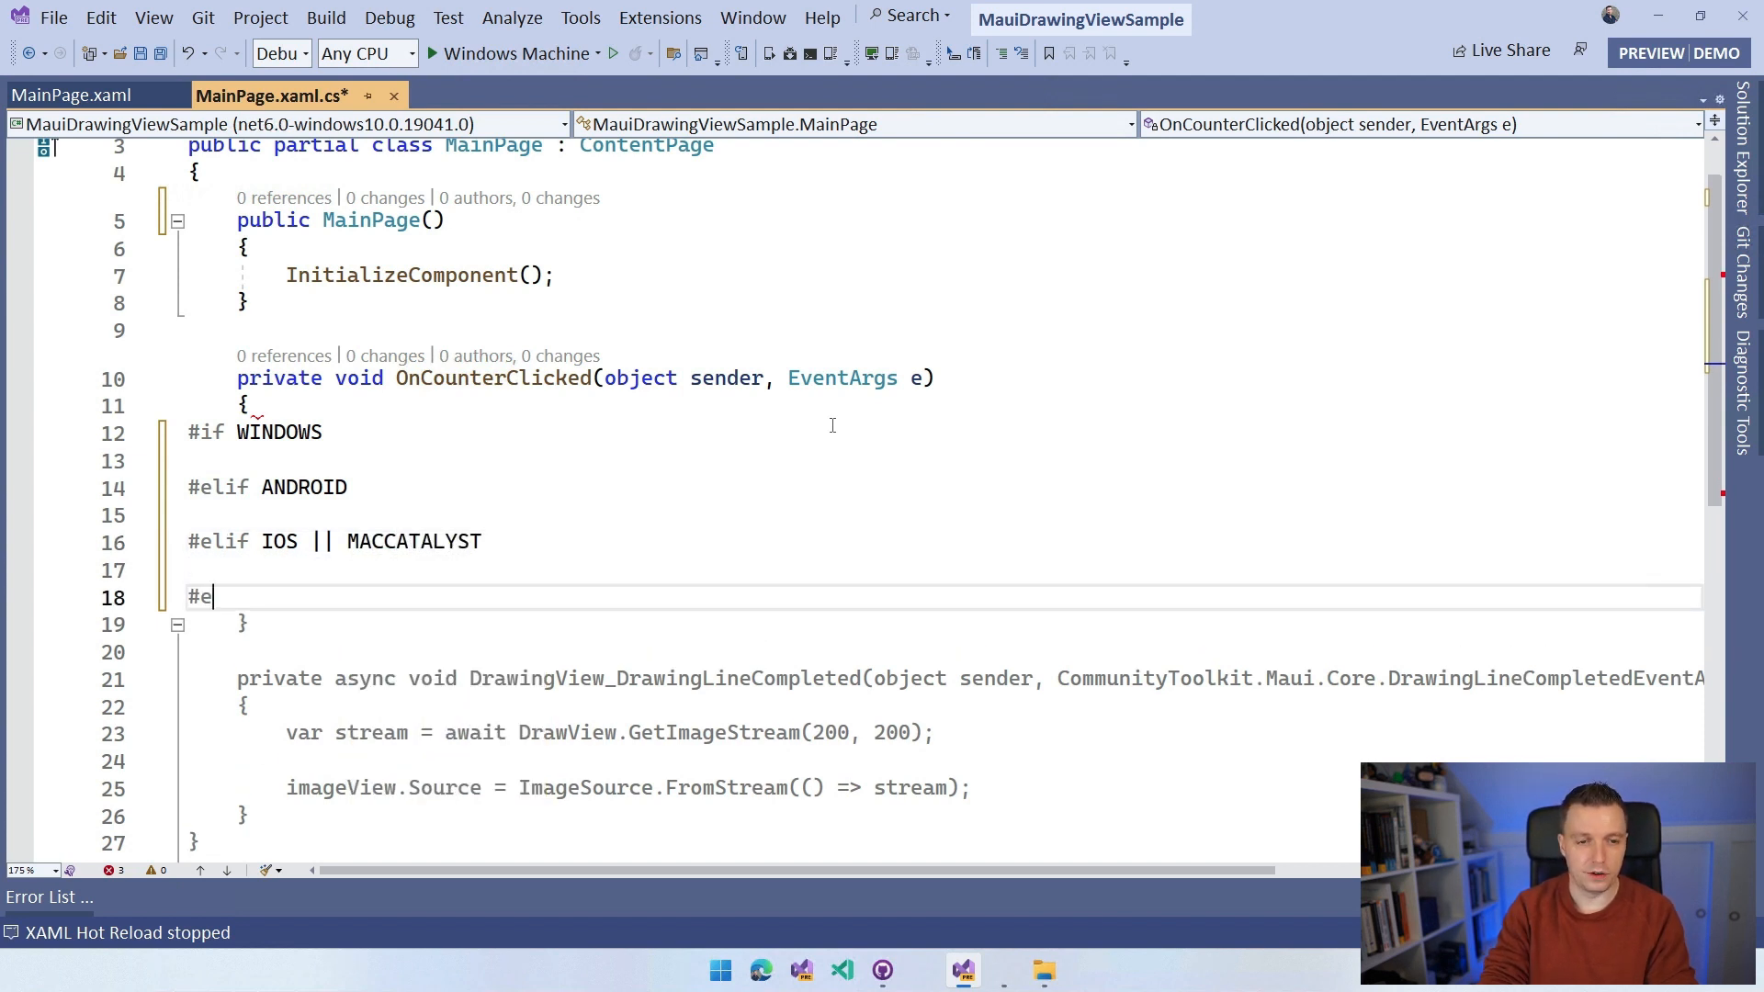
type("ndif")
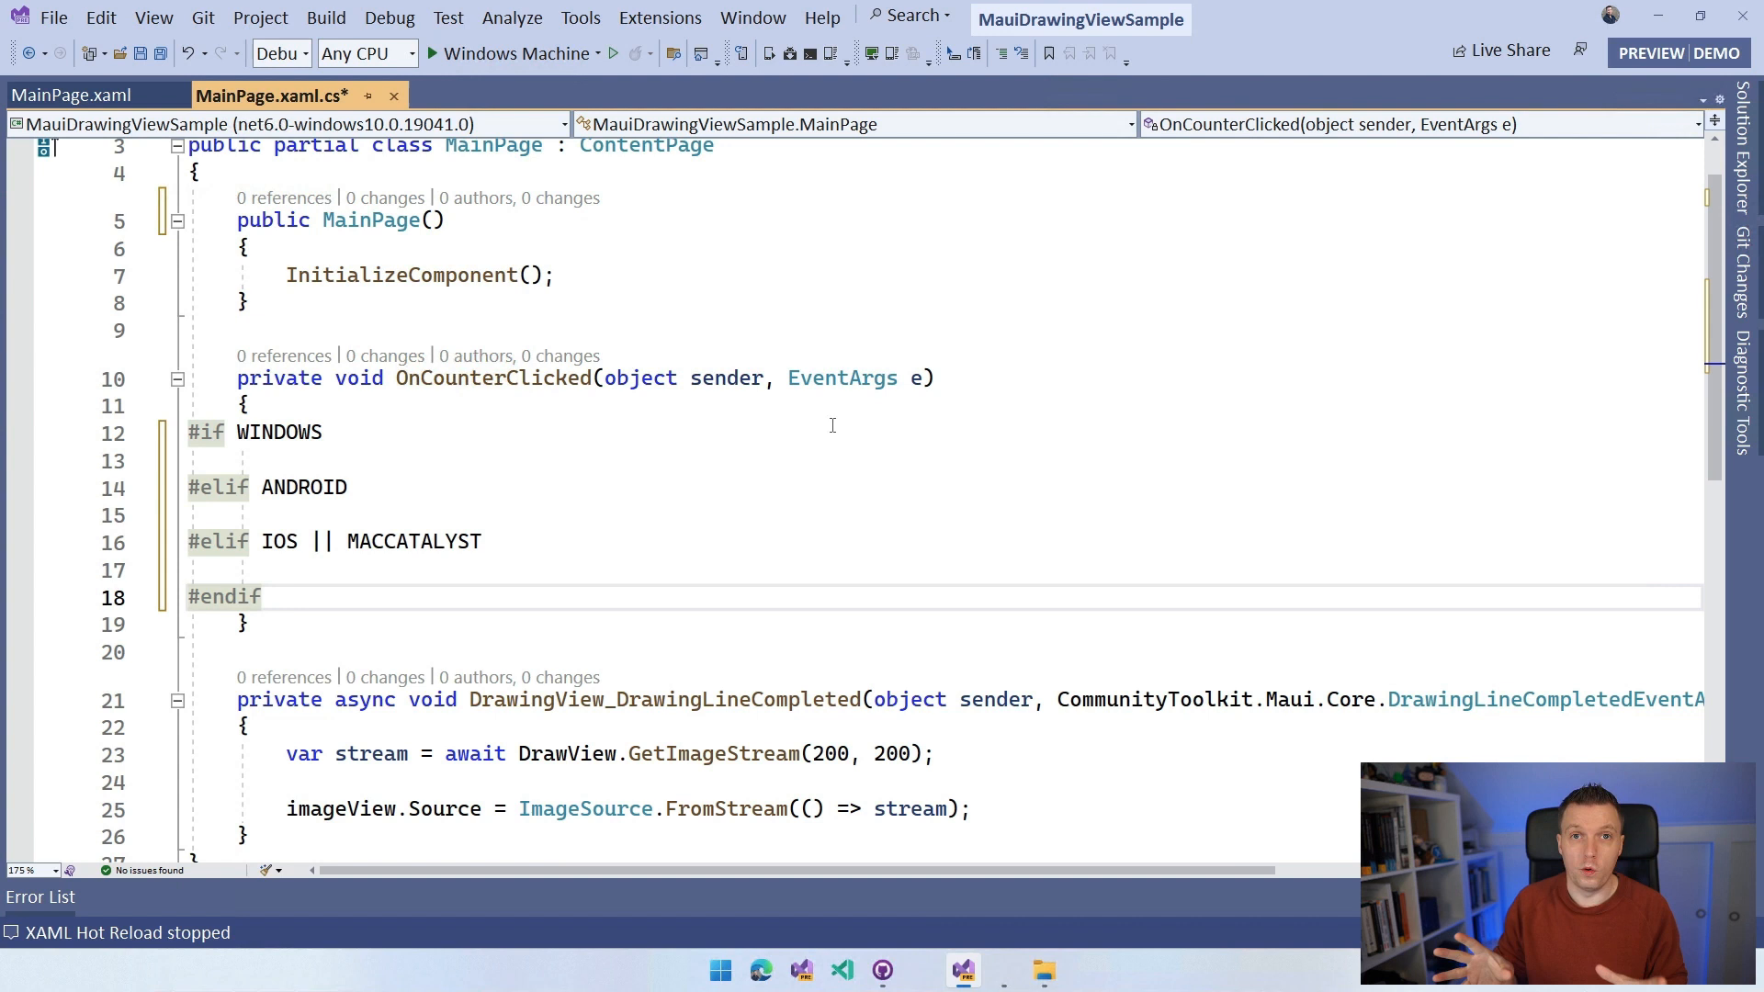
left_click(237, 596)
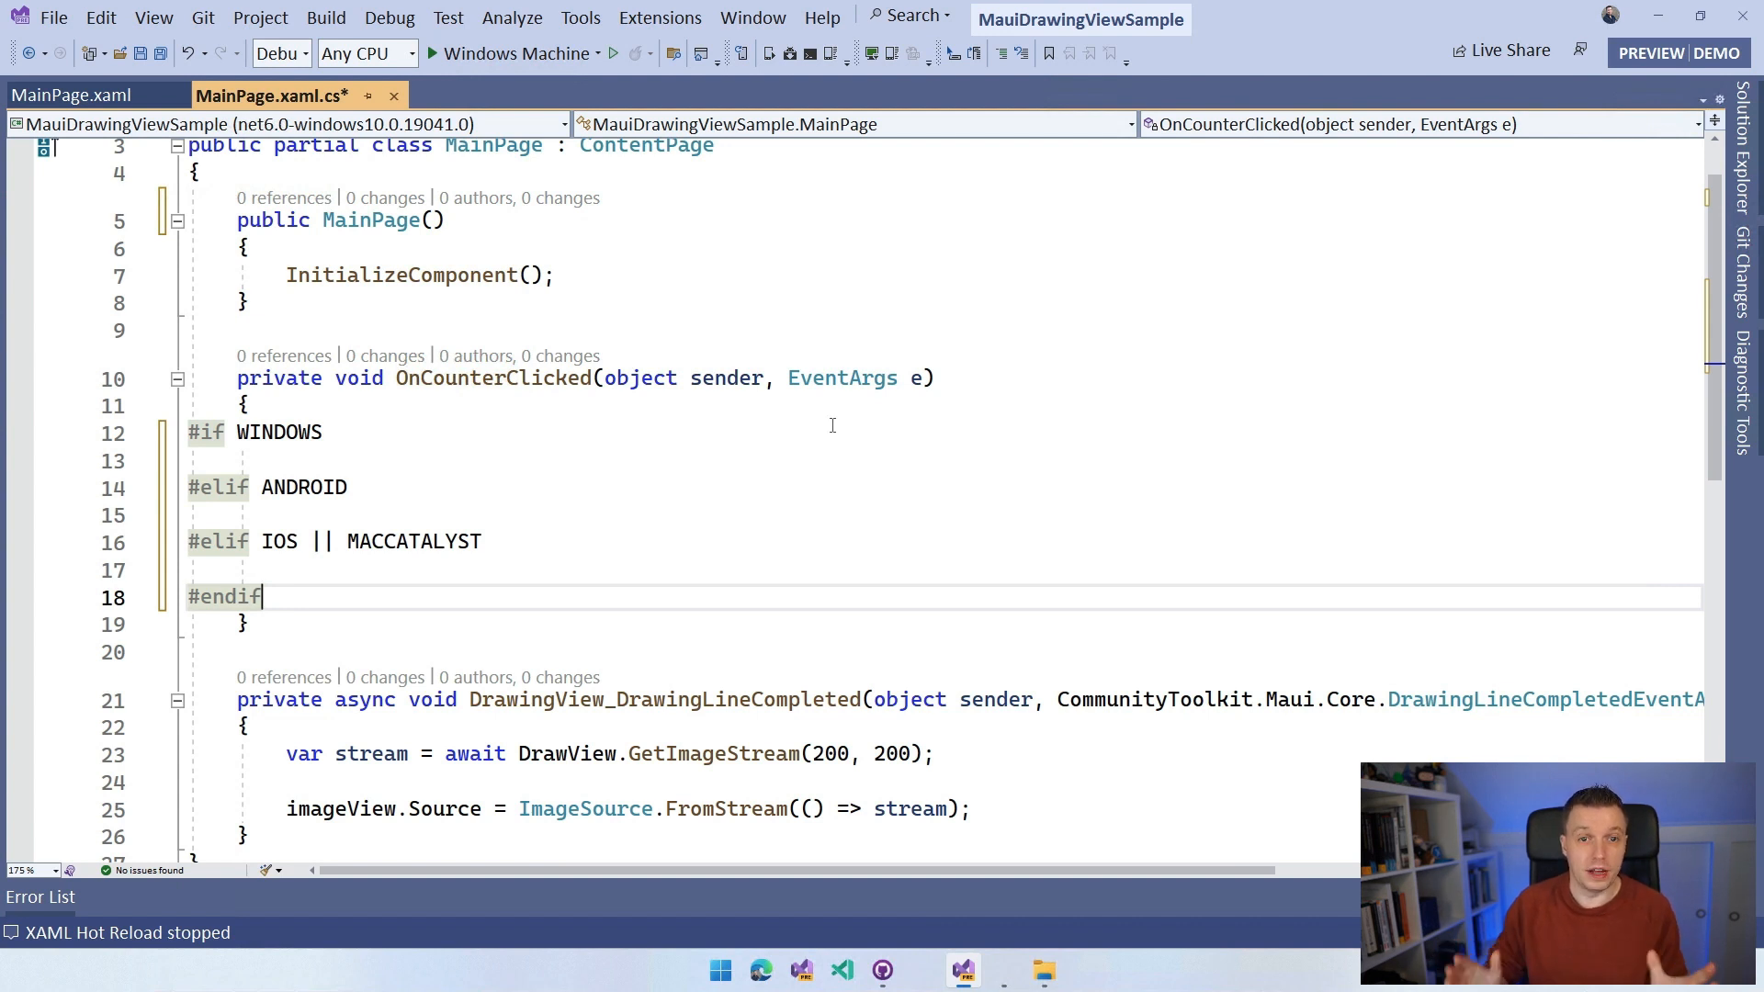
mouse_move(901, 382)
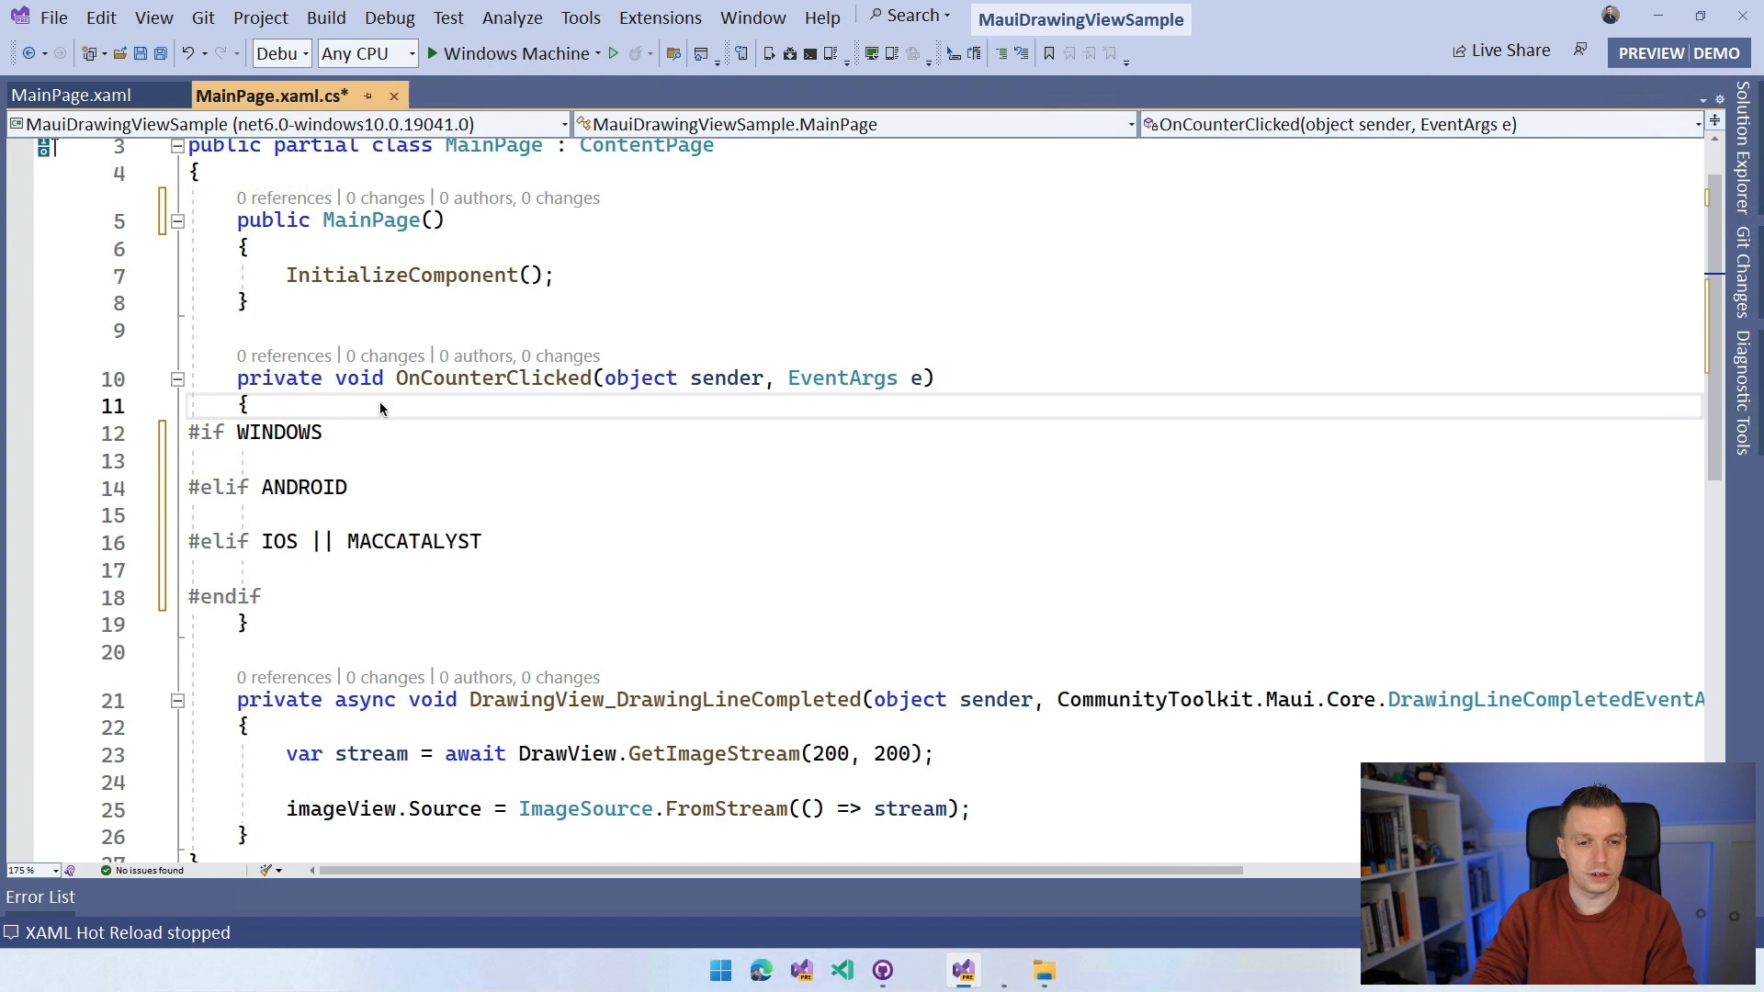
Step: Begin 'var stream = await DrawView' above #if and confirm the DrawView x:Name in MainPage.xaml
key("Return")
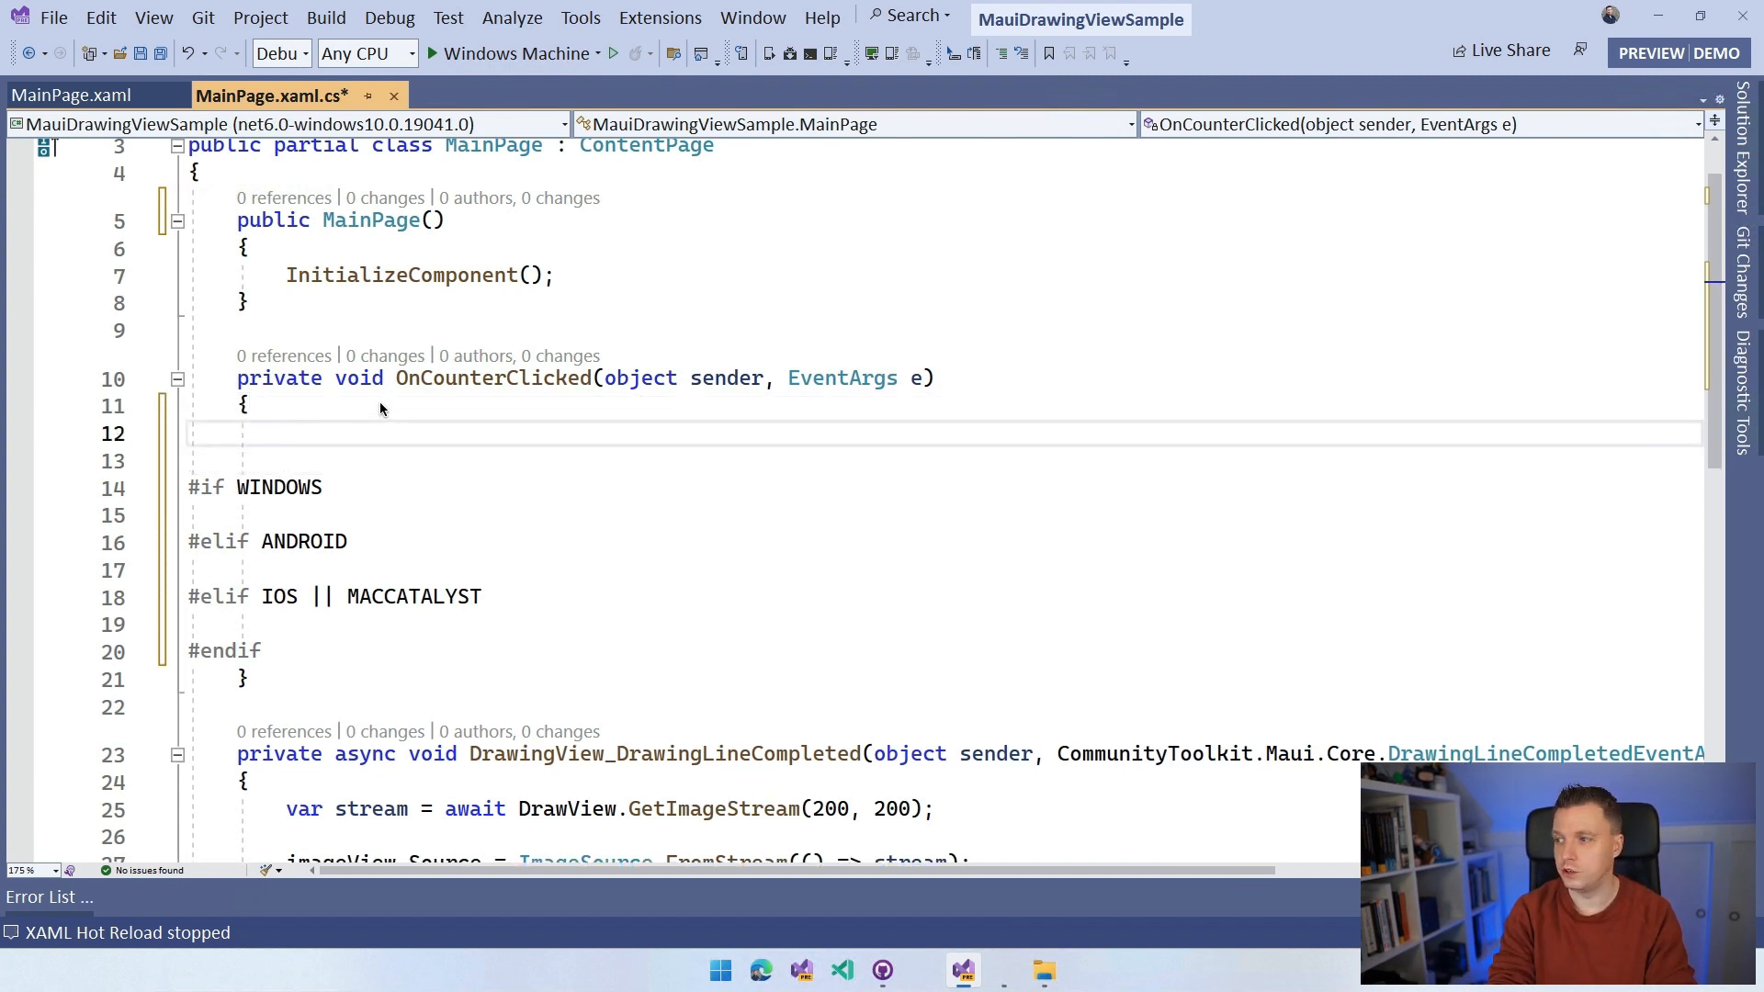
type("var s")
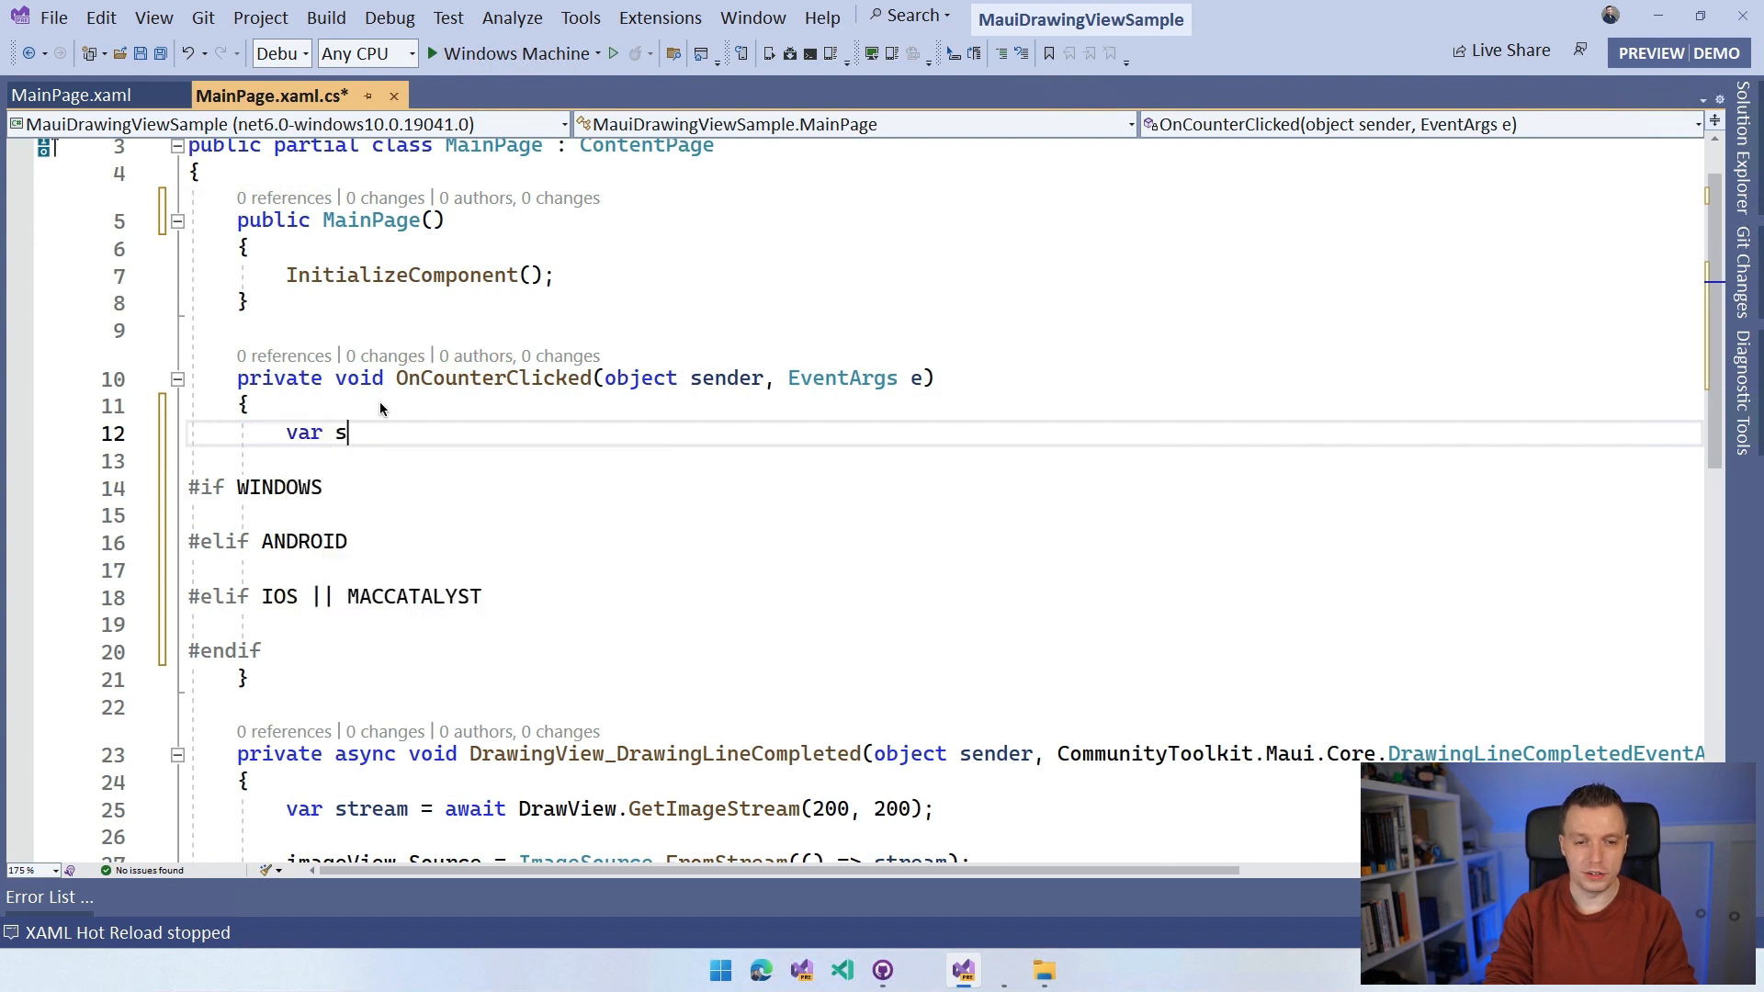
type("tream")
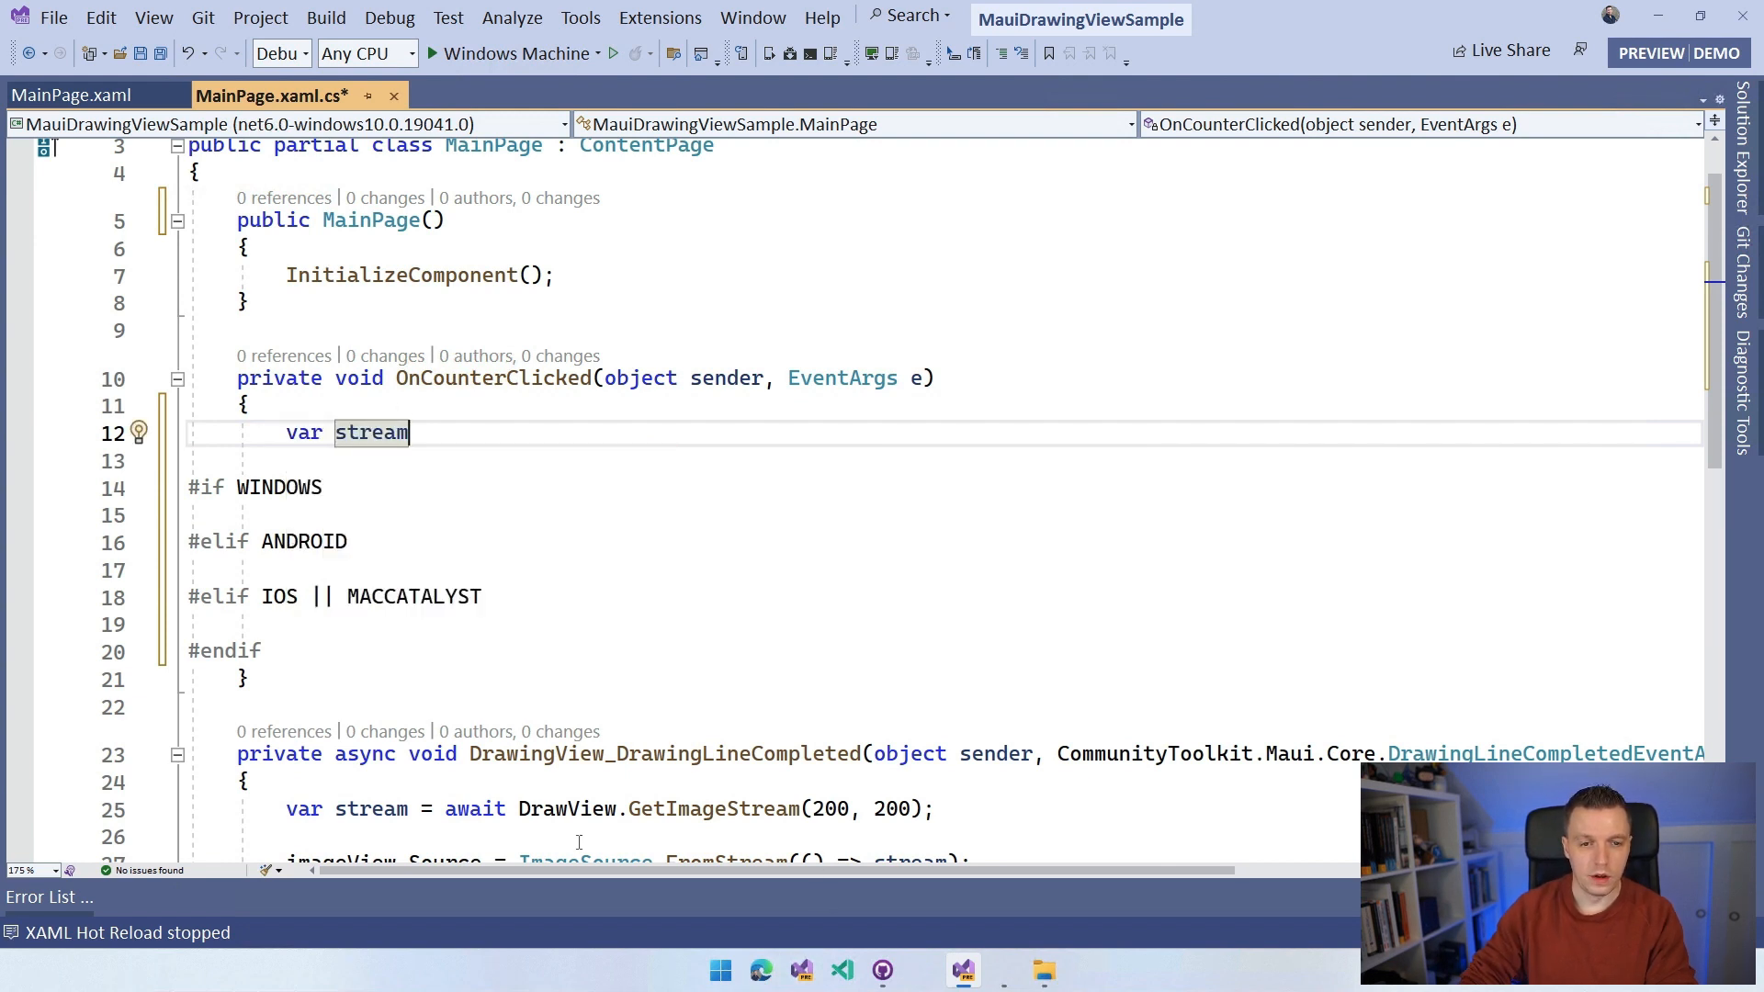
type("= await Draw")
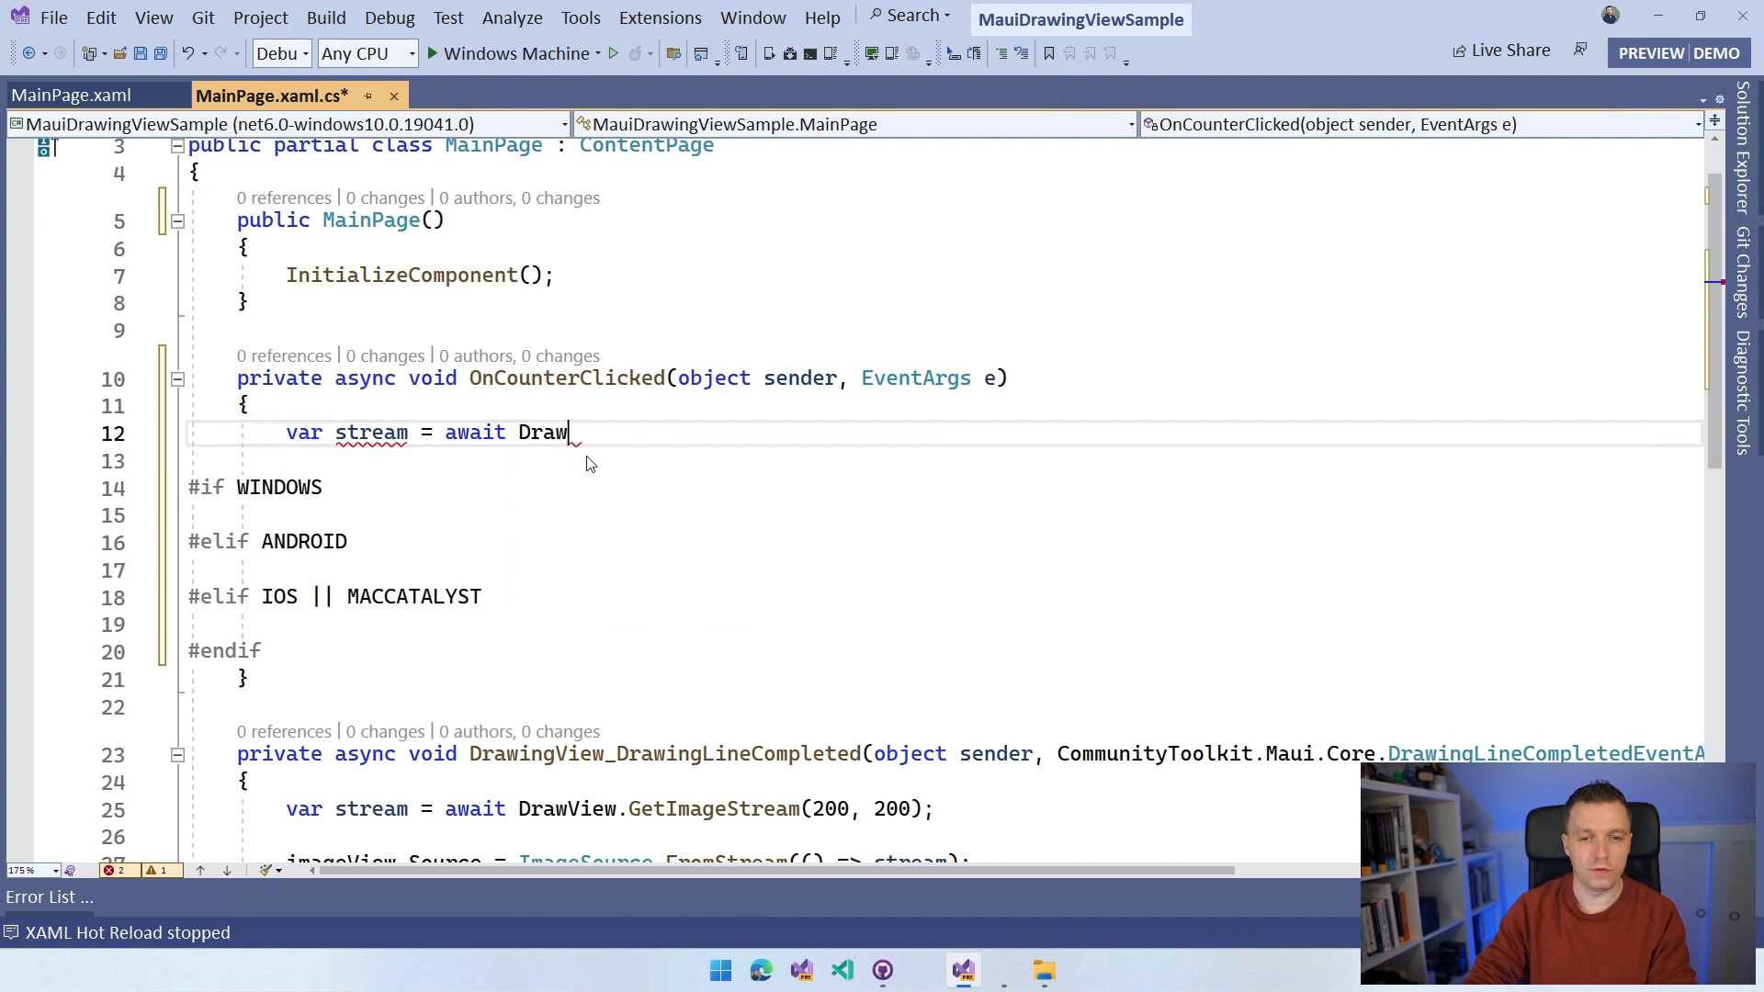
type("View")
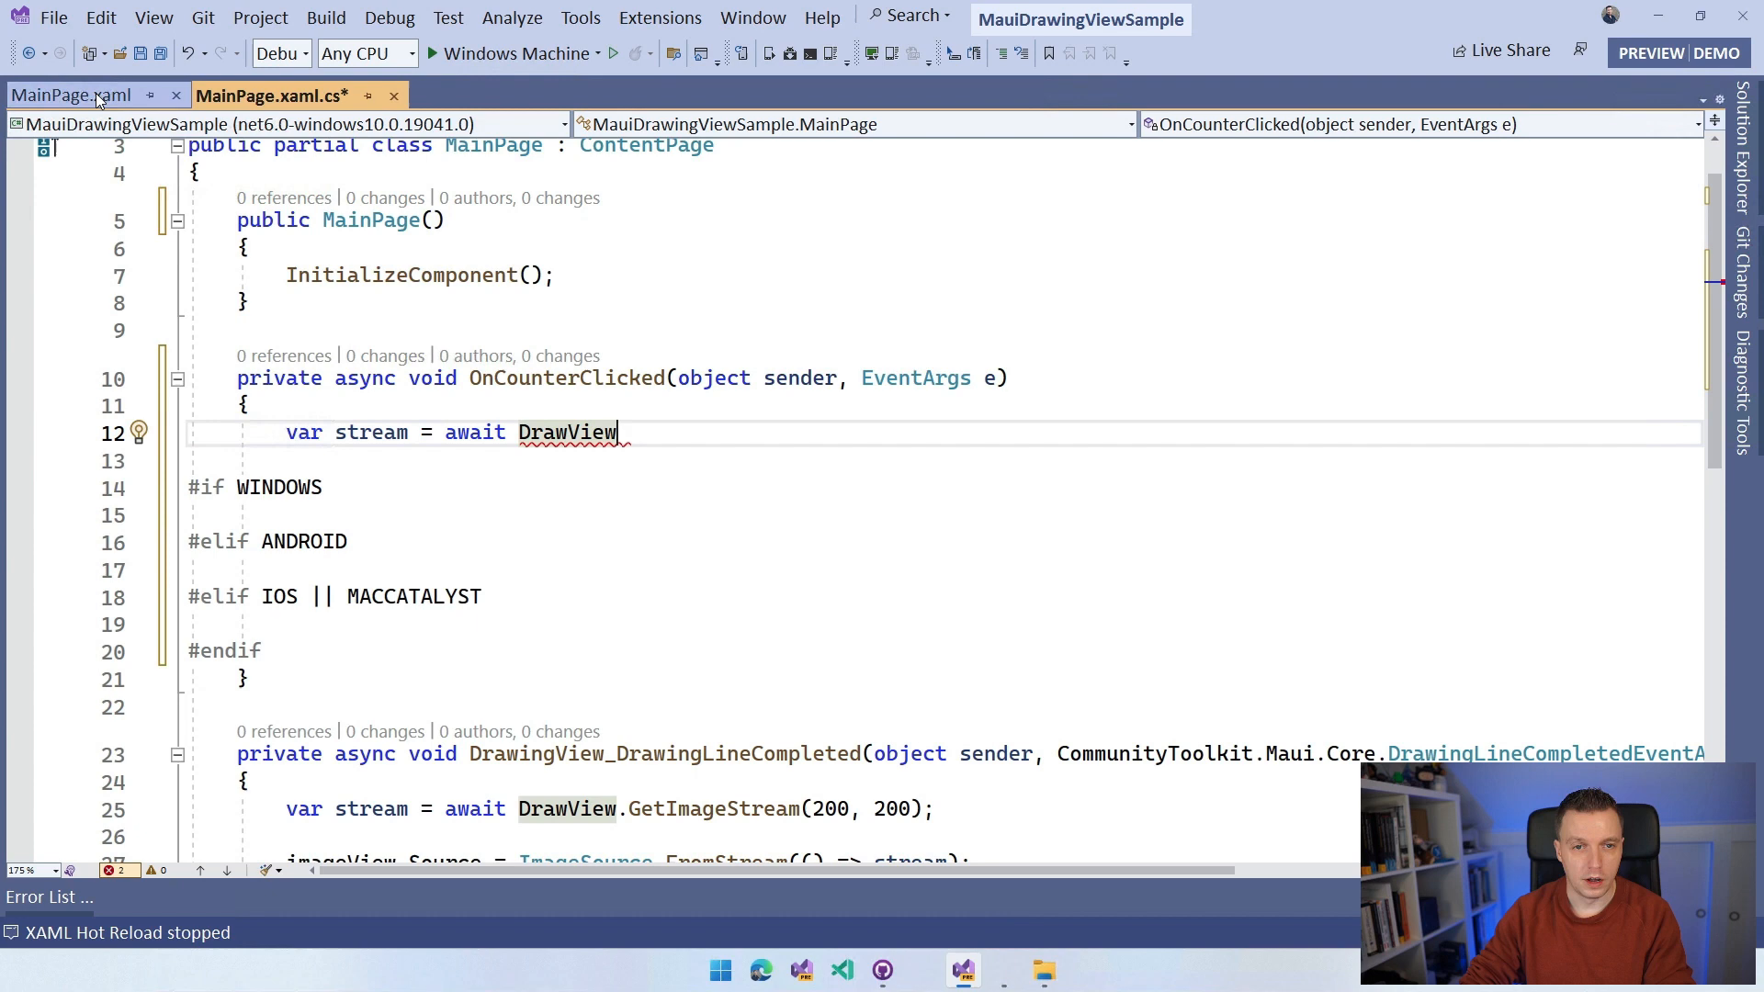
left_click(69, 96)
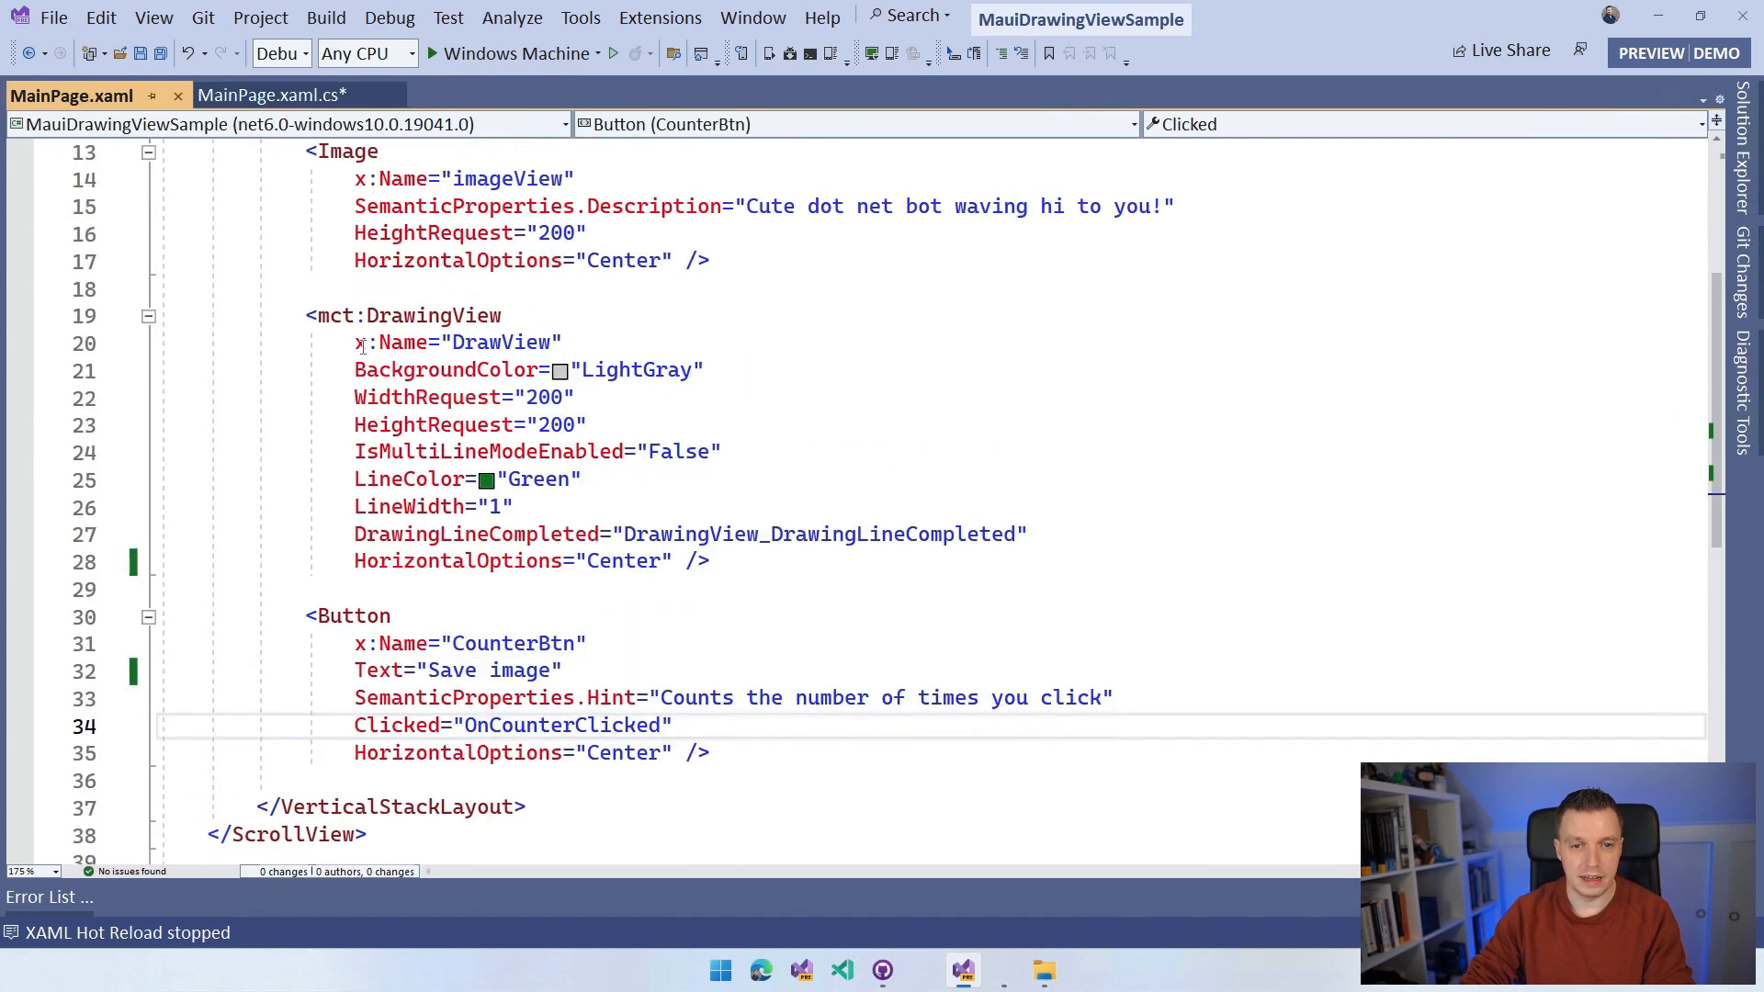
left_click(458, 341)
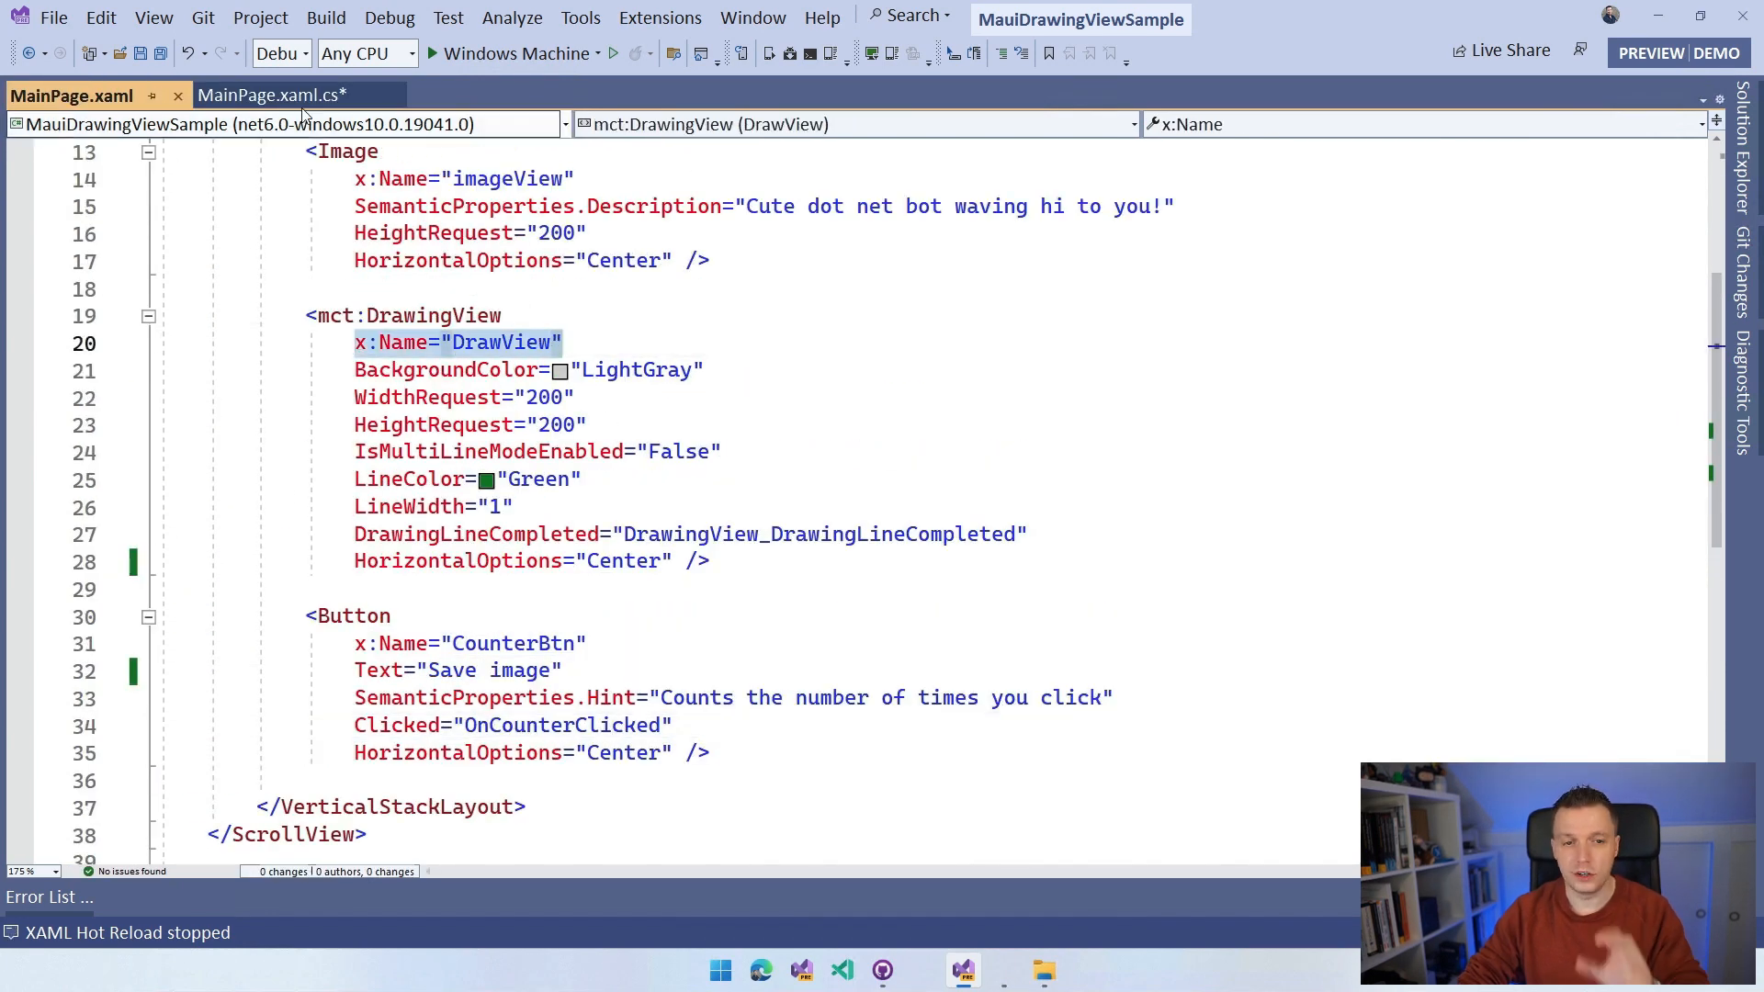
left_click(265, 95)
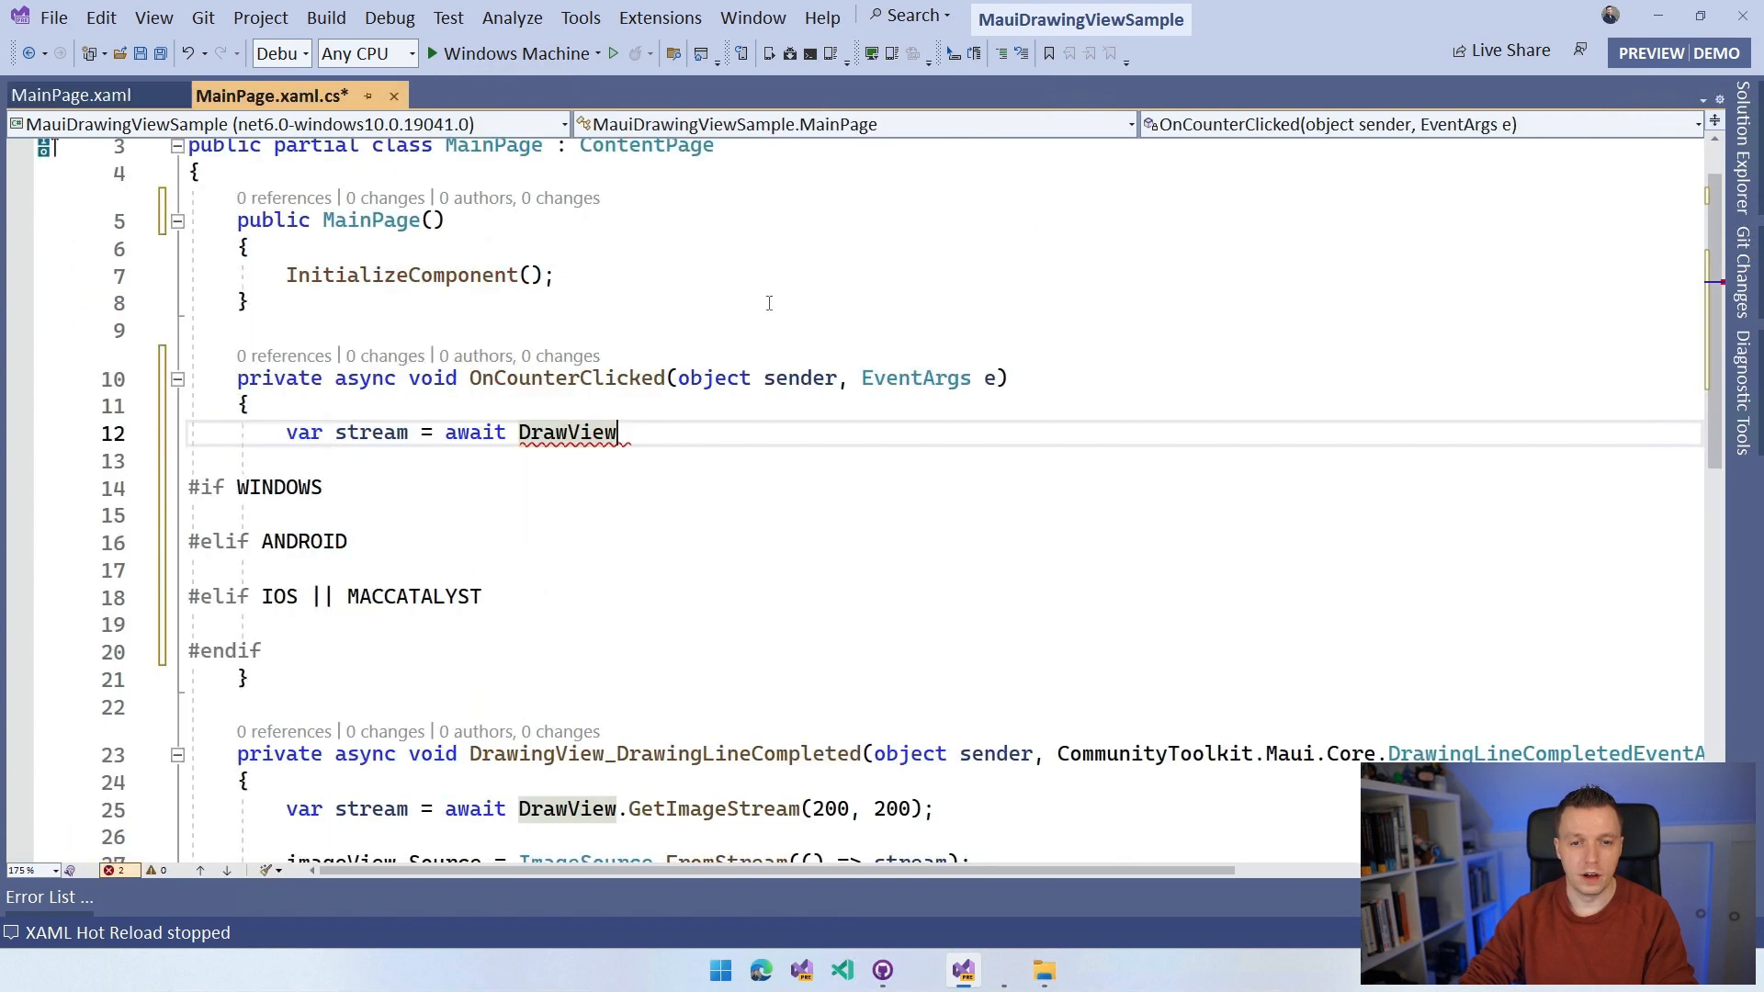
Step: Complete the call as GetImageStream(1024, 1024) and save the file
type(".")
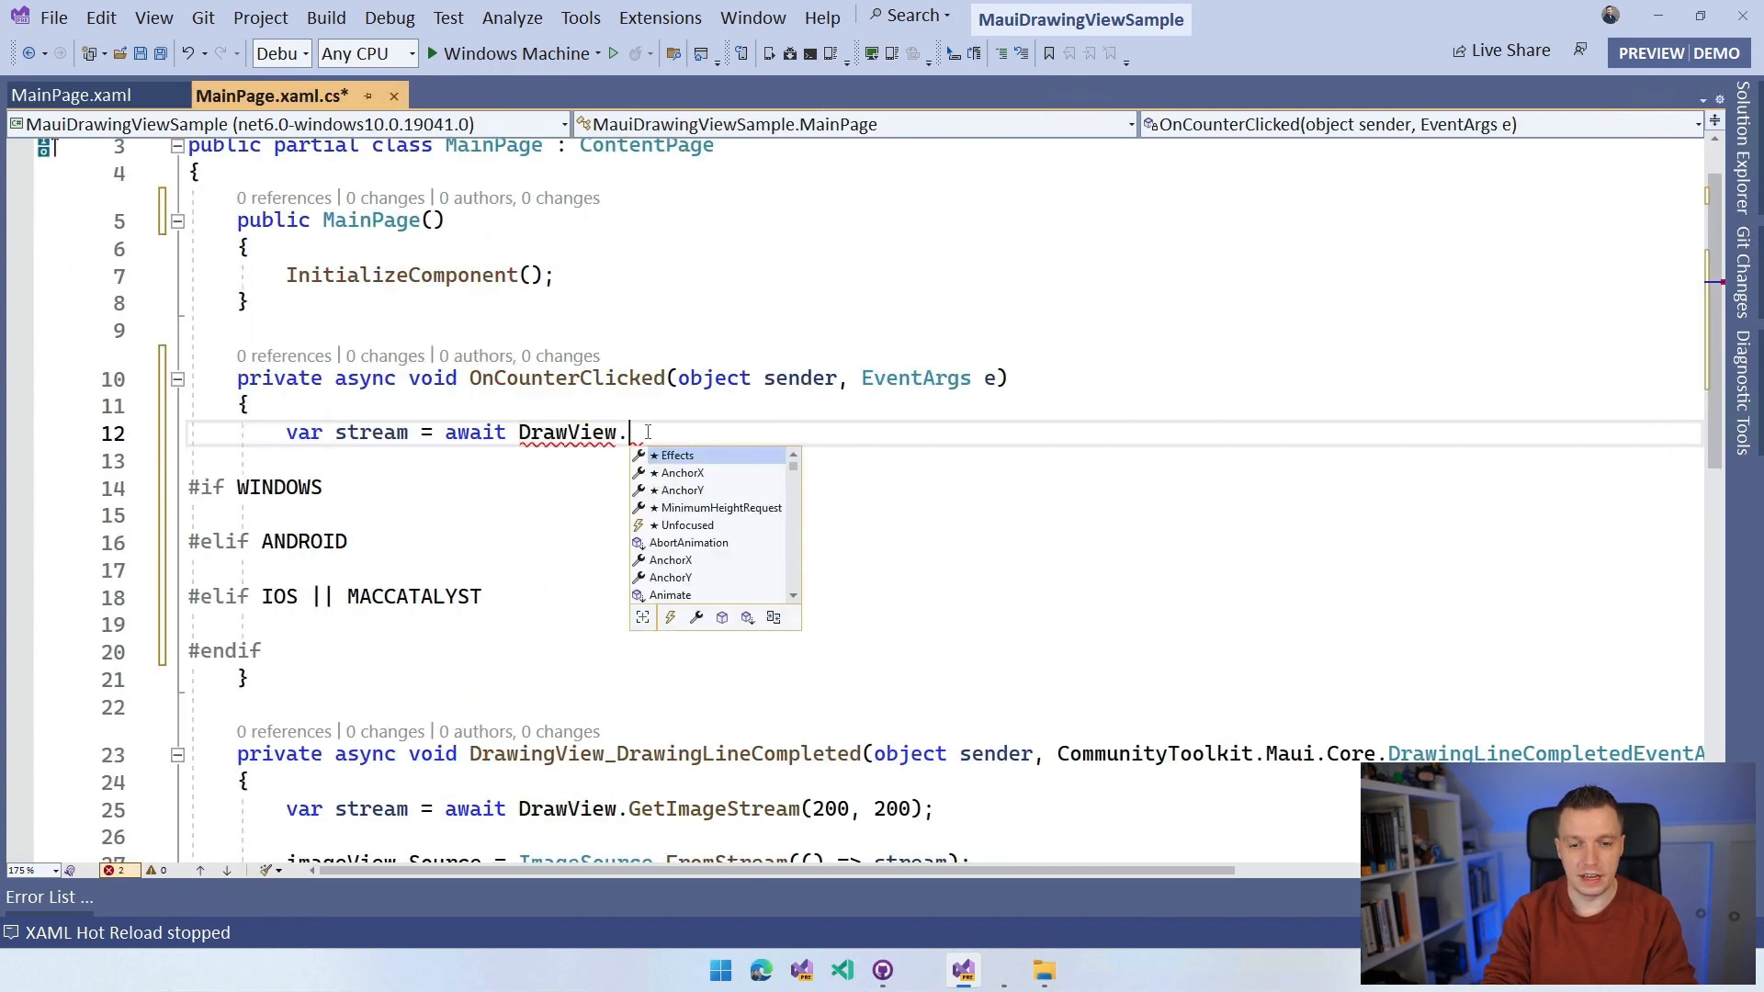
type("GetImageStream(")
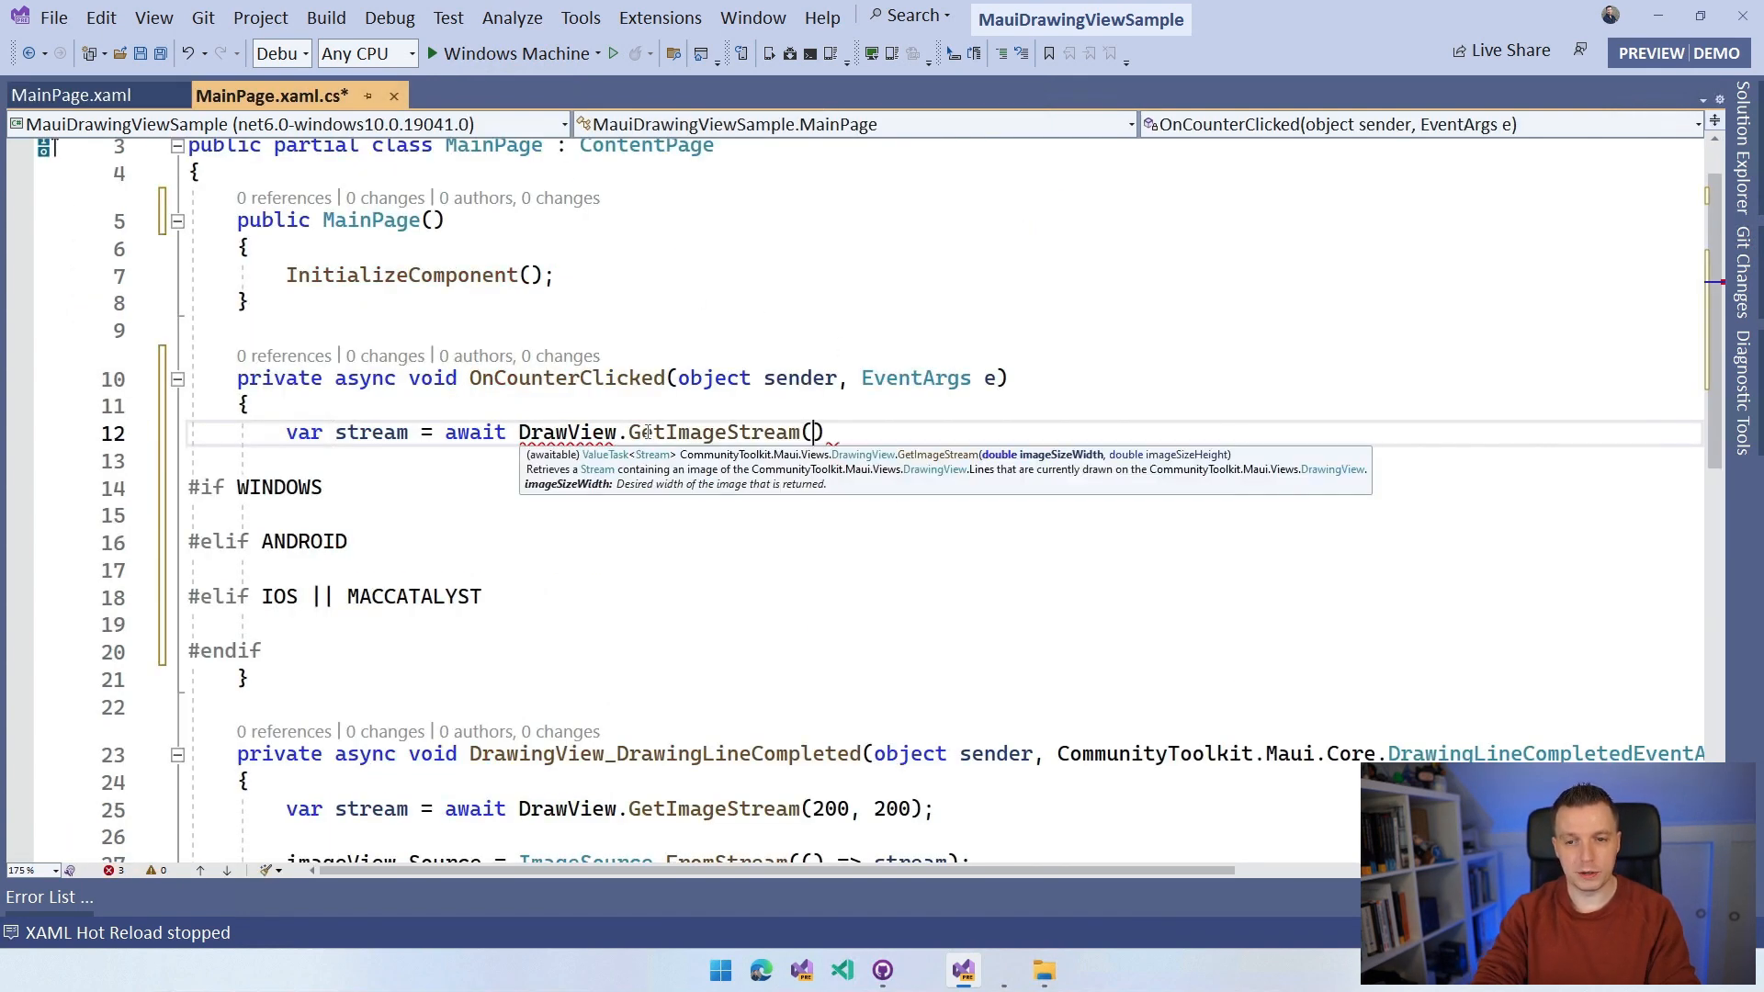
type("Width, Height")
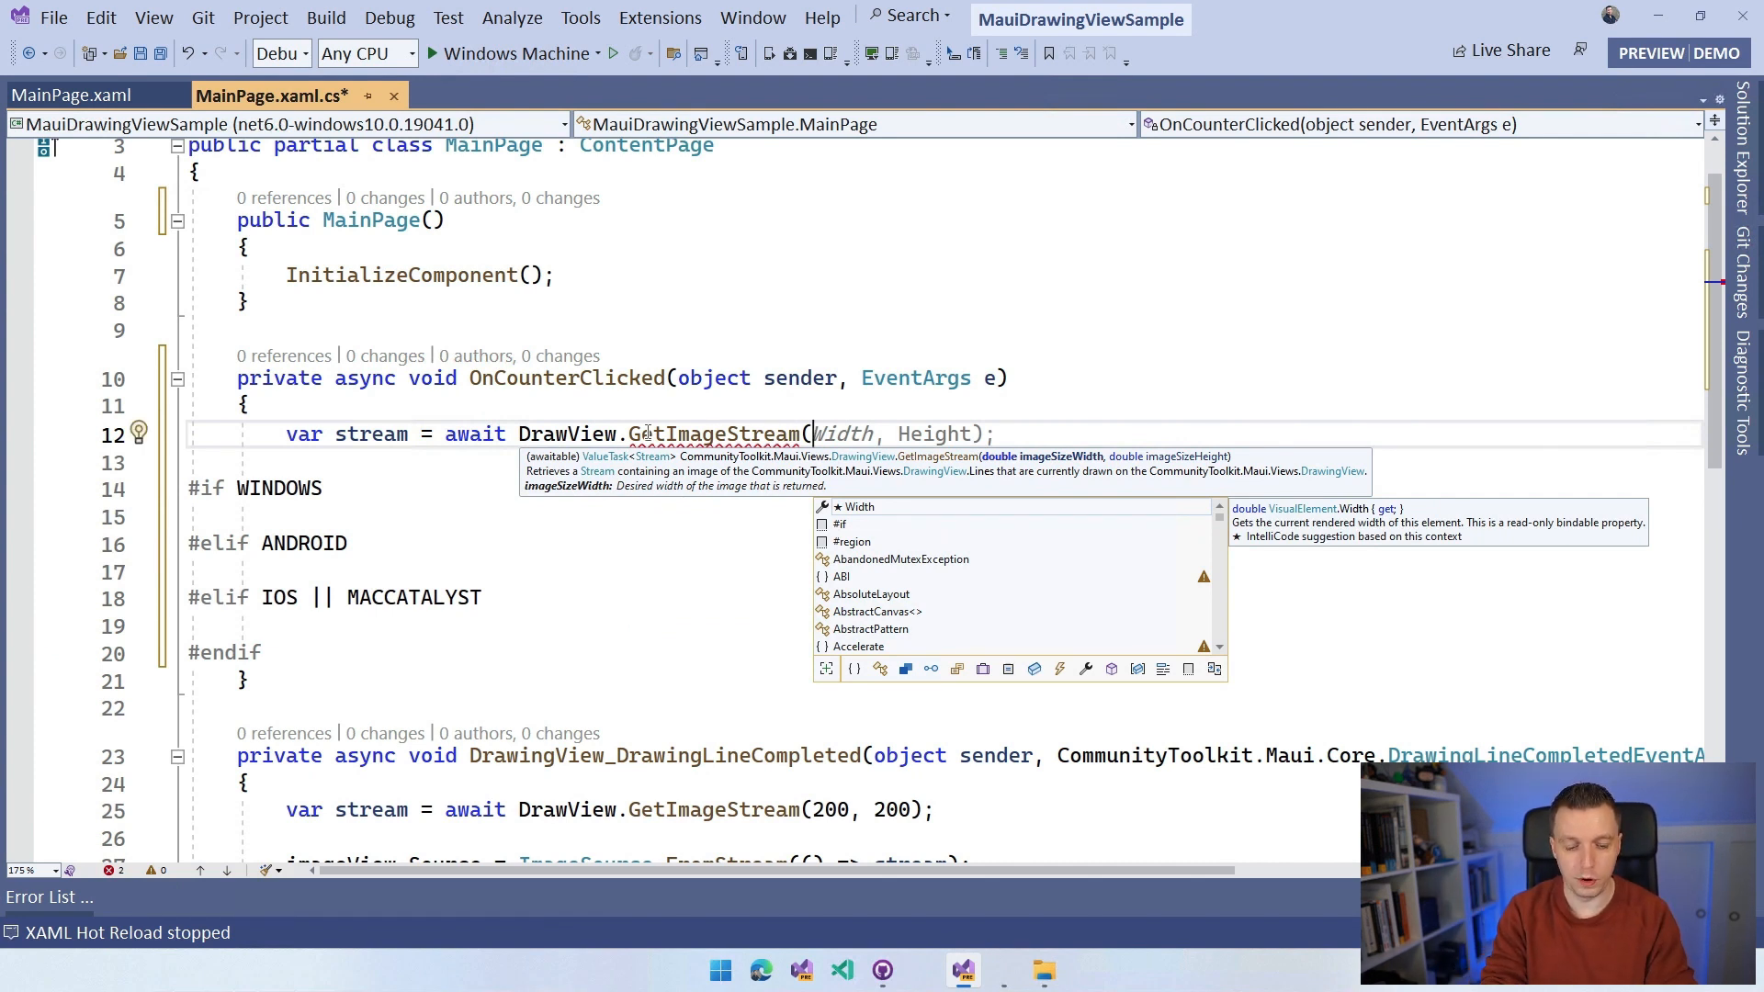
type("1024,")
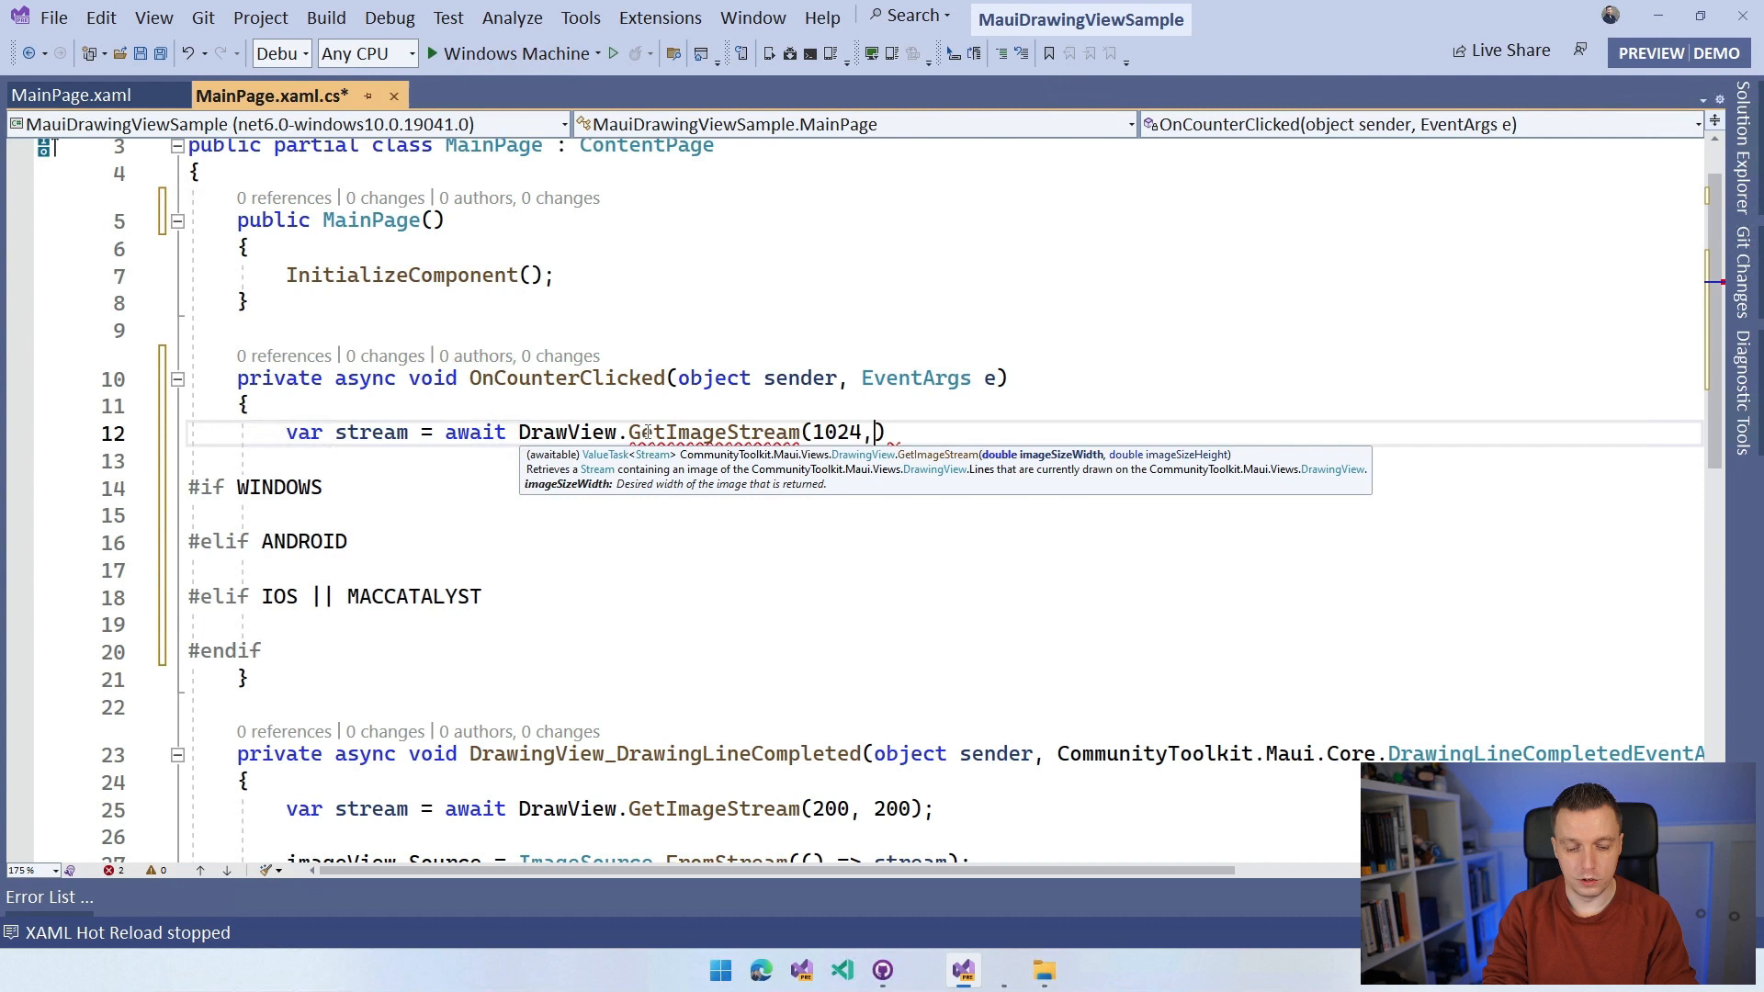
type("1024)")
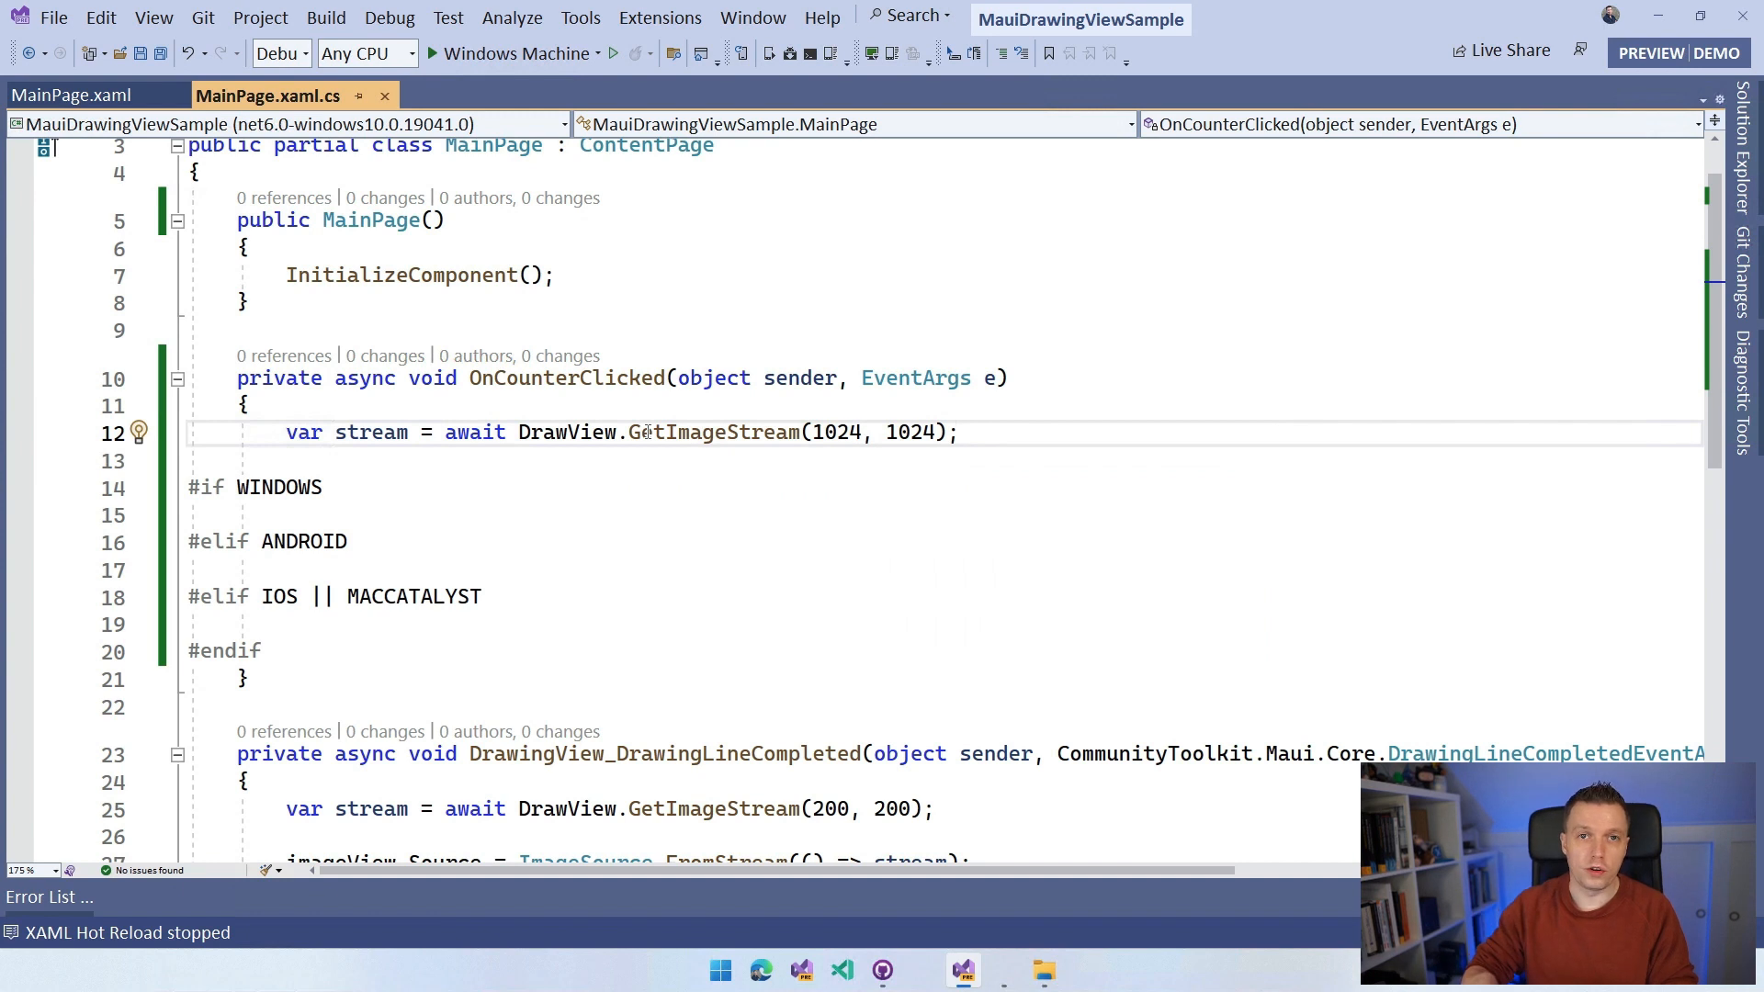
left_click(958, 432)
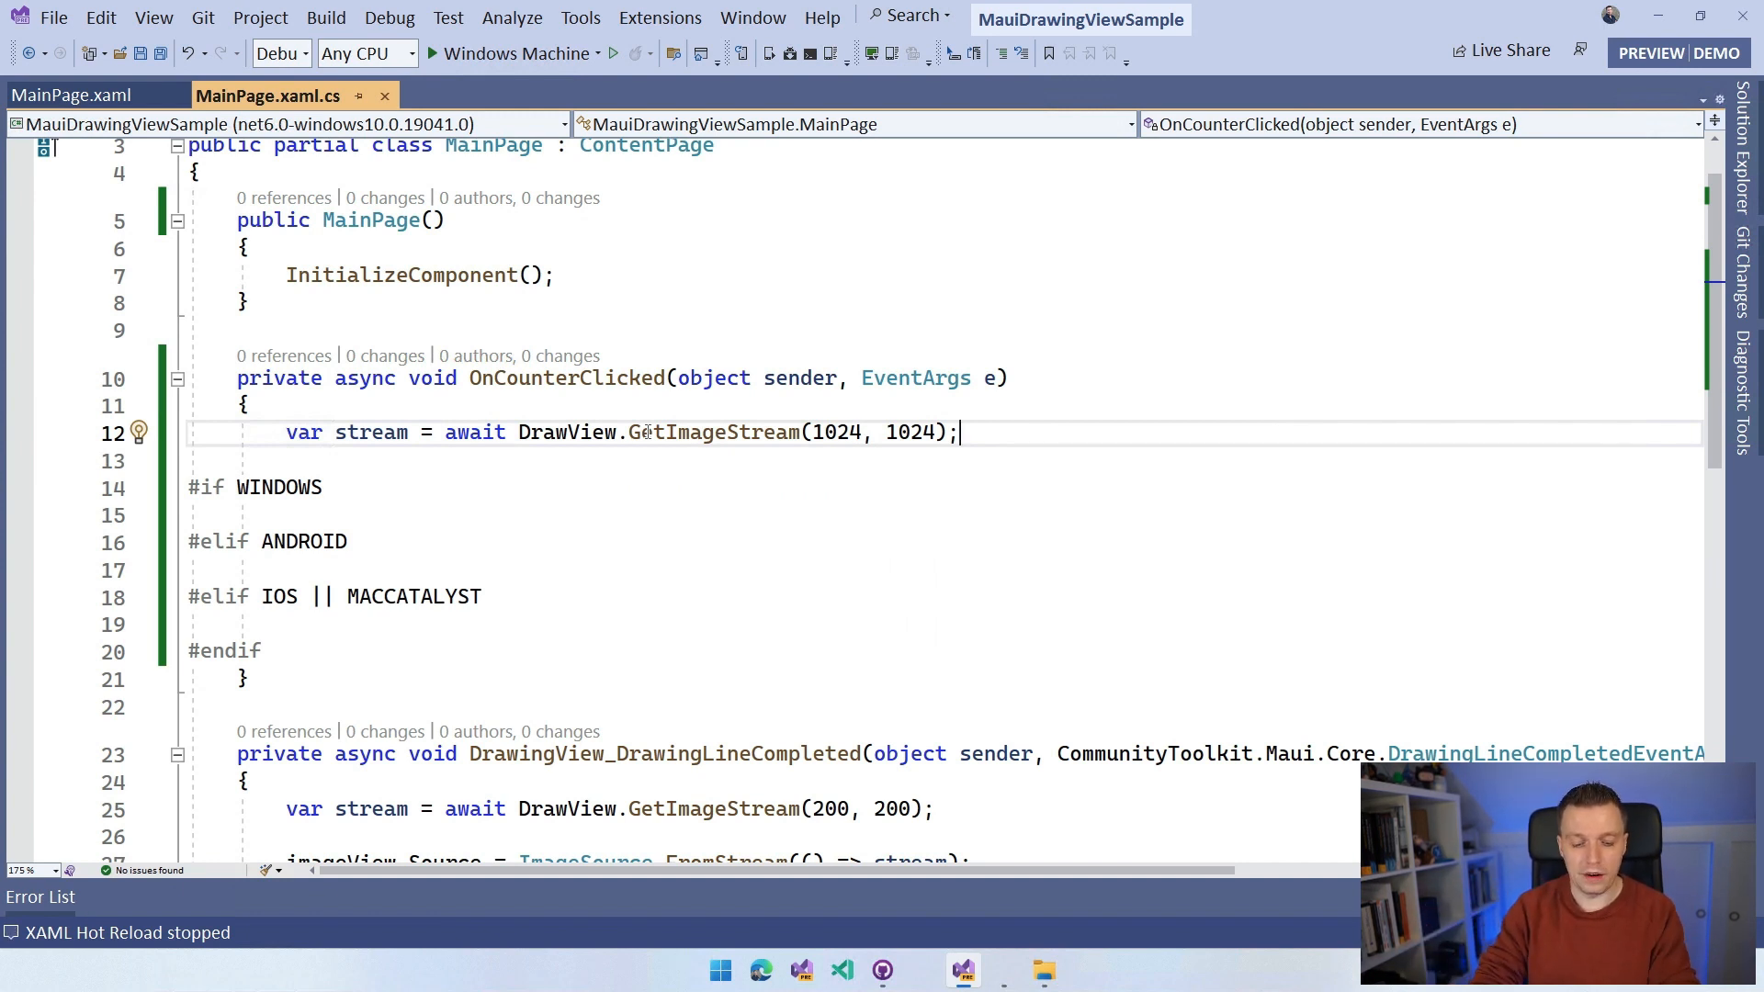
Step: Type a trial static DrawingView.GetImageStream(DrawView.Lines, 1024, 1024, Colors.Red) call
type("DrawingVie")
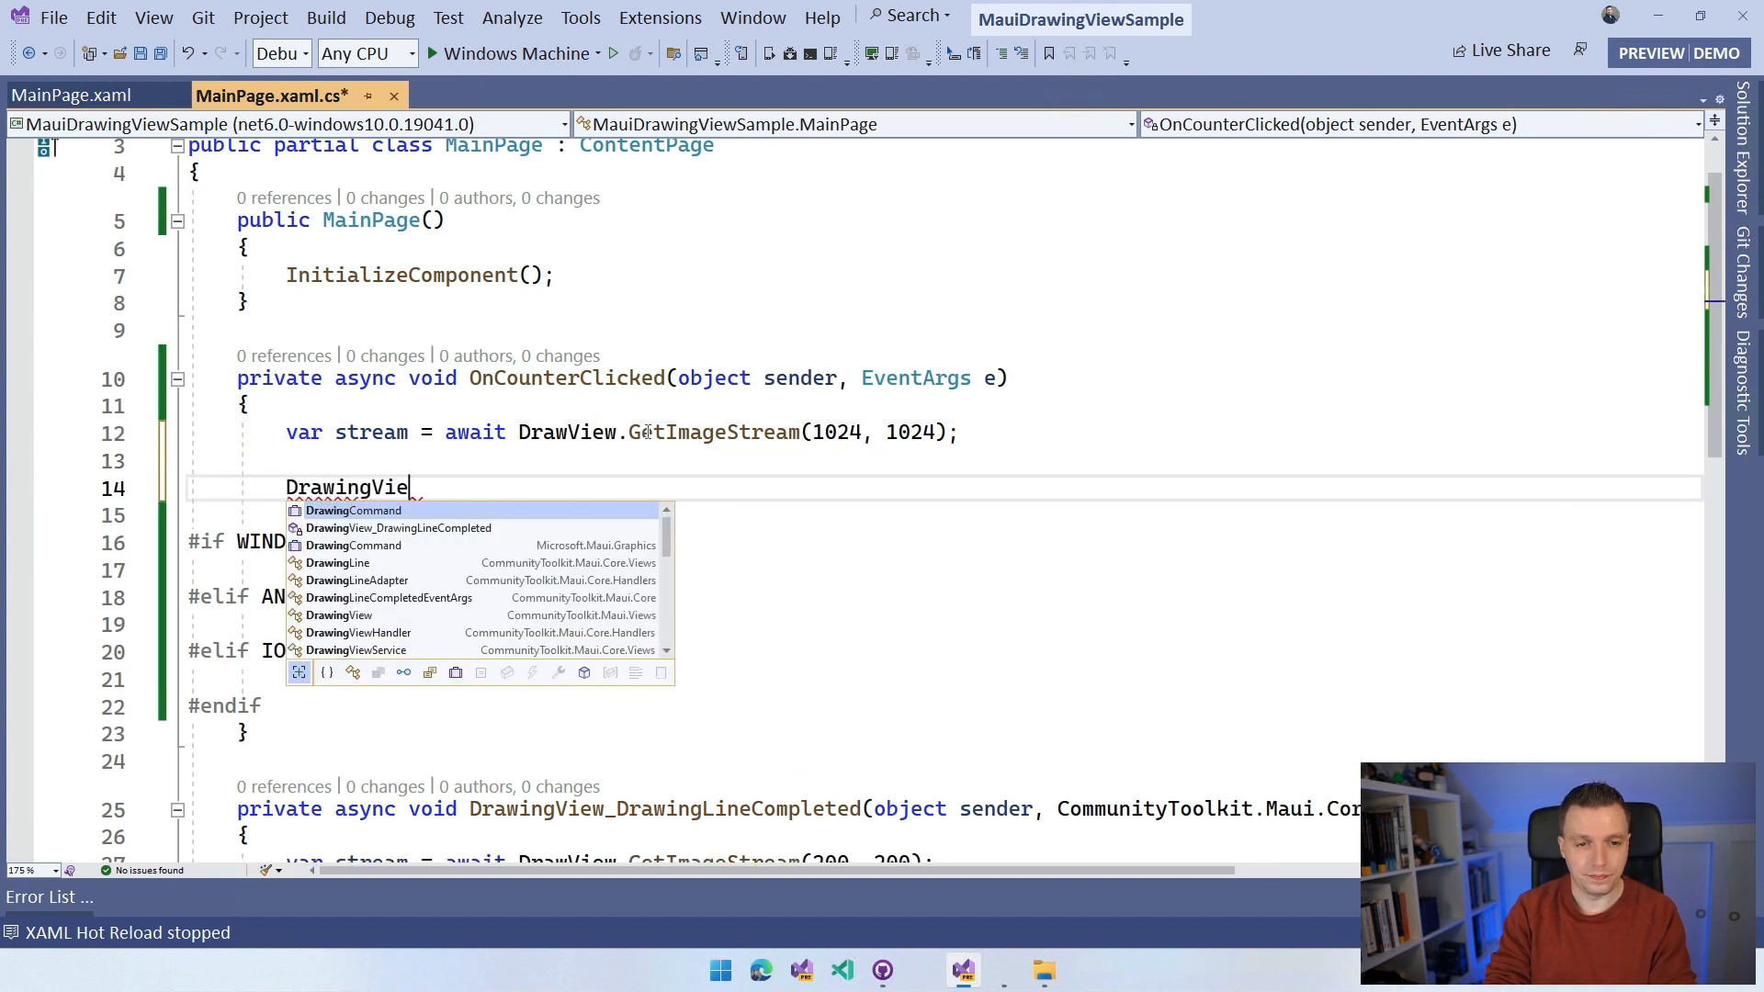
type(".")
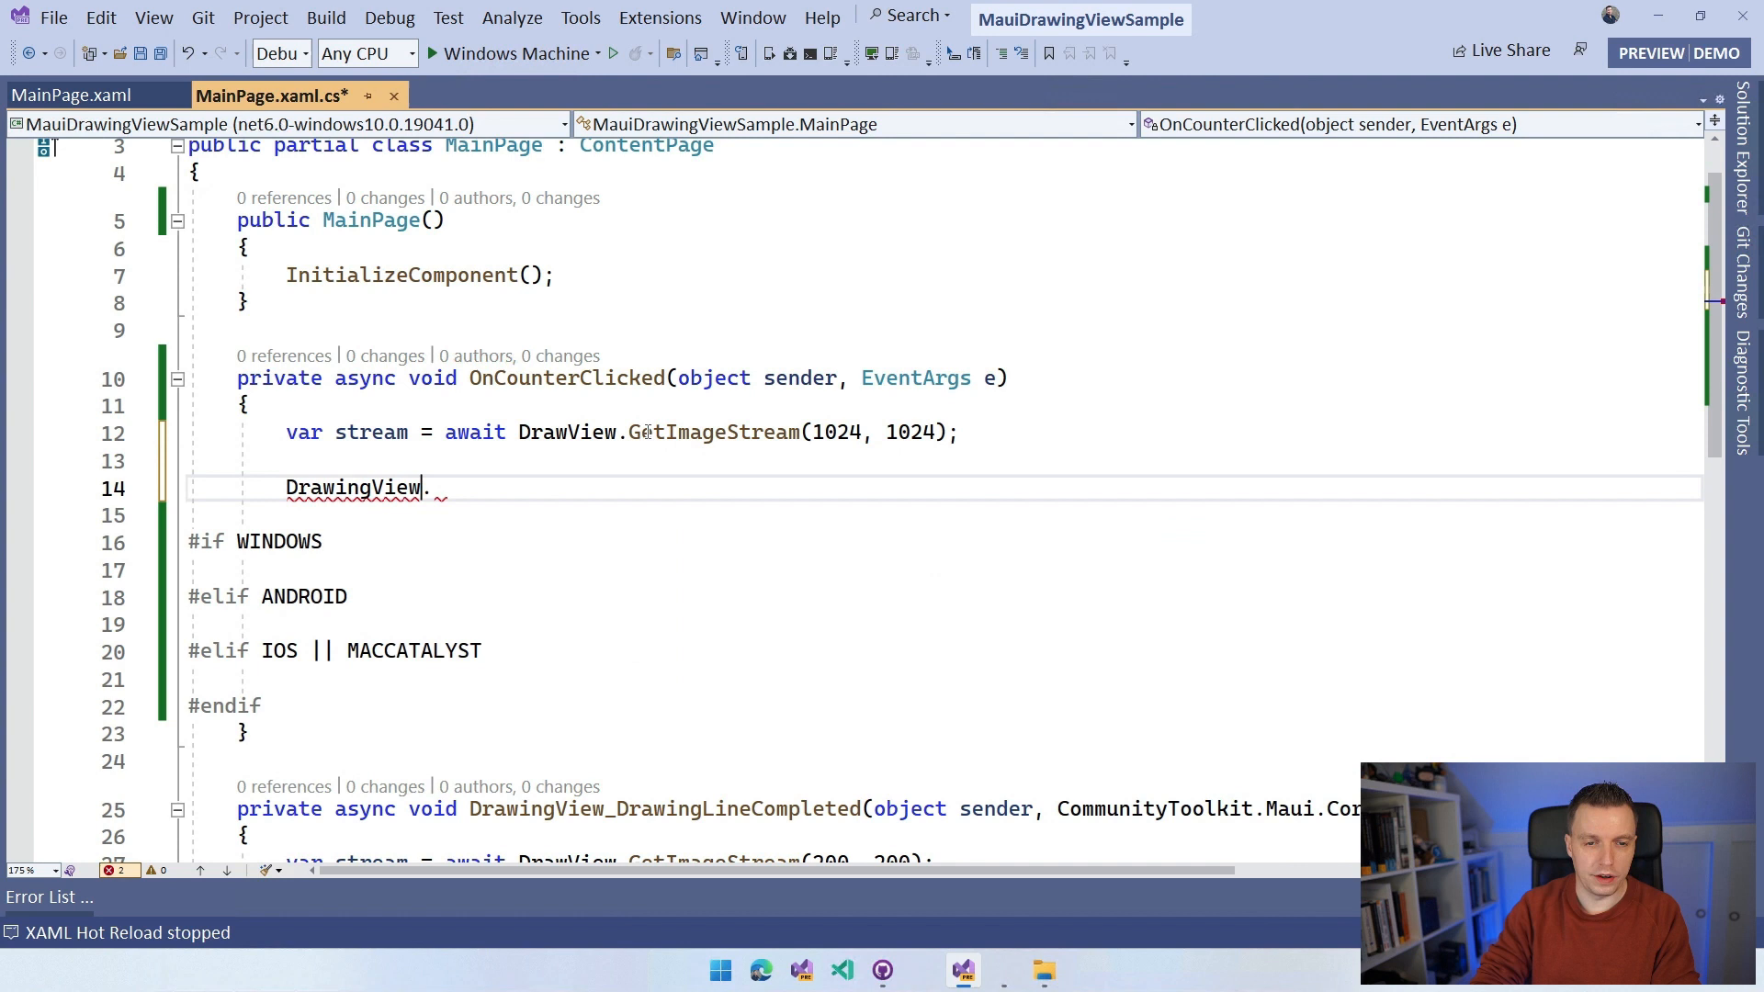
left_click(139, 487)
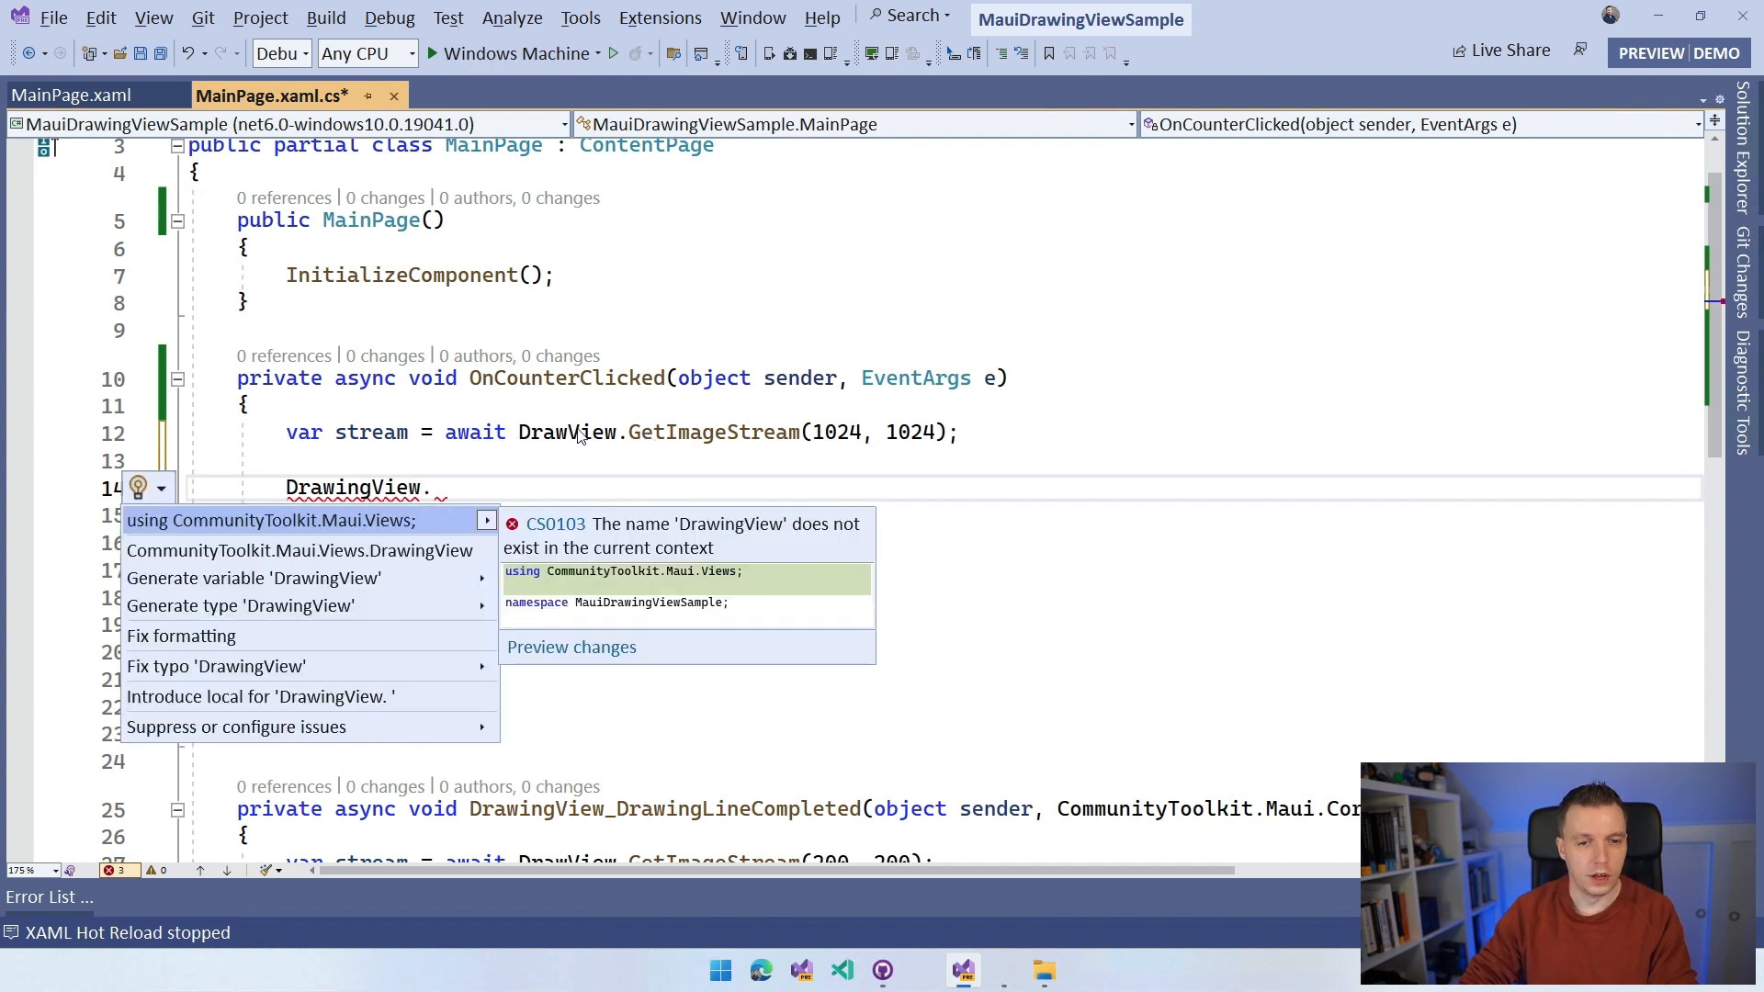
key("Escape")
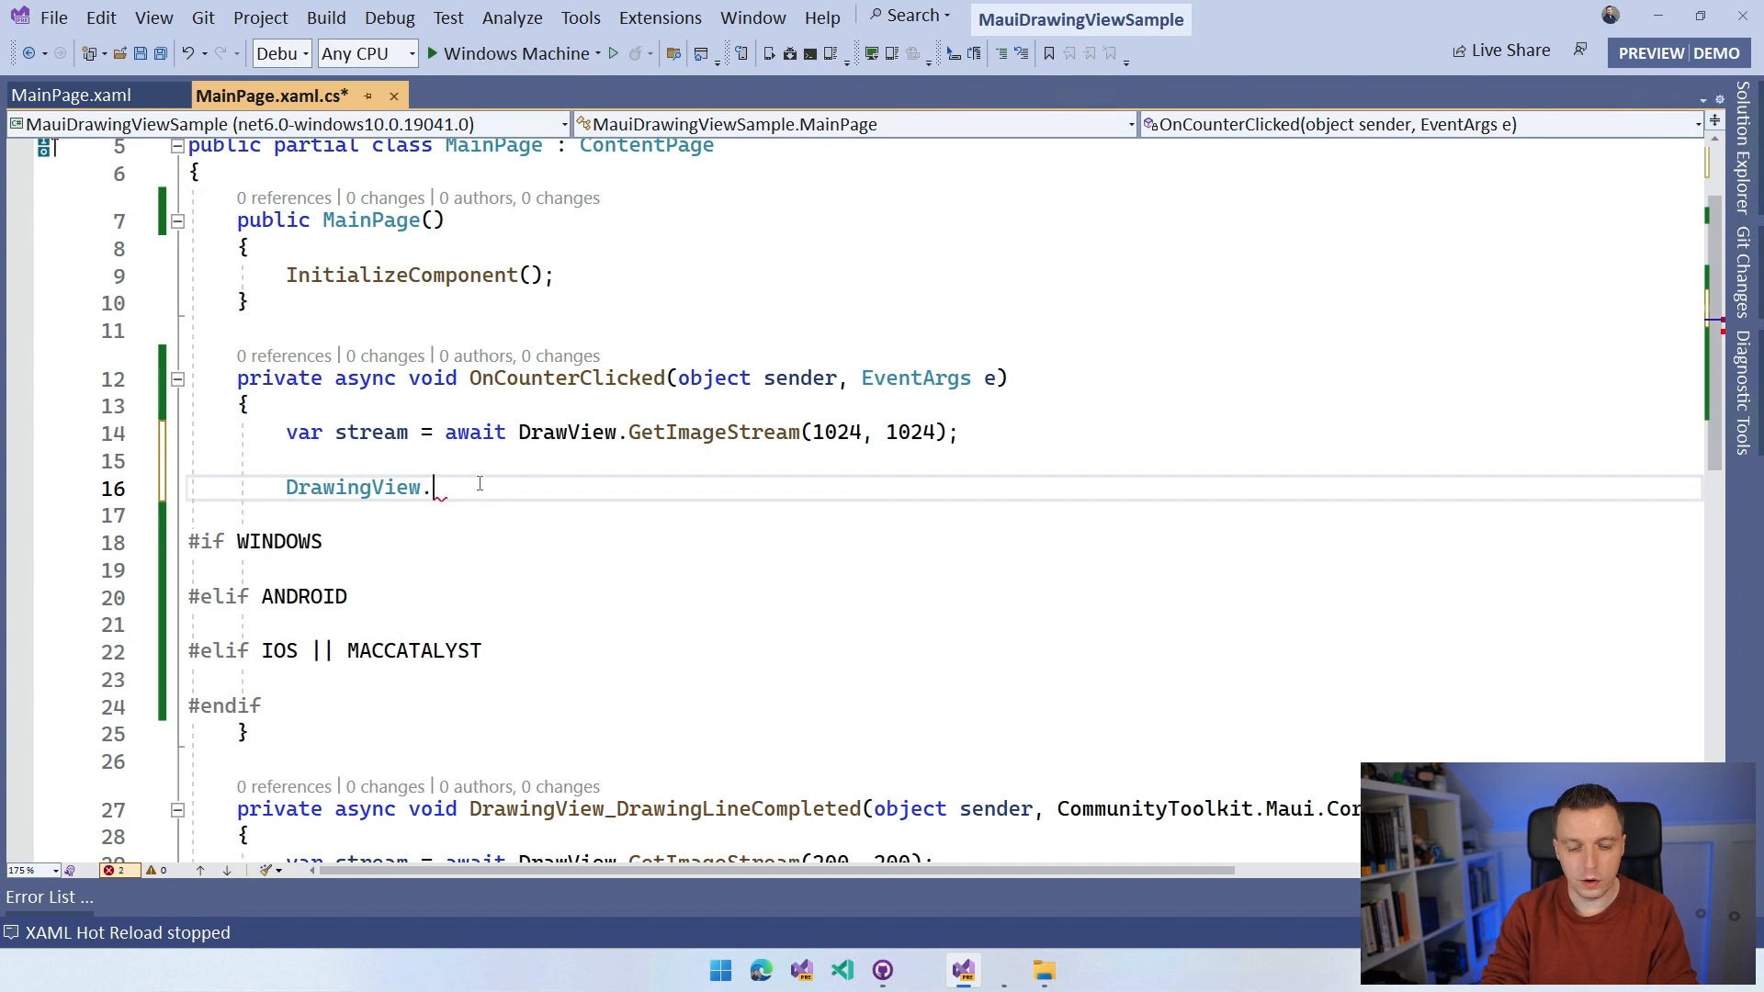
type("GetImageStream(")
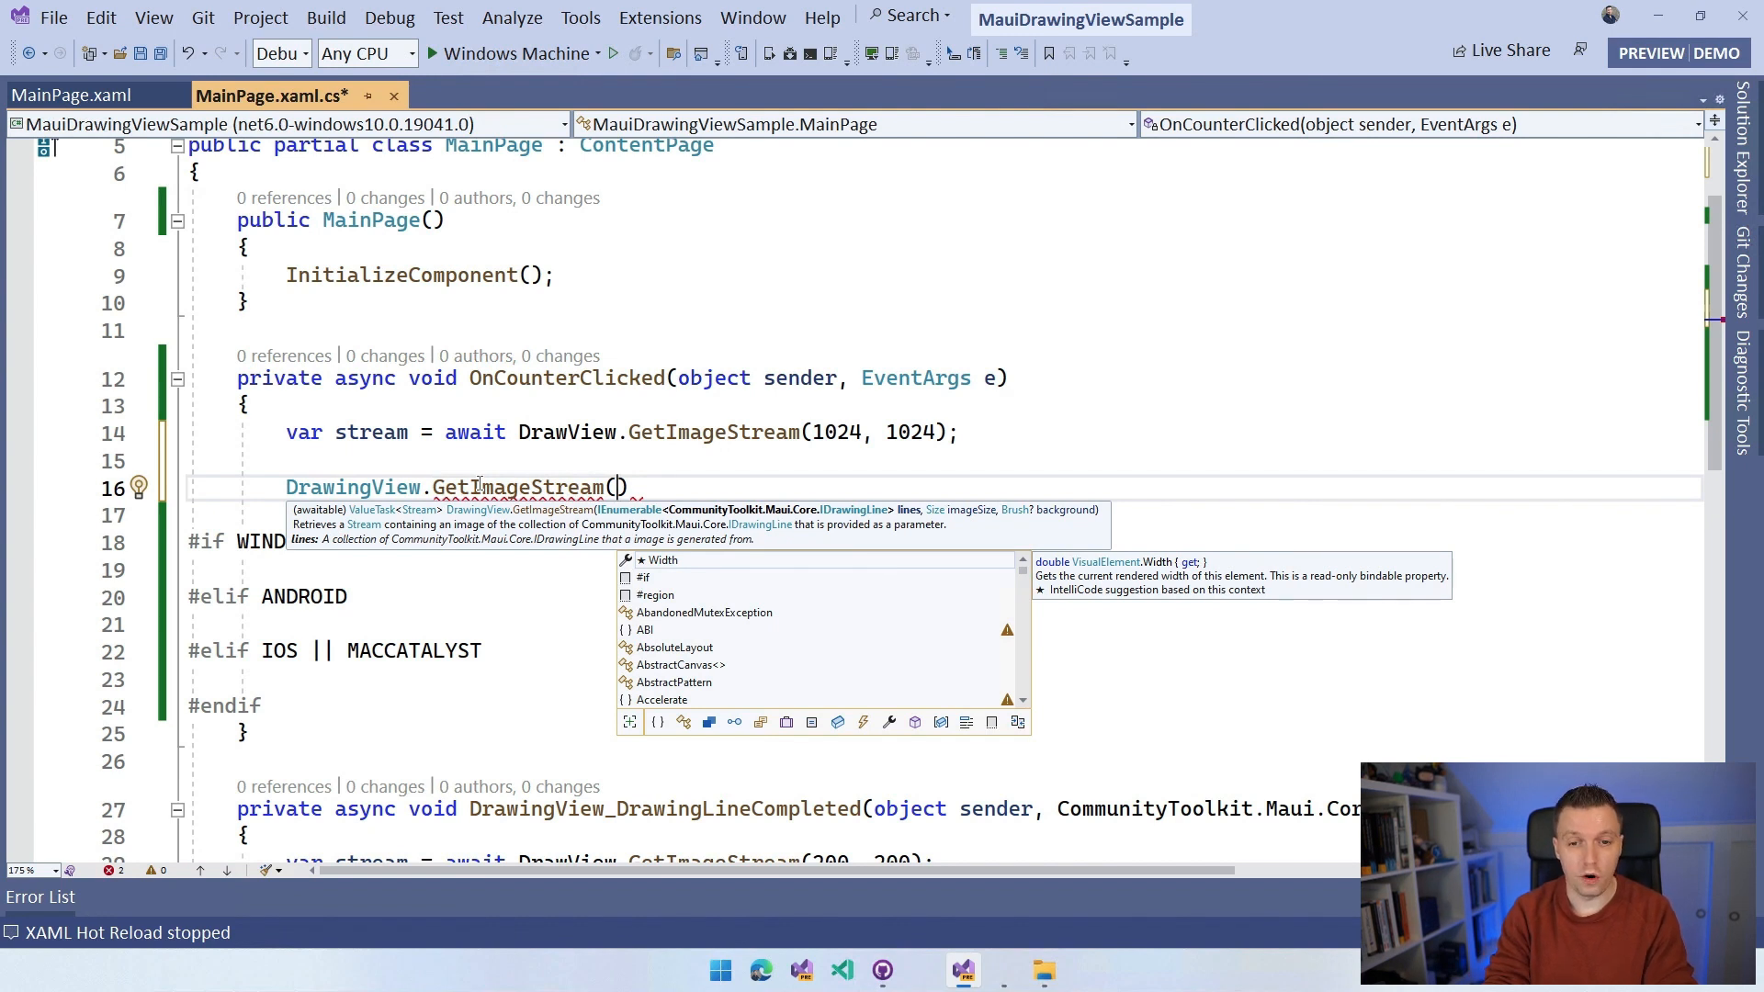
type("DrawVie")
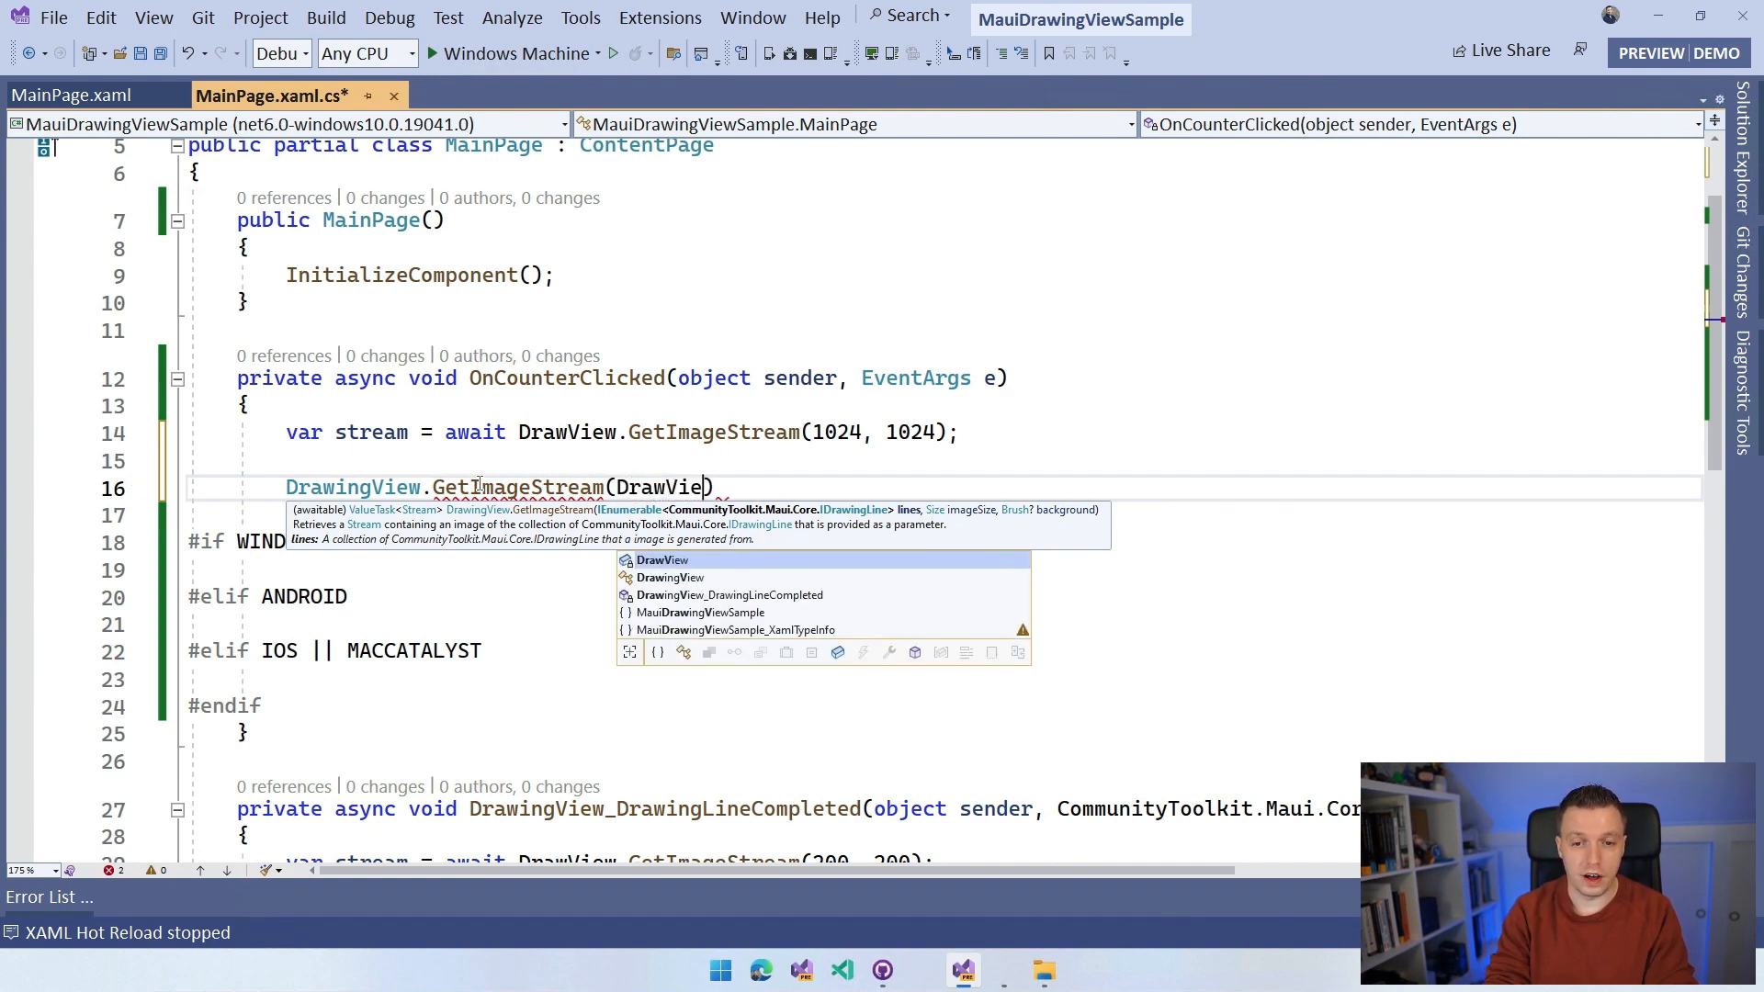
type(".Lines, new Size")
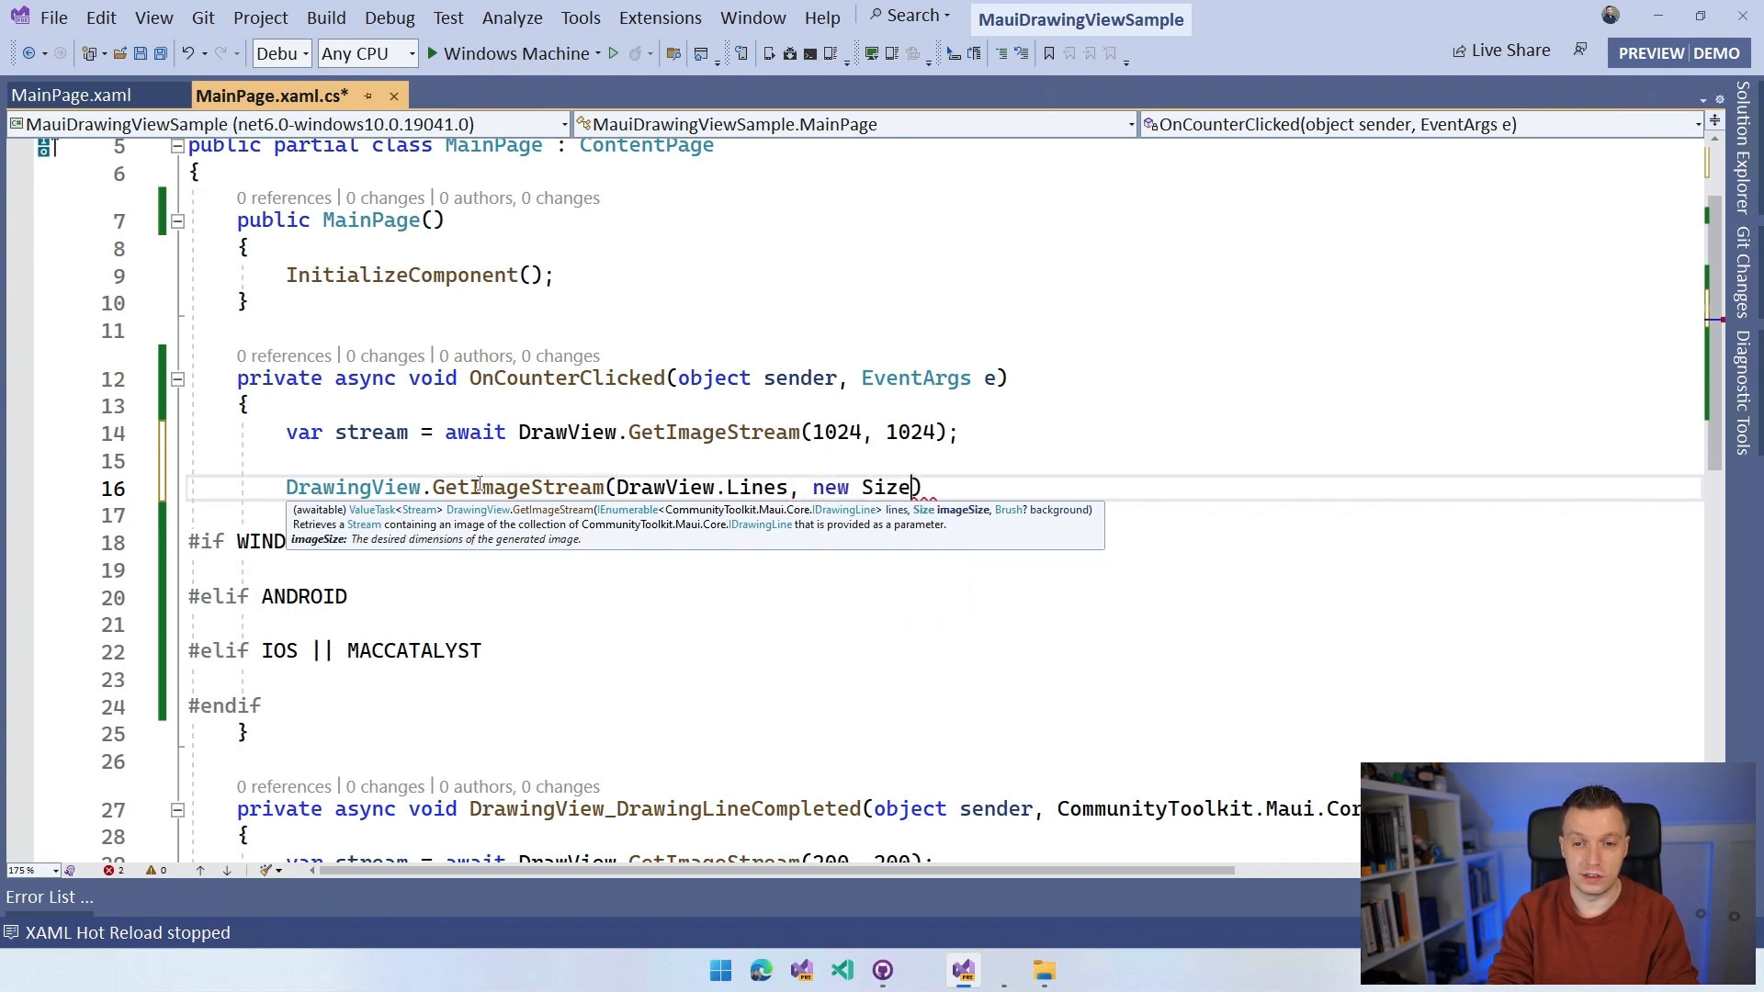
type("(1024")
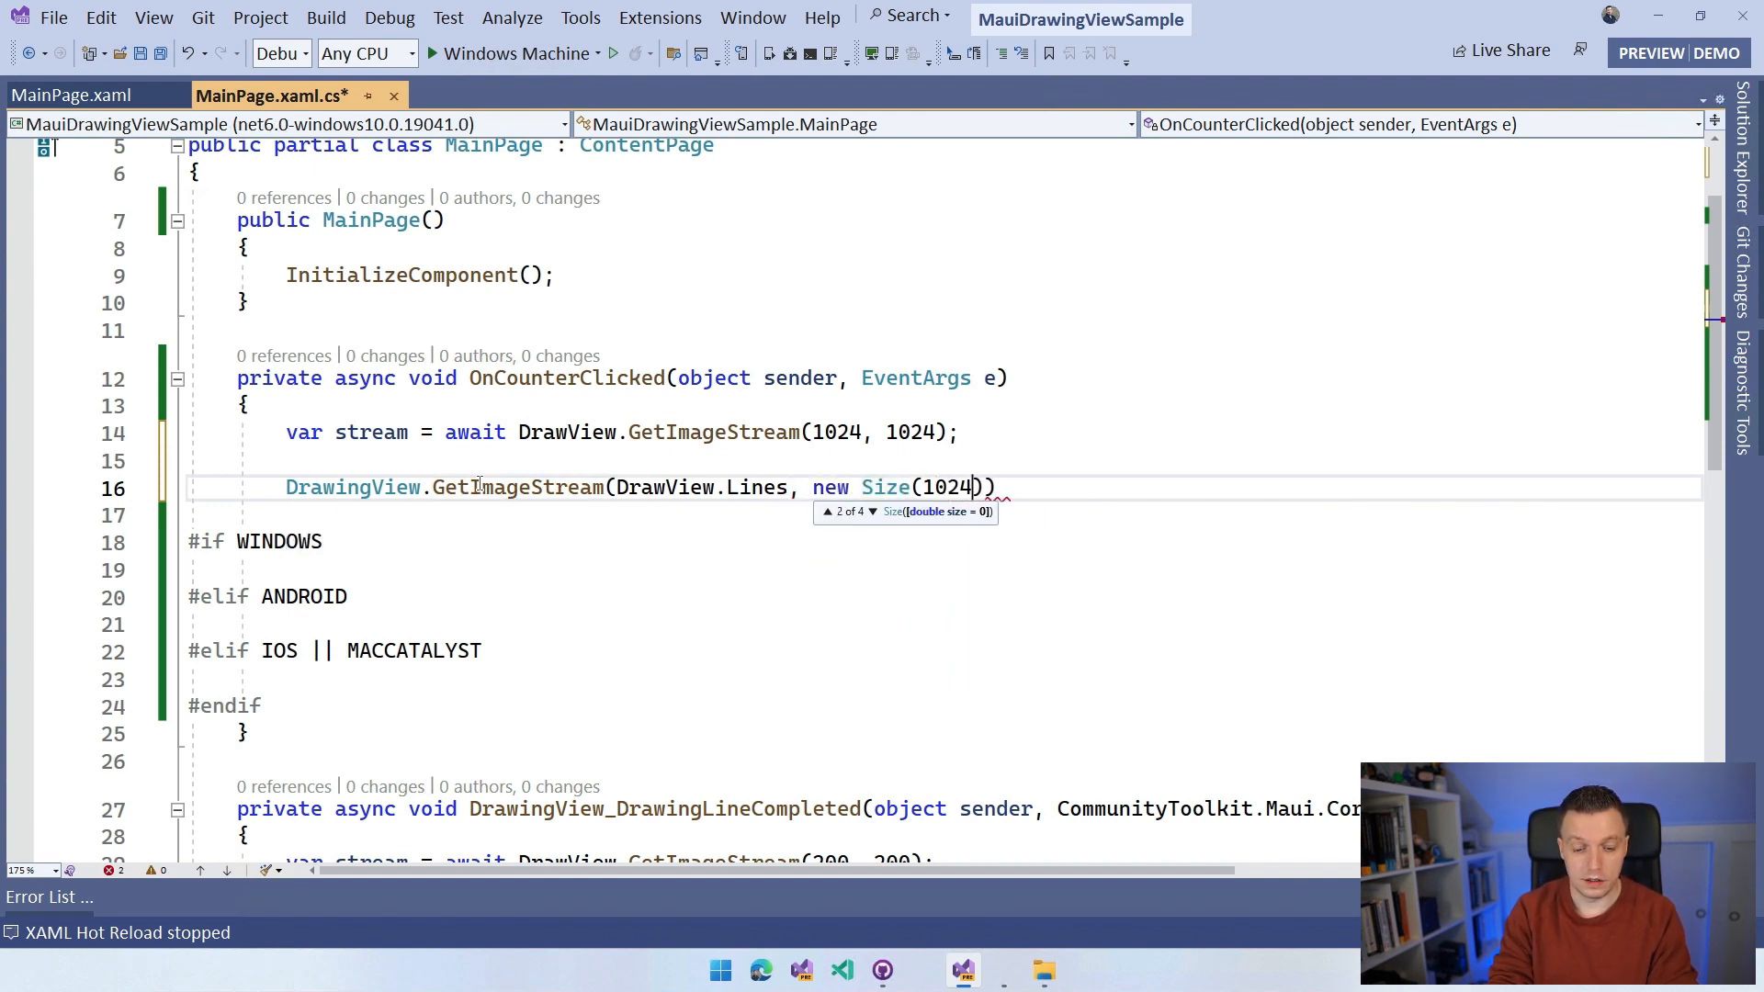
type(", 1024")
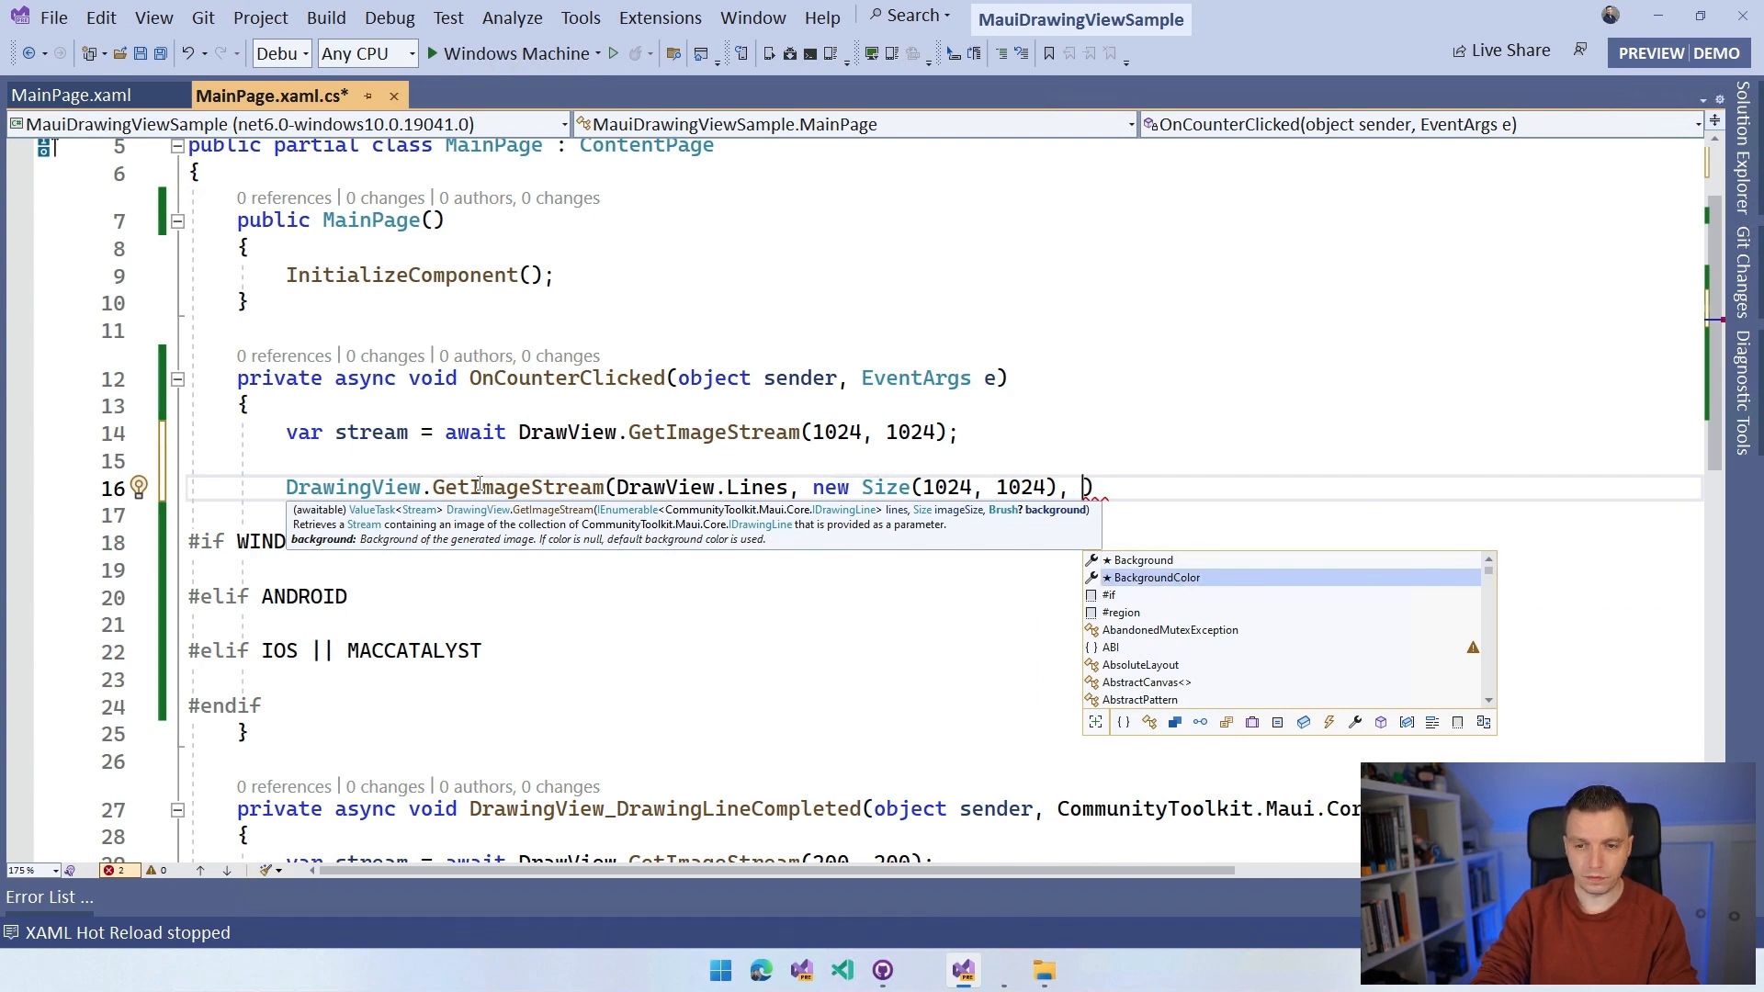
type("C")
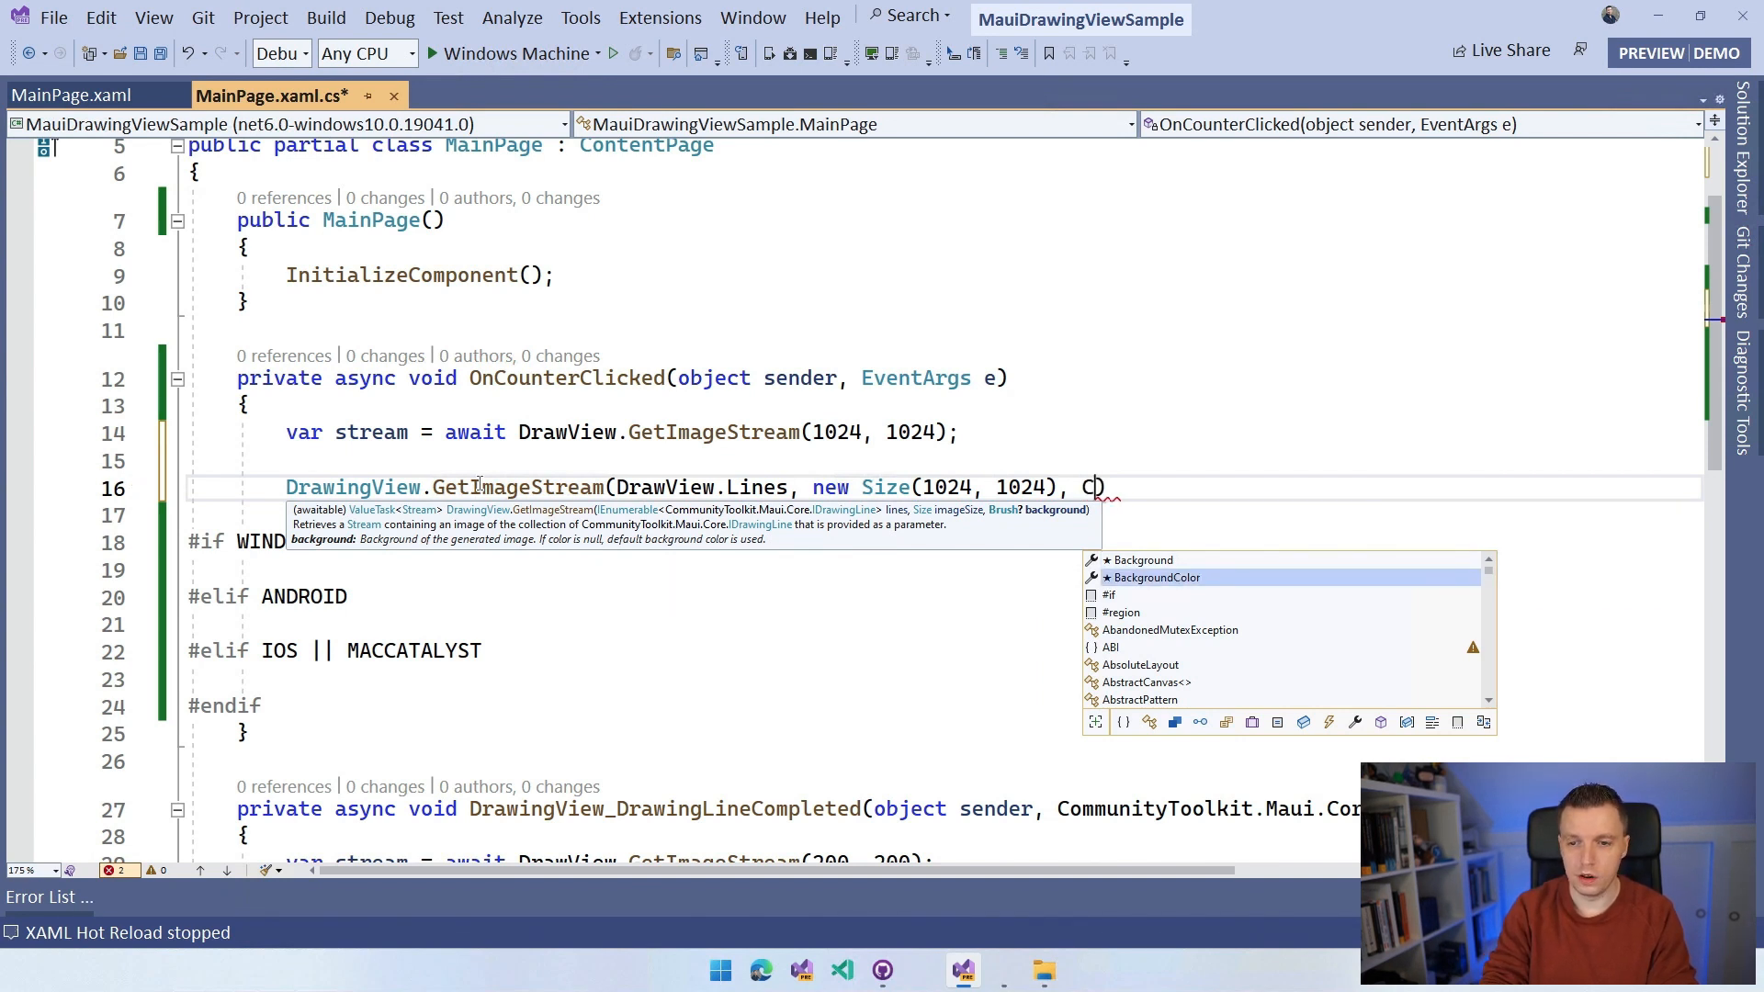
type("olors.")
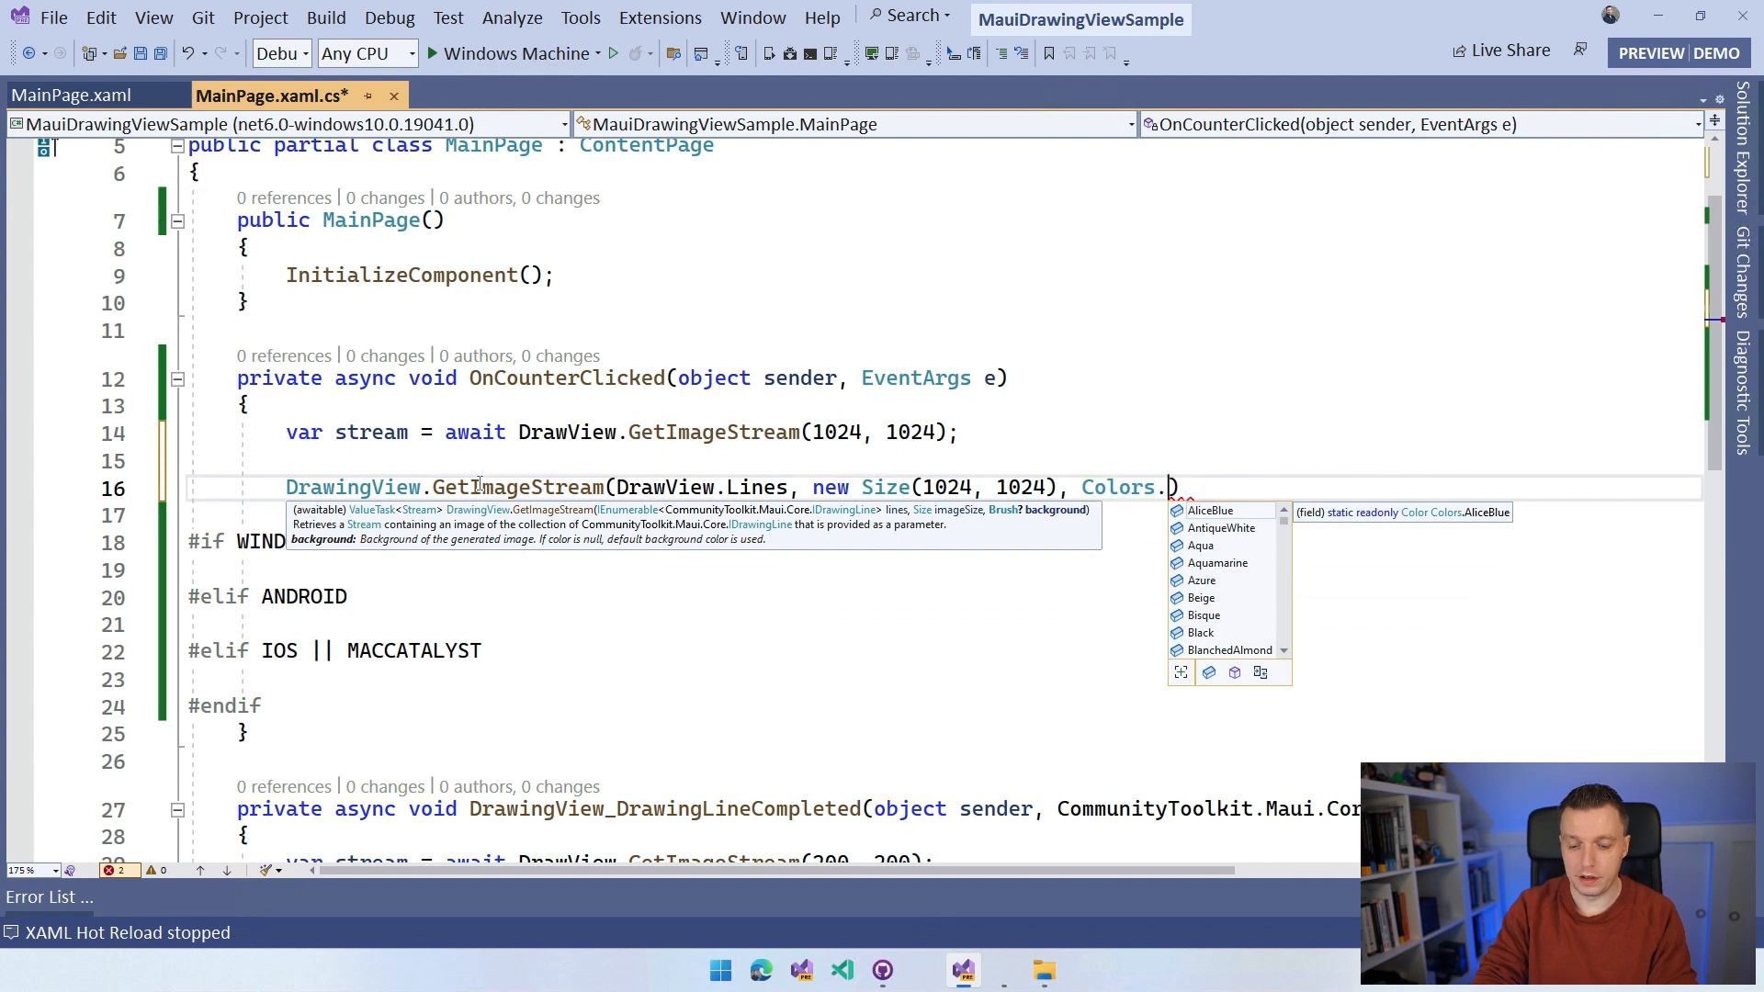
type("Red);")
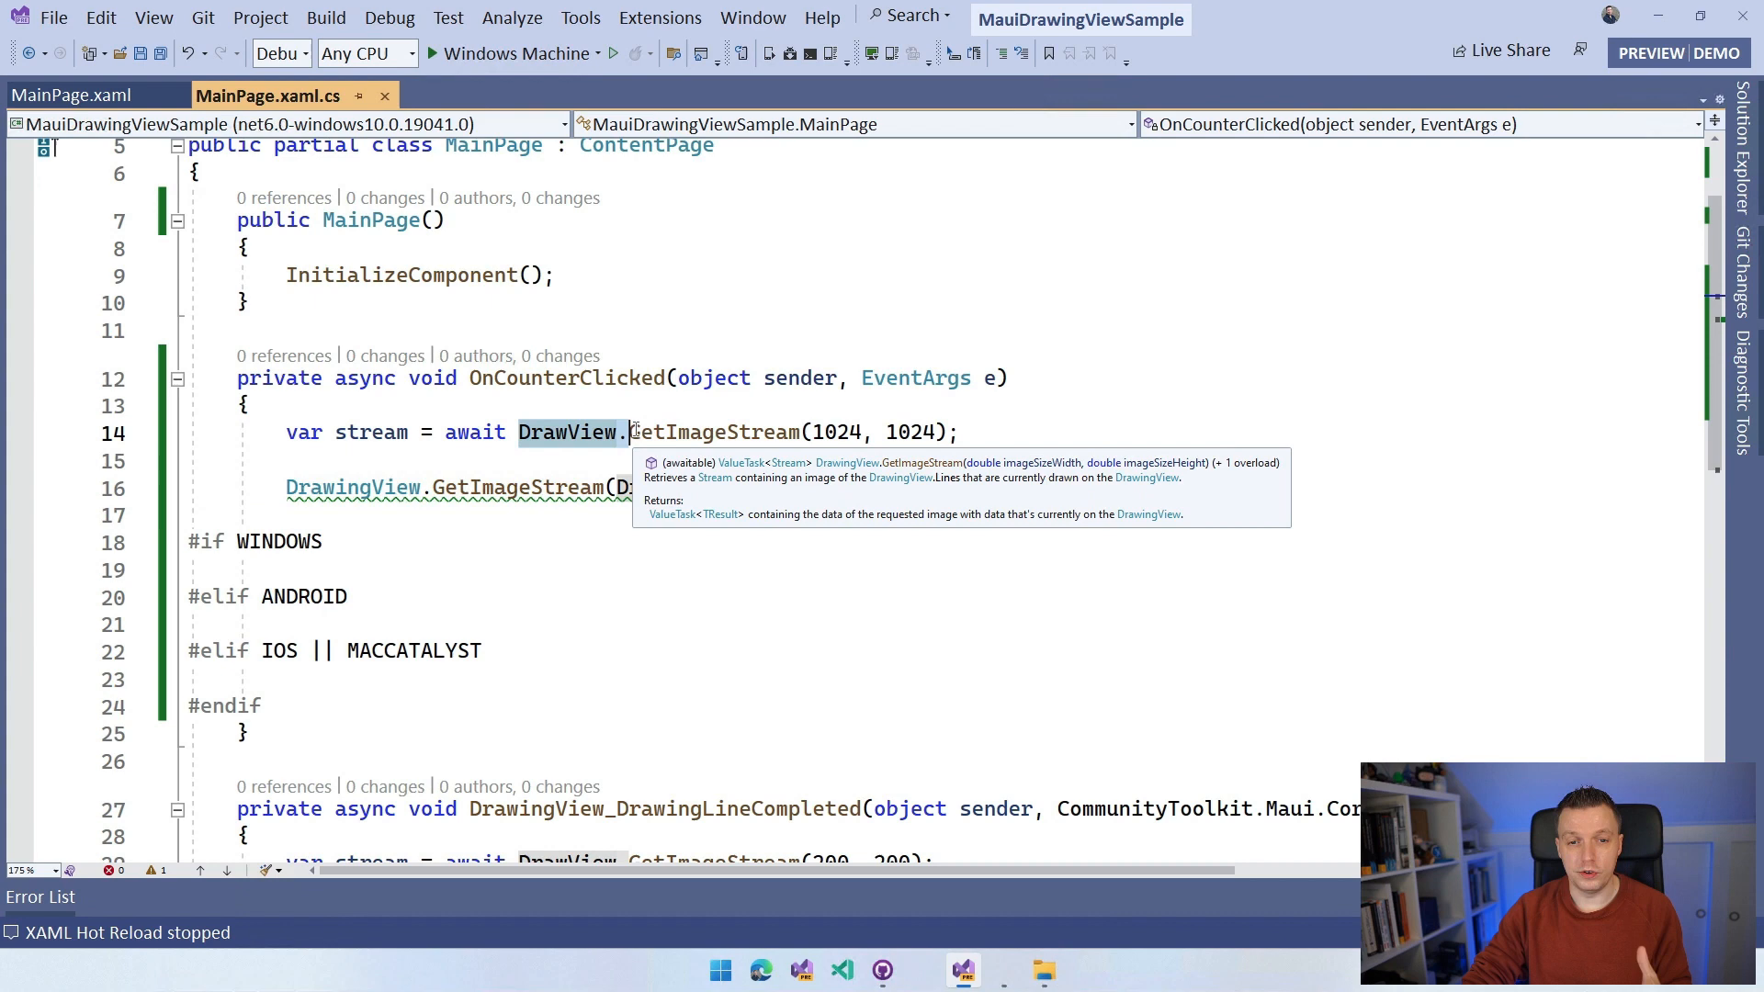
mouse_move(572, 432)
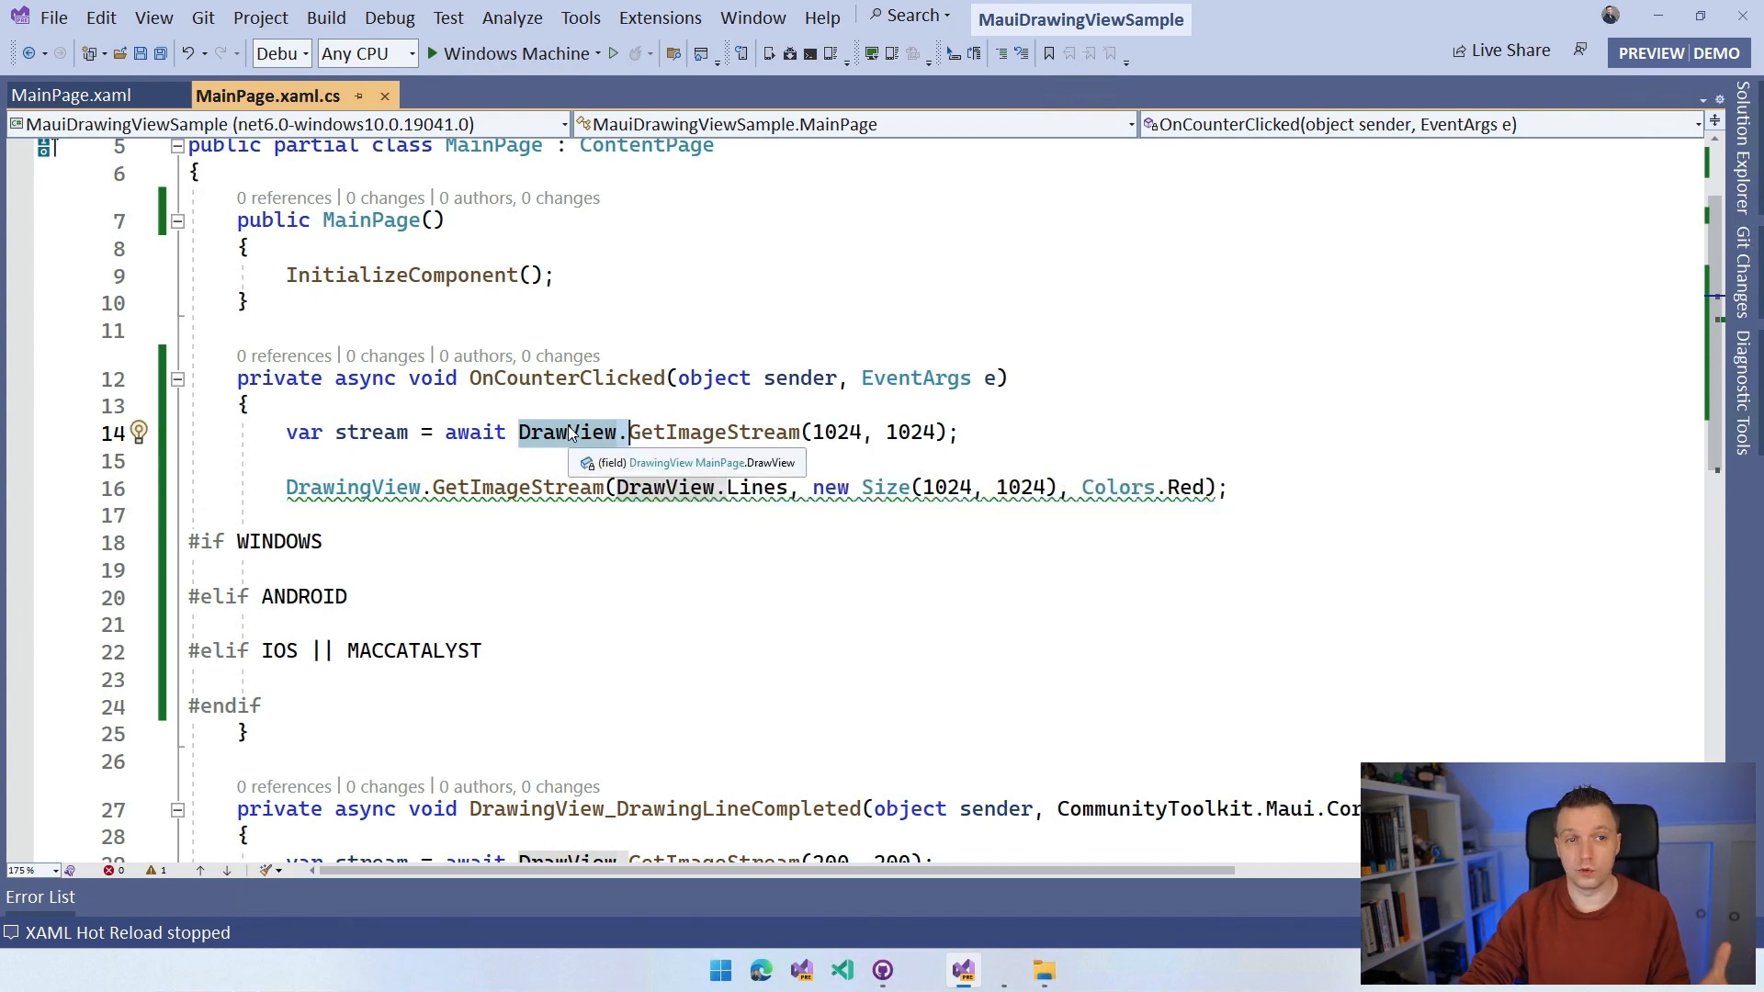
Step: Check DrawView's LightGray background in MainPage.xaml, then remove the trial GetImageStream line
left_click(69, 95)
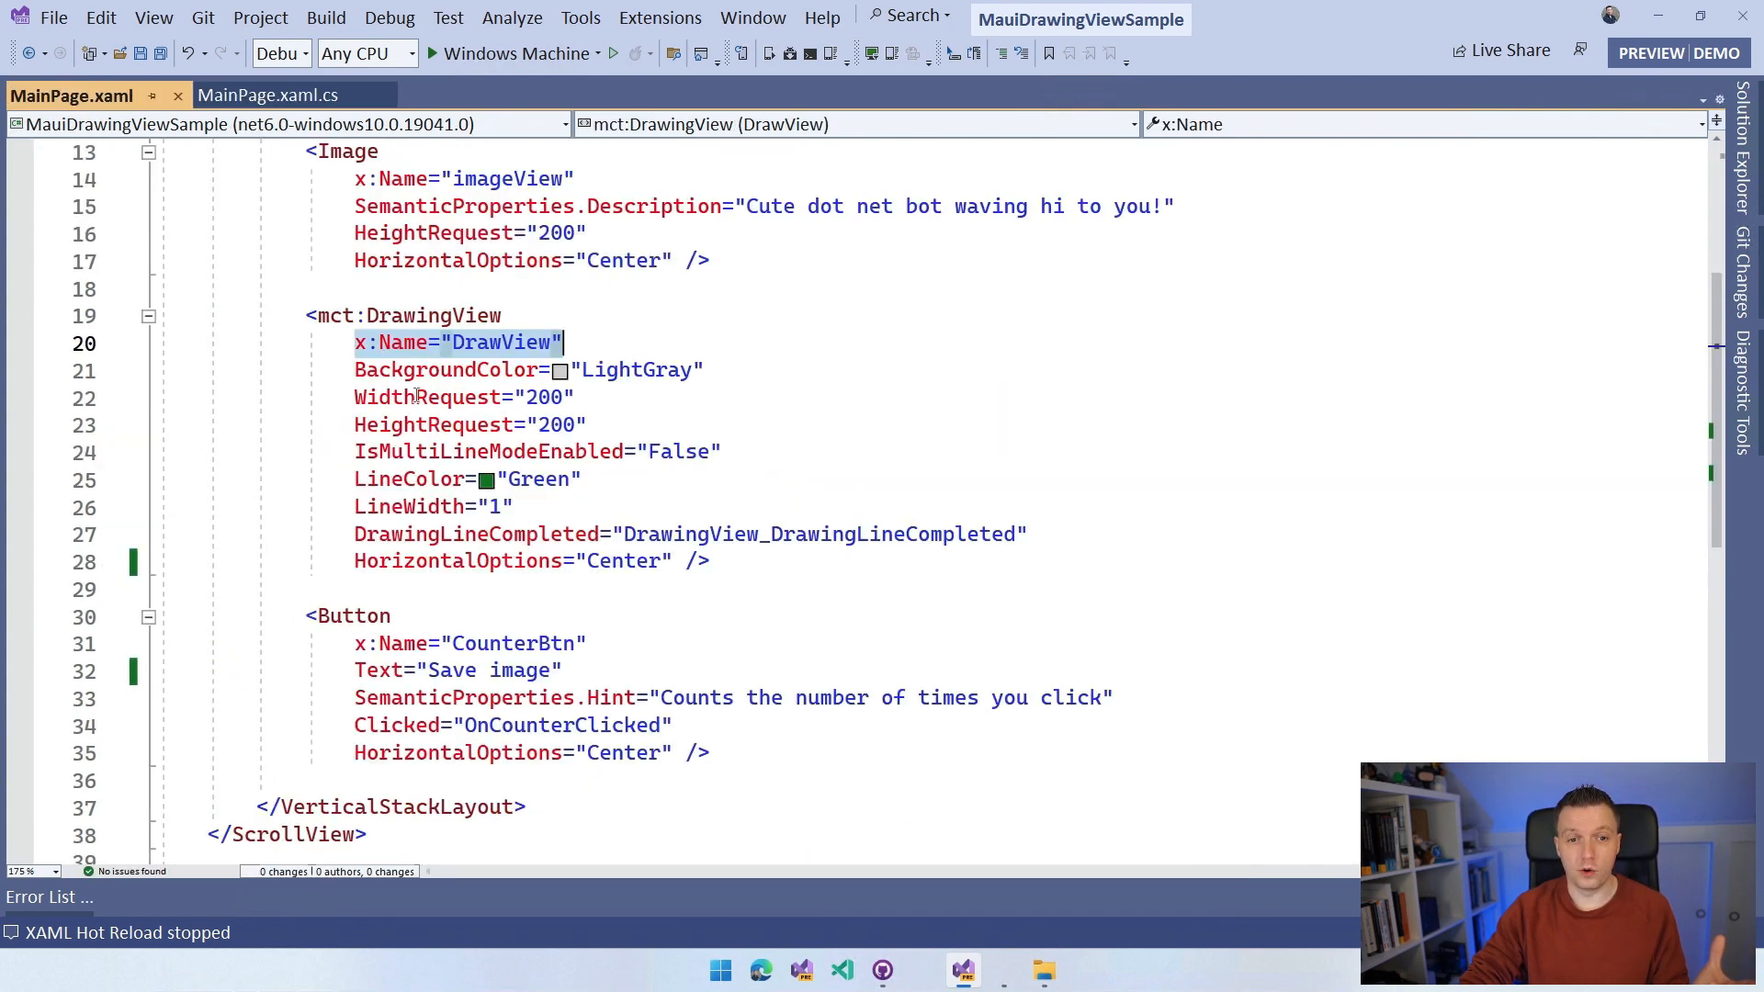
left_click(706, 370)
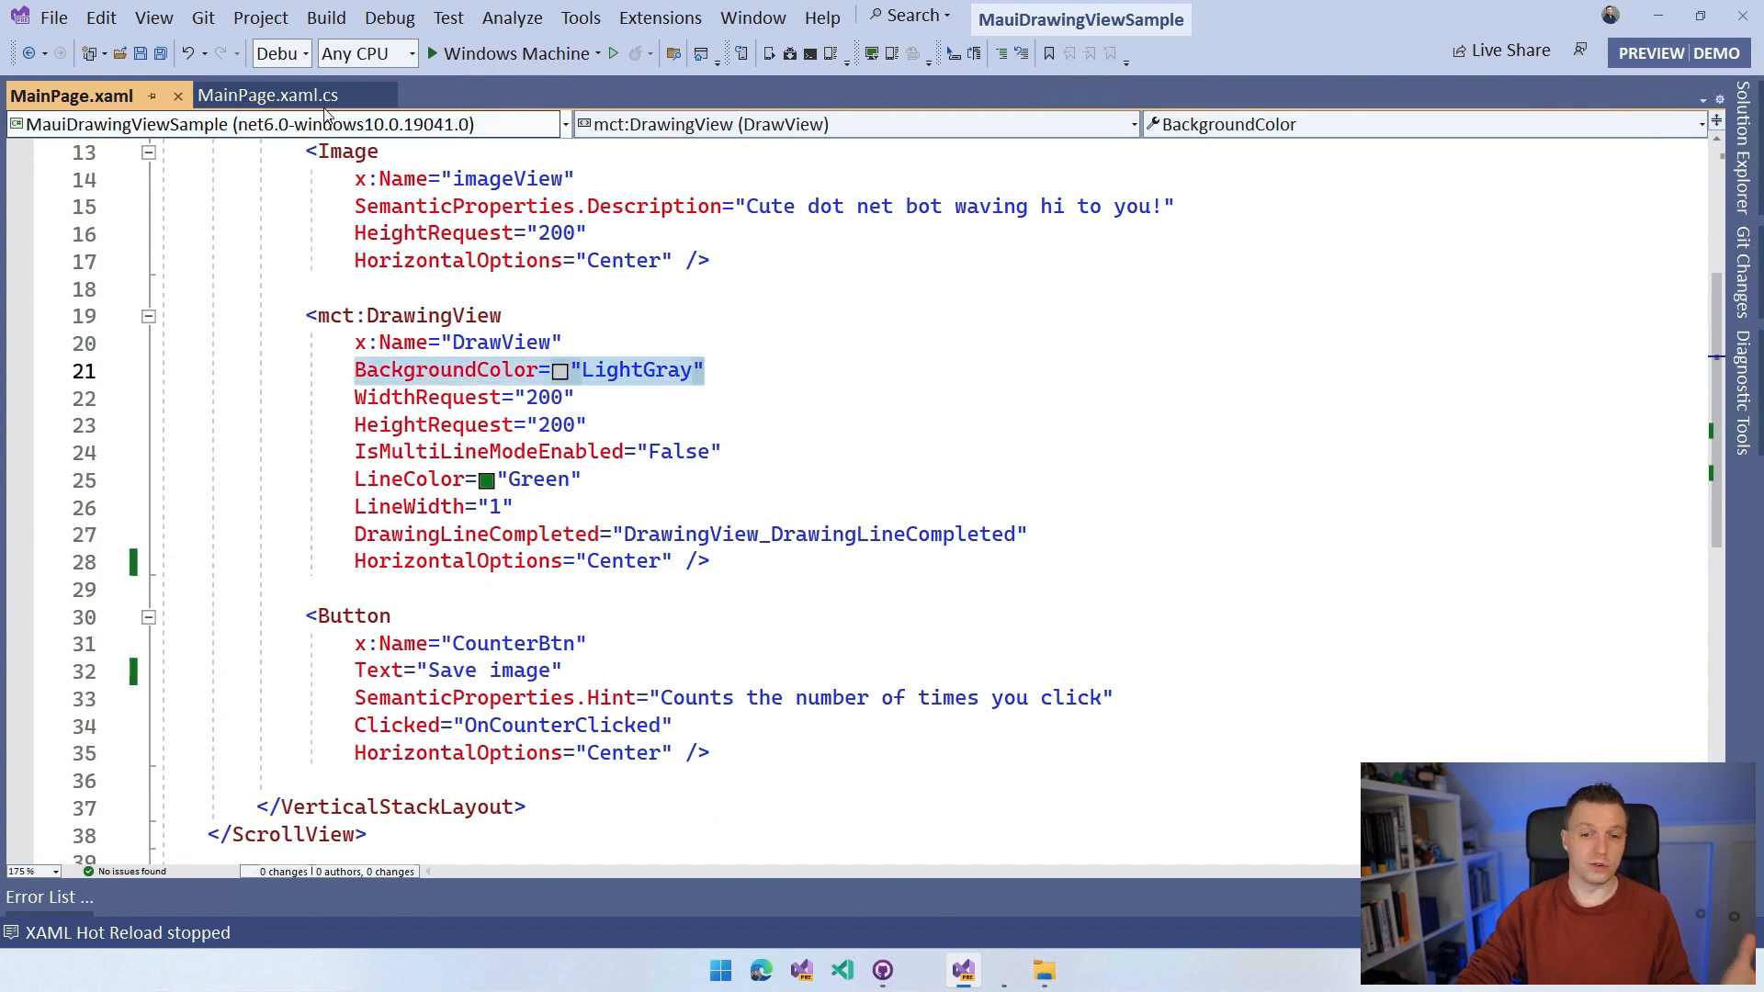
left_click(267, 94)
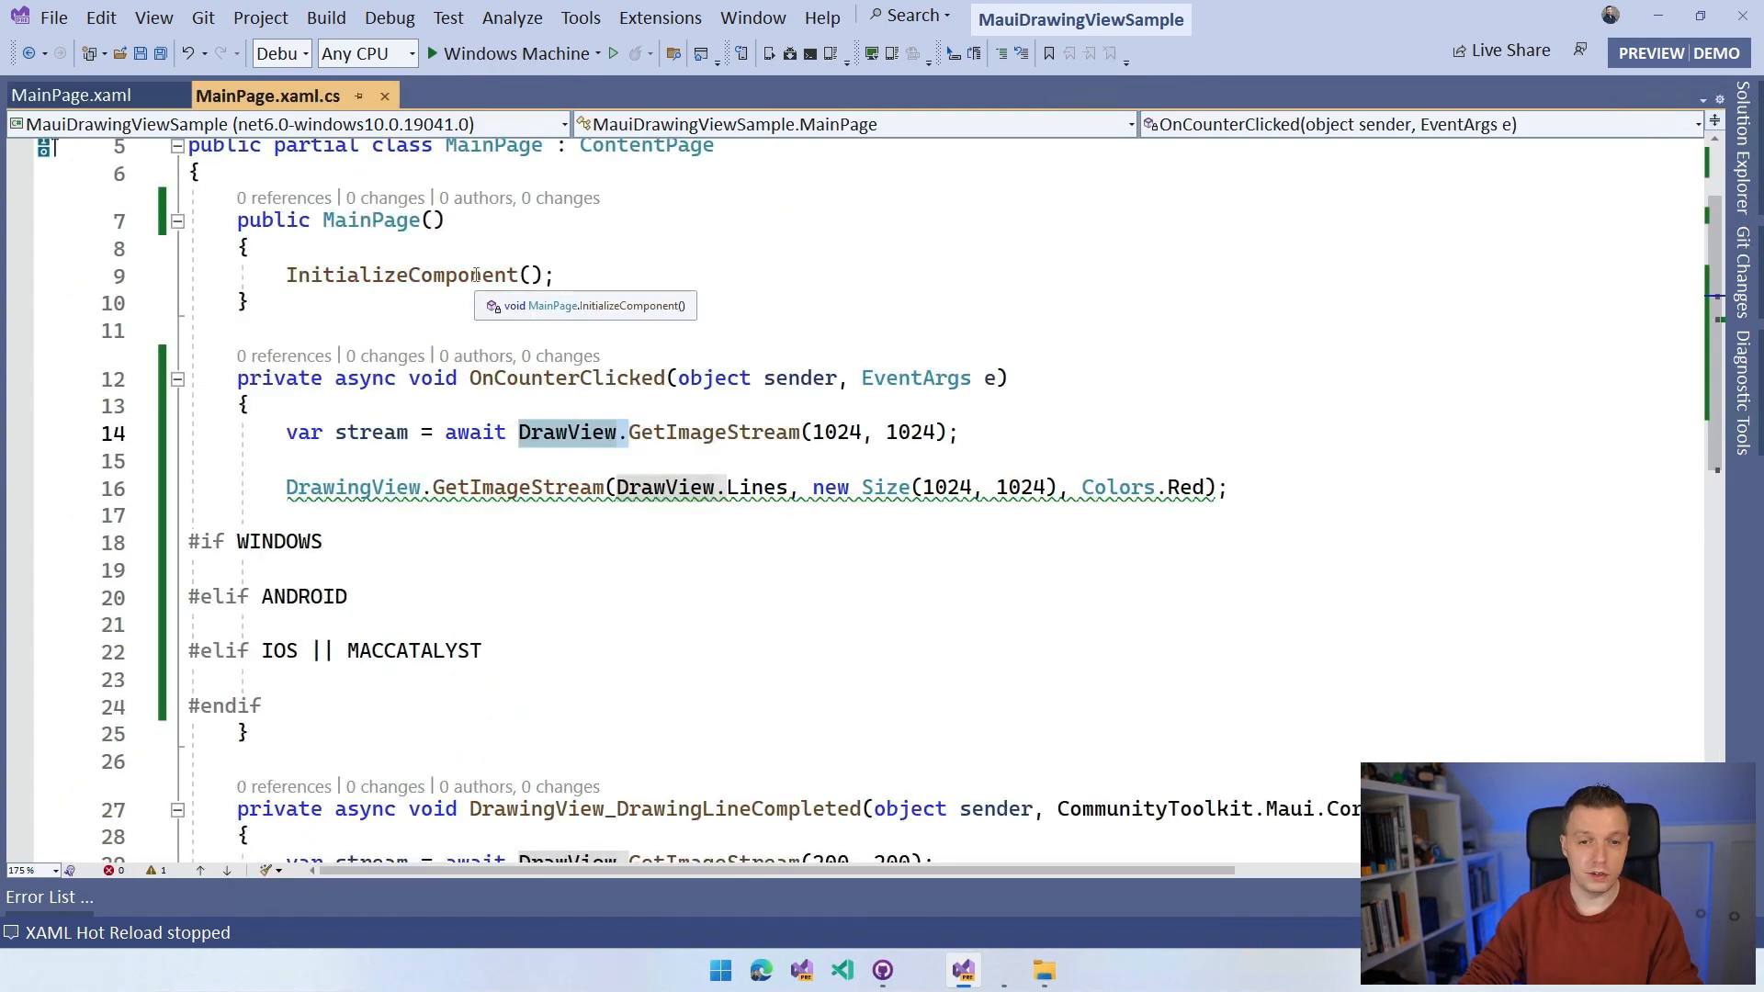
left_click(1223, 487)
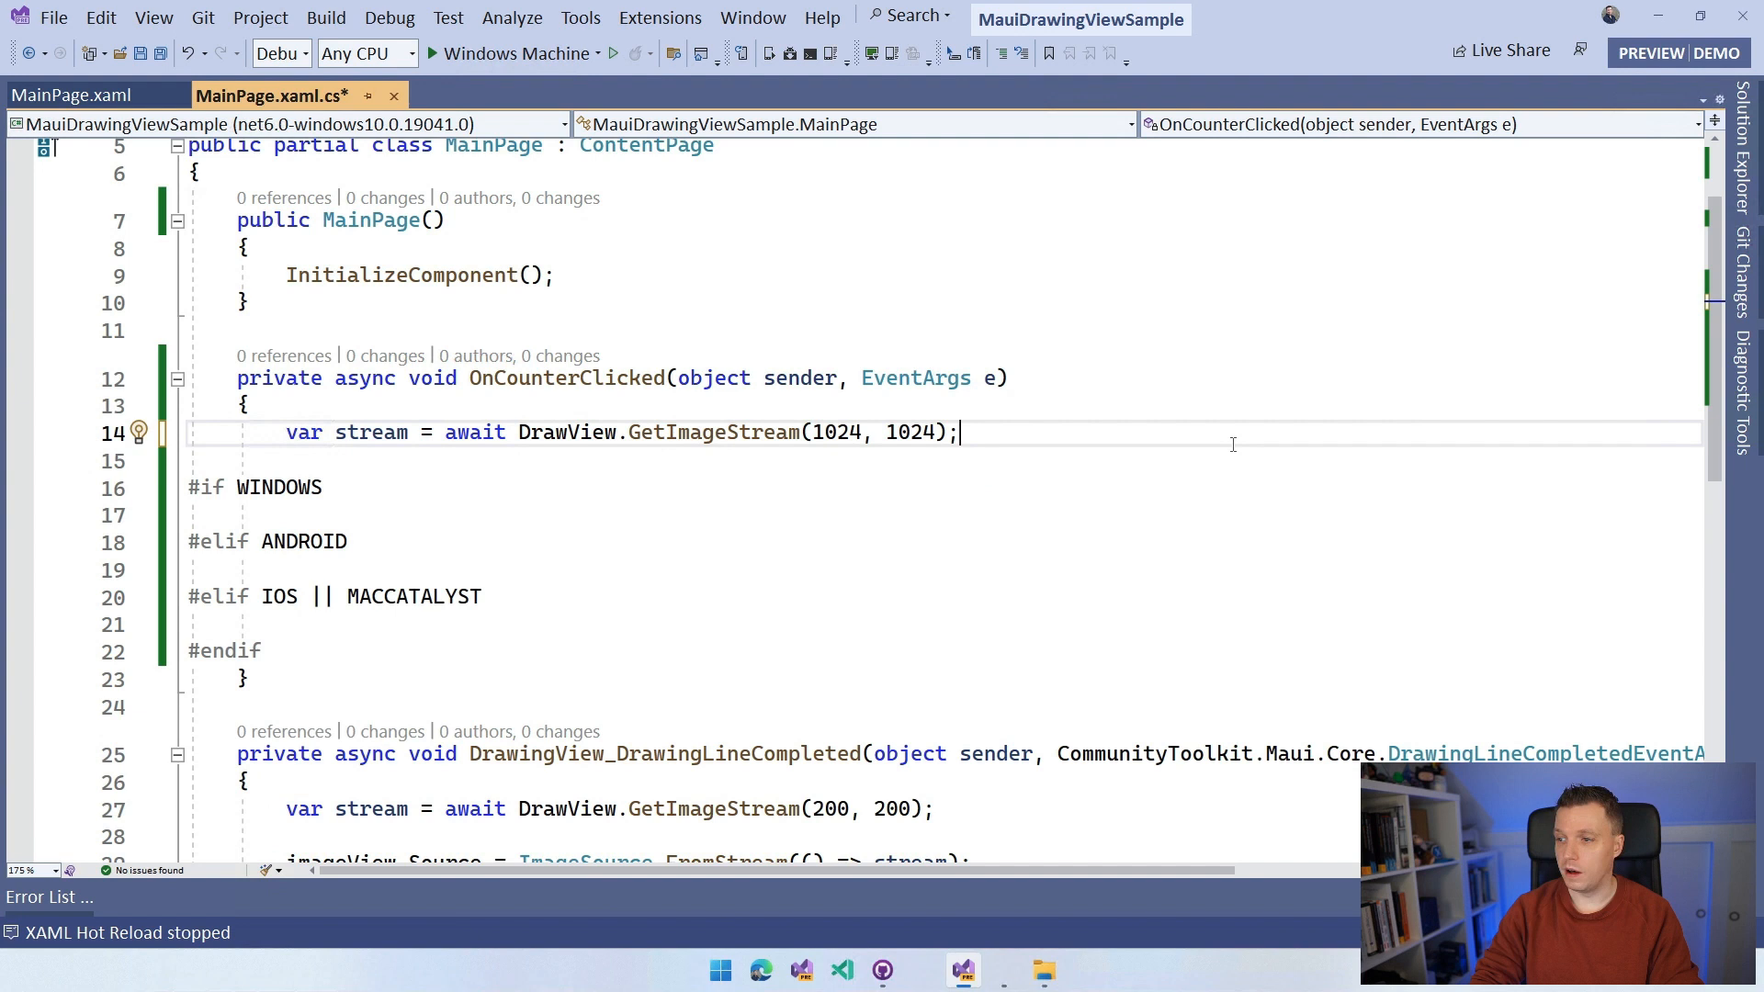
Step: Prefix the image stream declaration with 'using'
key("Enter")
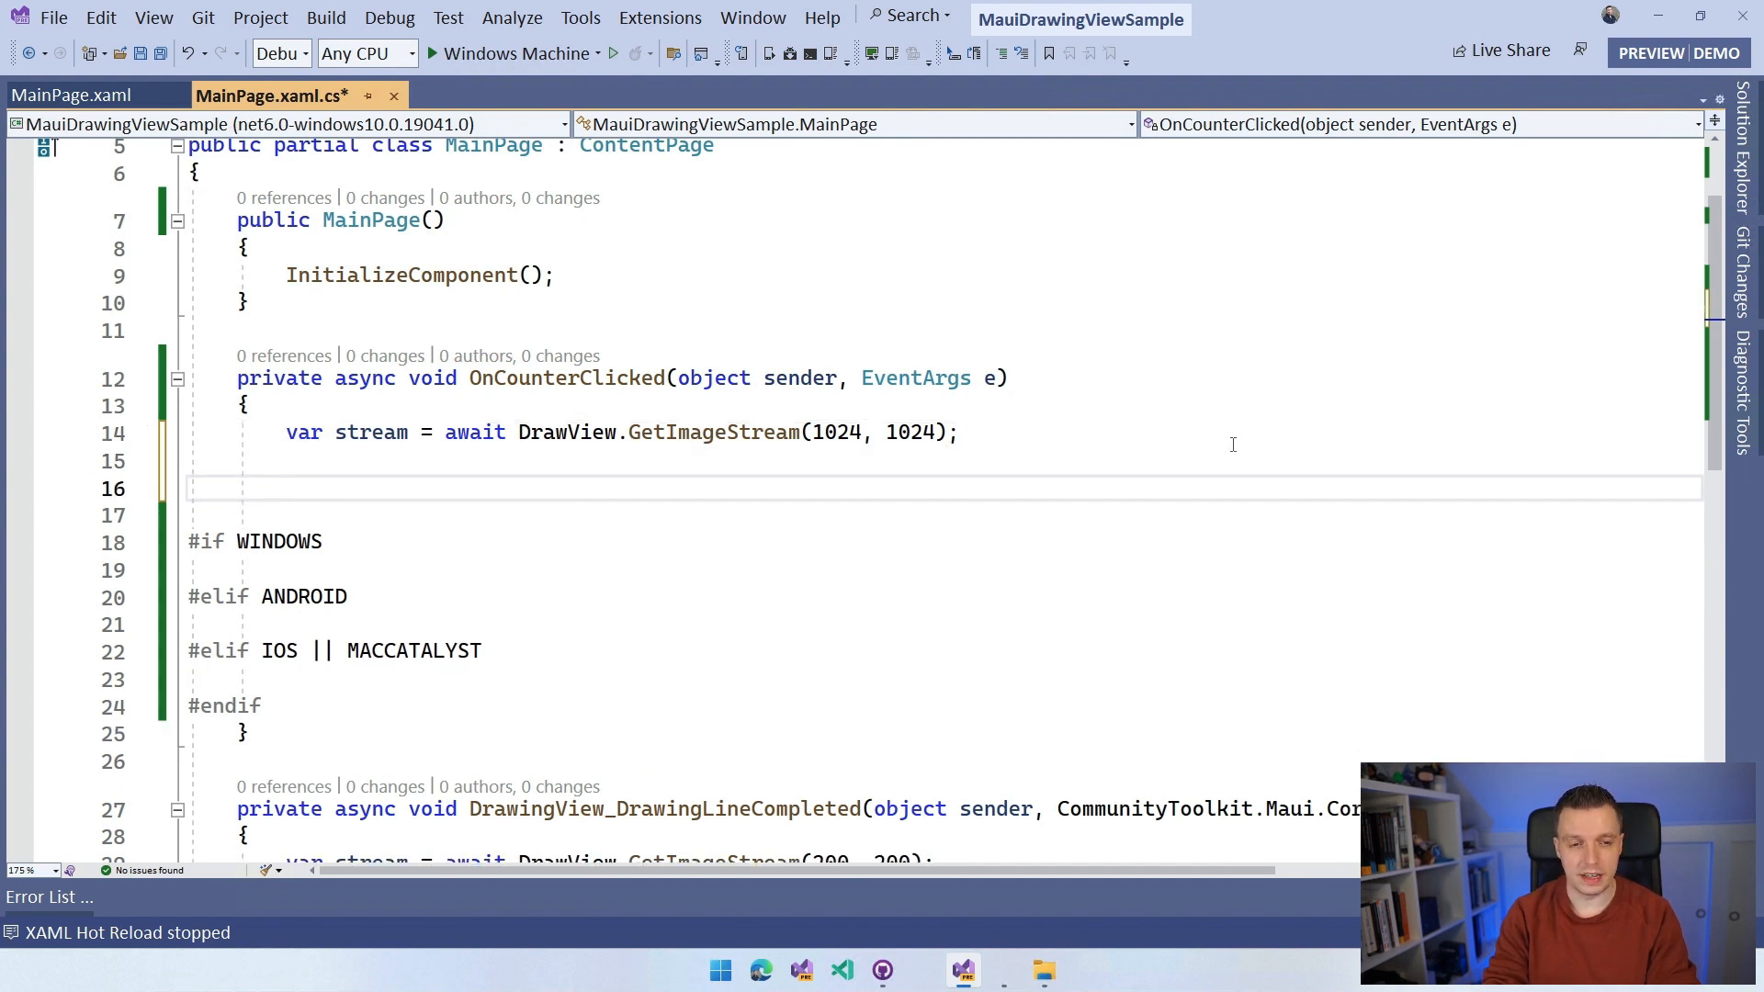
type("using")
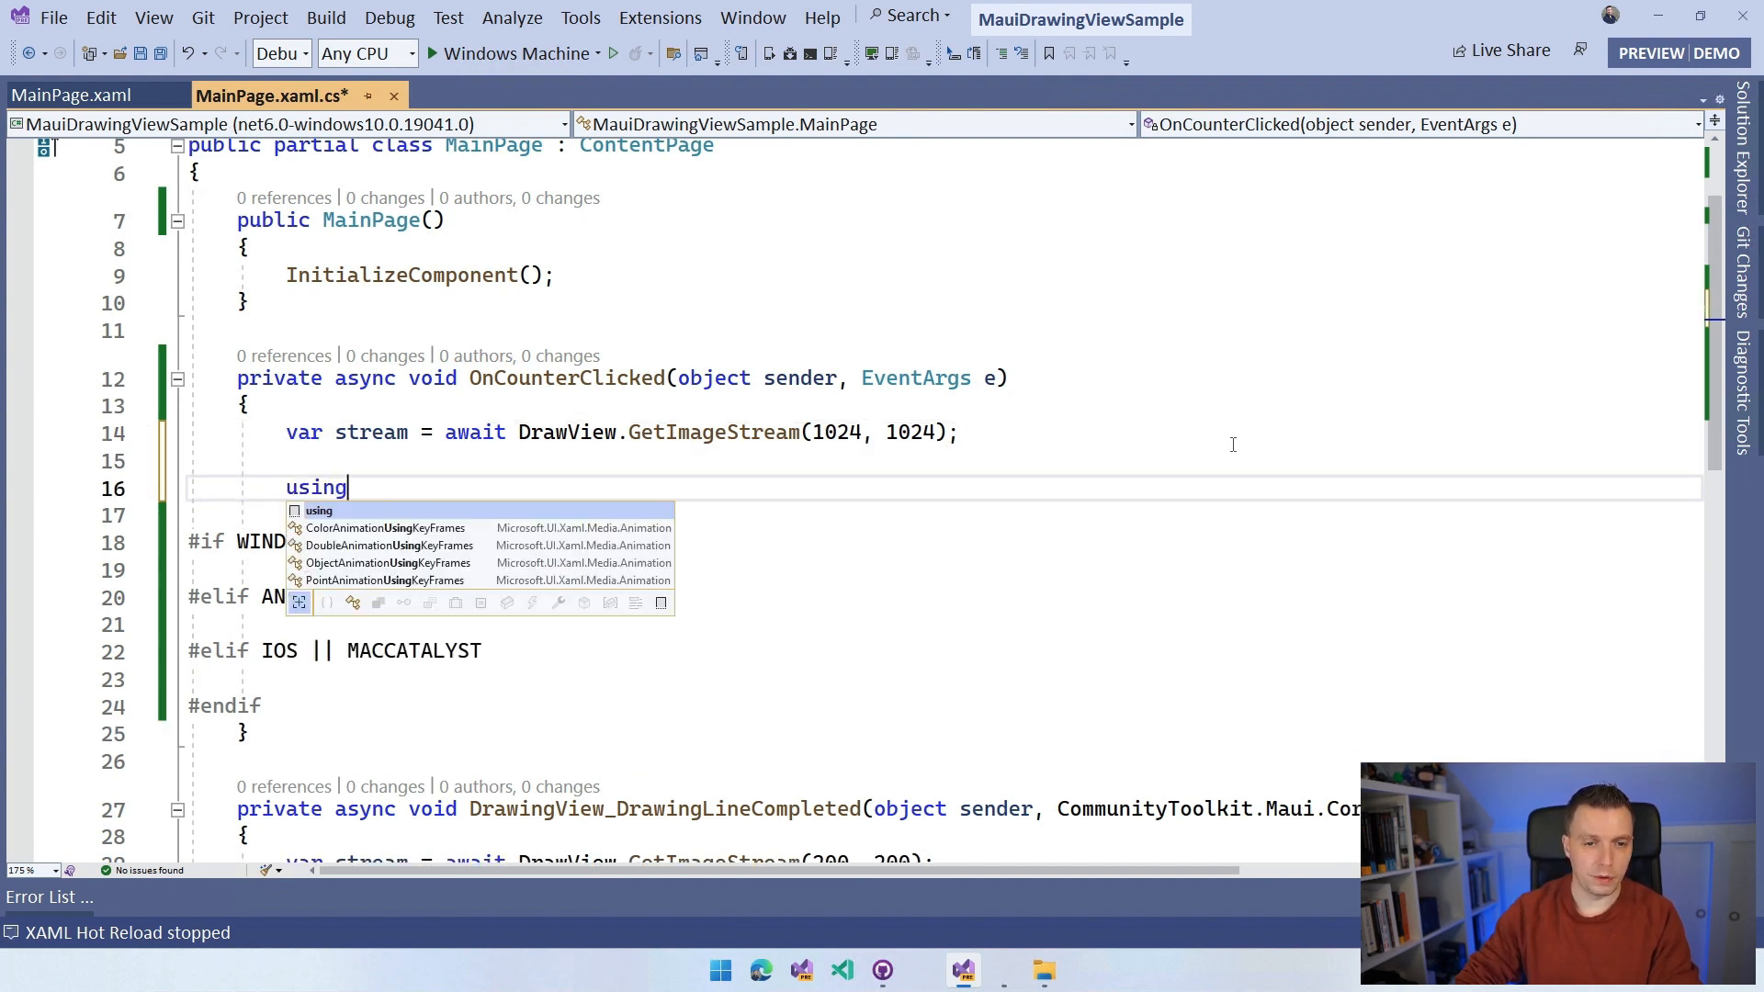
key("Escape")
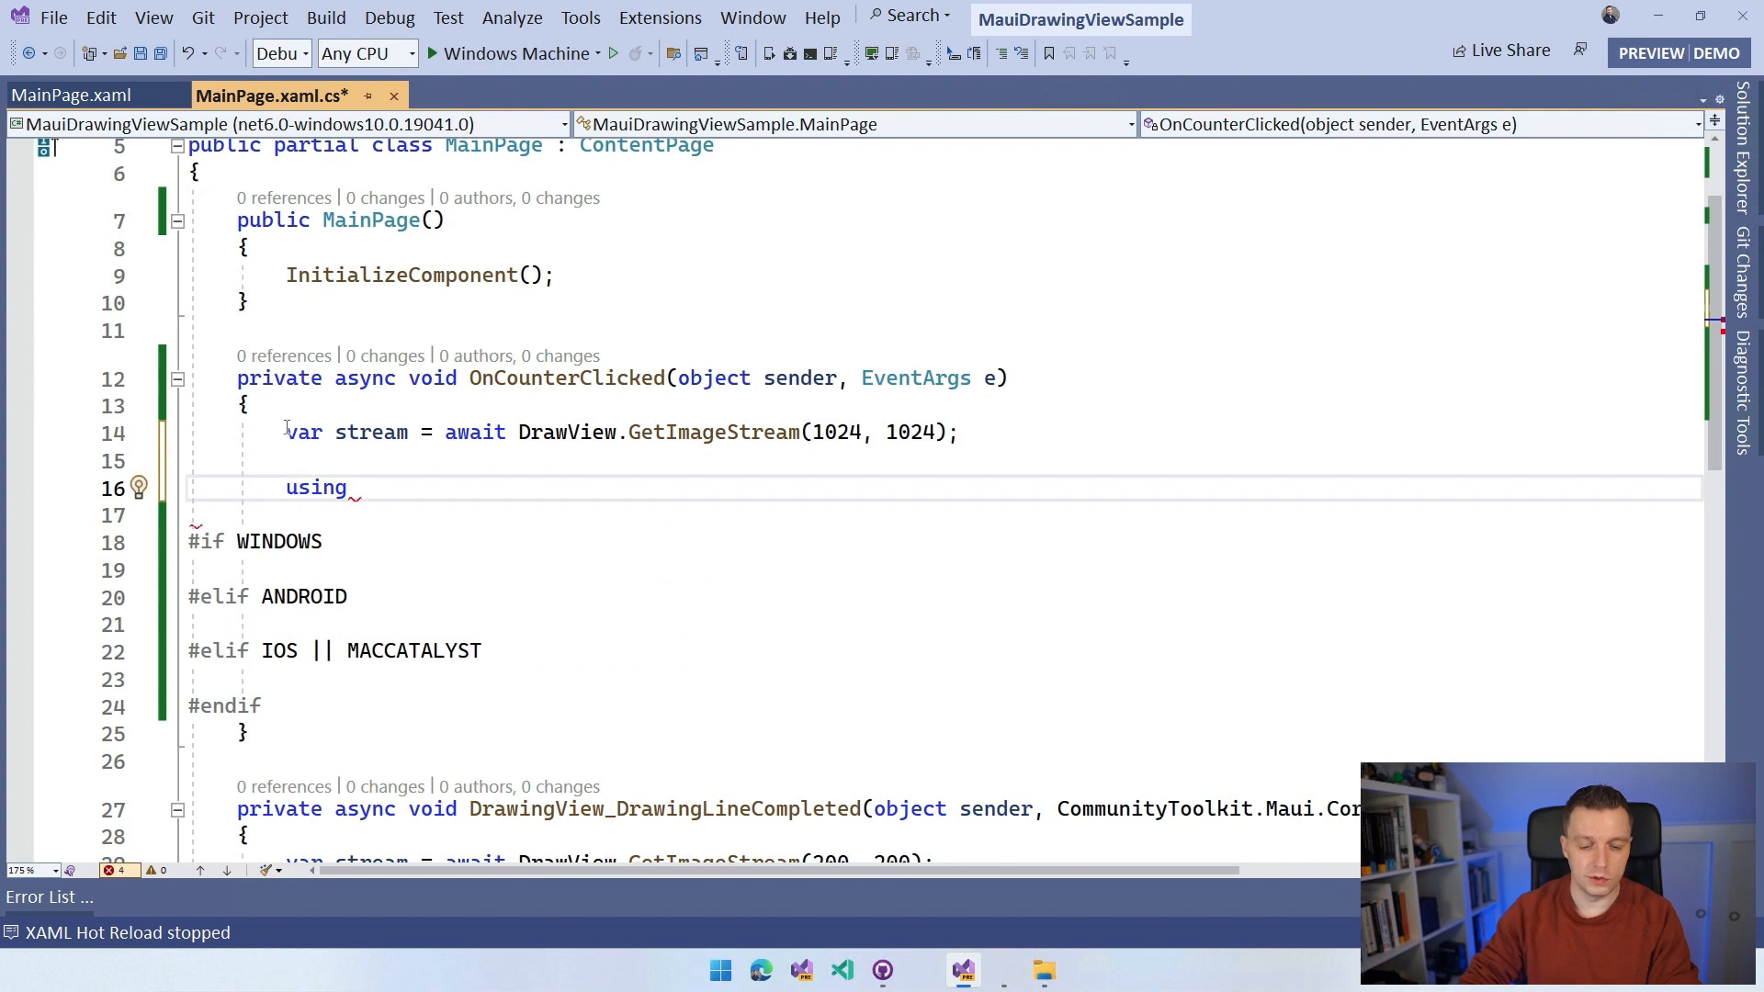
type("using")
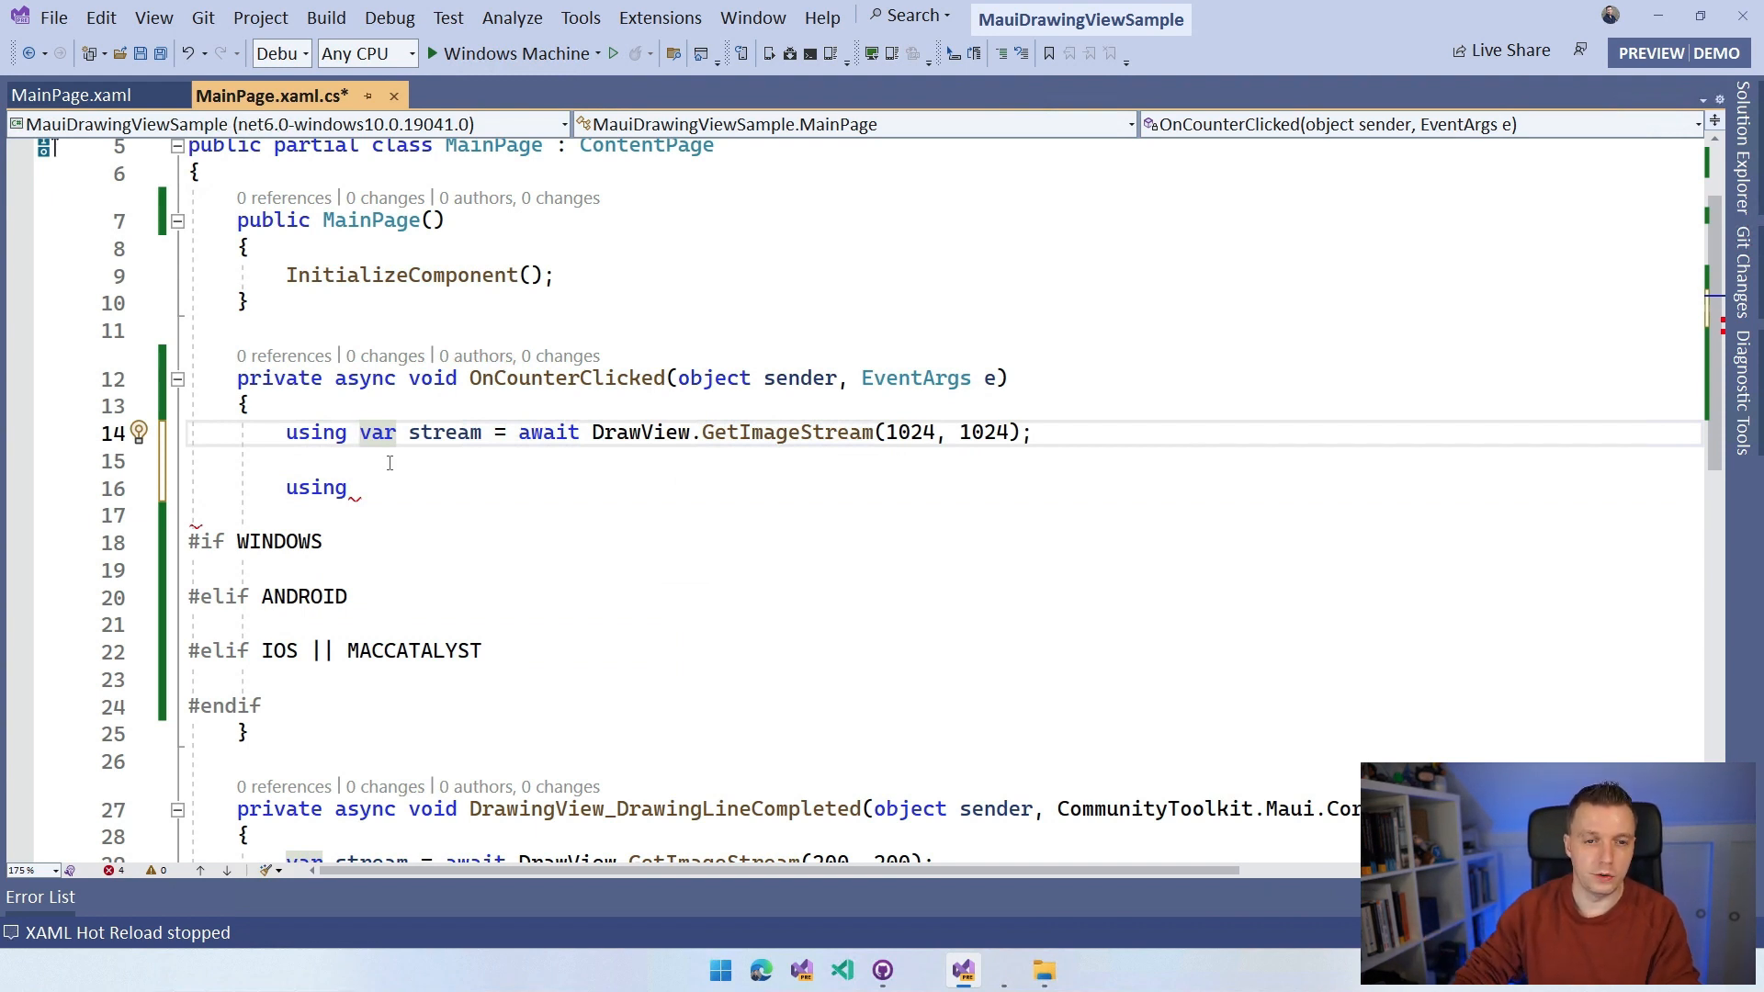
Step: Add 'using var memoryStream = new MemoryStream();' and 'stream.CopyTo(memoryStream);'
left_click(388, 462)
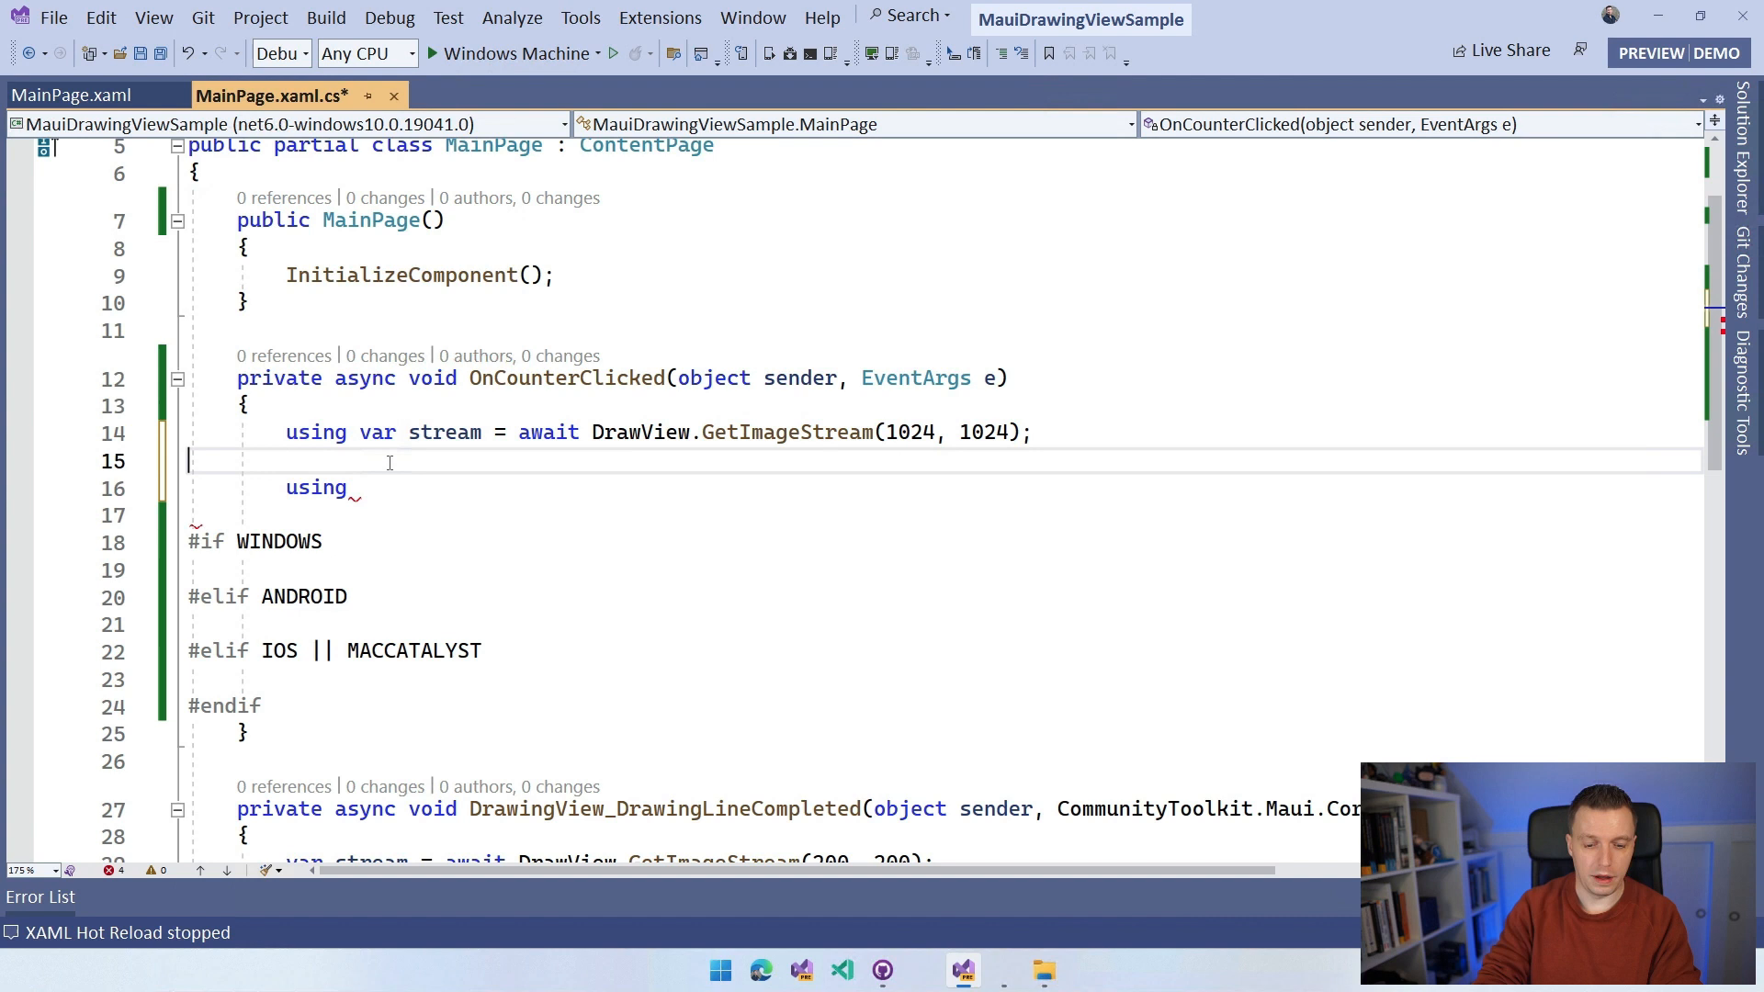
type("var")
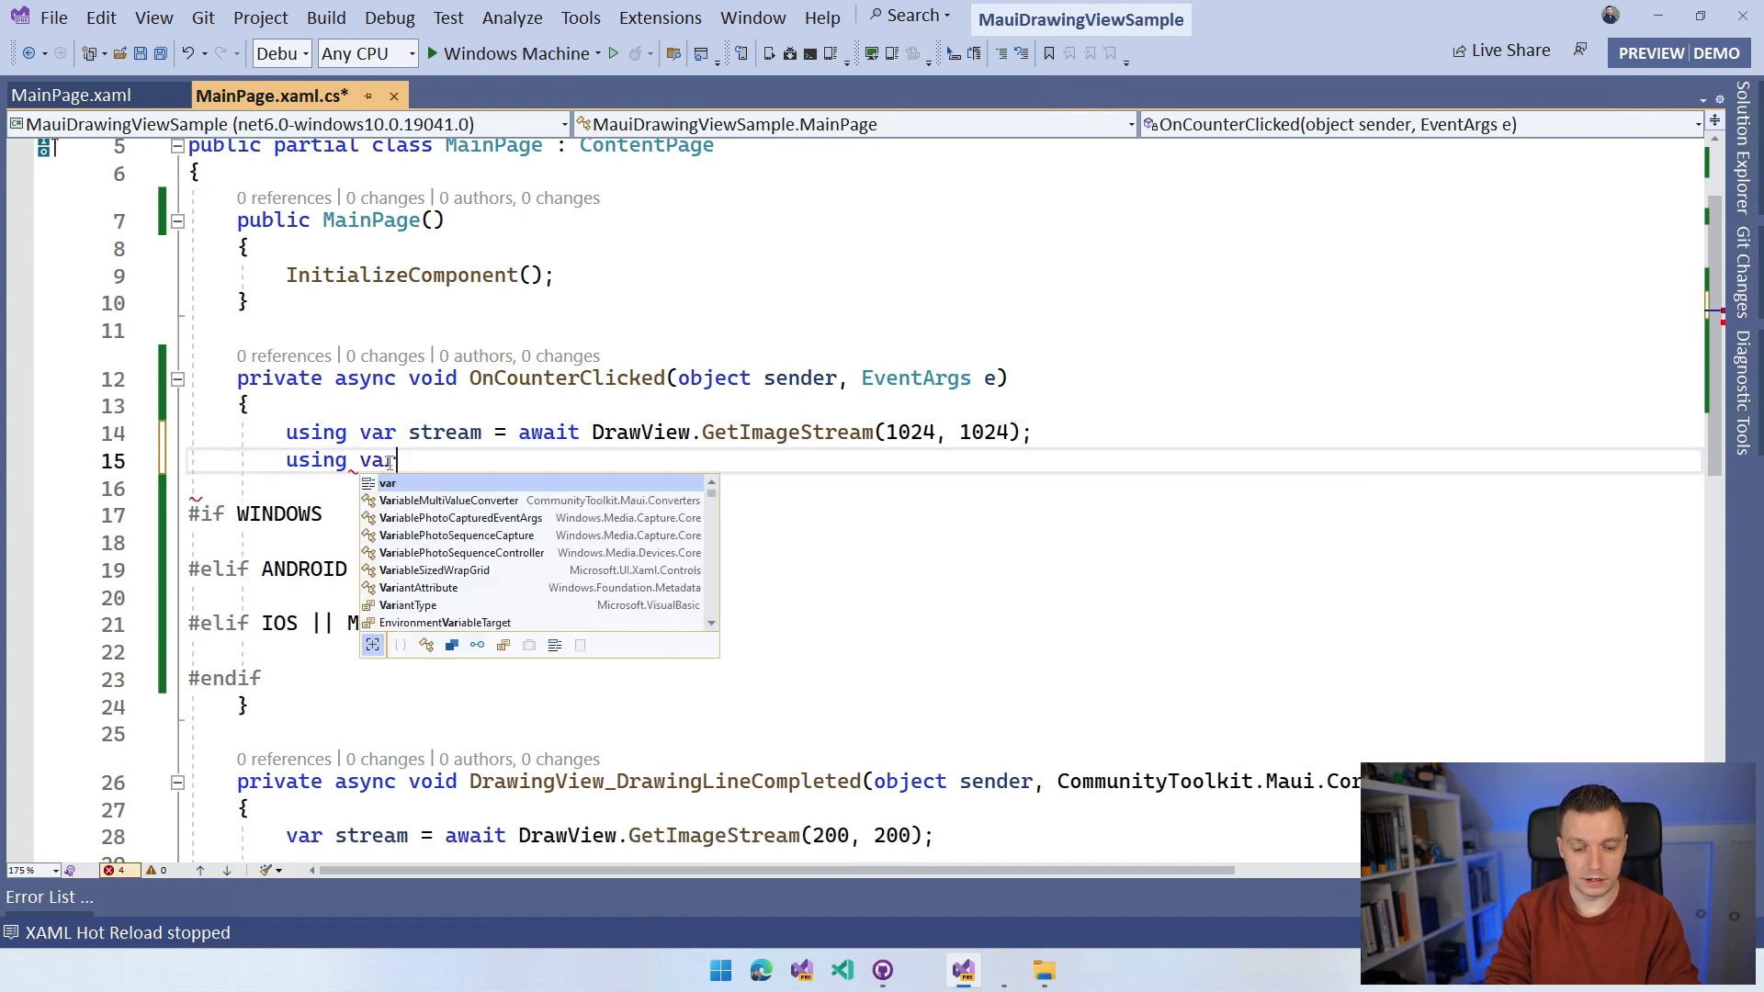
type("memorySt")
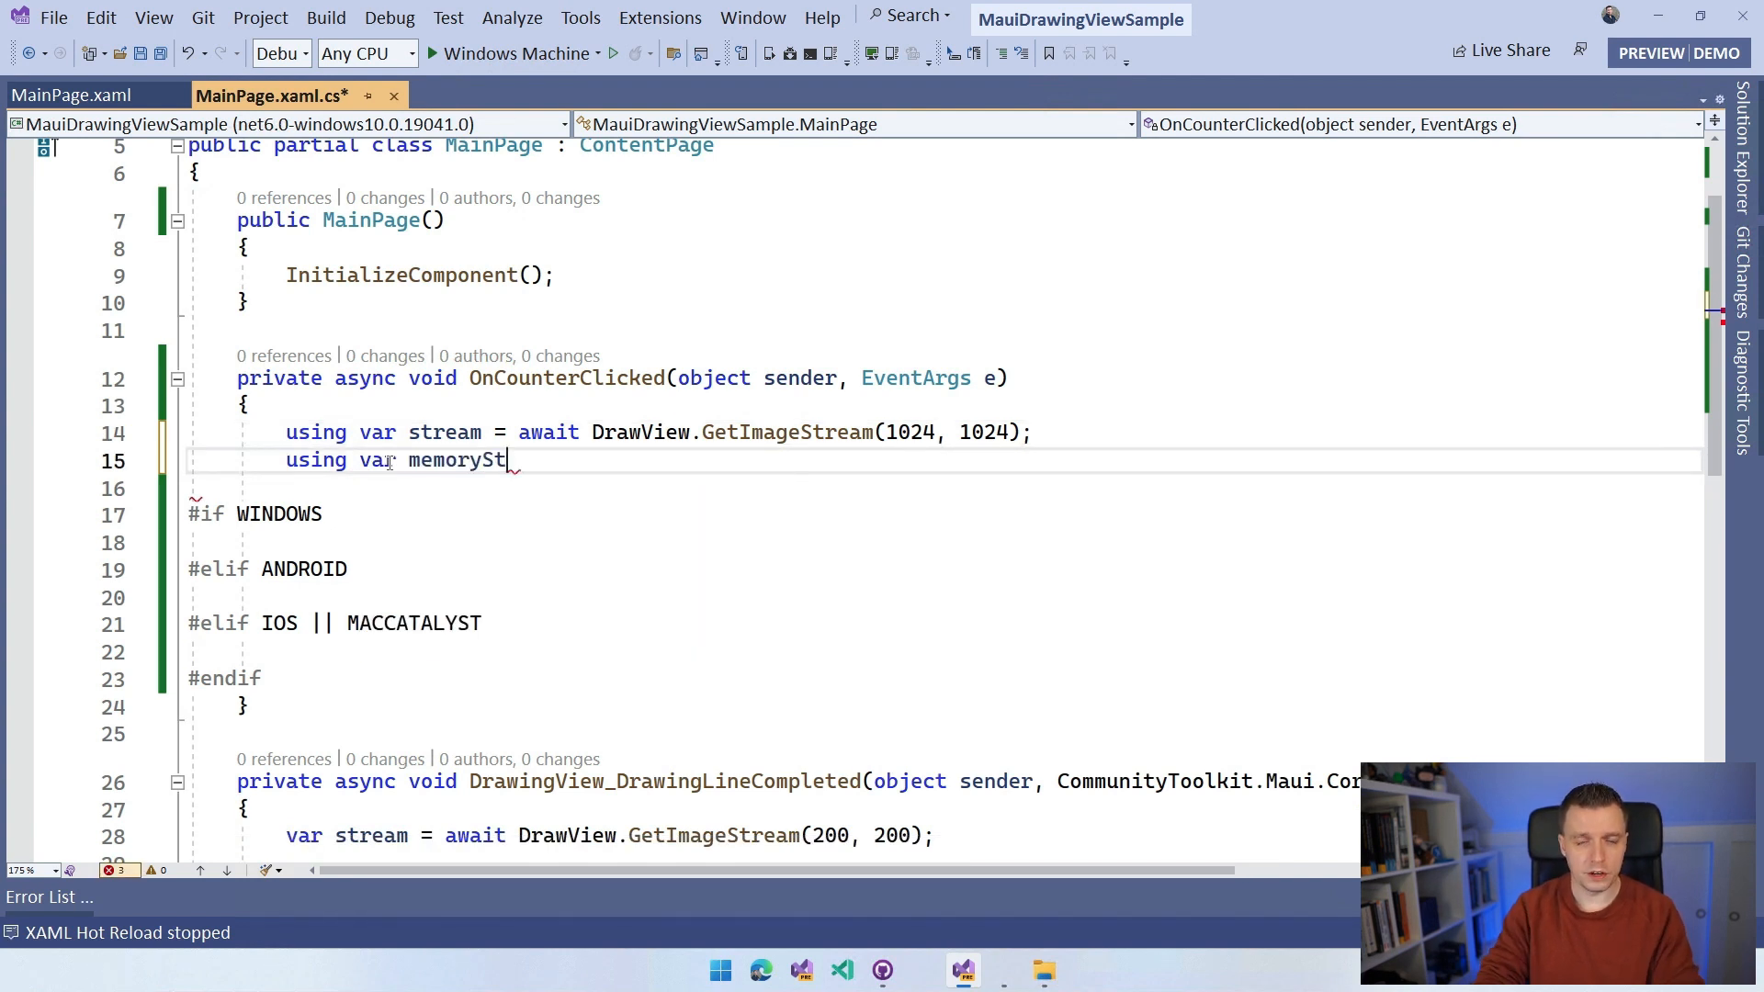
type("ream")
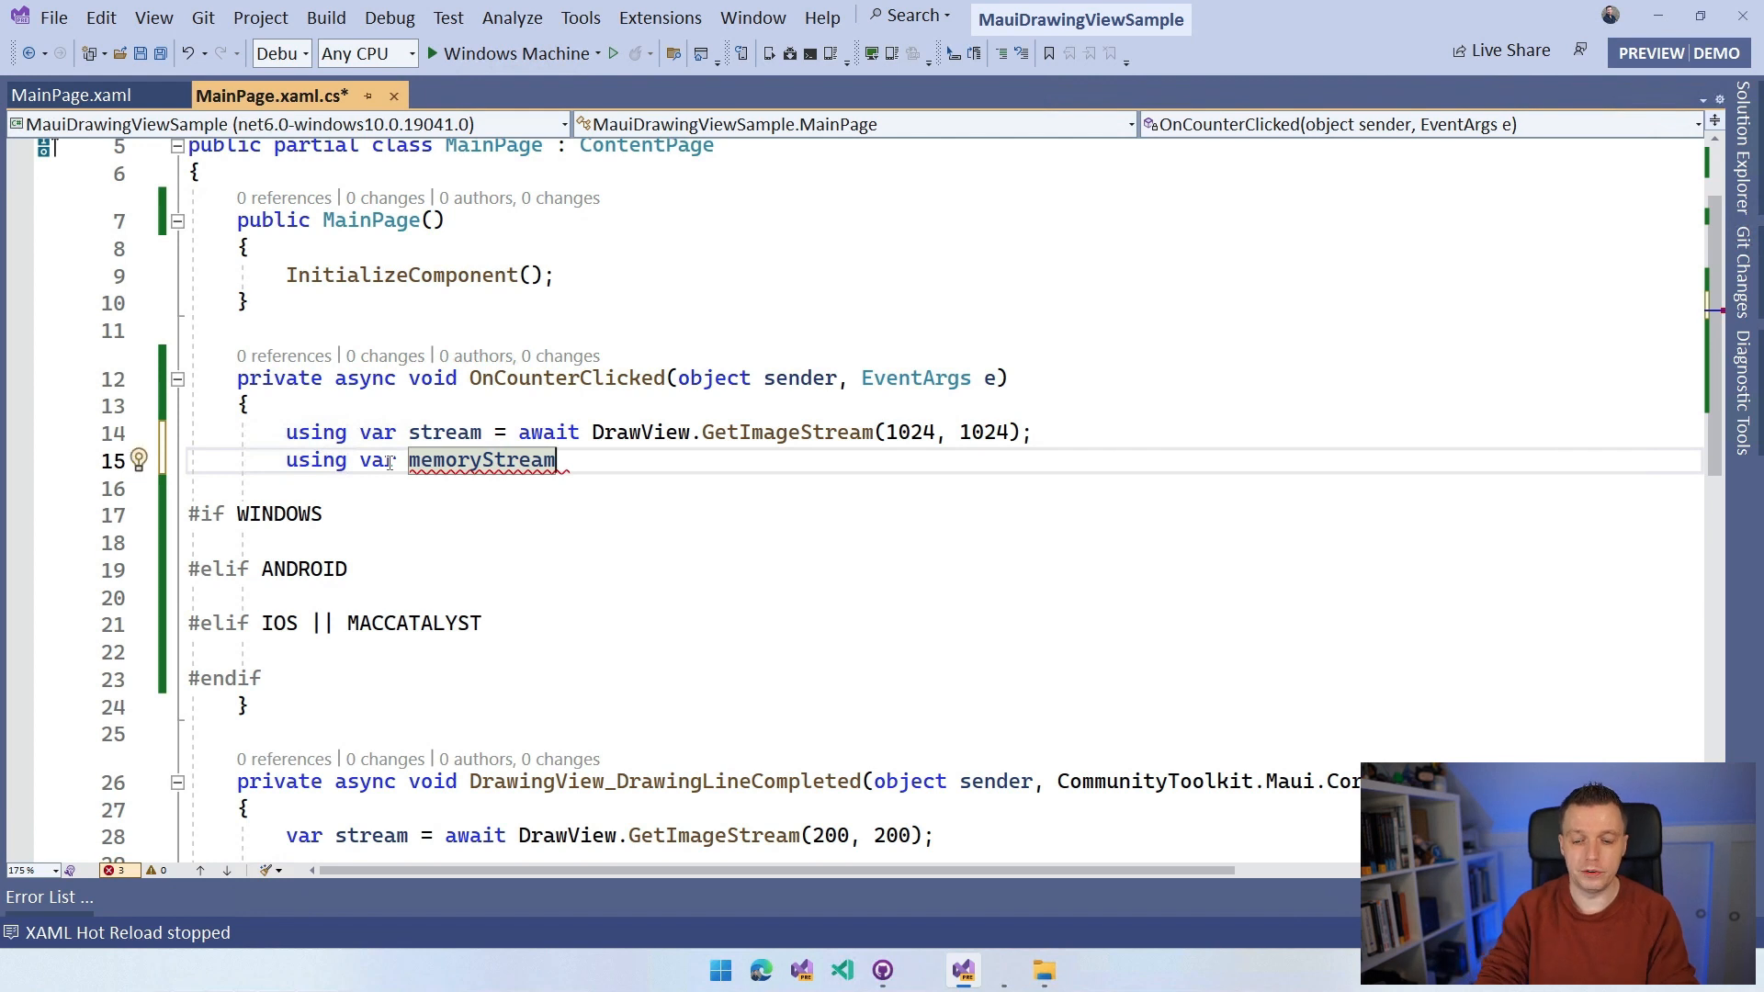
type("= await DrawView.GetImageStream(1024,")
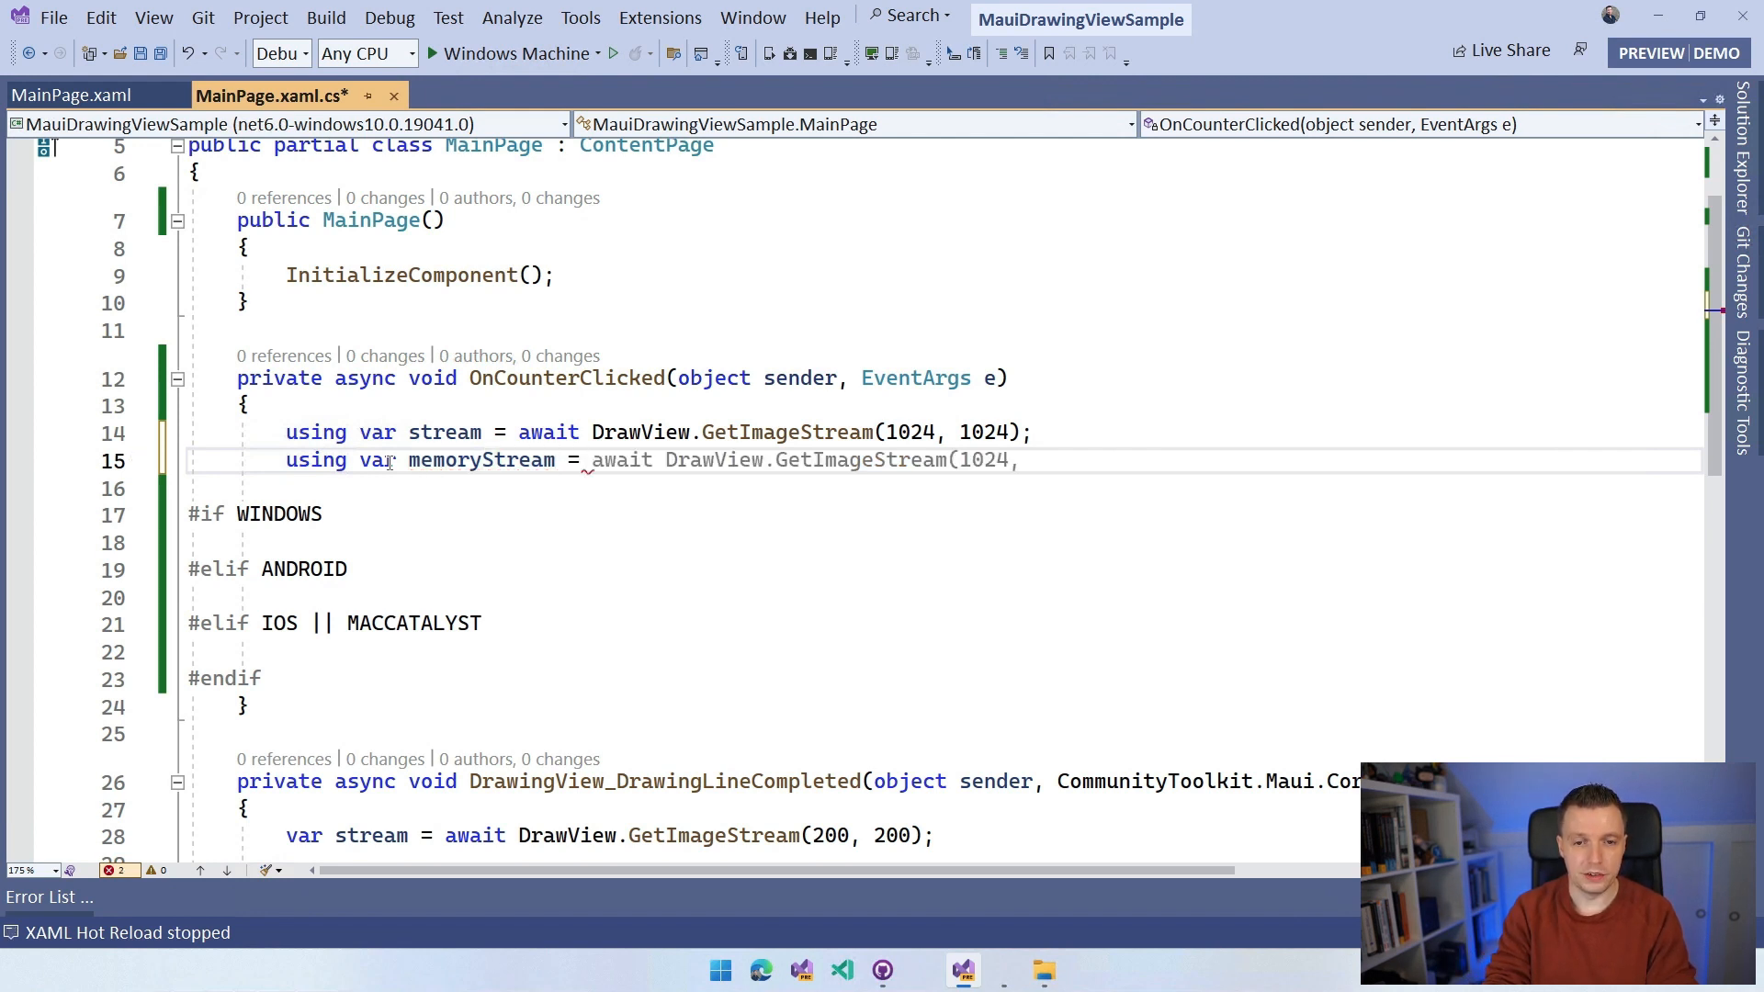
type("new MemoryStream();")
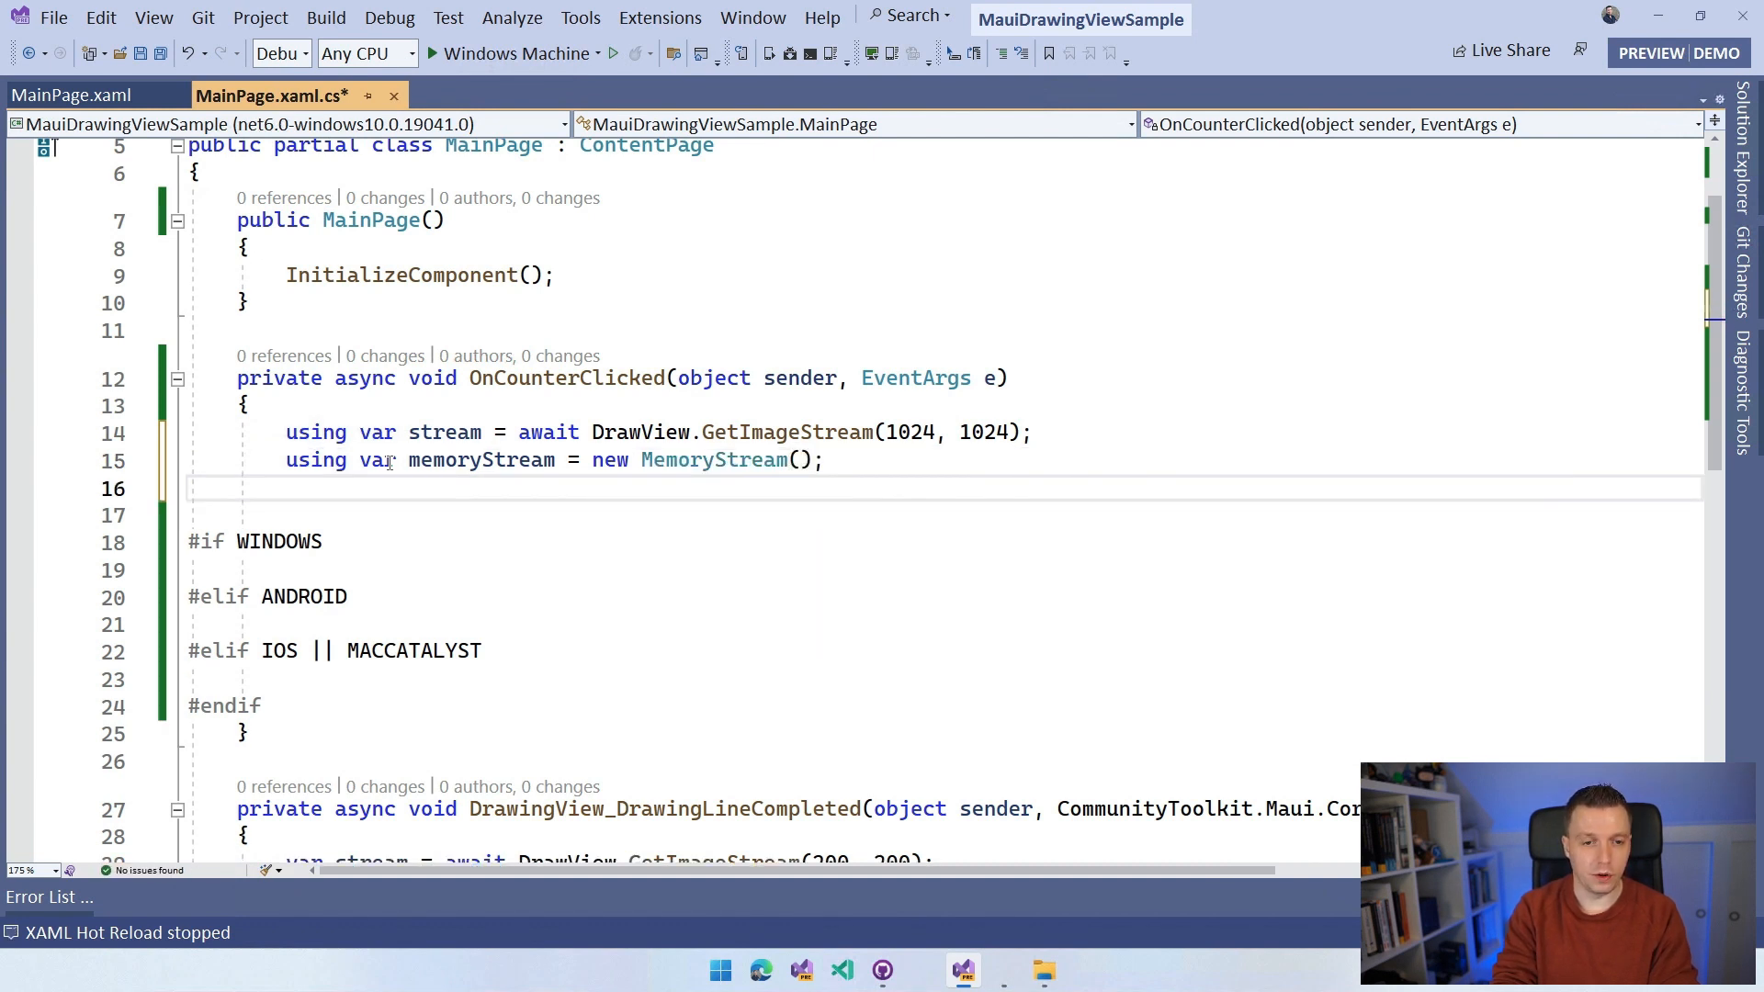
type("sr")
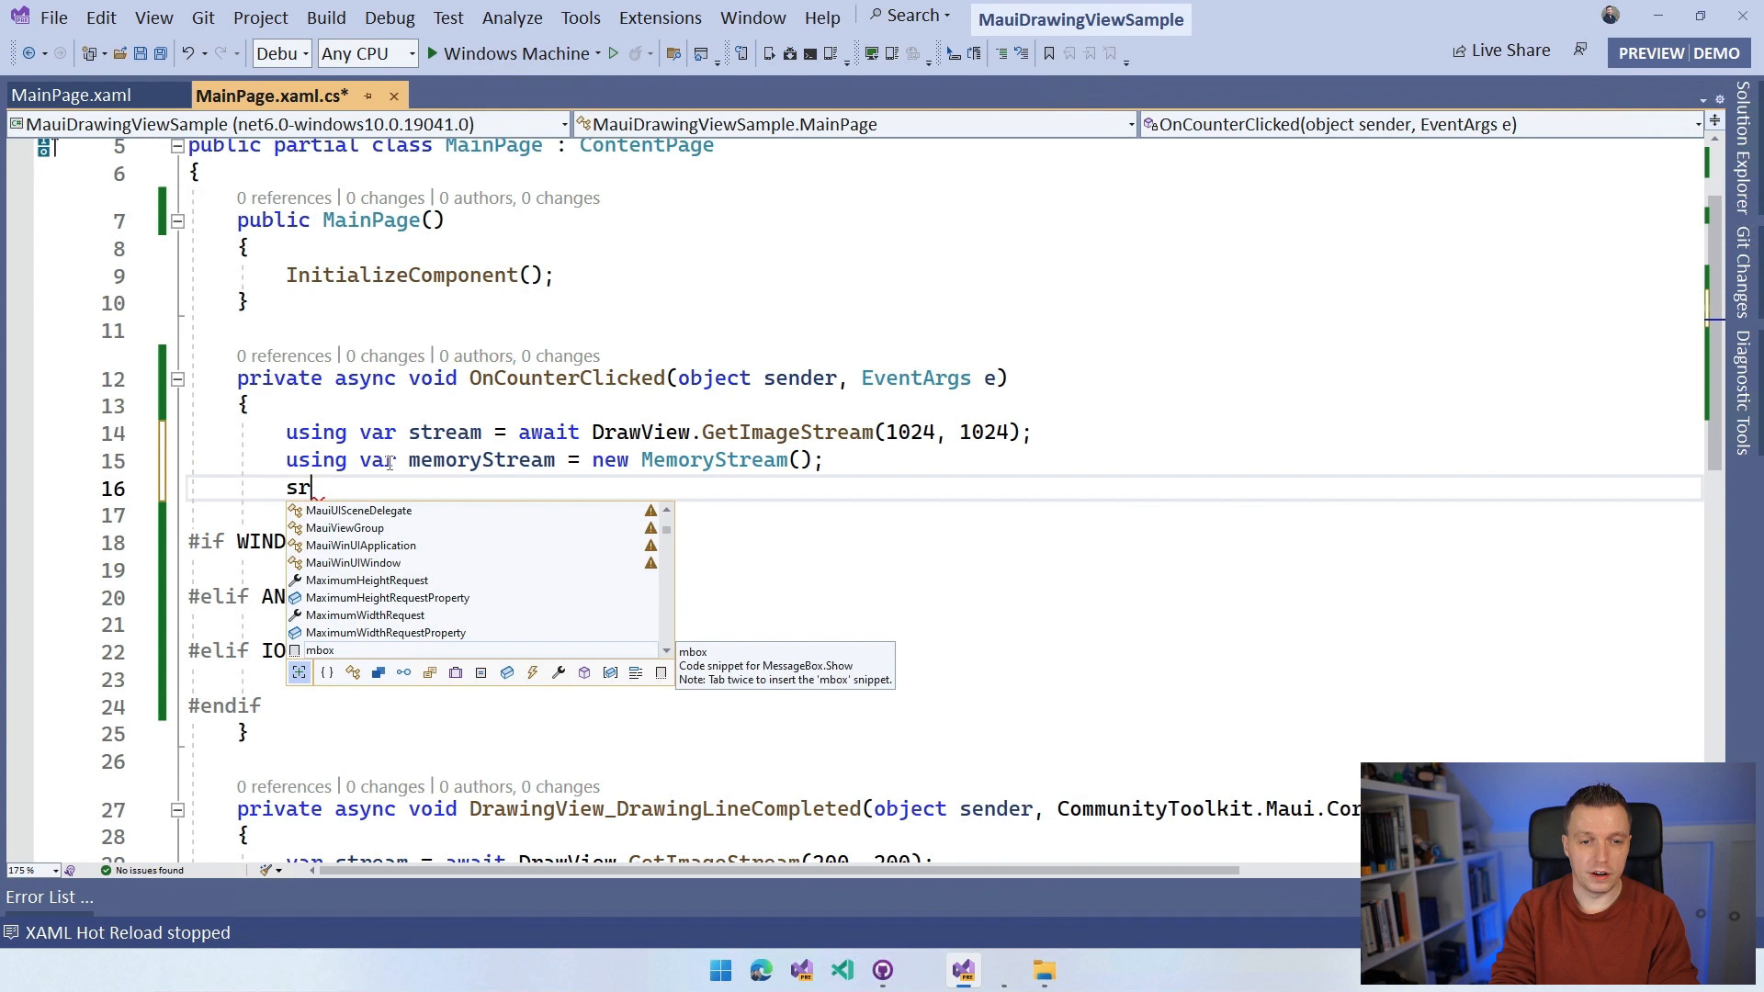
type("stream.CopyTo(memoryStream);")
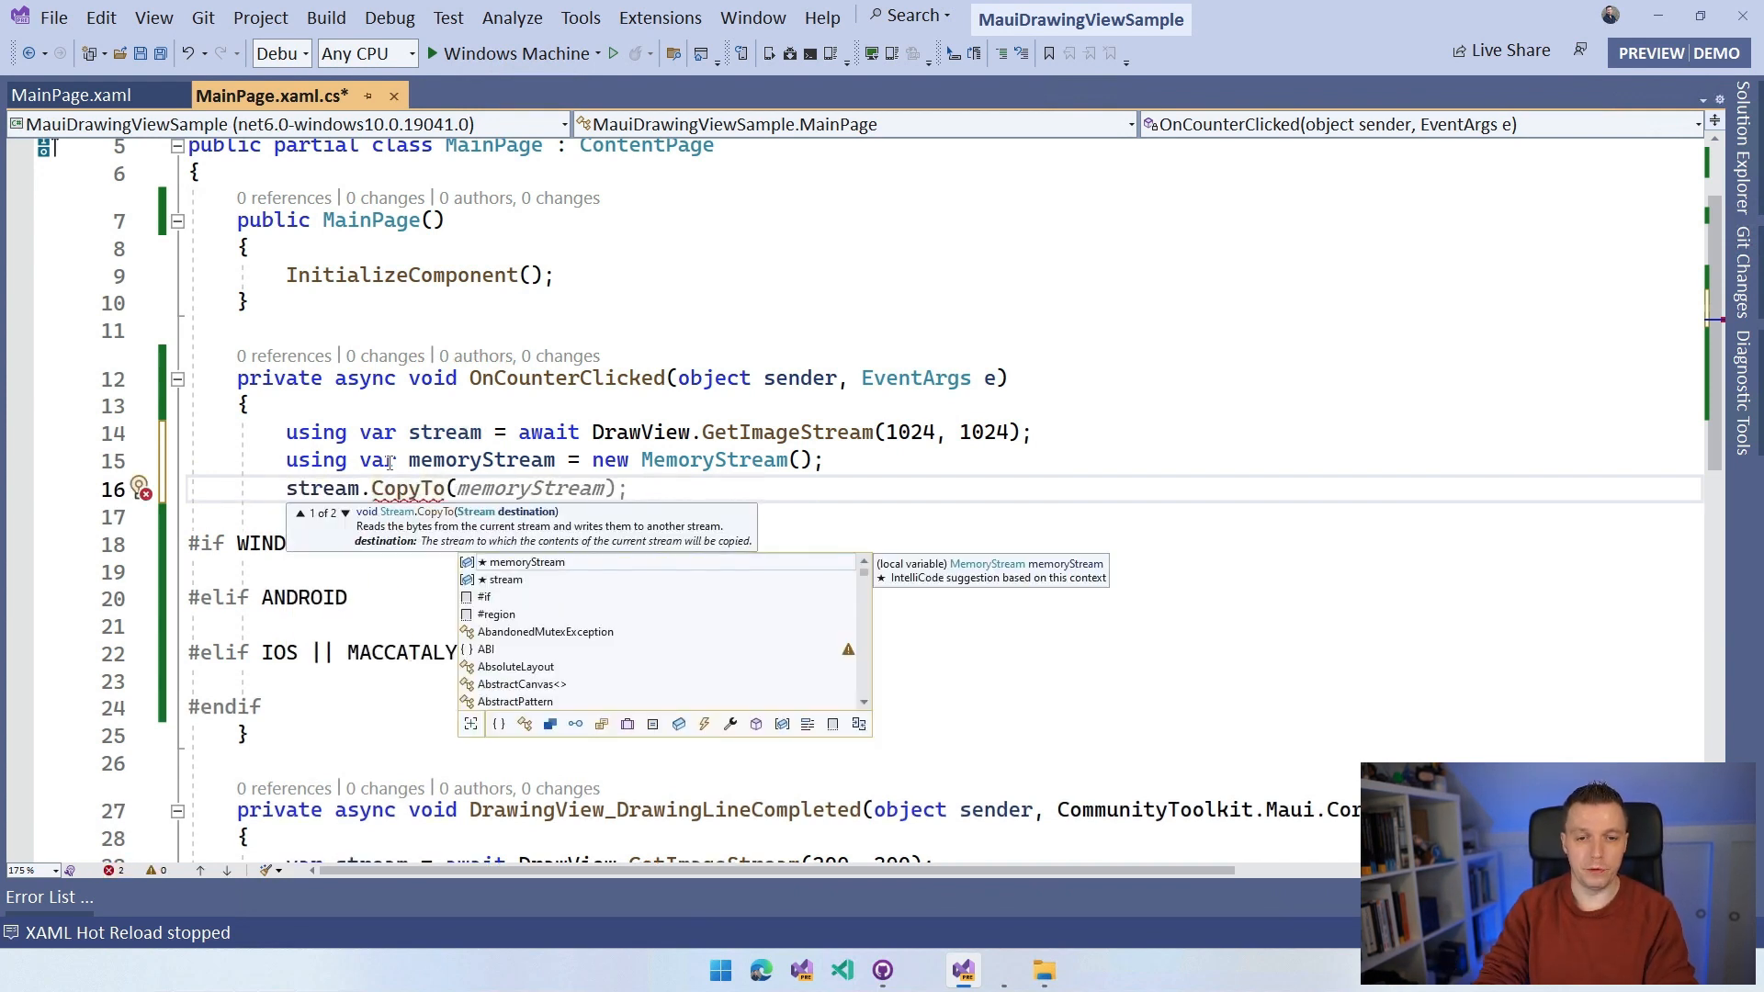
key("Escape")
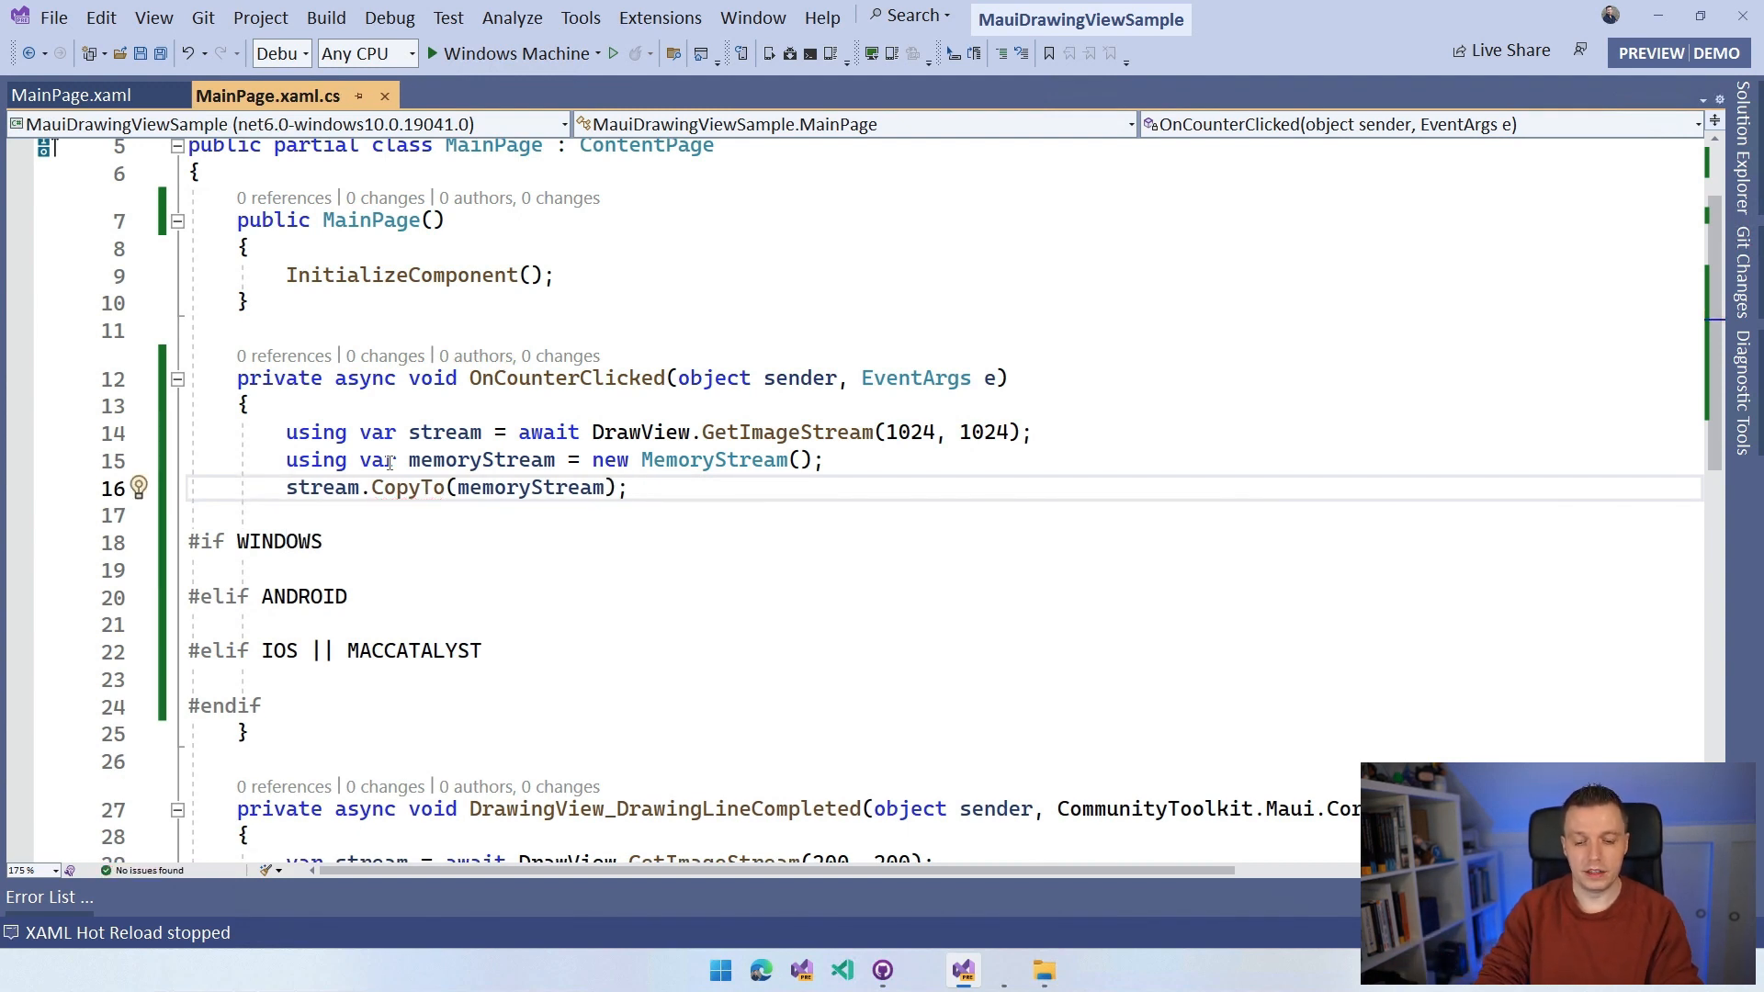
key("enter")
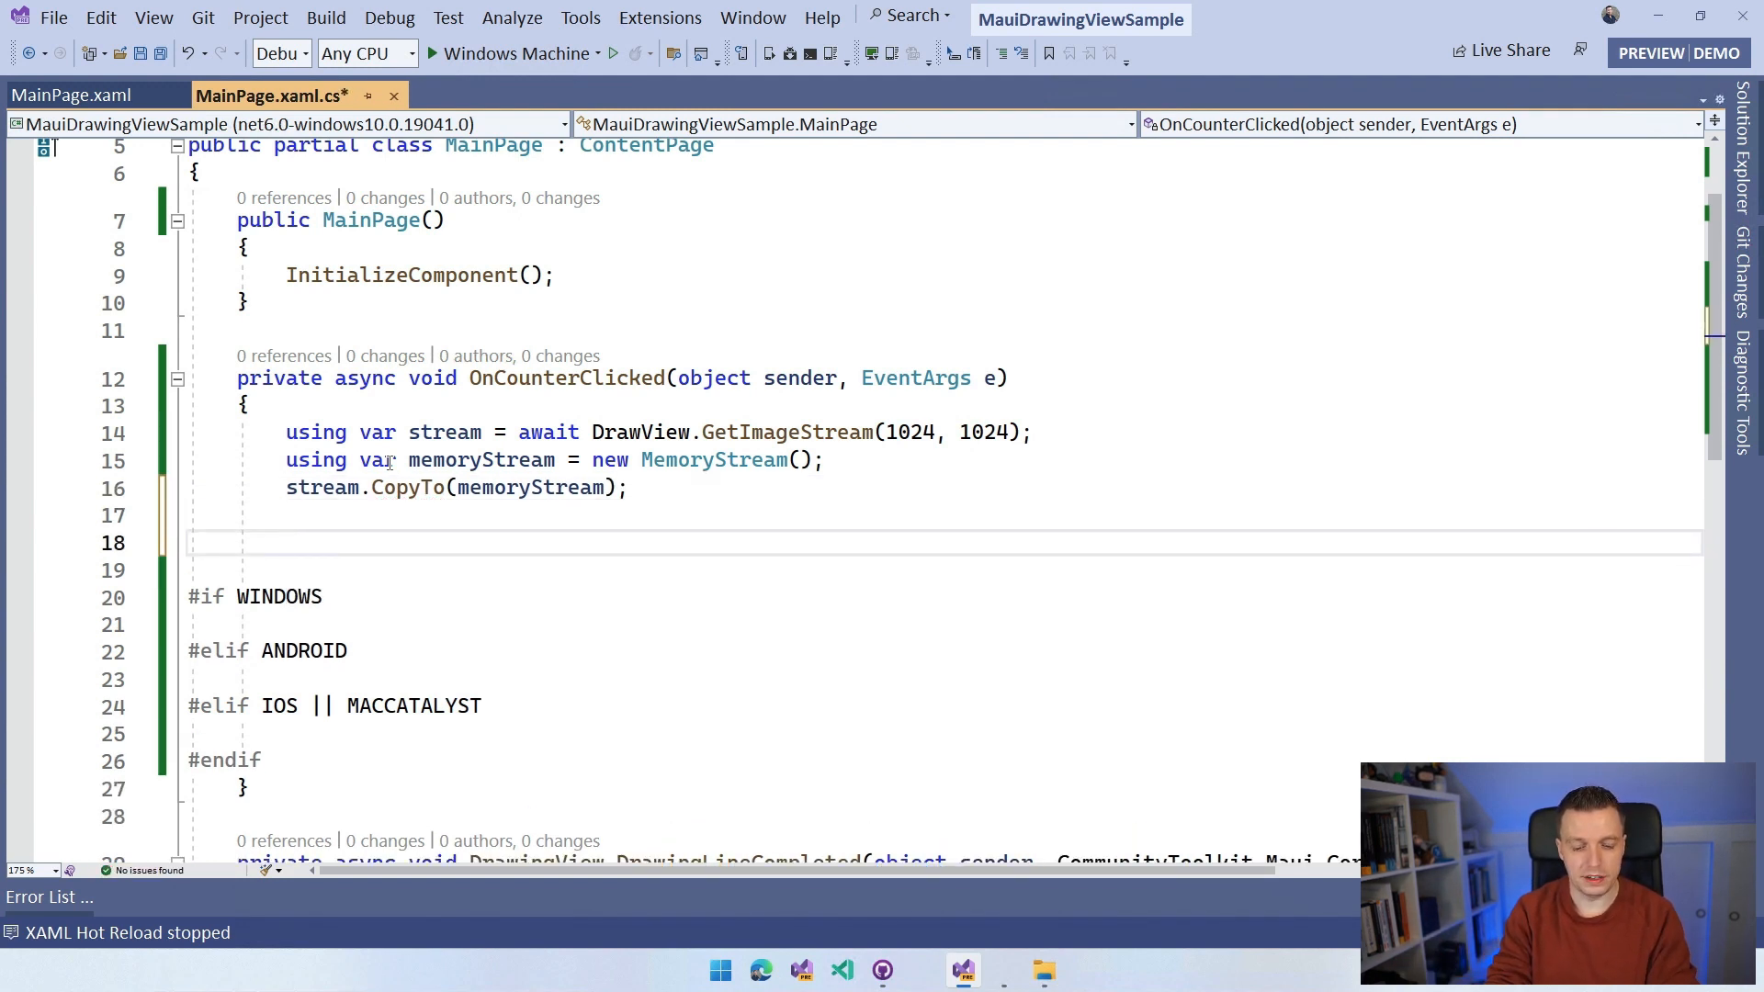
Step: Set stream.Position and memoryStream.Position to 0
type("stream.Position")
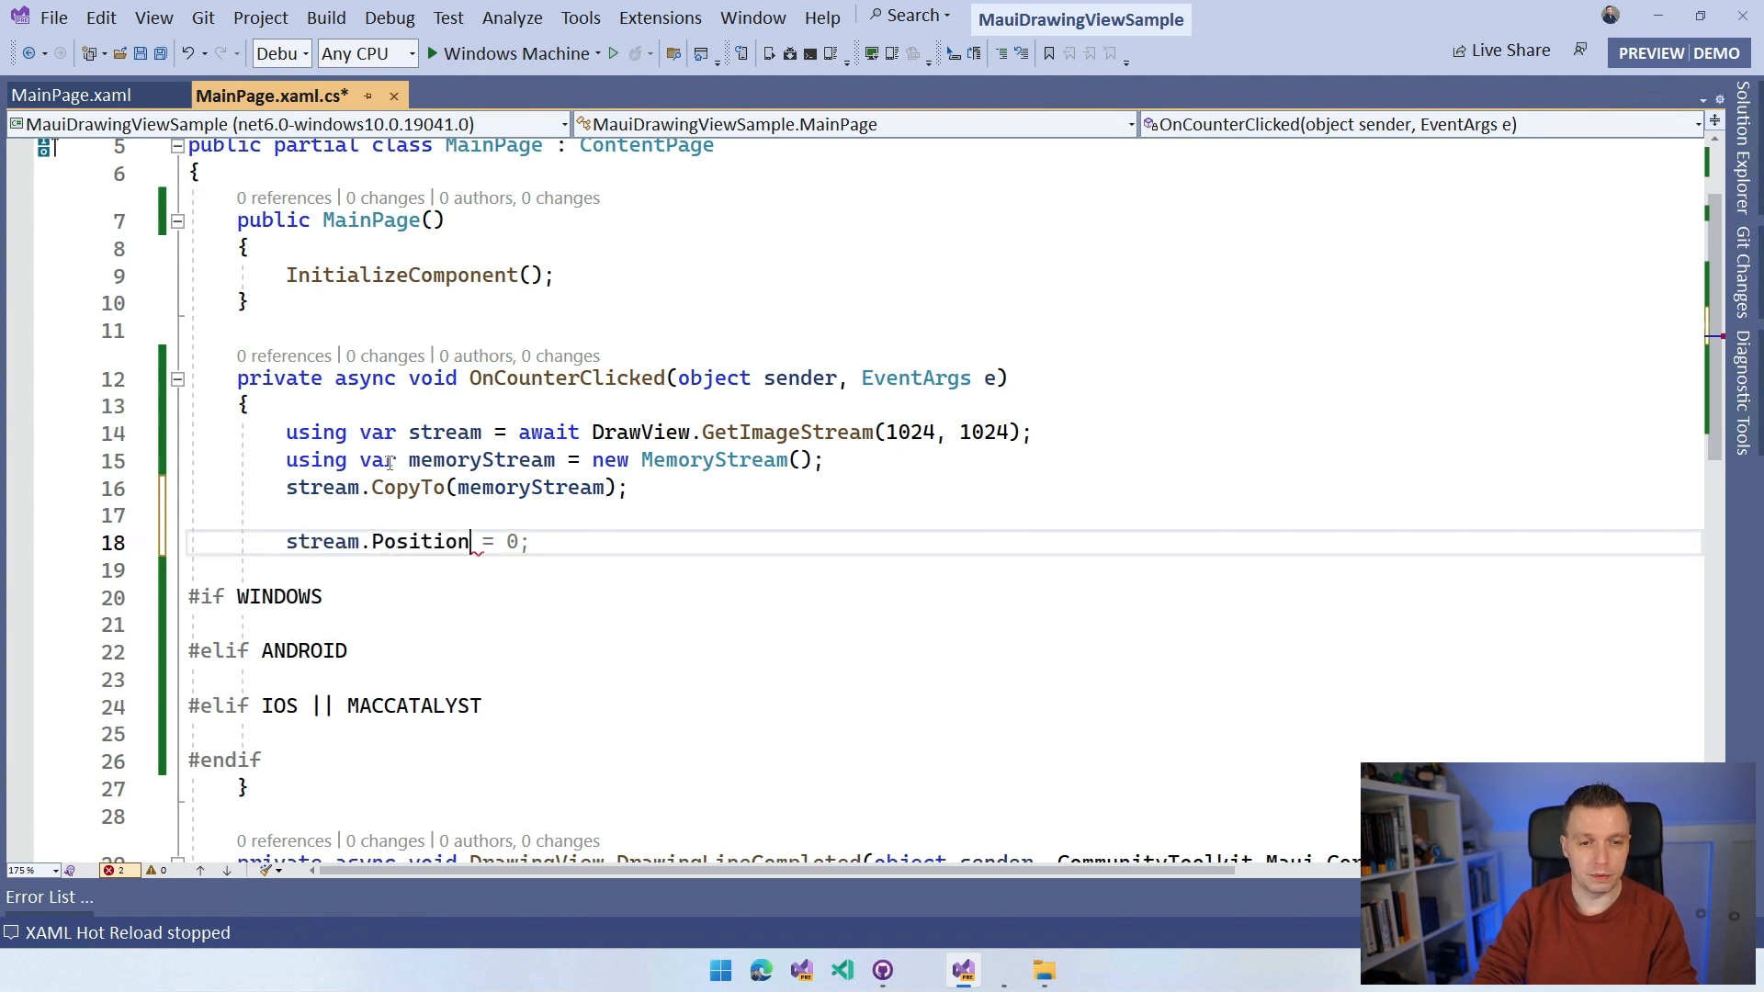
type("memoryStream.Position = 0;")
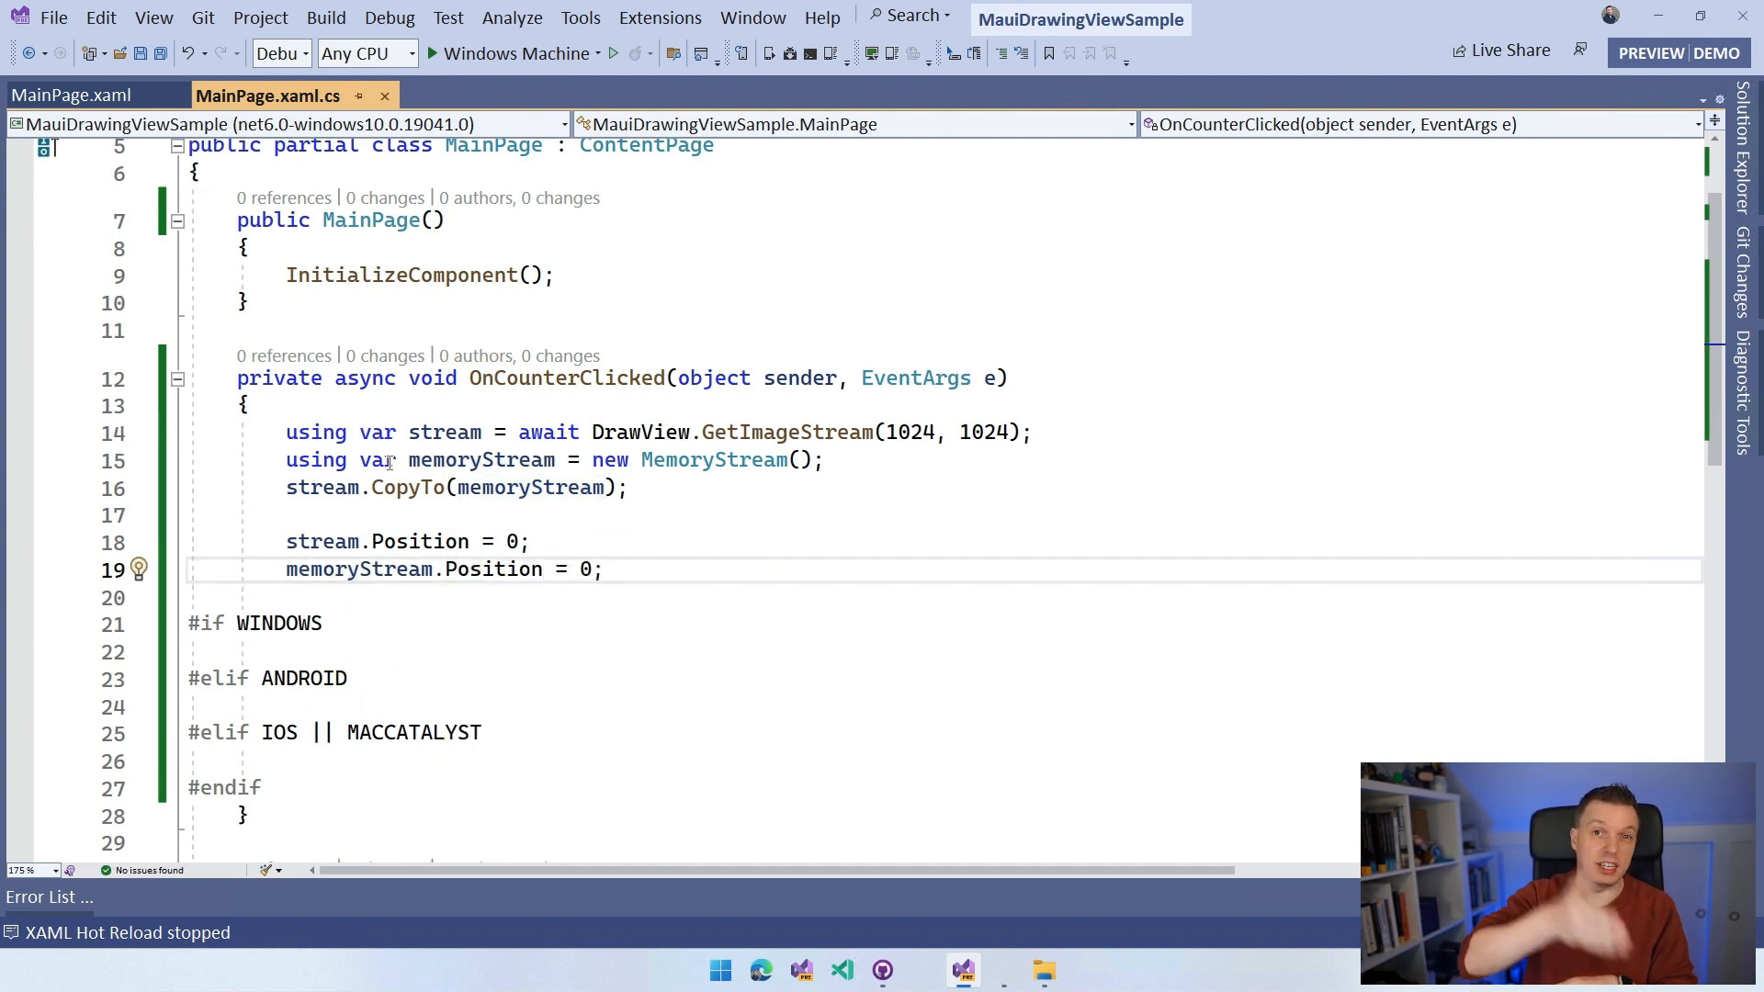
left_click(602, 570)
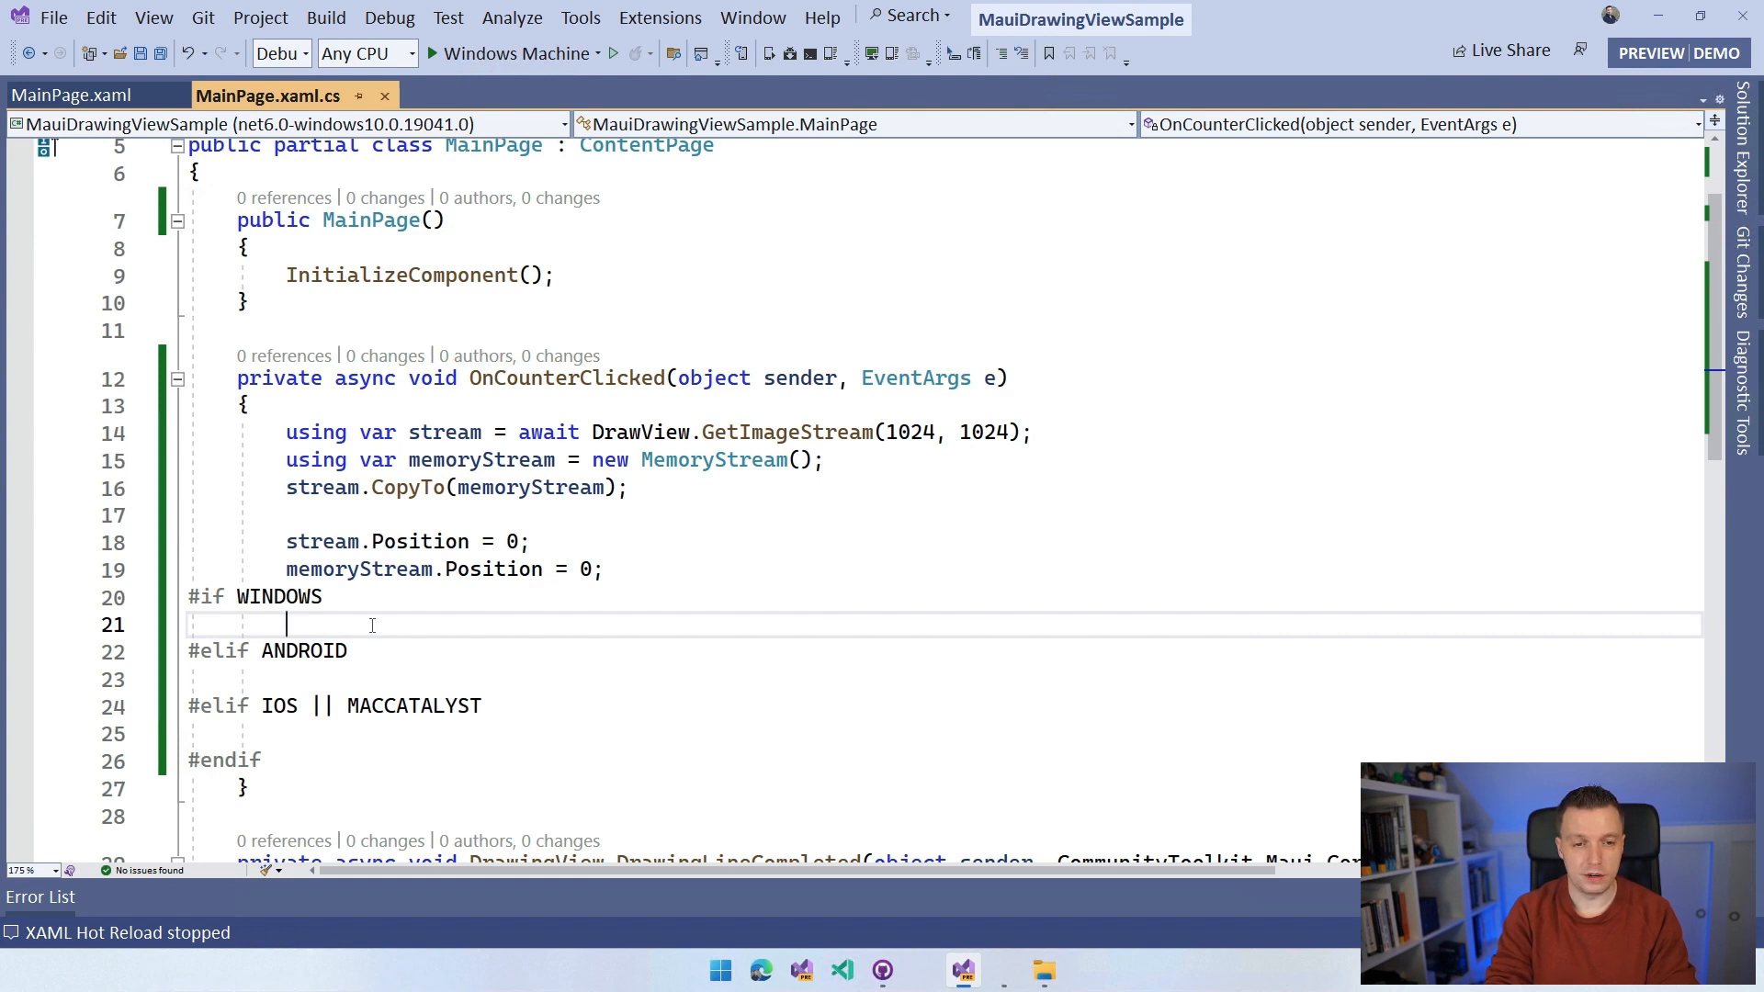
Step: Under #if WINDOWS, type System.IO.File.WriteAllBytesAsync with memoryStream.ToArray()
type("System.IO")
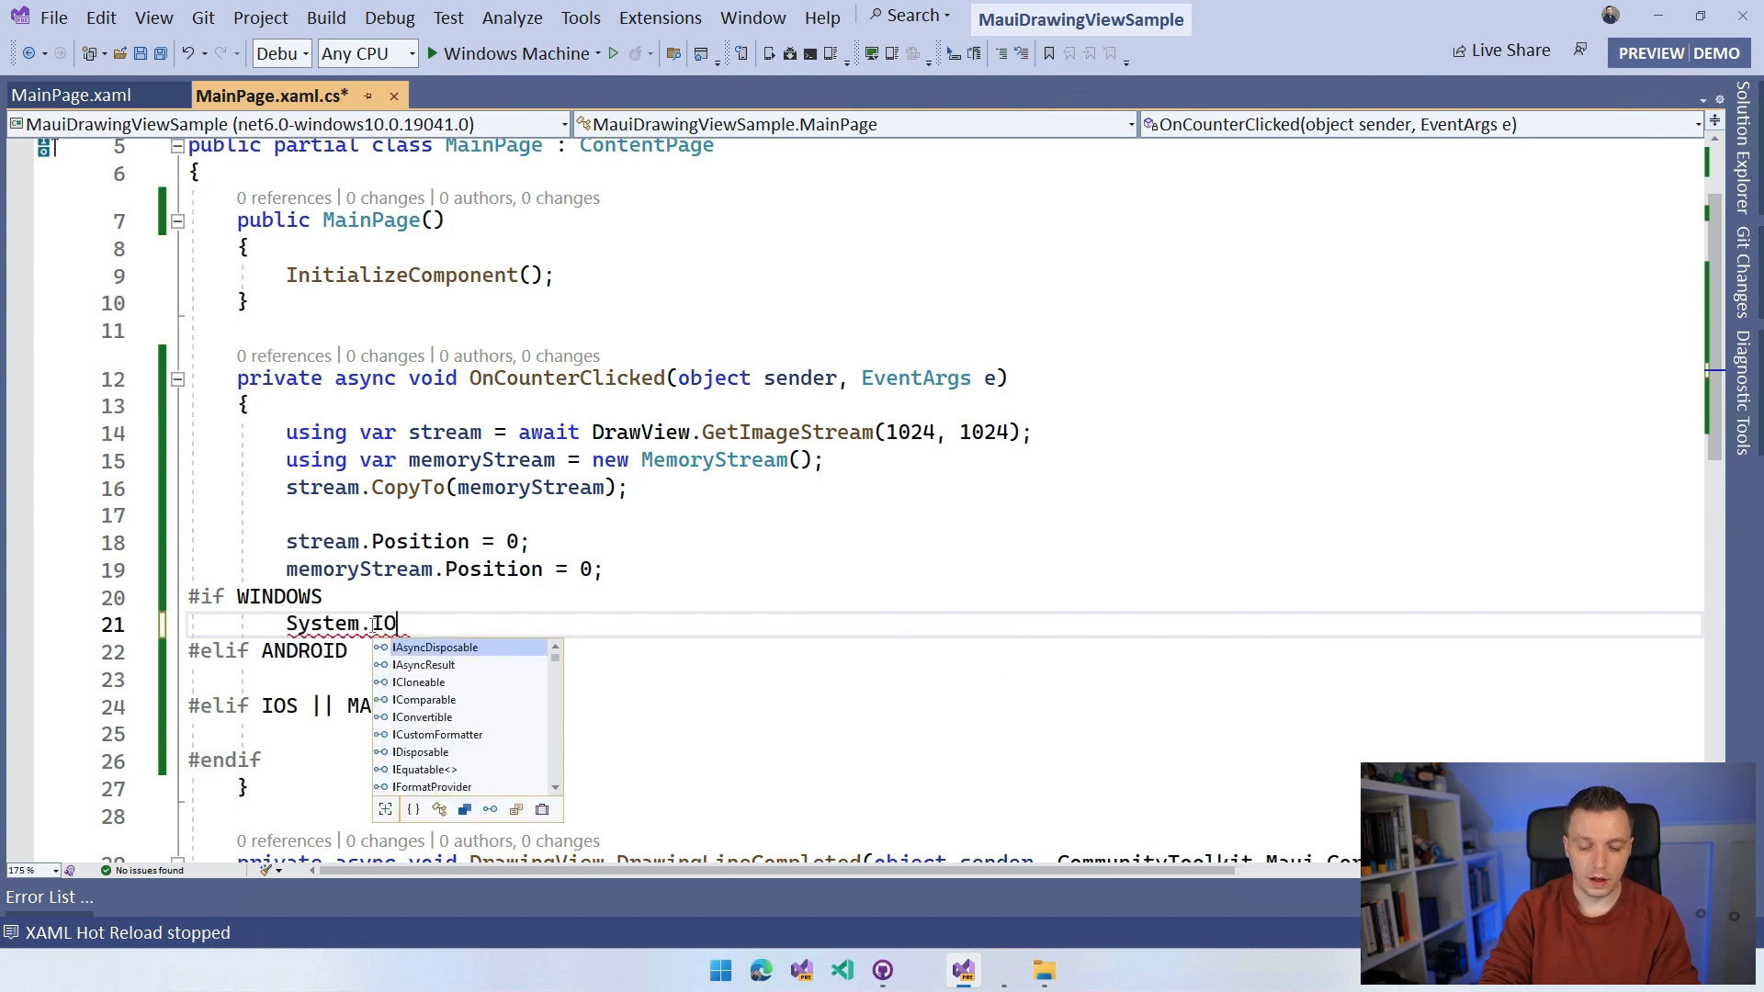
type(".")
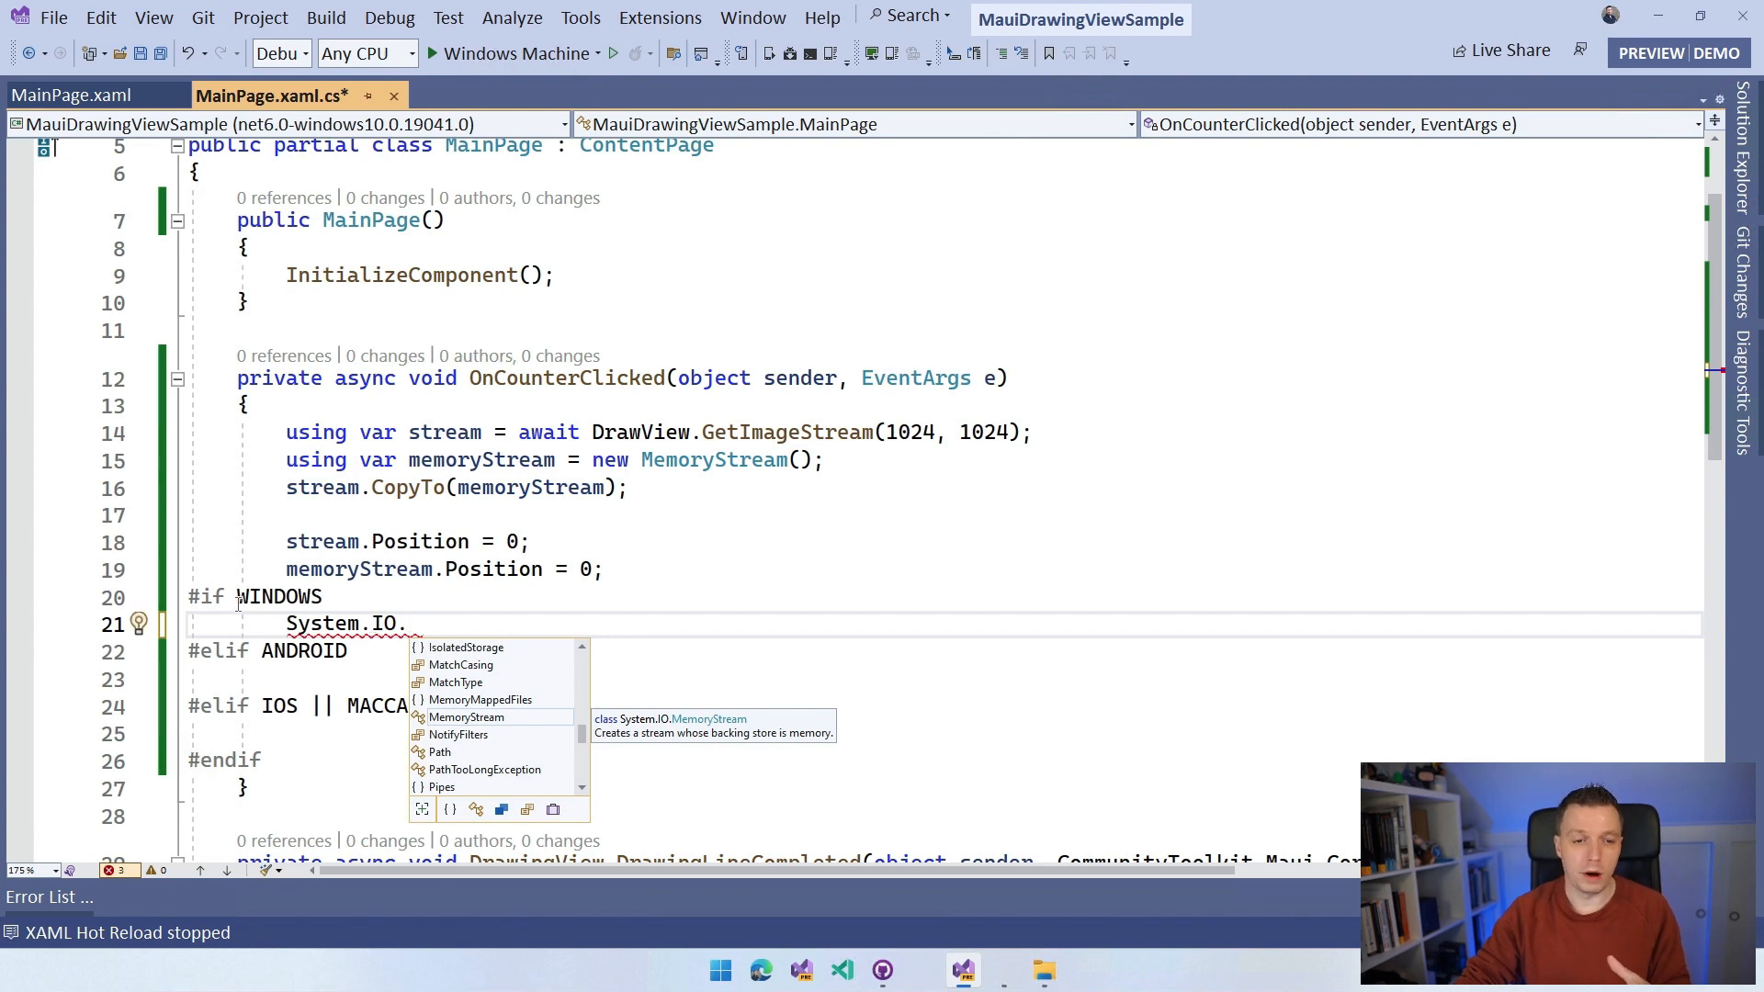
scroll("up", 3)
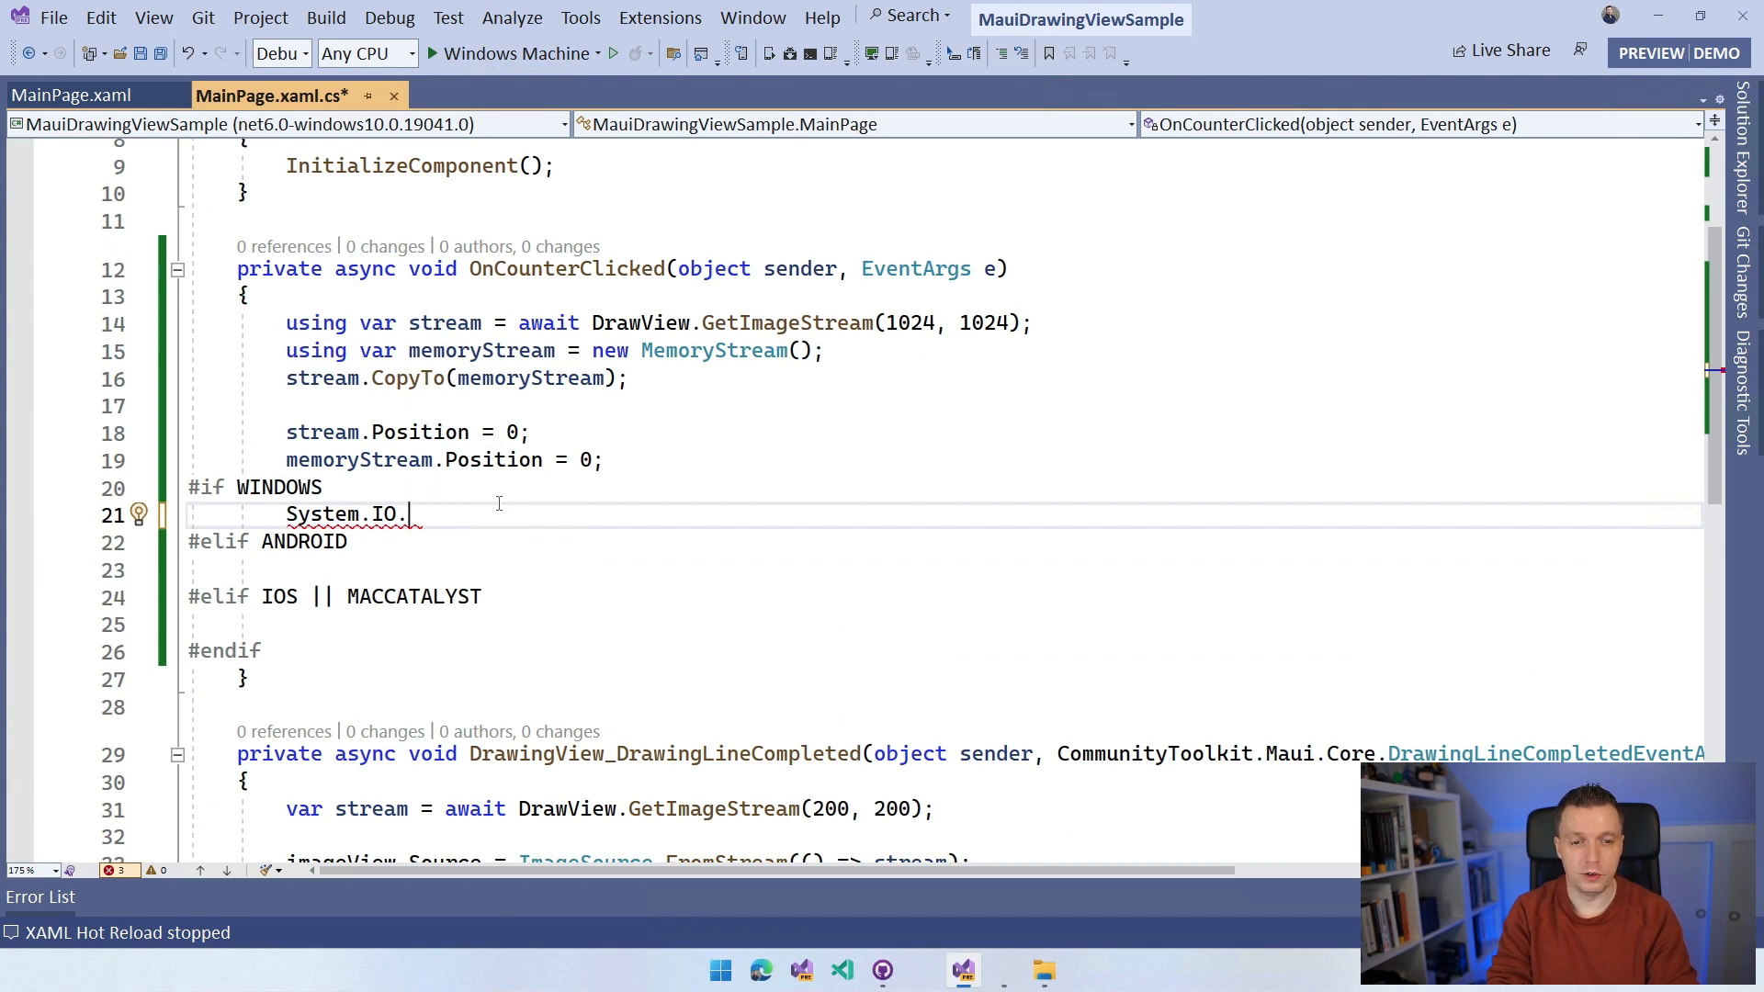
type("File.")
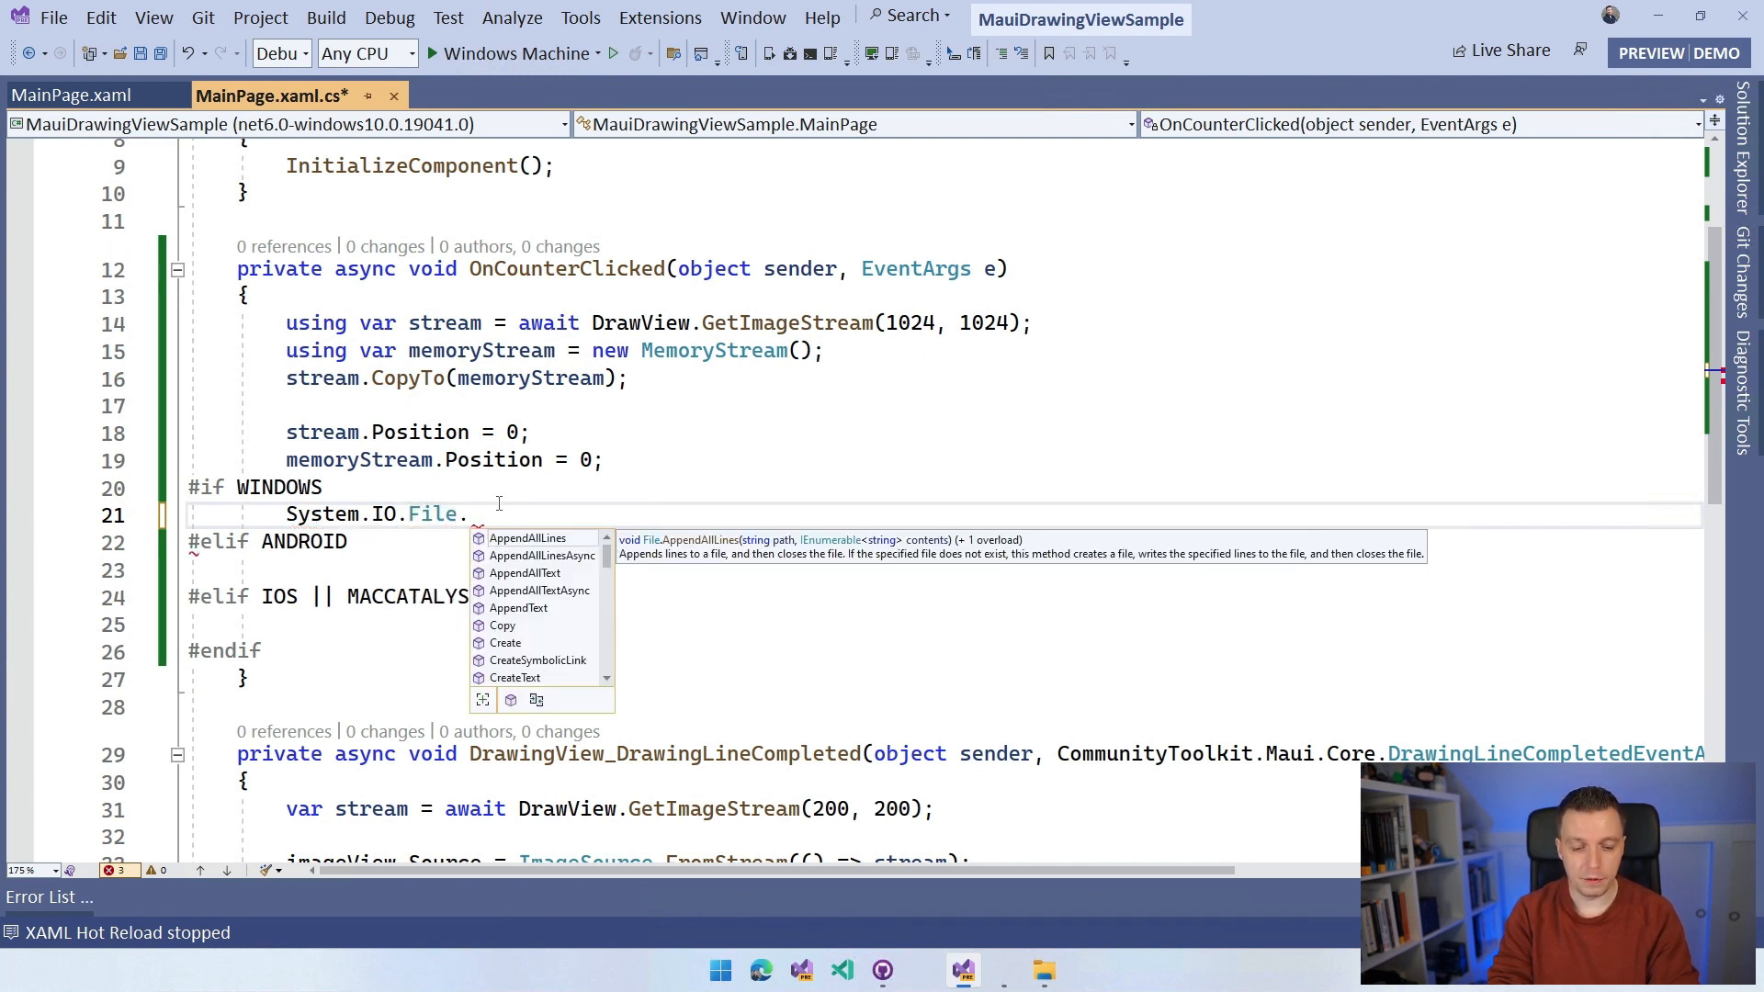
type("WriteAllBytes(")
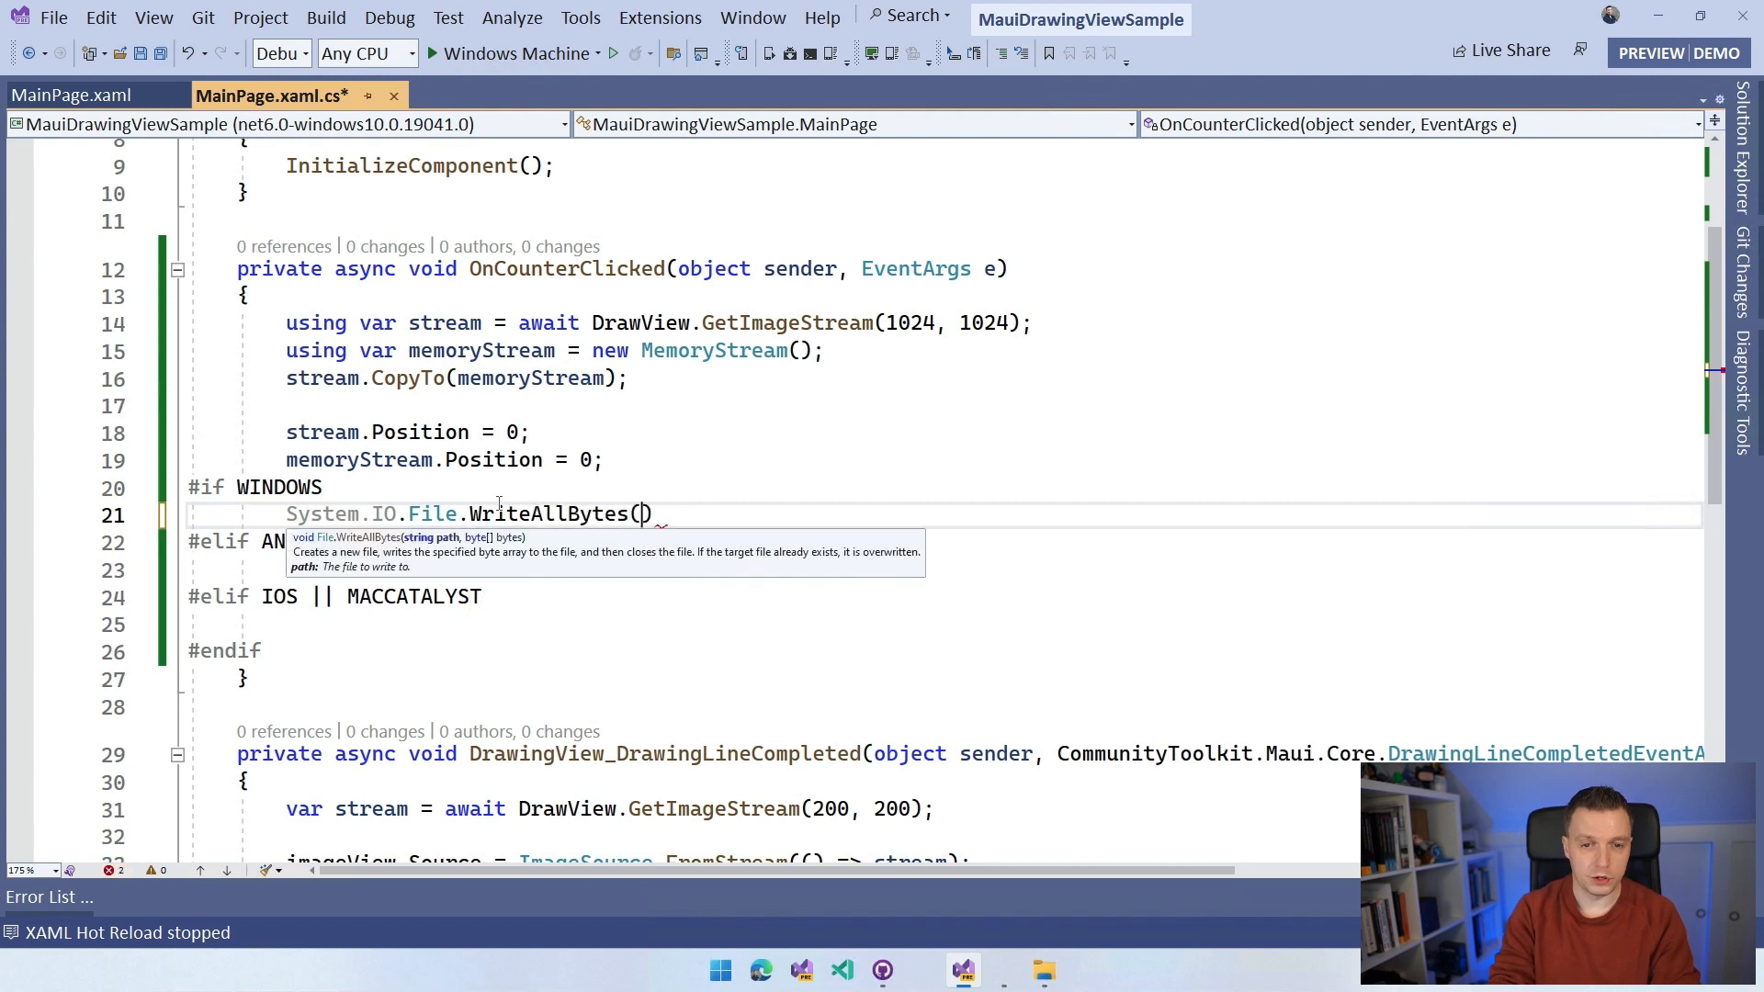
type("Title, memoryStream.ToArray());")
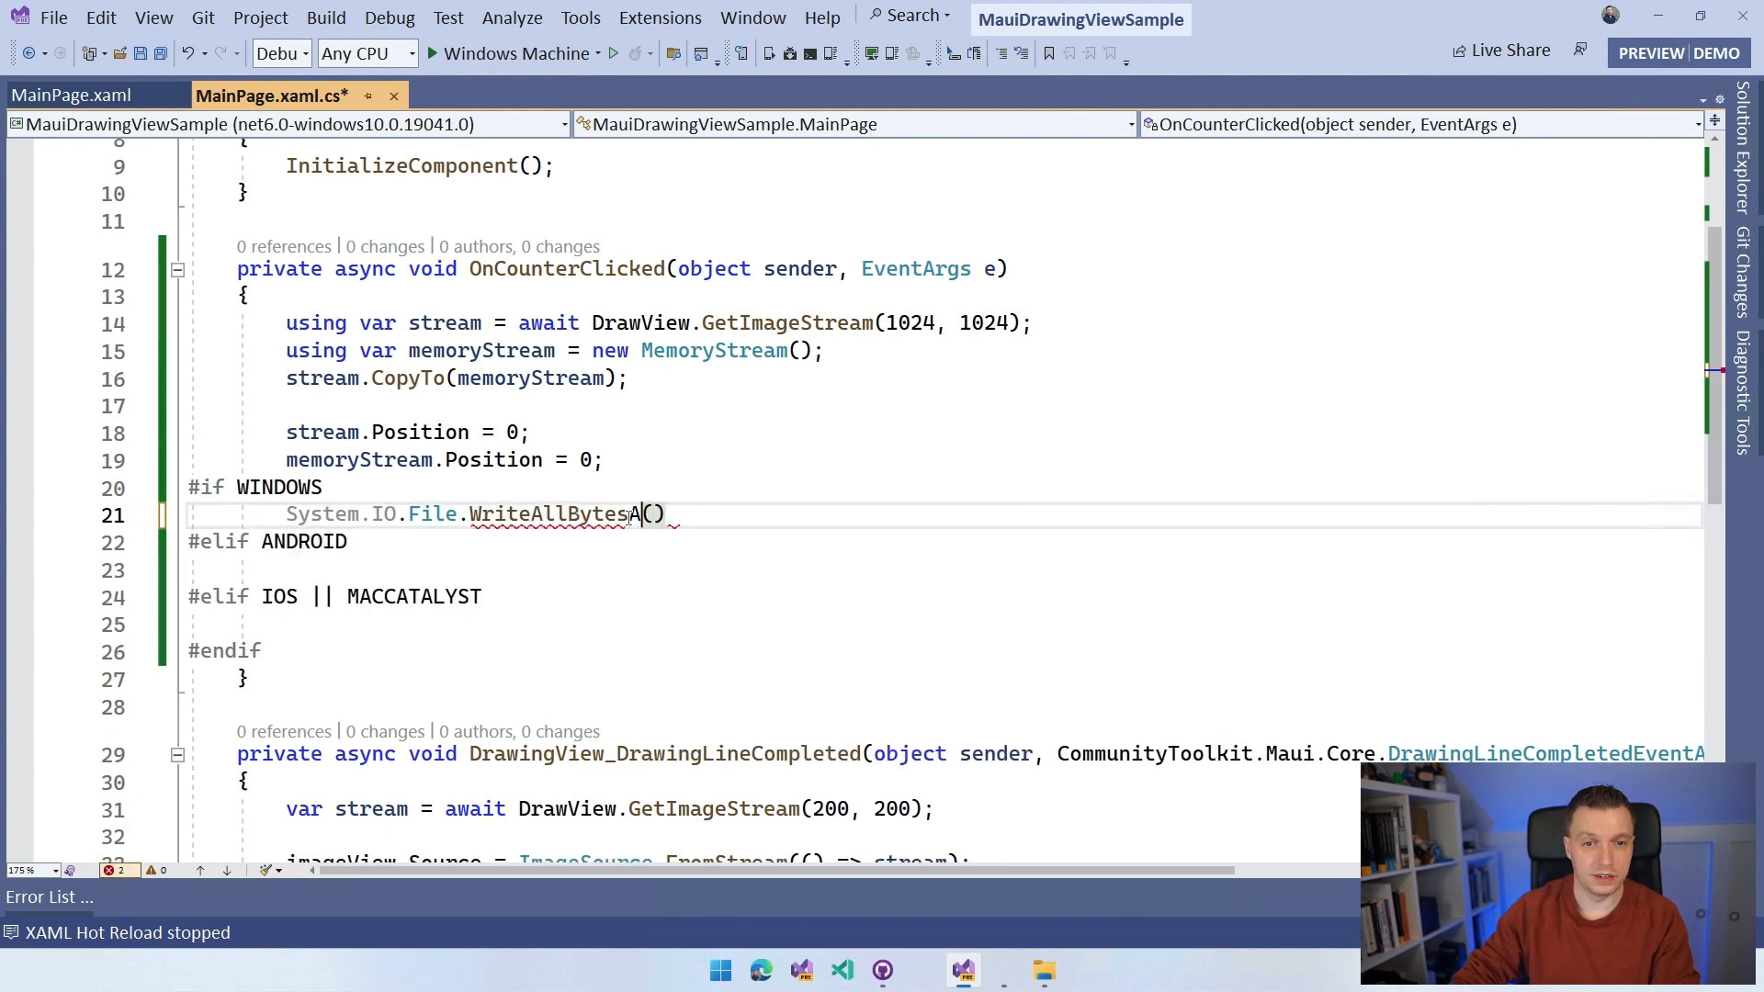
type("sync")
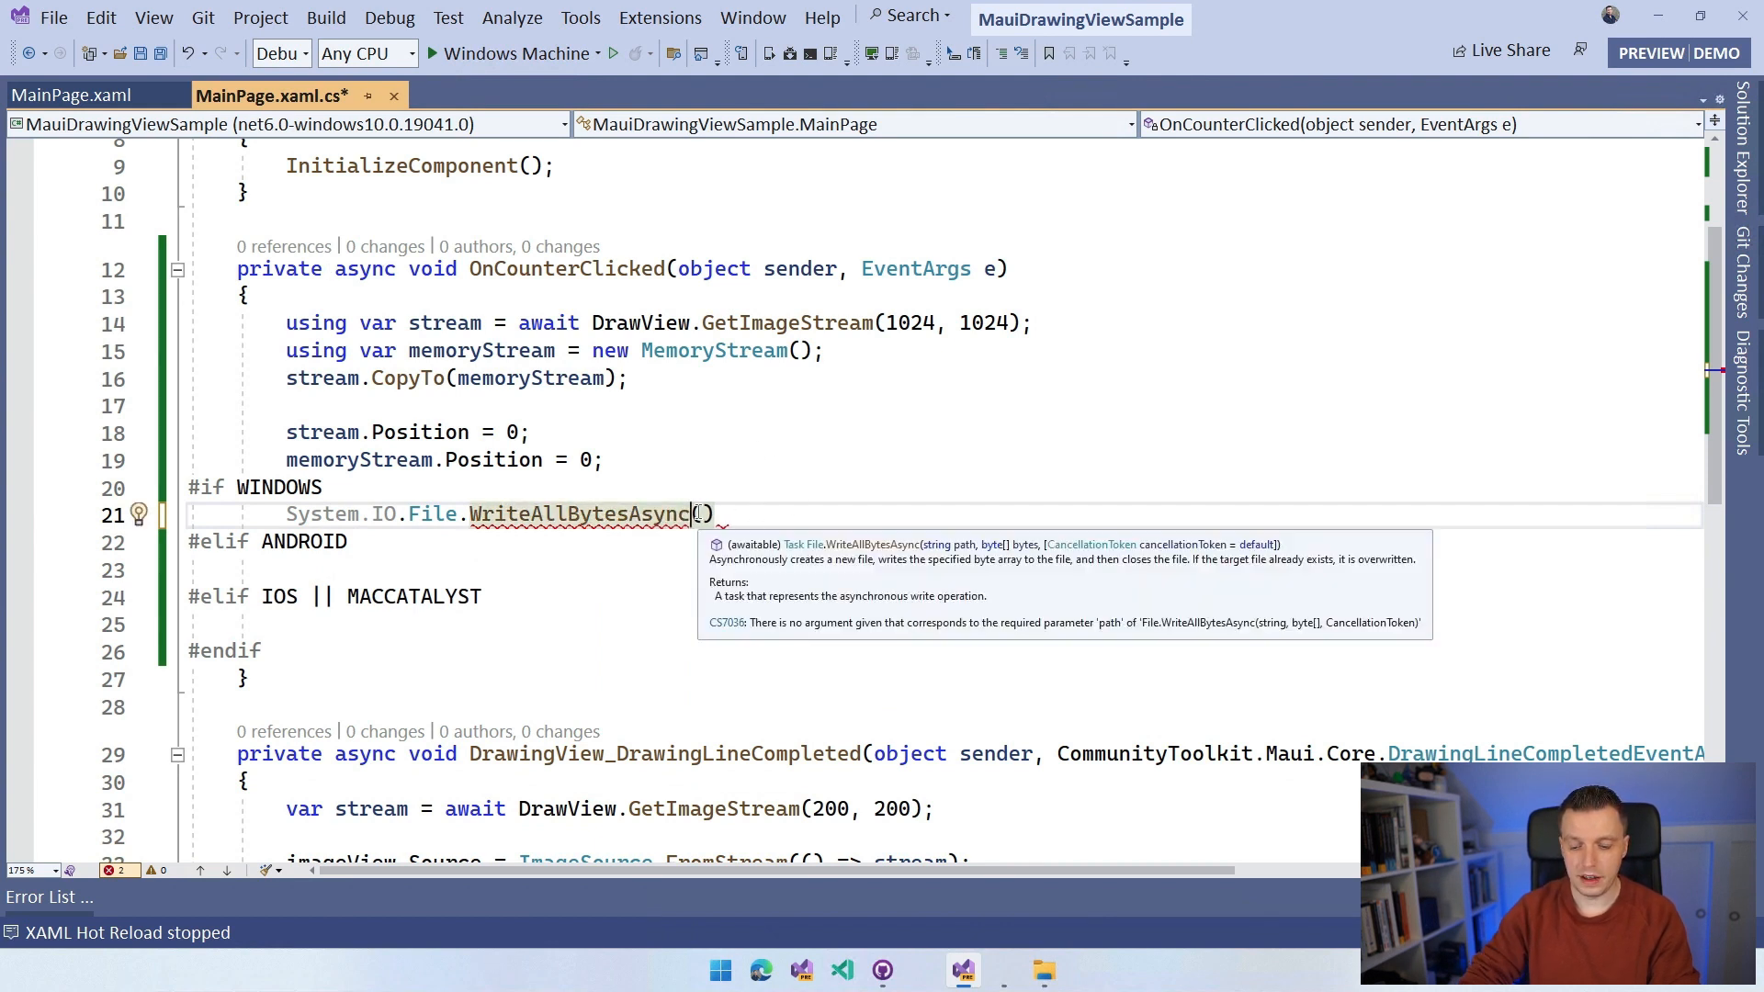
Step: Enter the file path C:\Users\joverslu\Desktop\DrawingView\Test.png
type("\"")
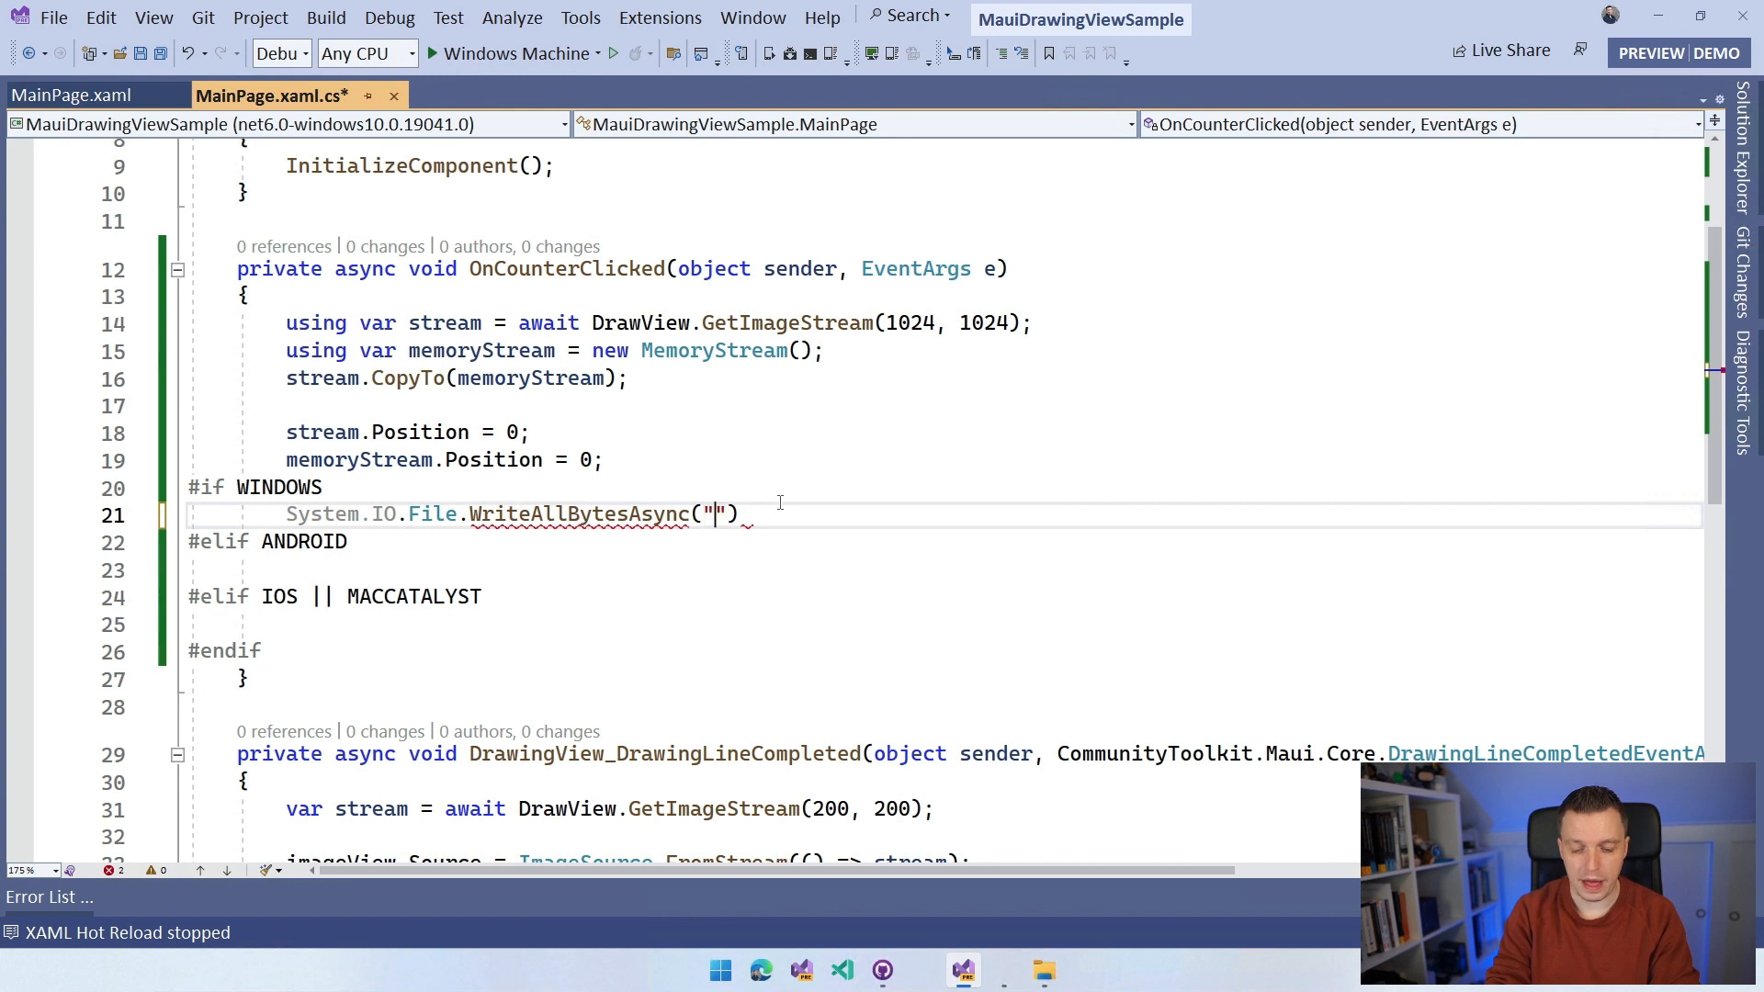
type("C:\\")
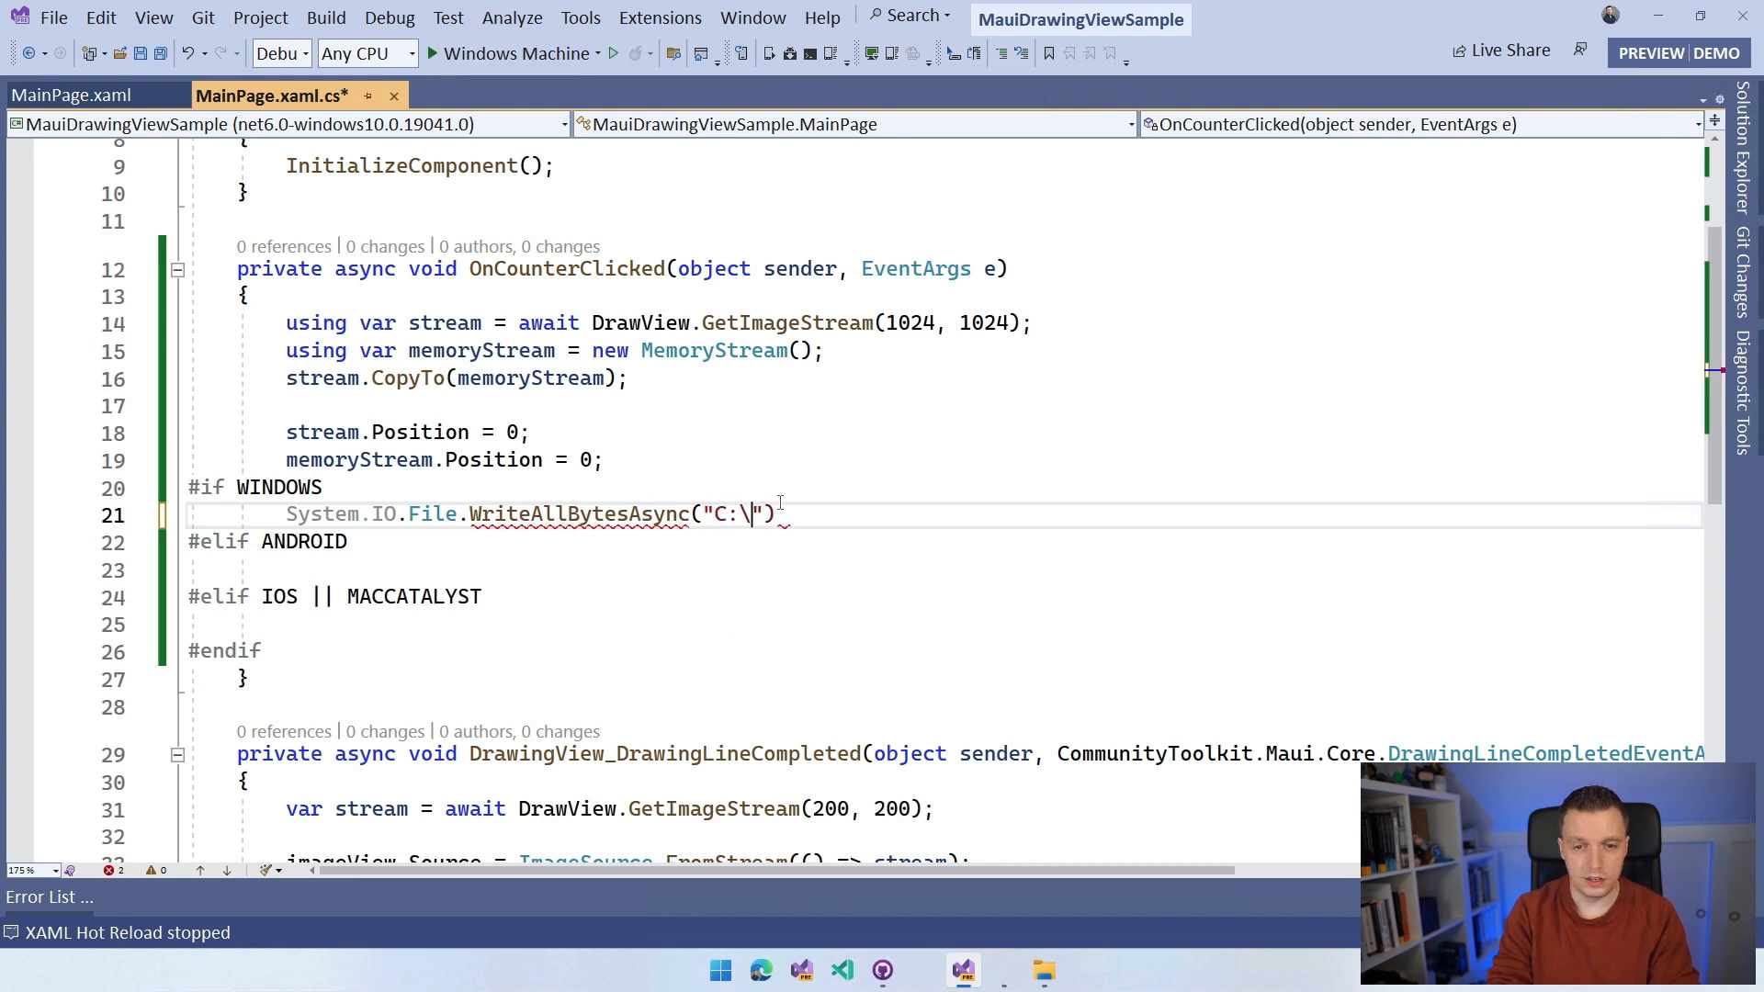
type("Users\\")
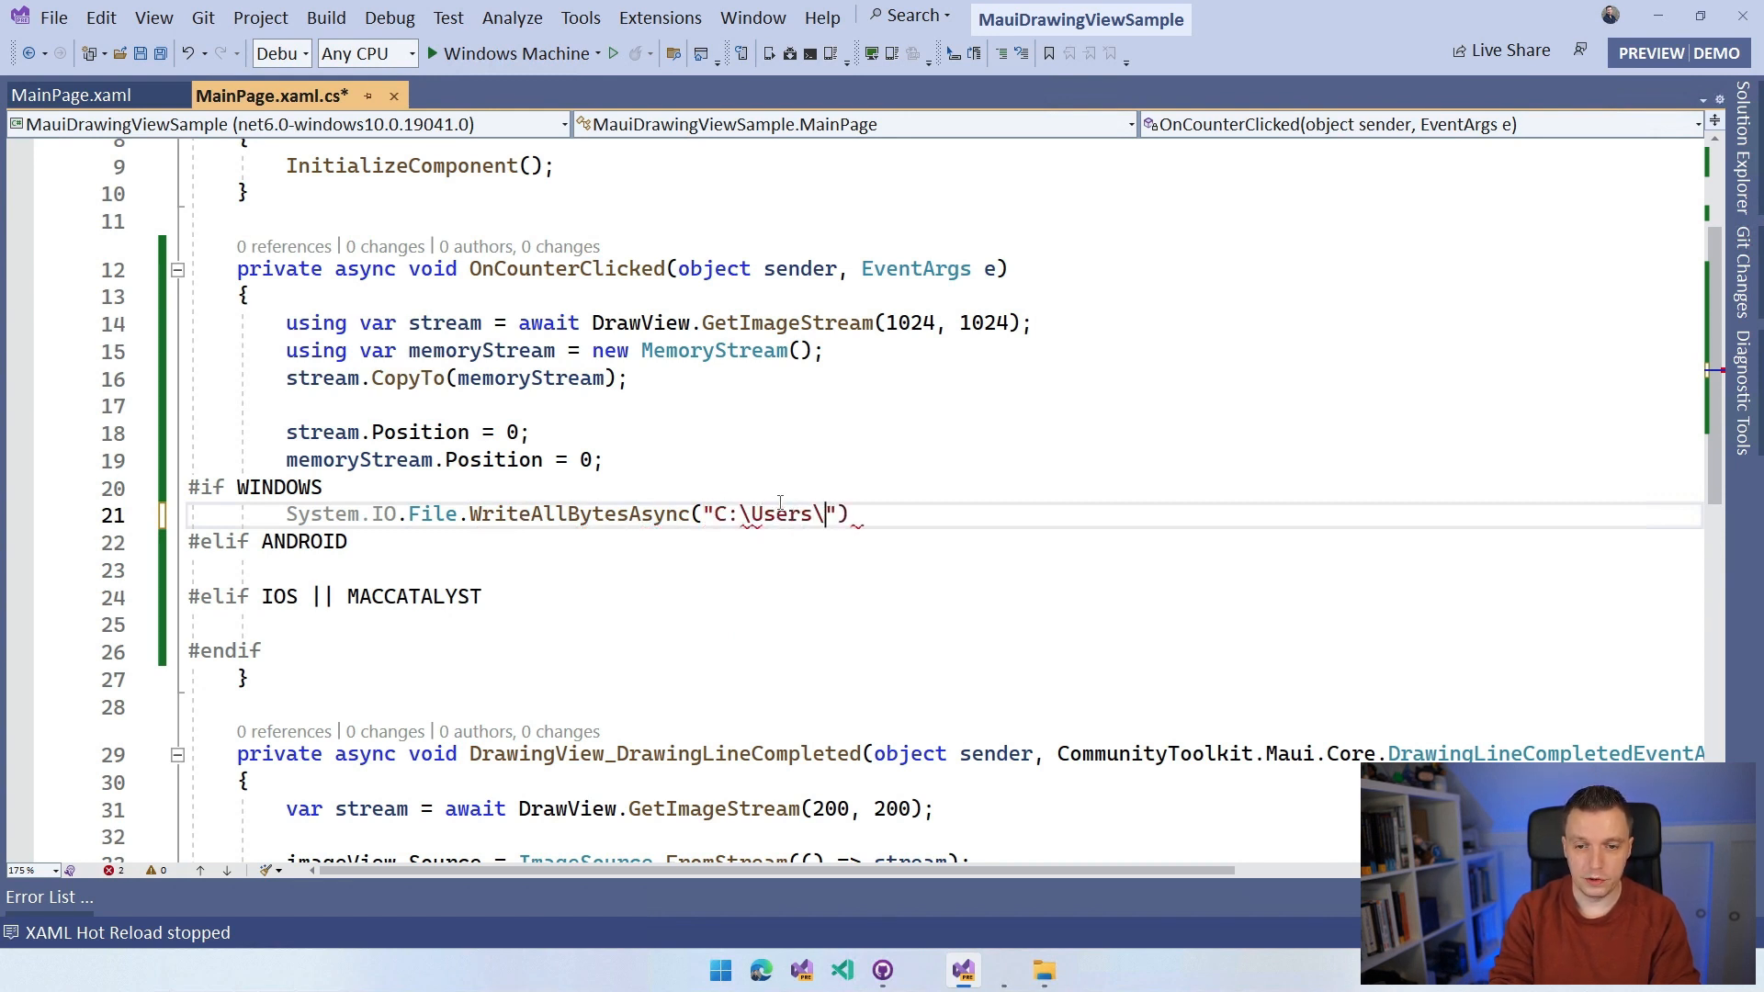
type("joverslu\\Desk")
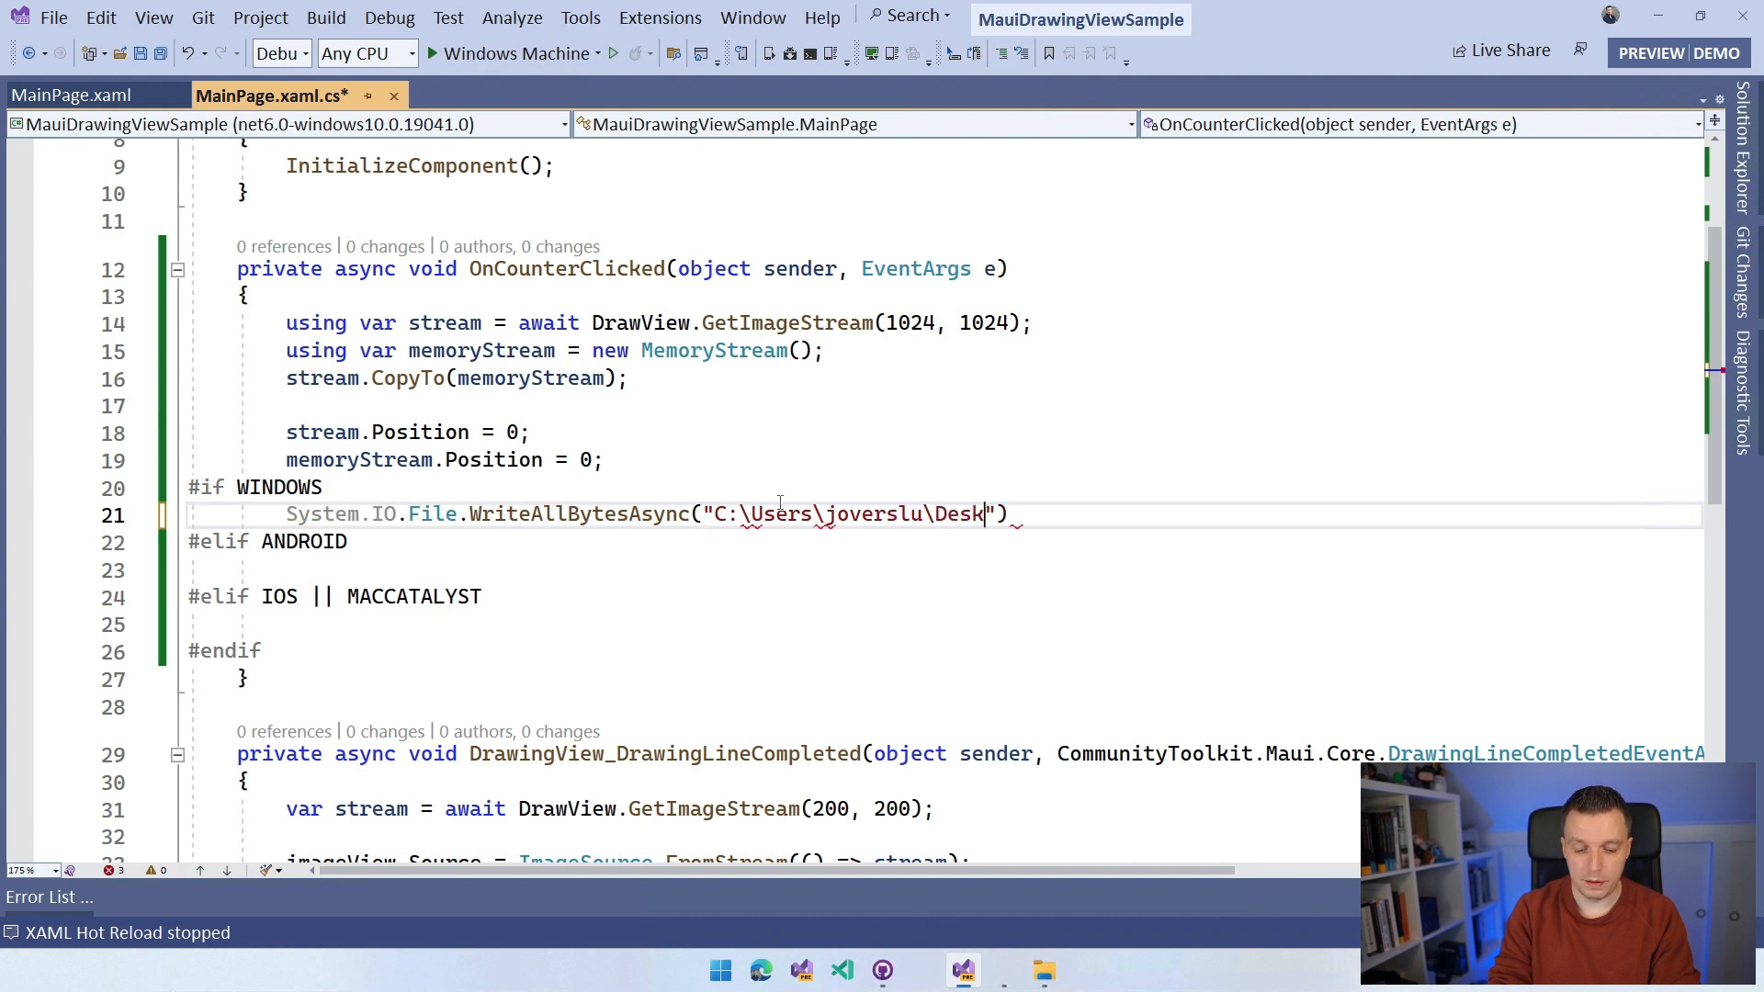
type("top\\DrawingView")
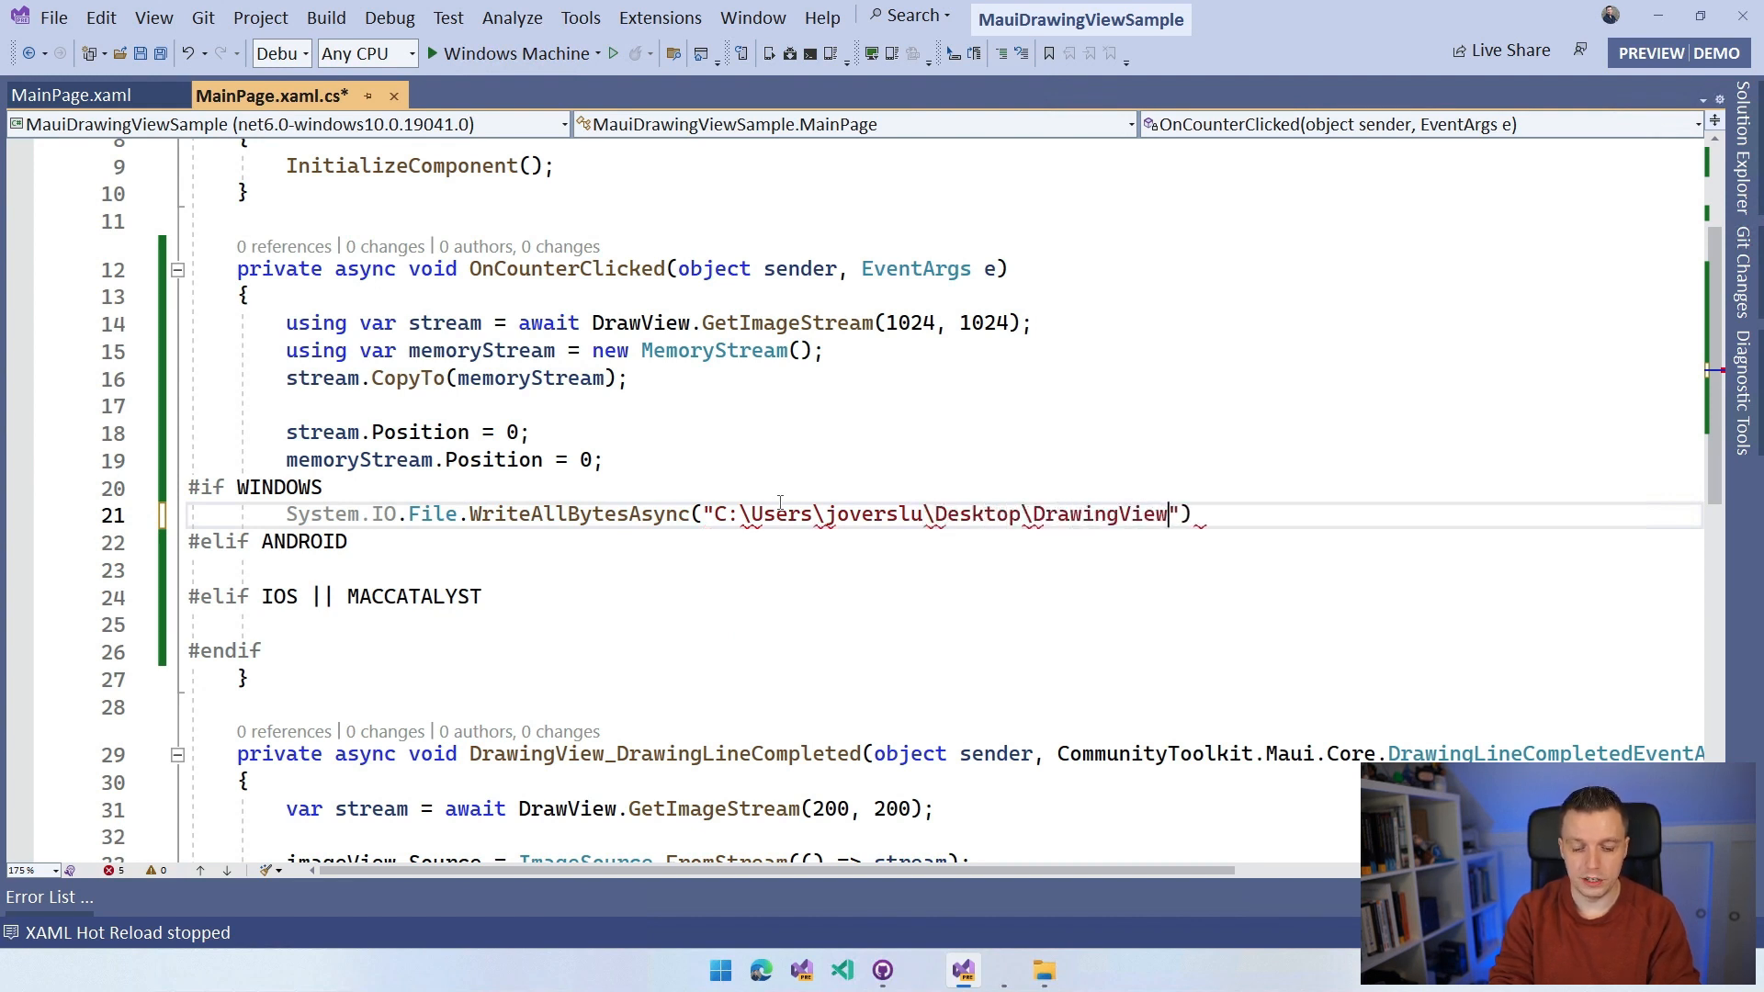
type("\\Text.")
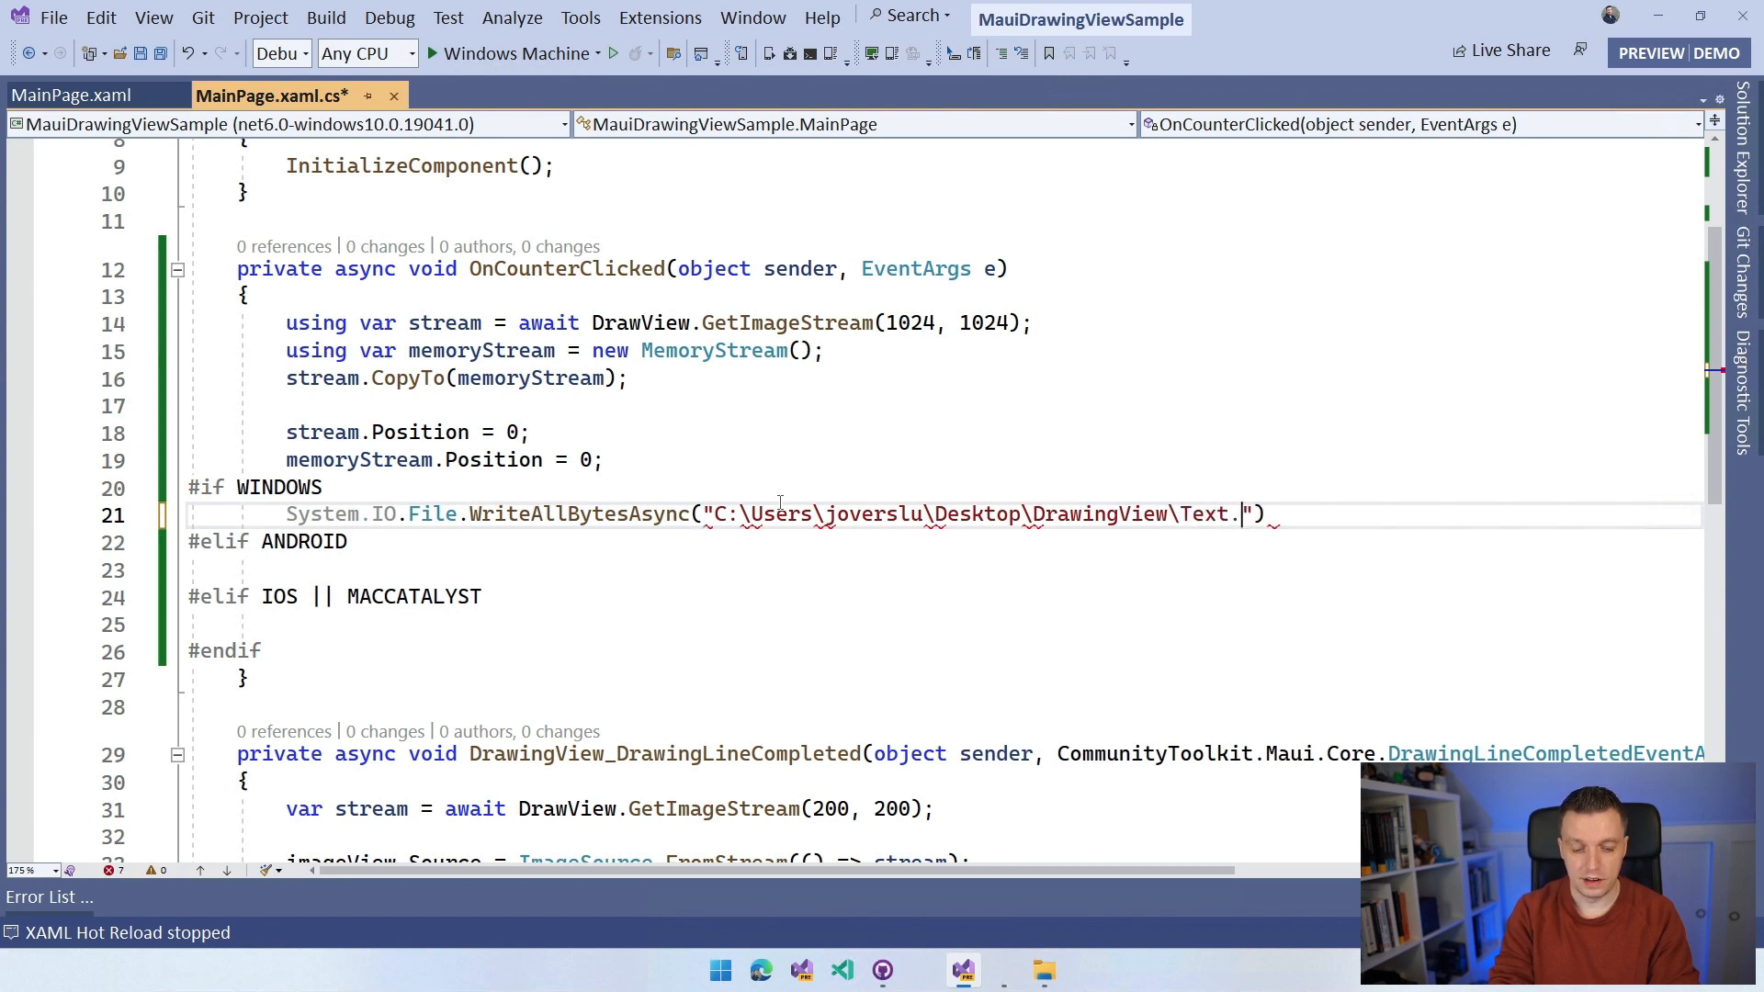
type("p")
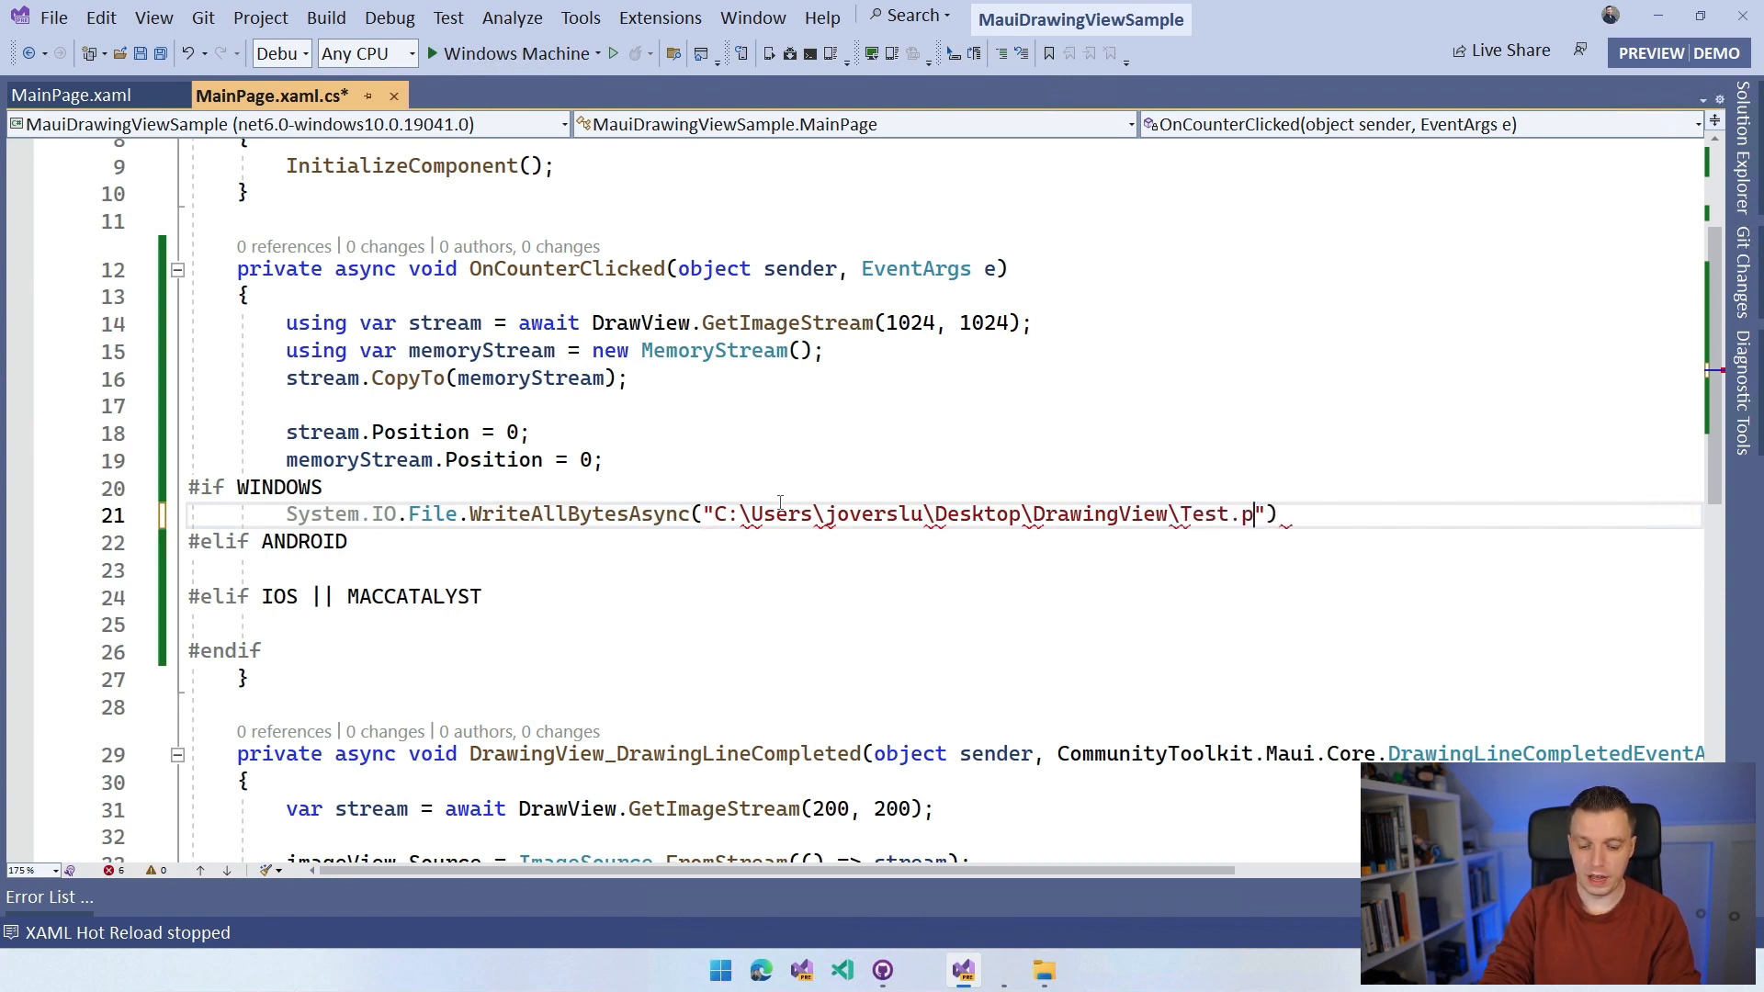
type("ng")
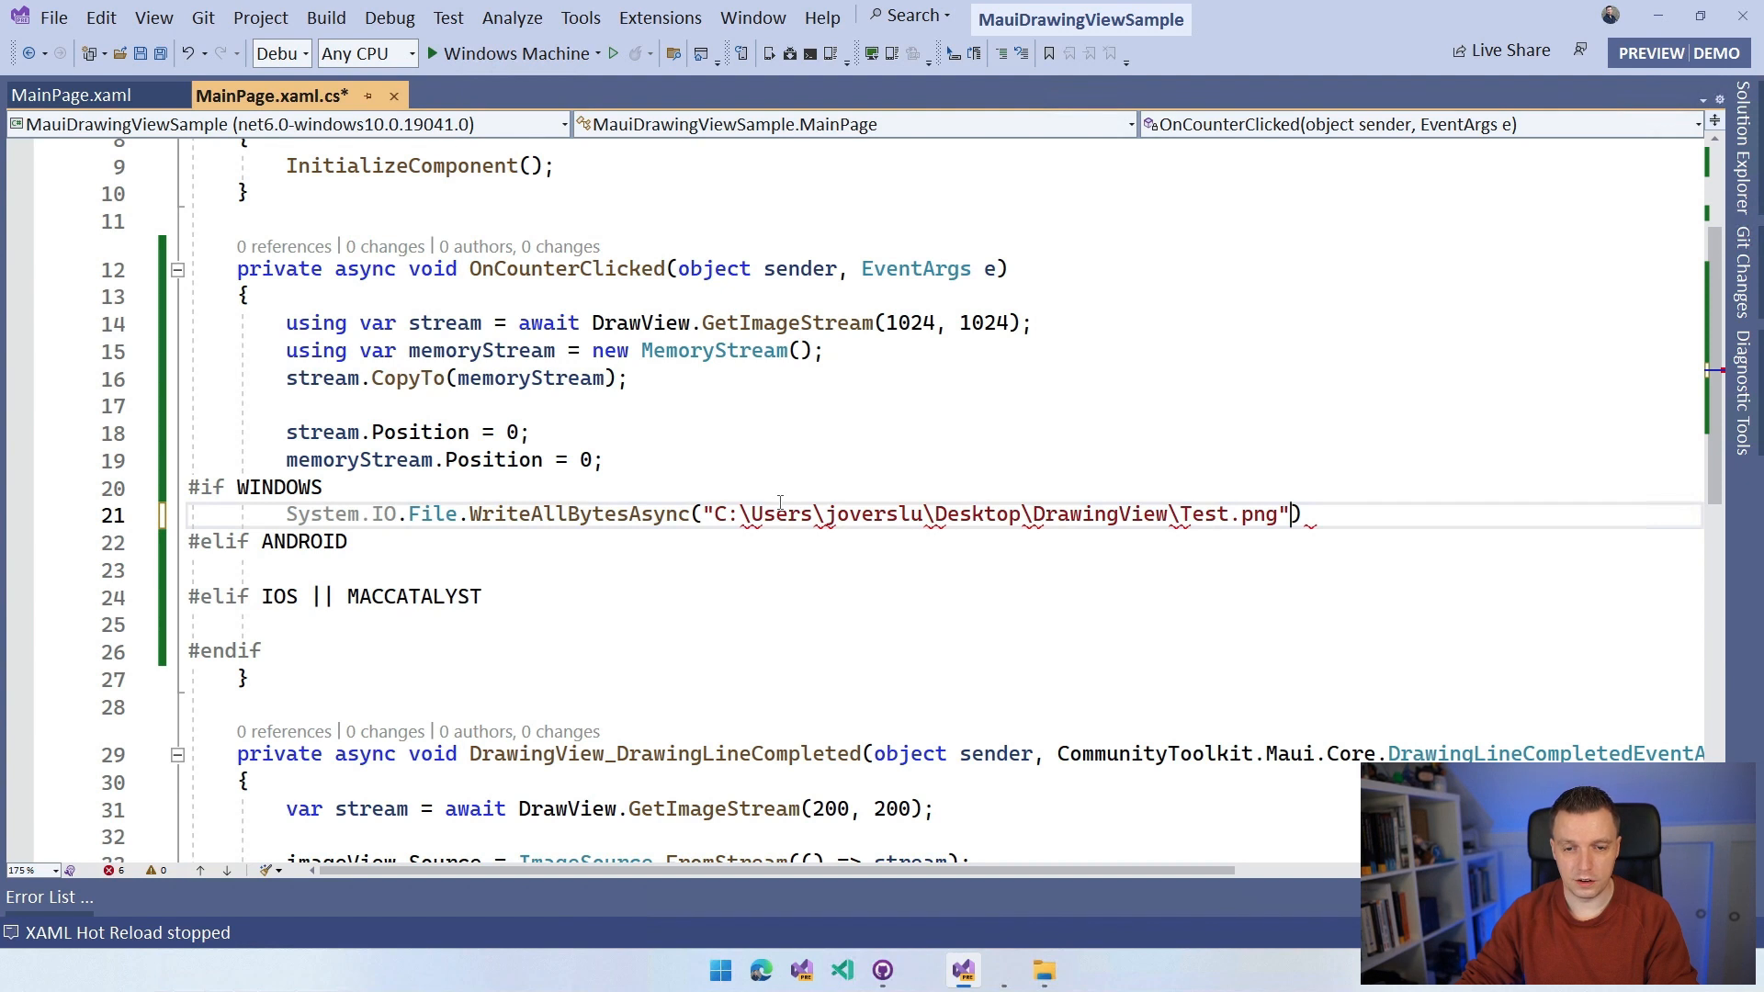
Step: Make the Windows branch await File.WriteAllBytesAsync with @"...Test.png" and memoryStream.ToArray()
left_click(742, 514)
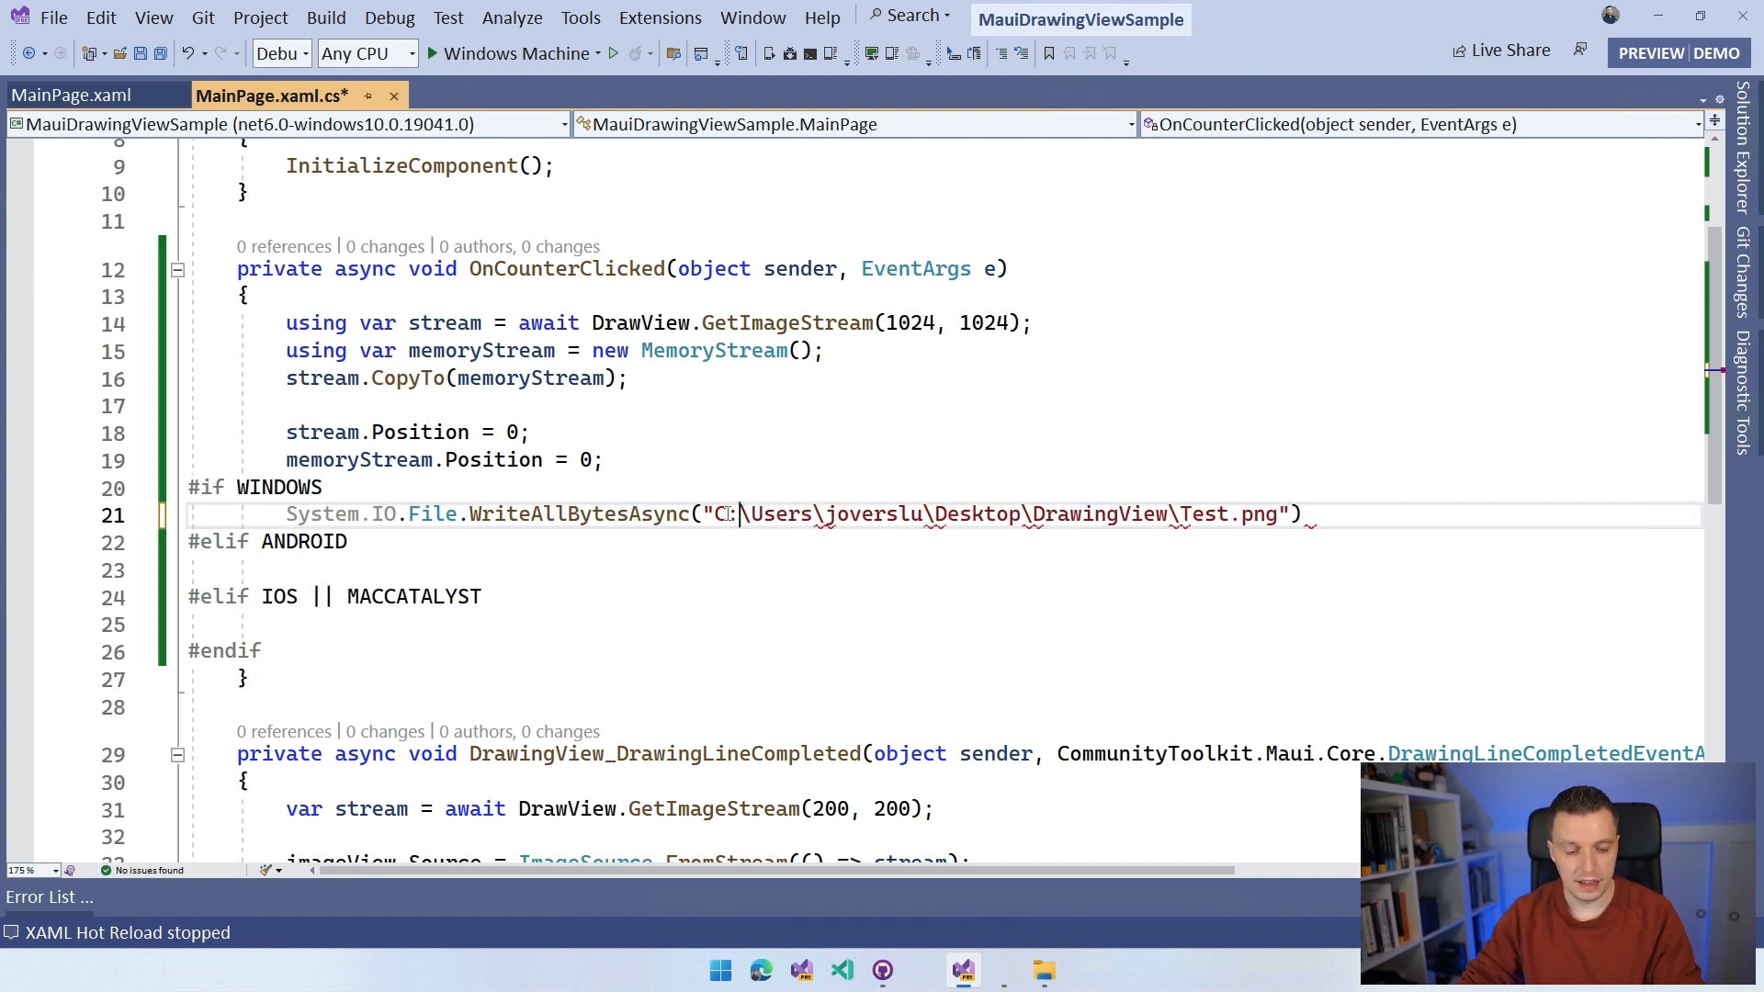
type("@")
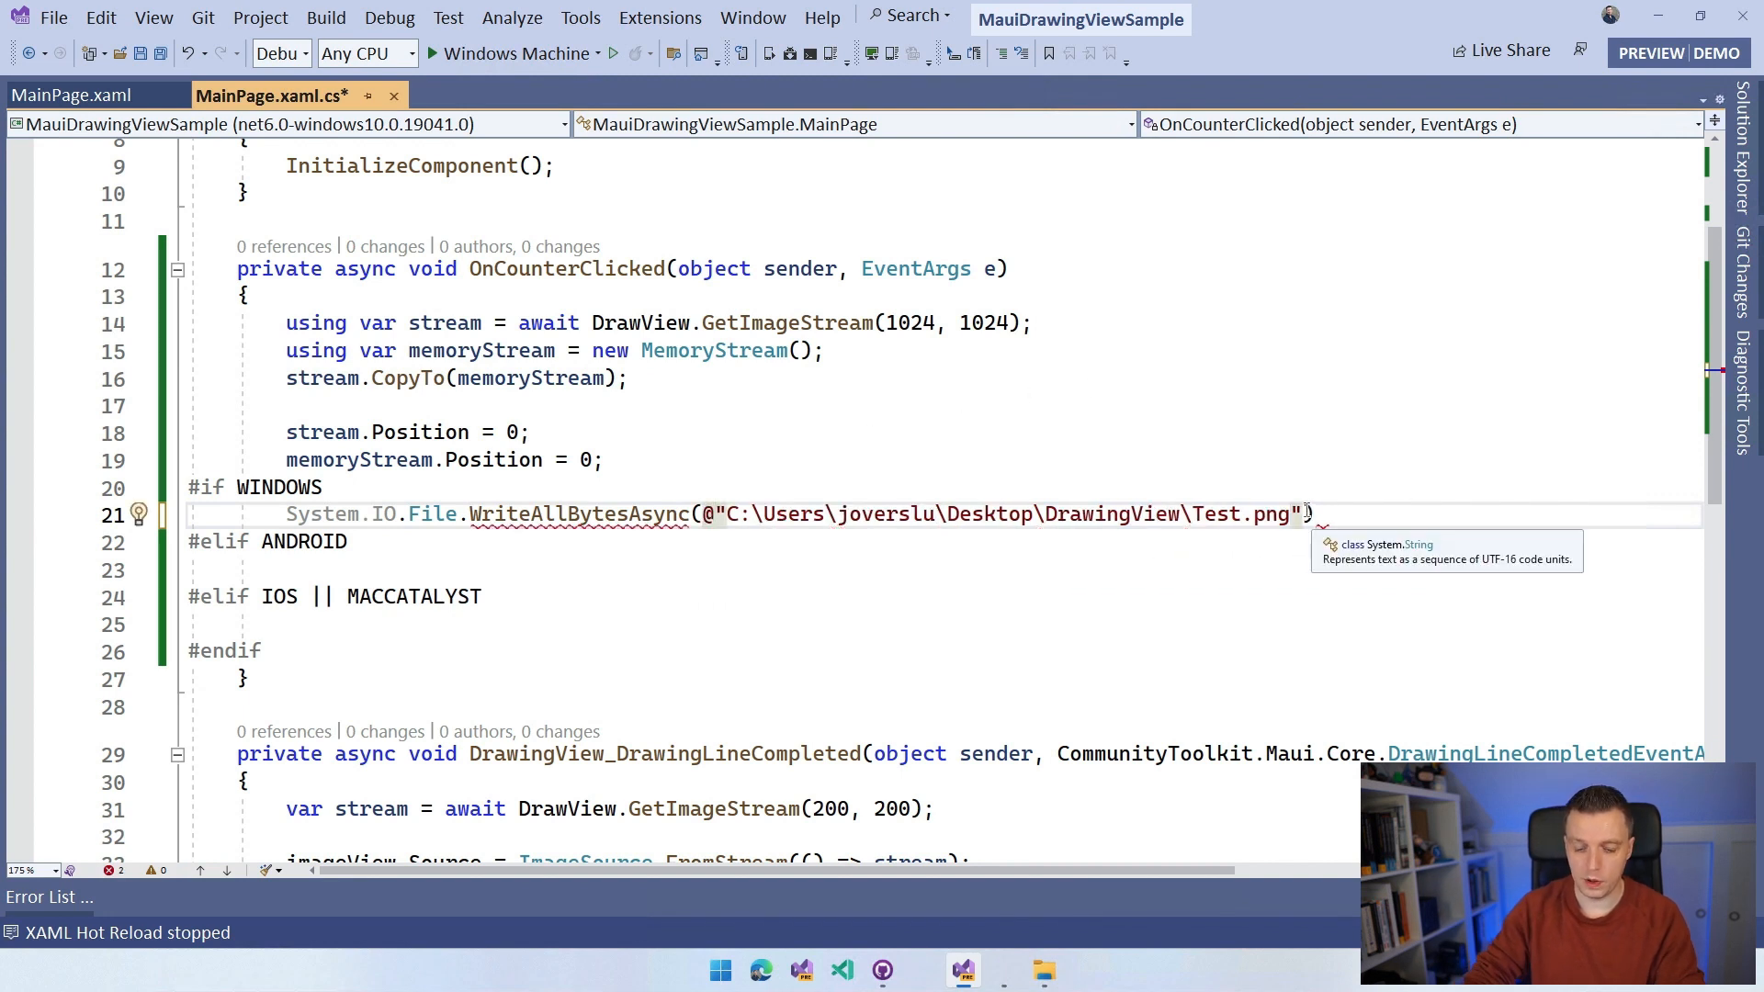
type("\", \"")
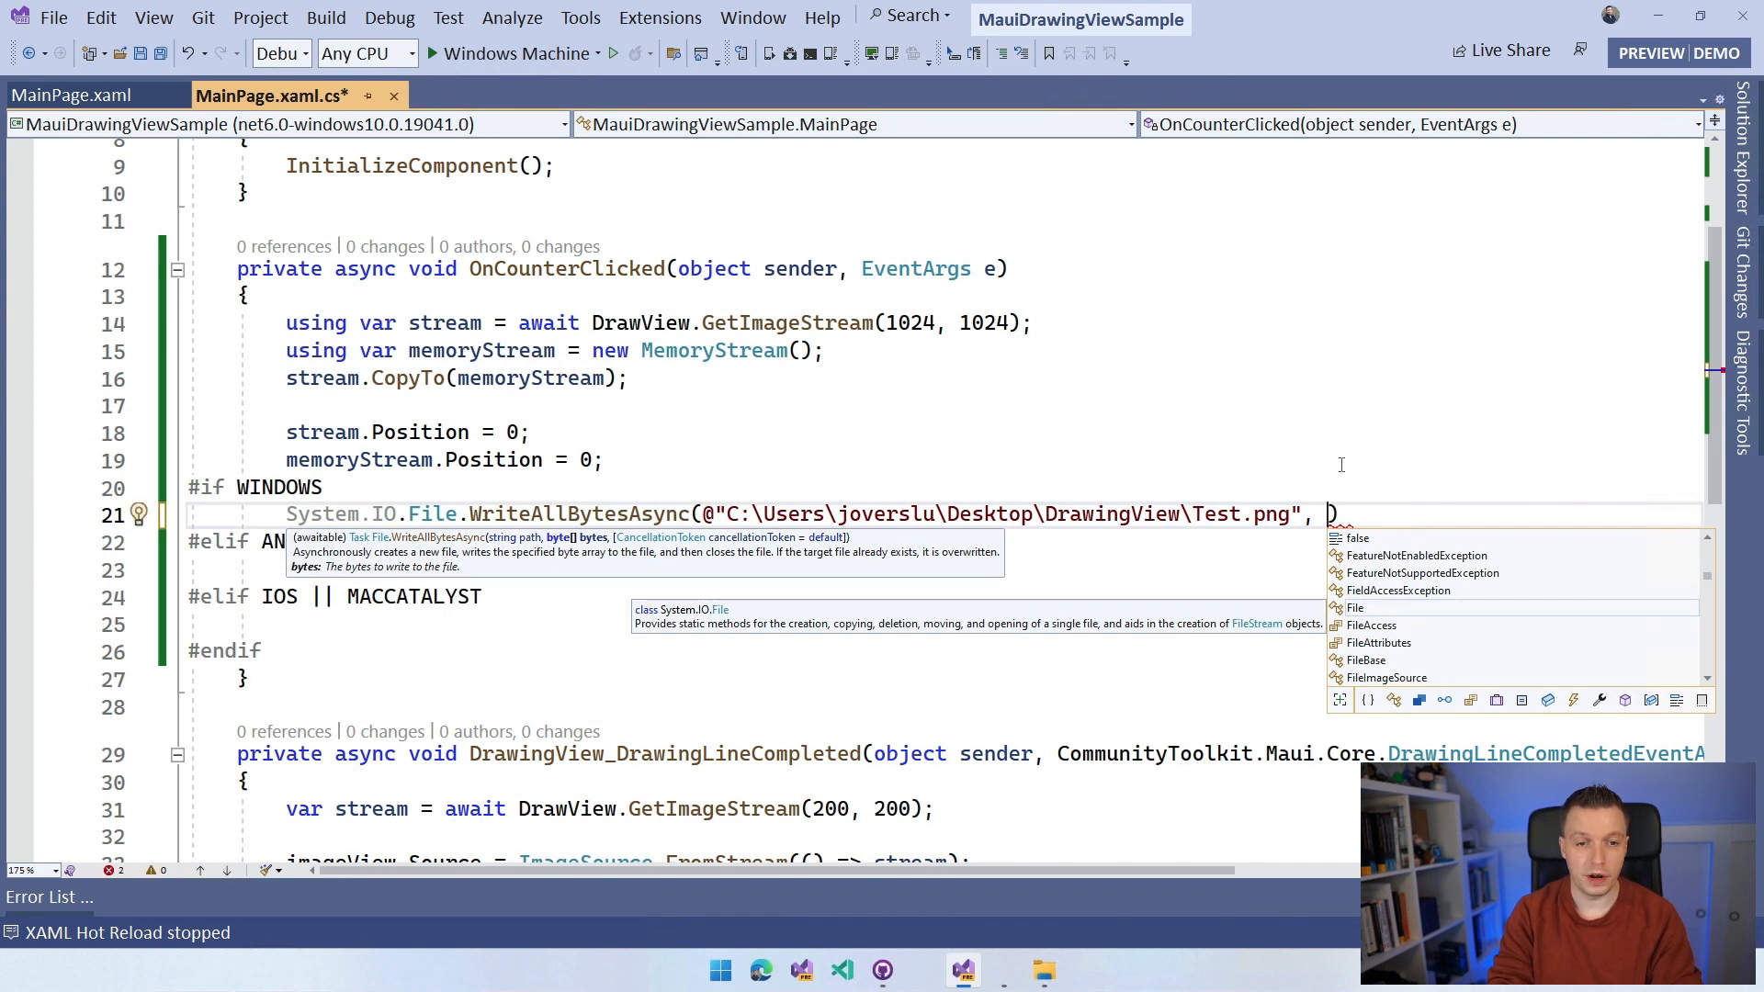
key("Escape")
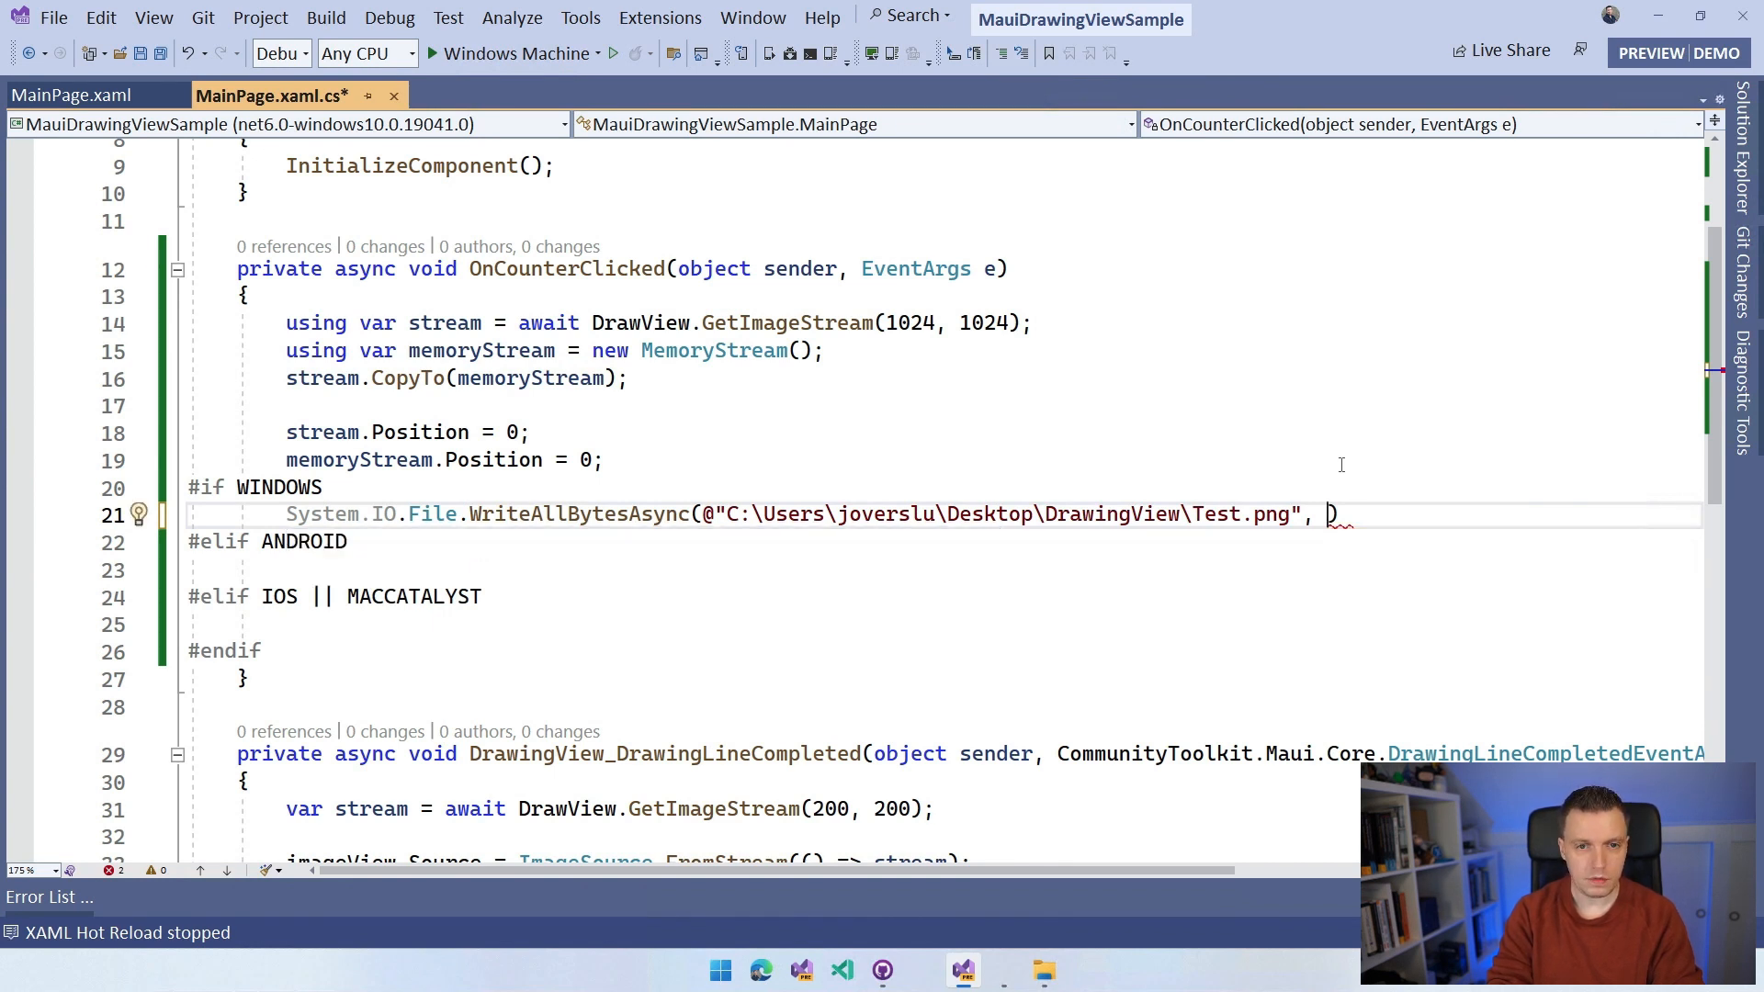
type("memoryStream.ToArray(")
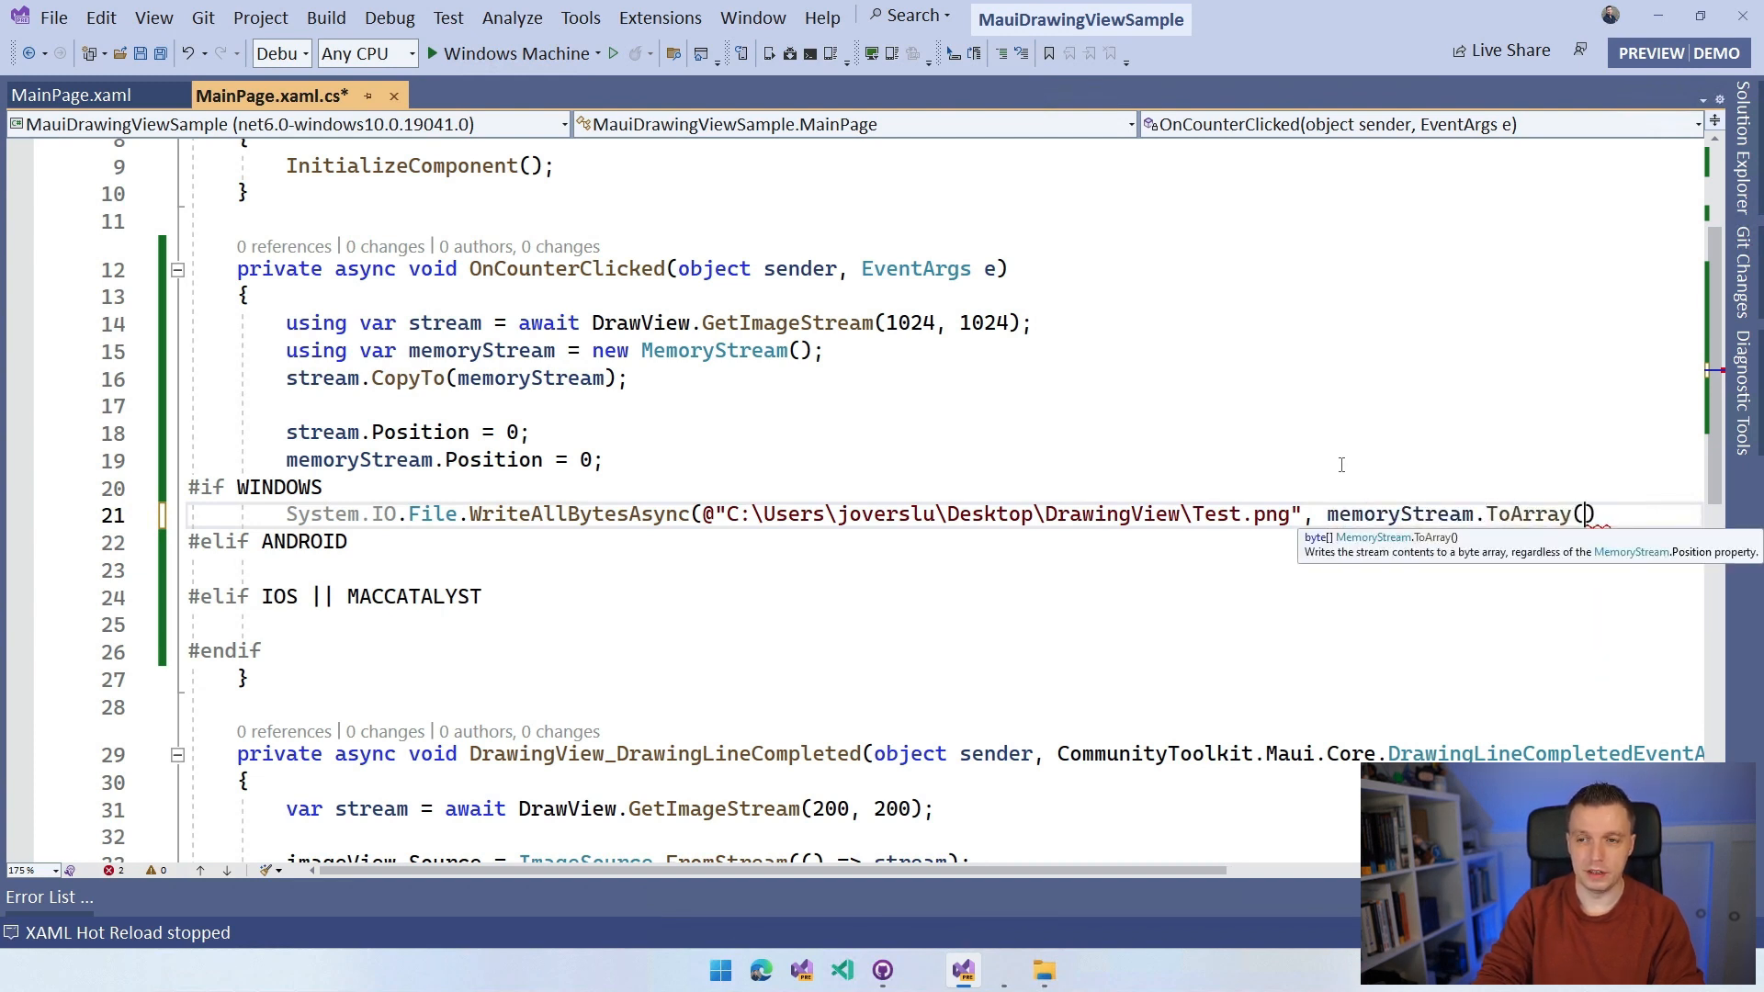
type(");")
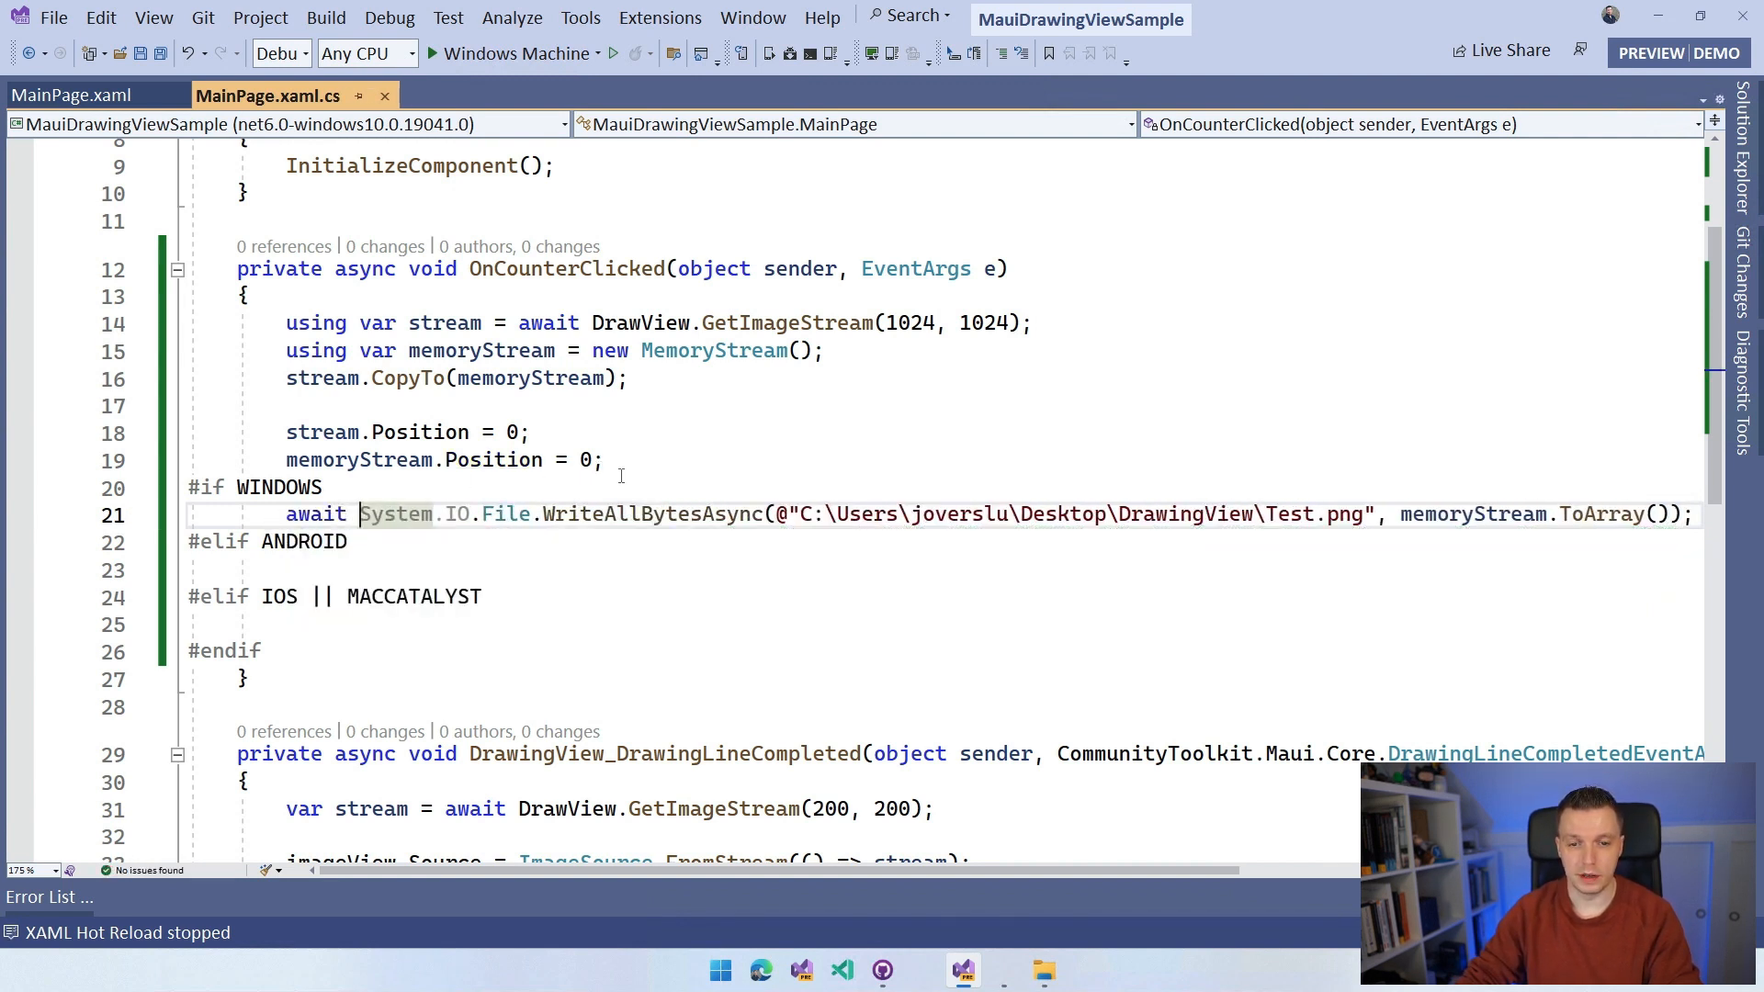
mouse_move(778, 514)
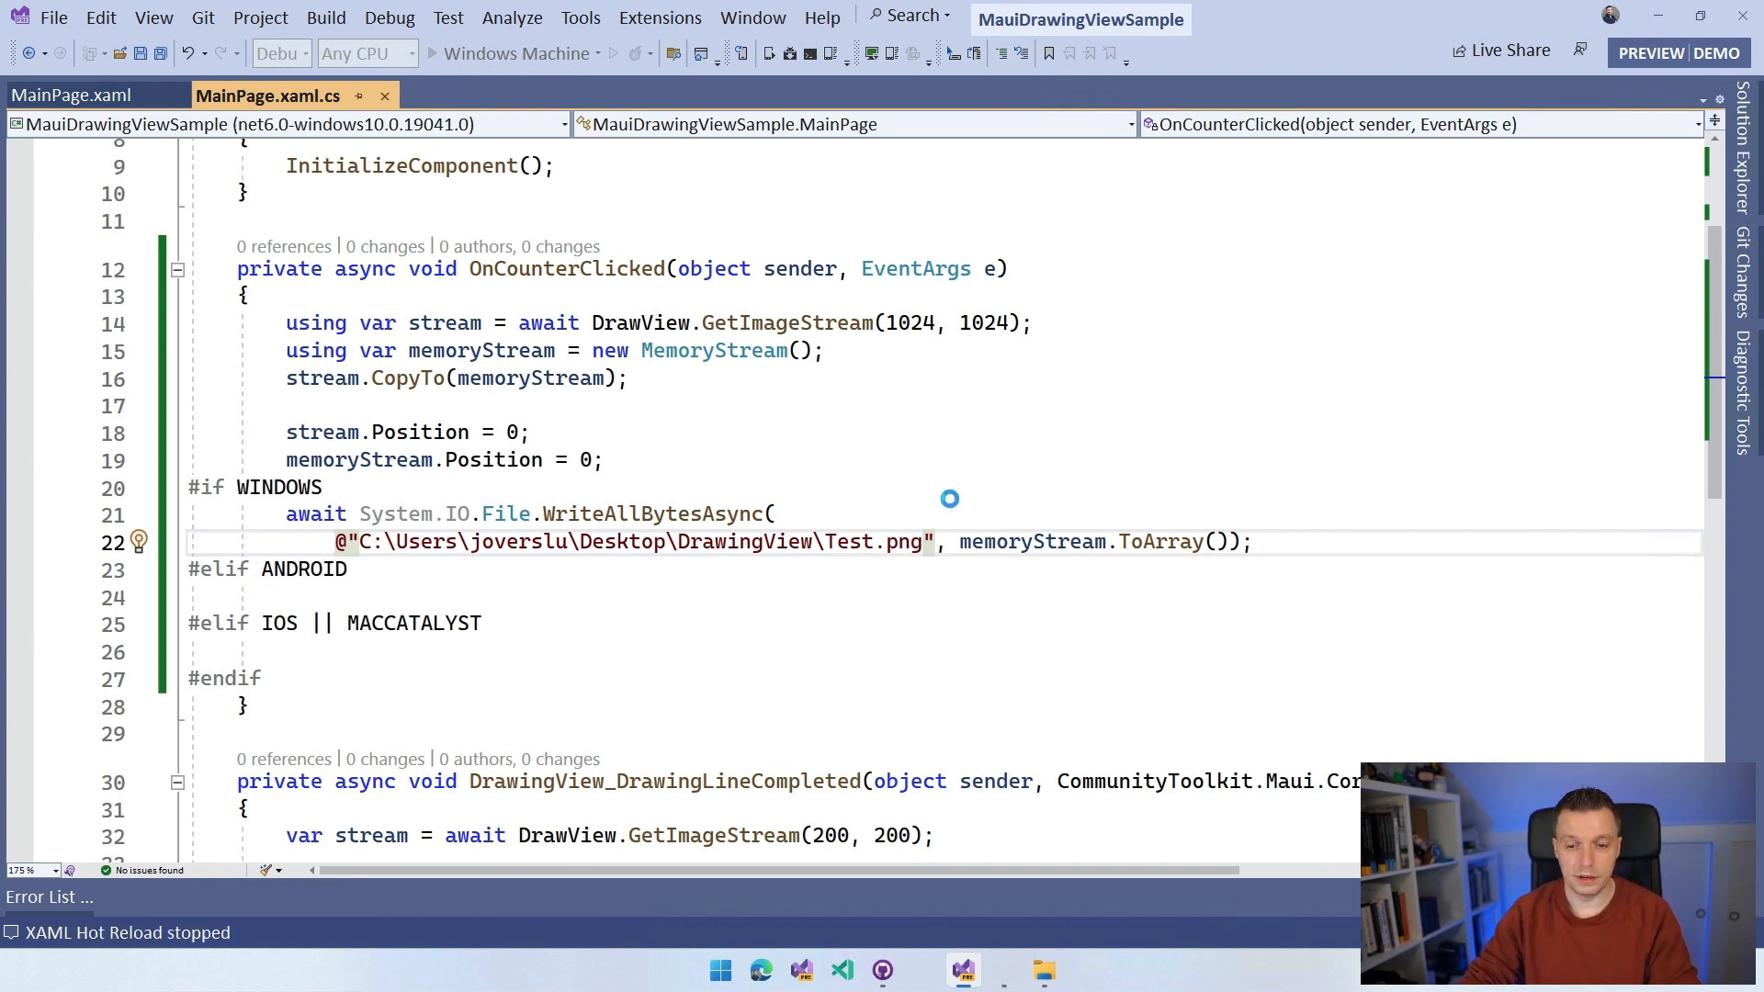
Step: Launch the sample on Windows Machine to save the green scribble as an image
left_click(541, 53)
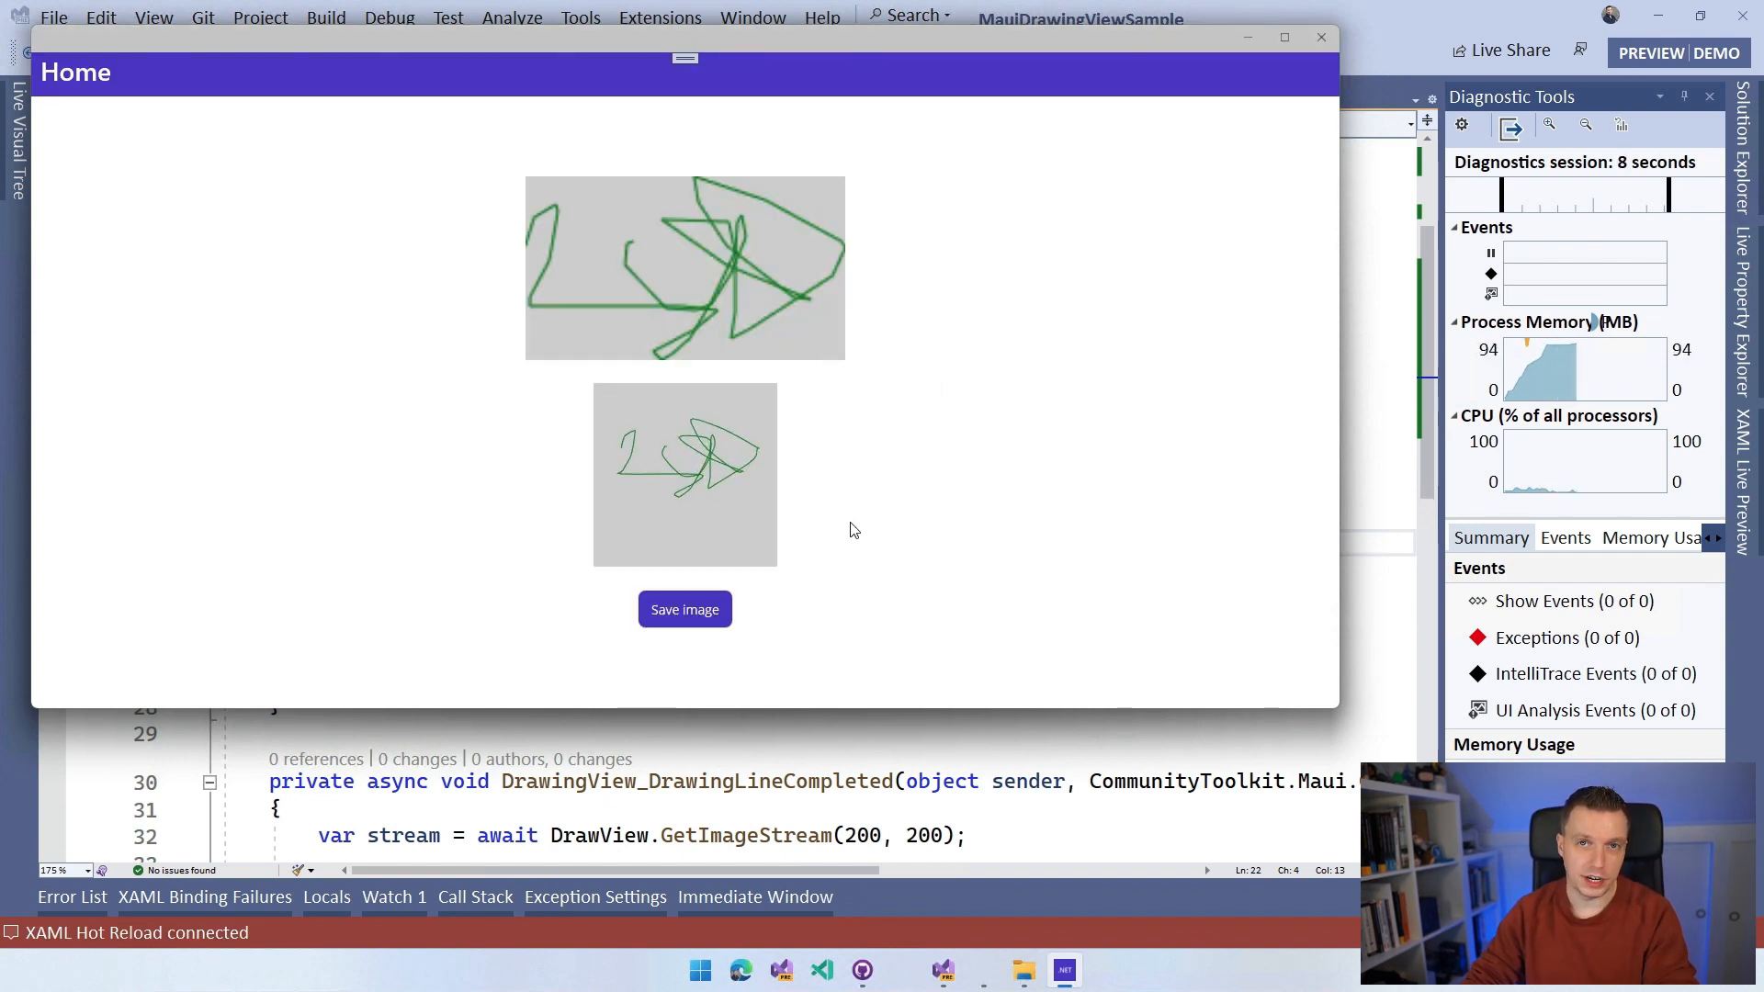
mouse_move(839, 543)
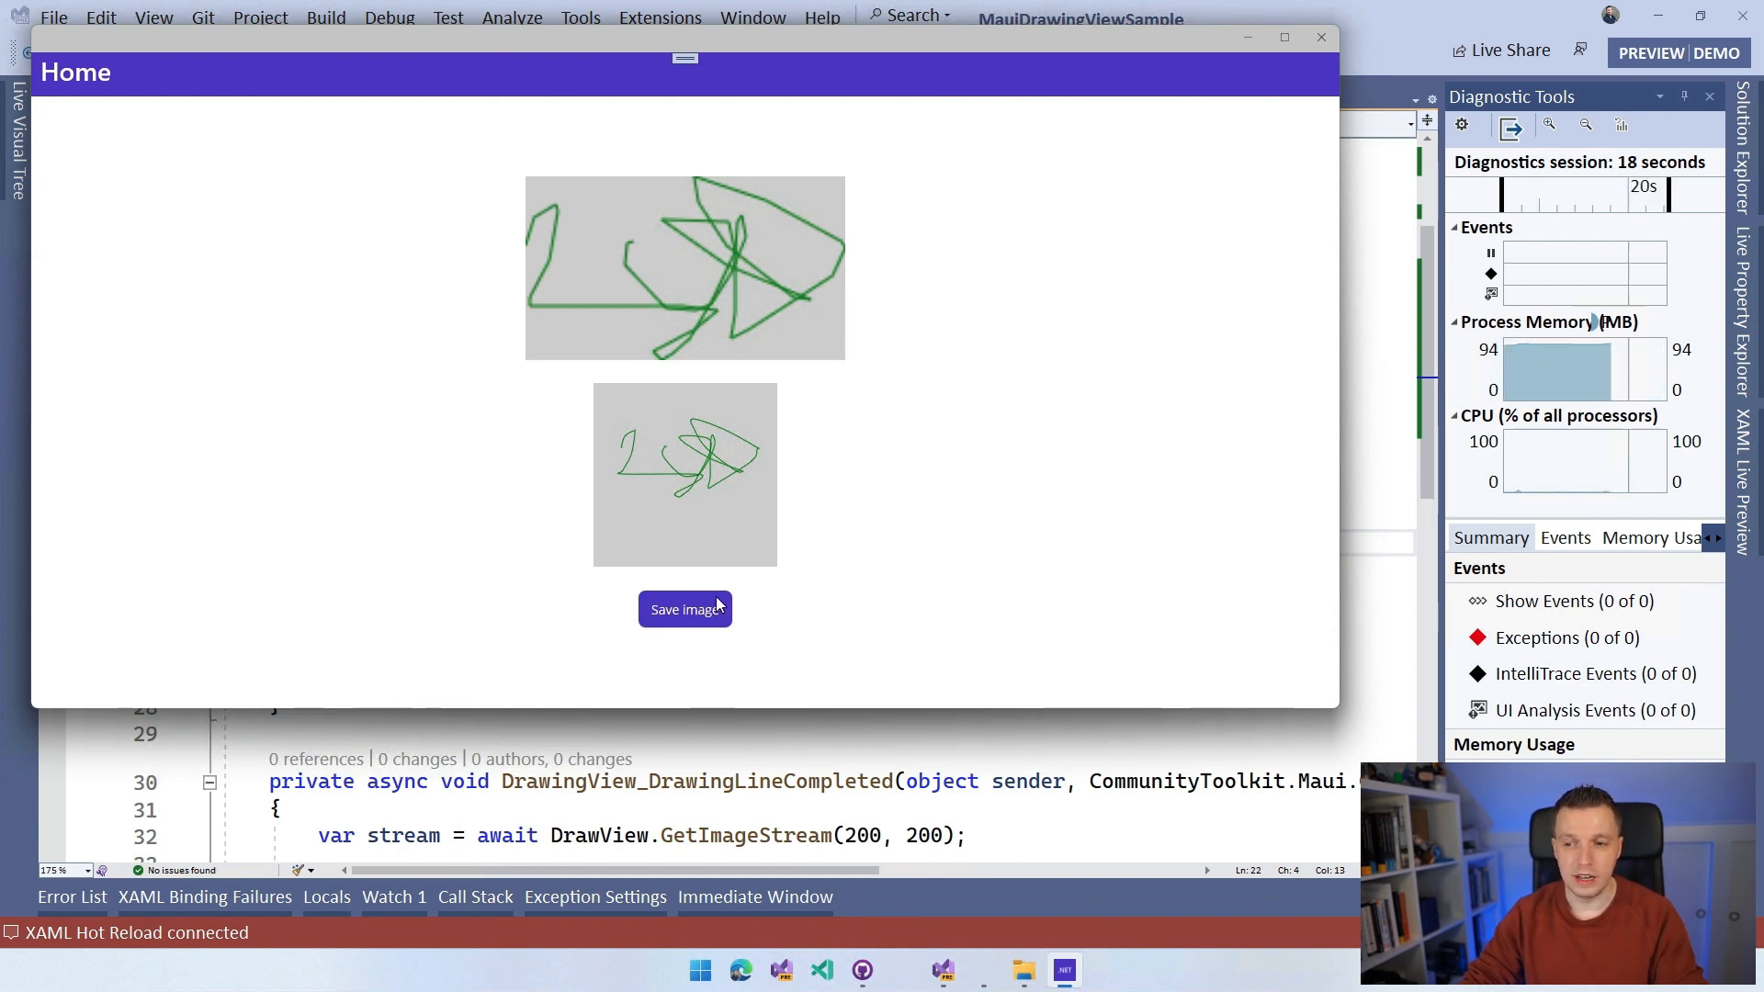
mouse_move(894, 497)
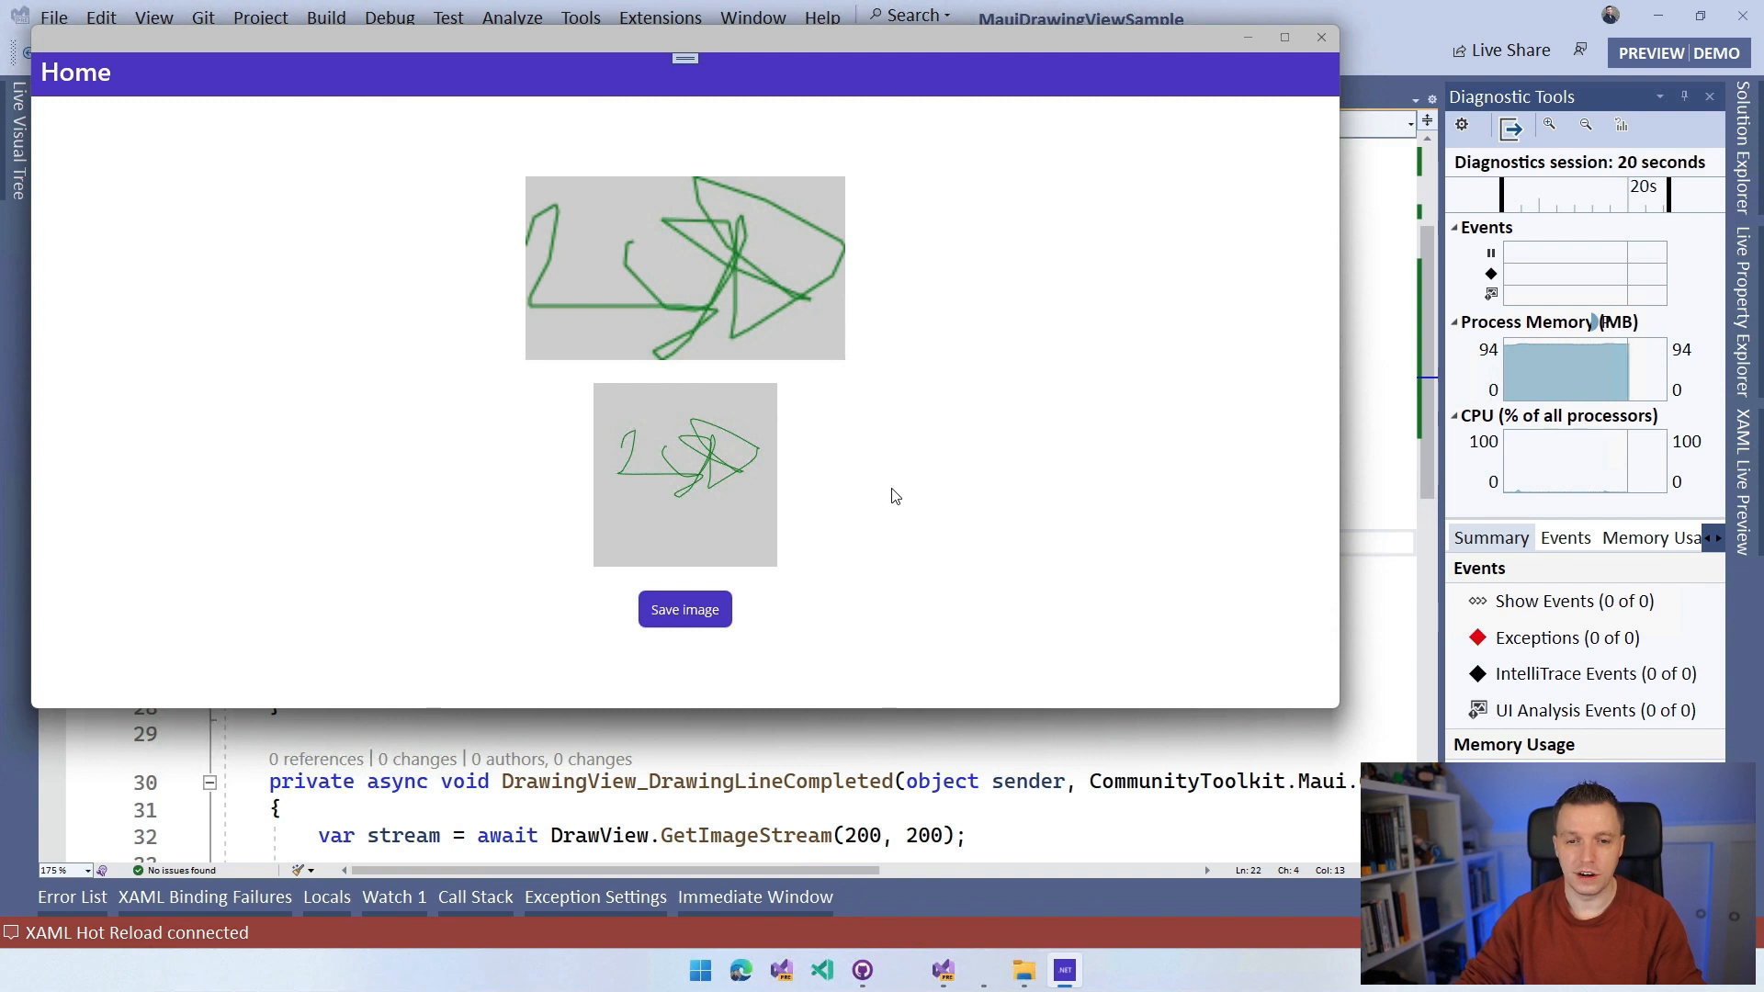
mouse_move(973, 417)
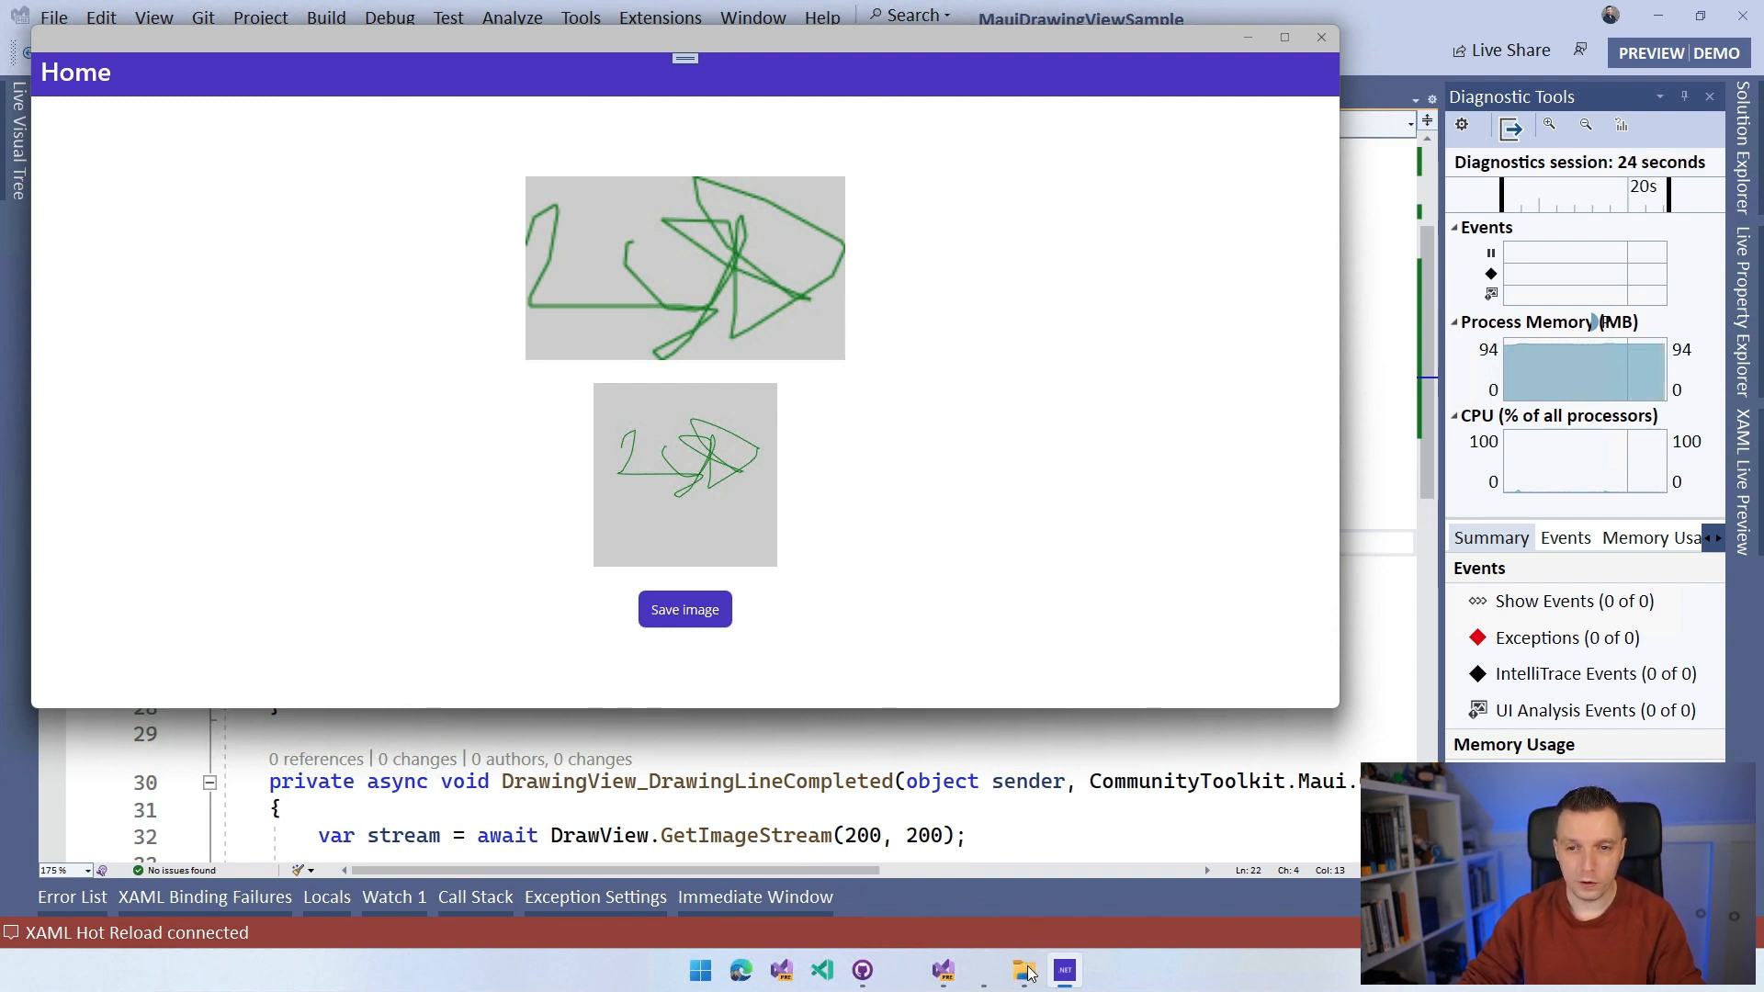
Step: Open Test.png from the desktop DrawingView folder in File Explorer to view the scribble
left_click(1022, 970)
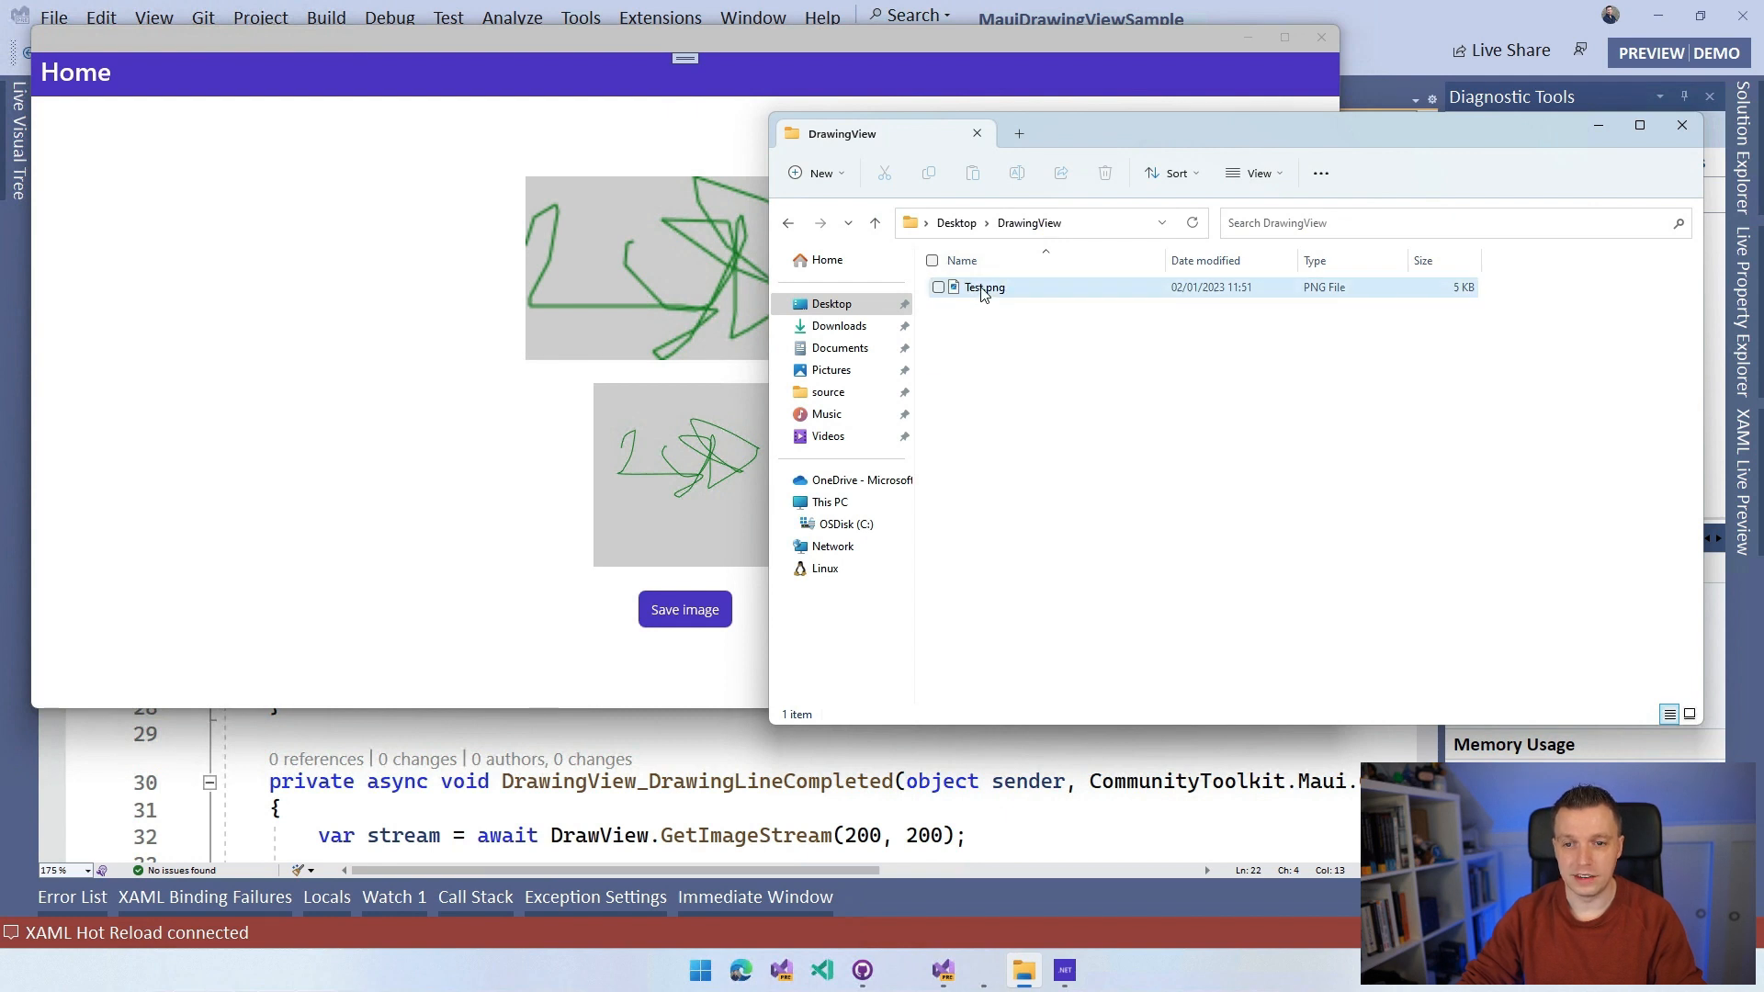
left_click(984, 287)
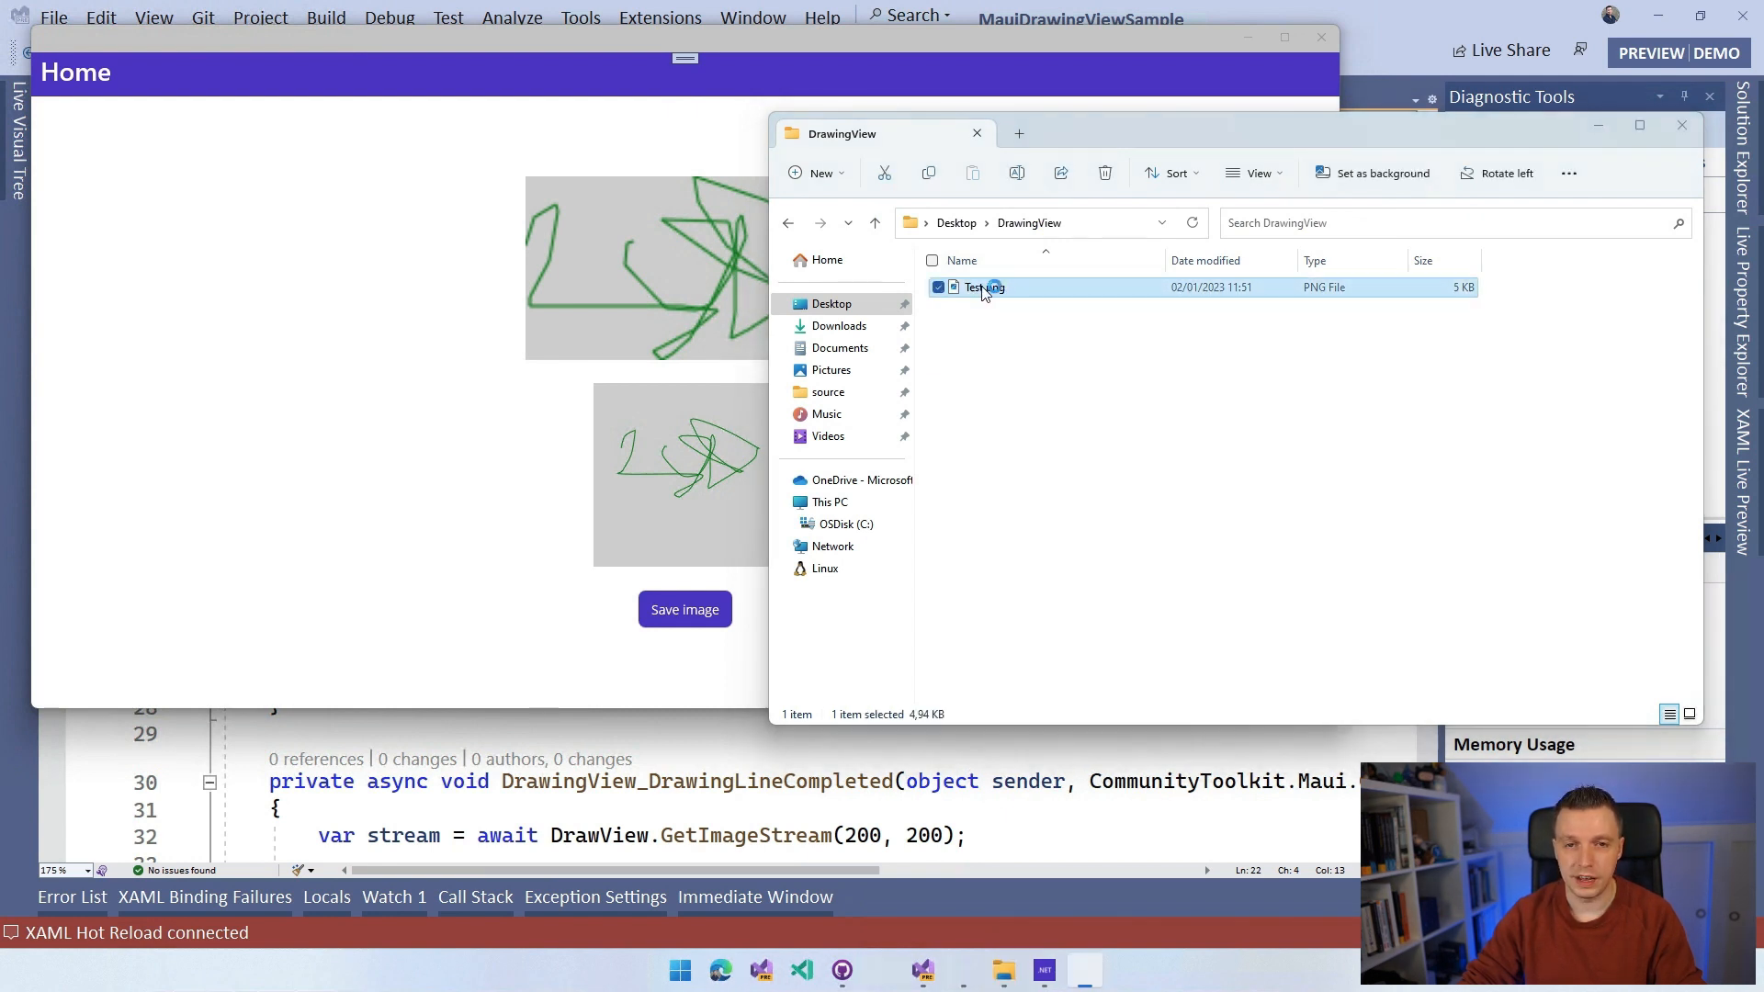
double_click(982, 286)
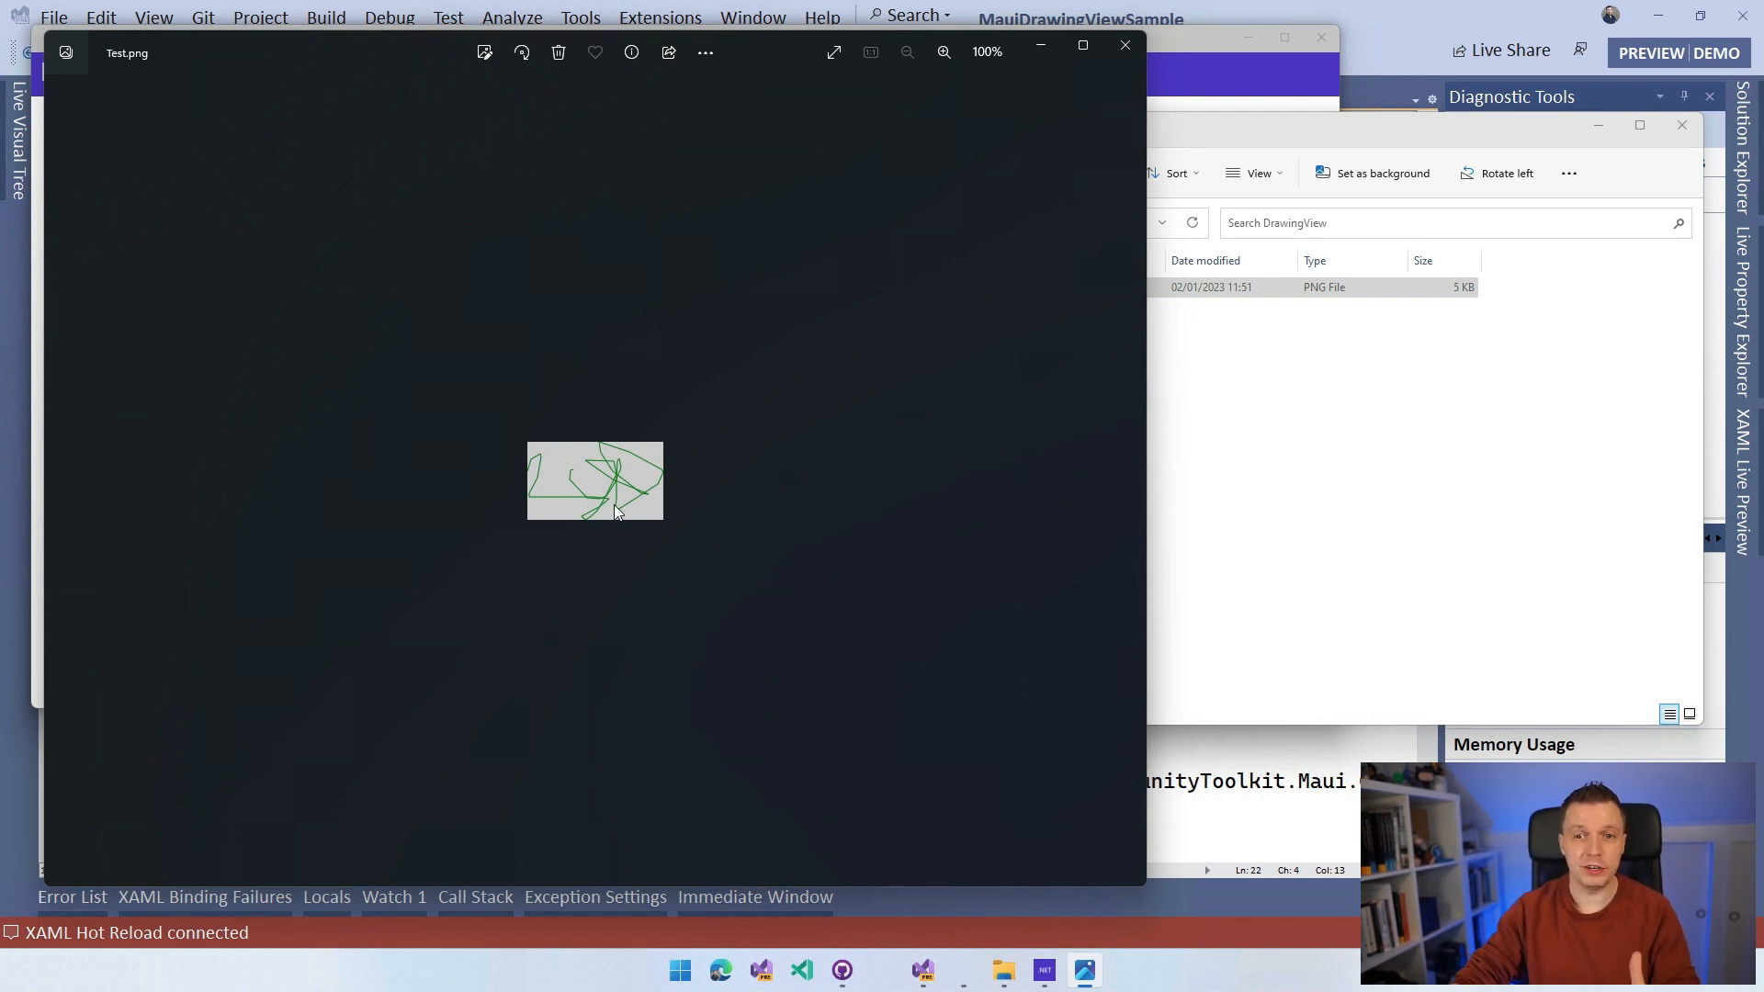
mouse_move(1000, 236)
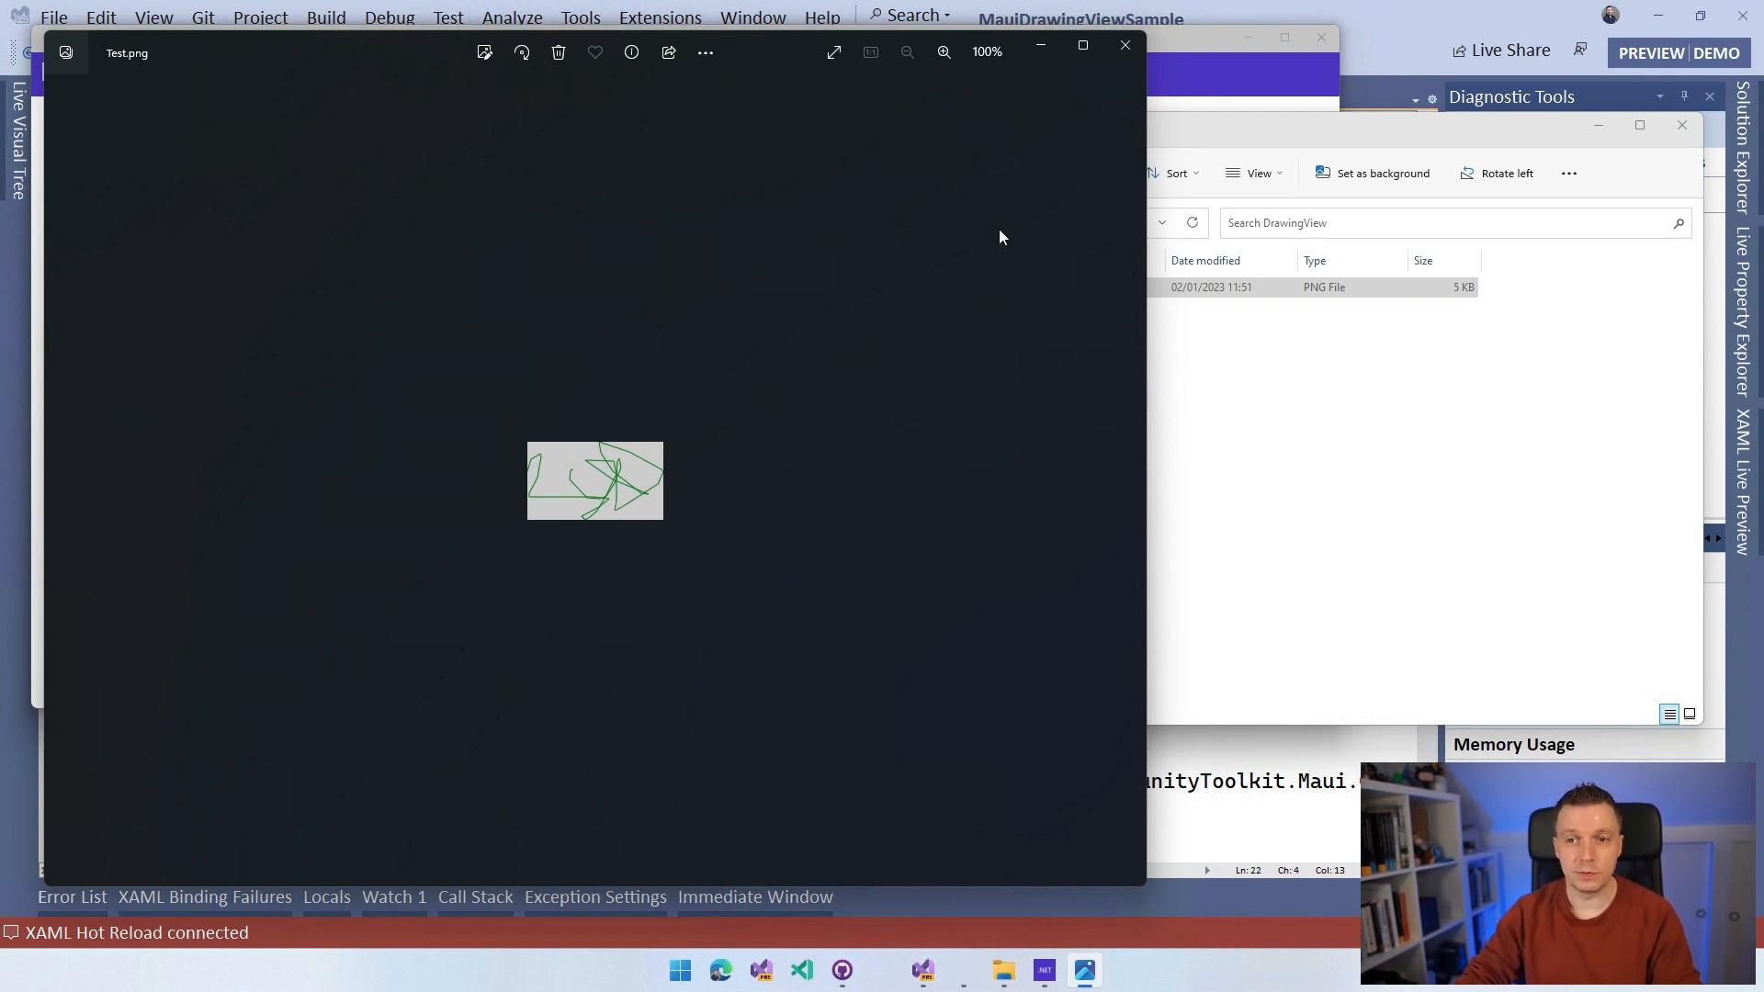
left_click(1122, 45)
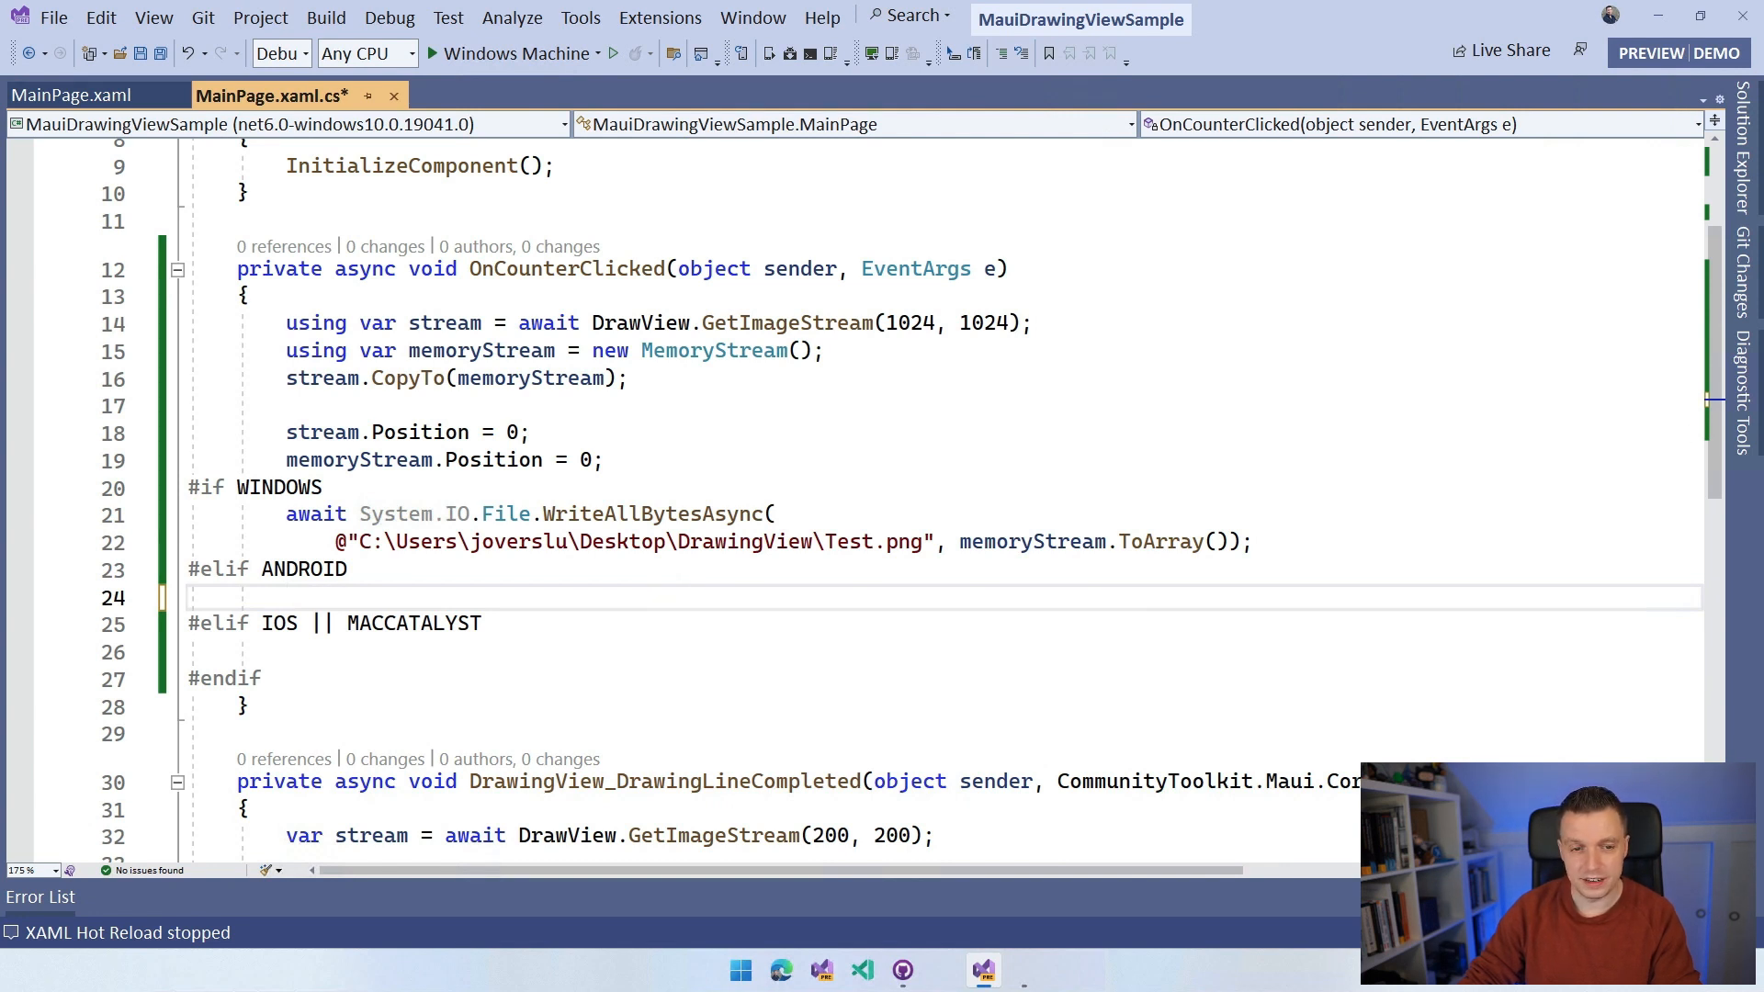
mouse_move(551, 583)
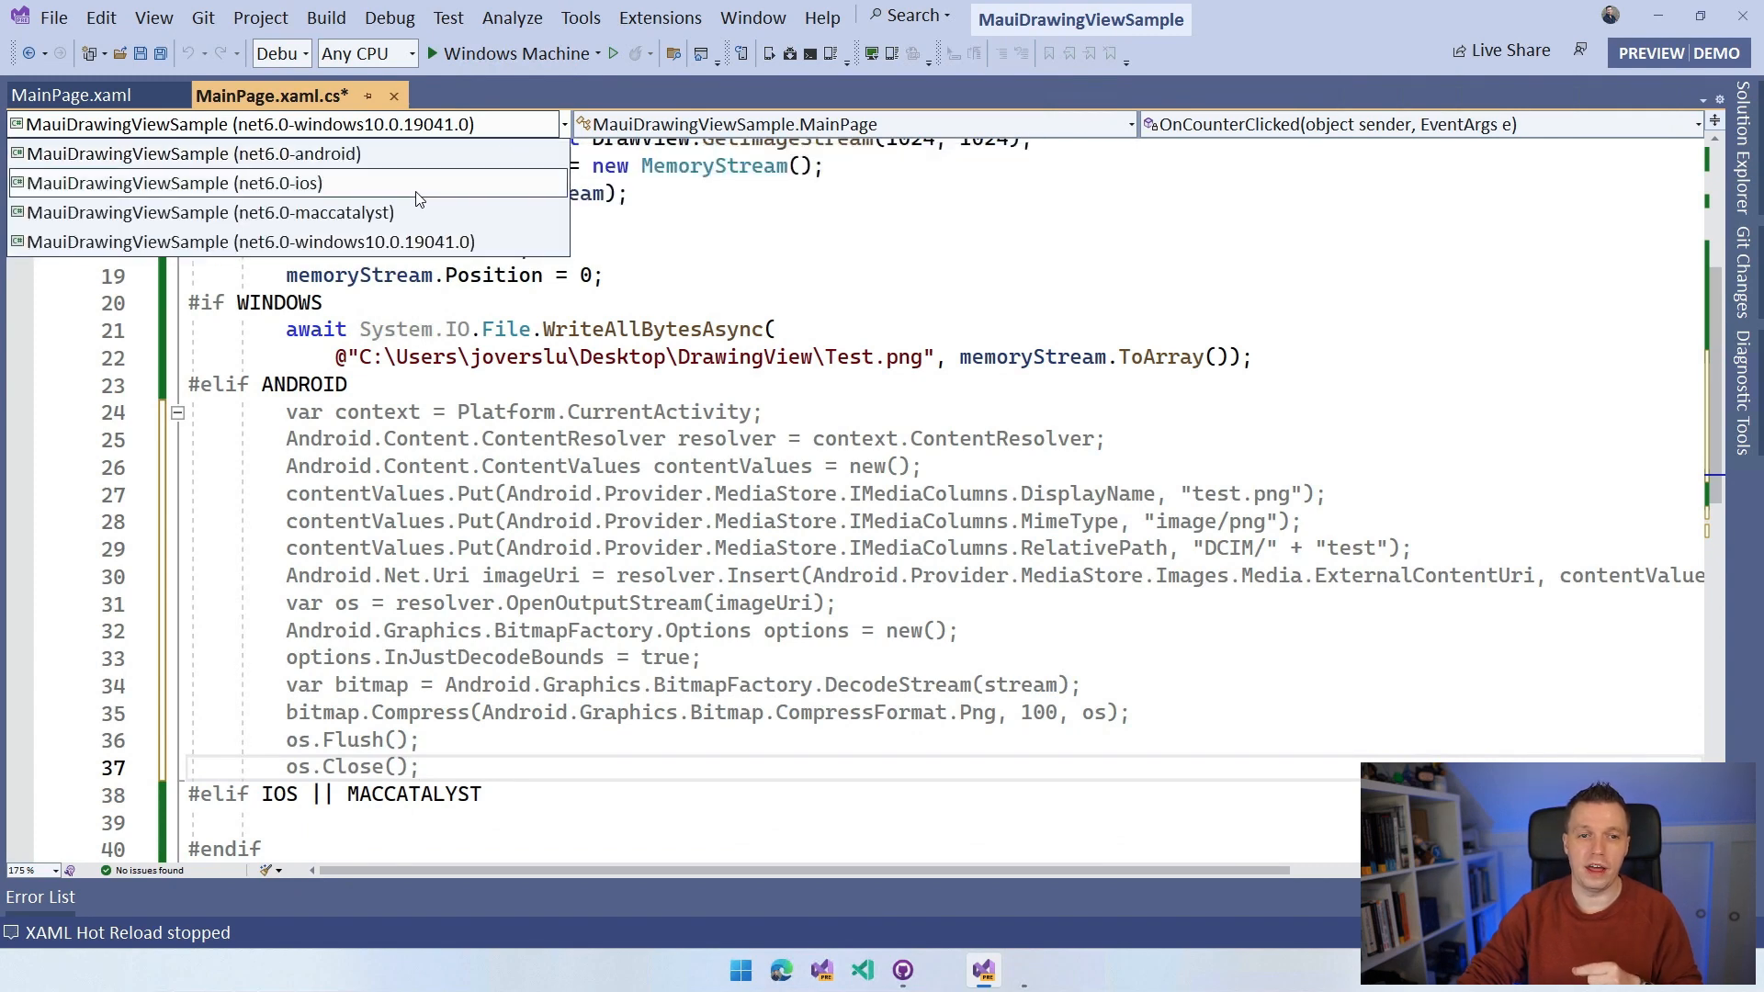
Step: Switch to the Android target and insert a blank line after the CurrentActivity line
left_click(191, 154)
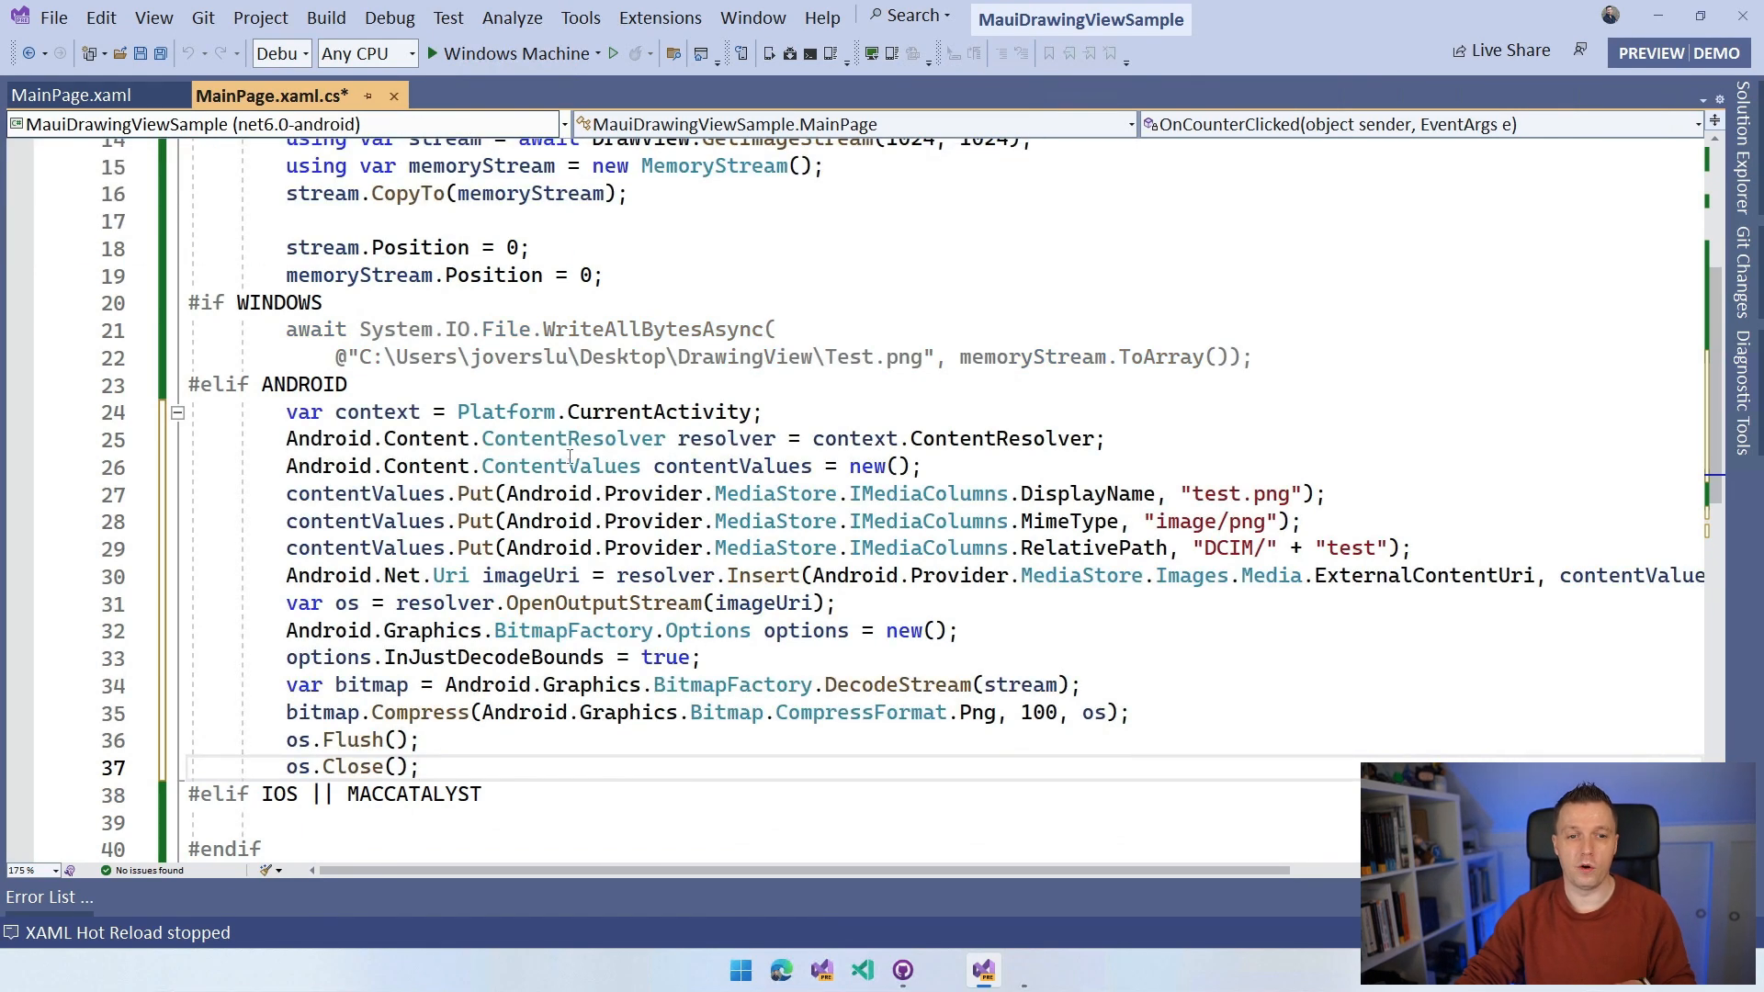
scroll("down", 3)
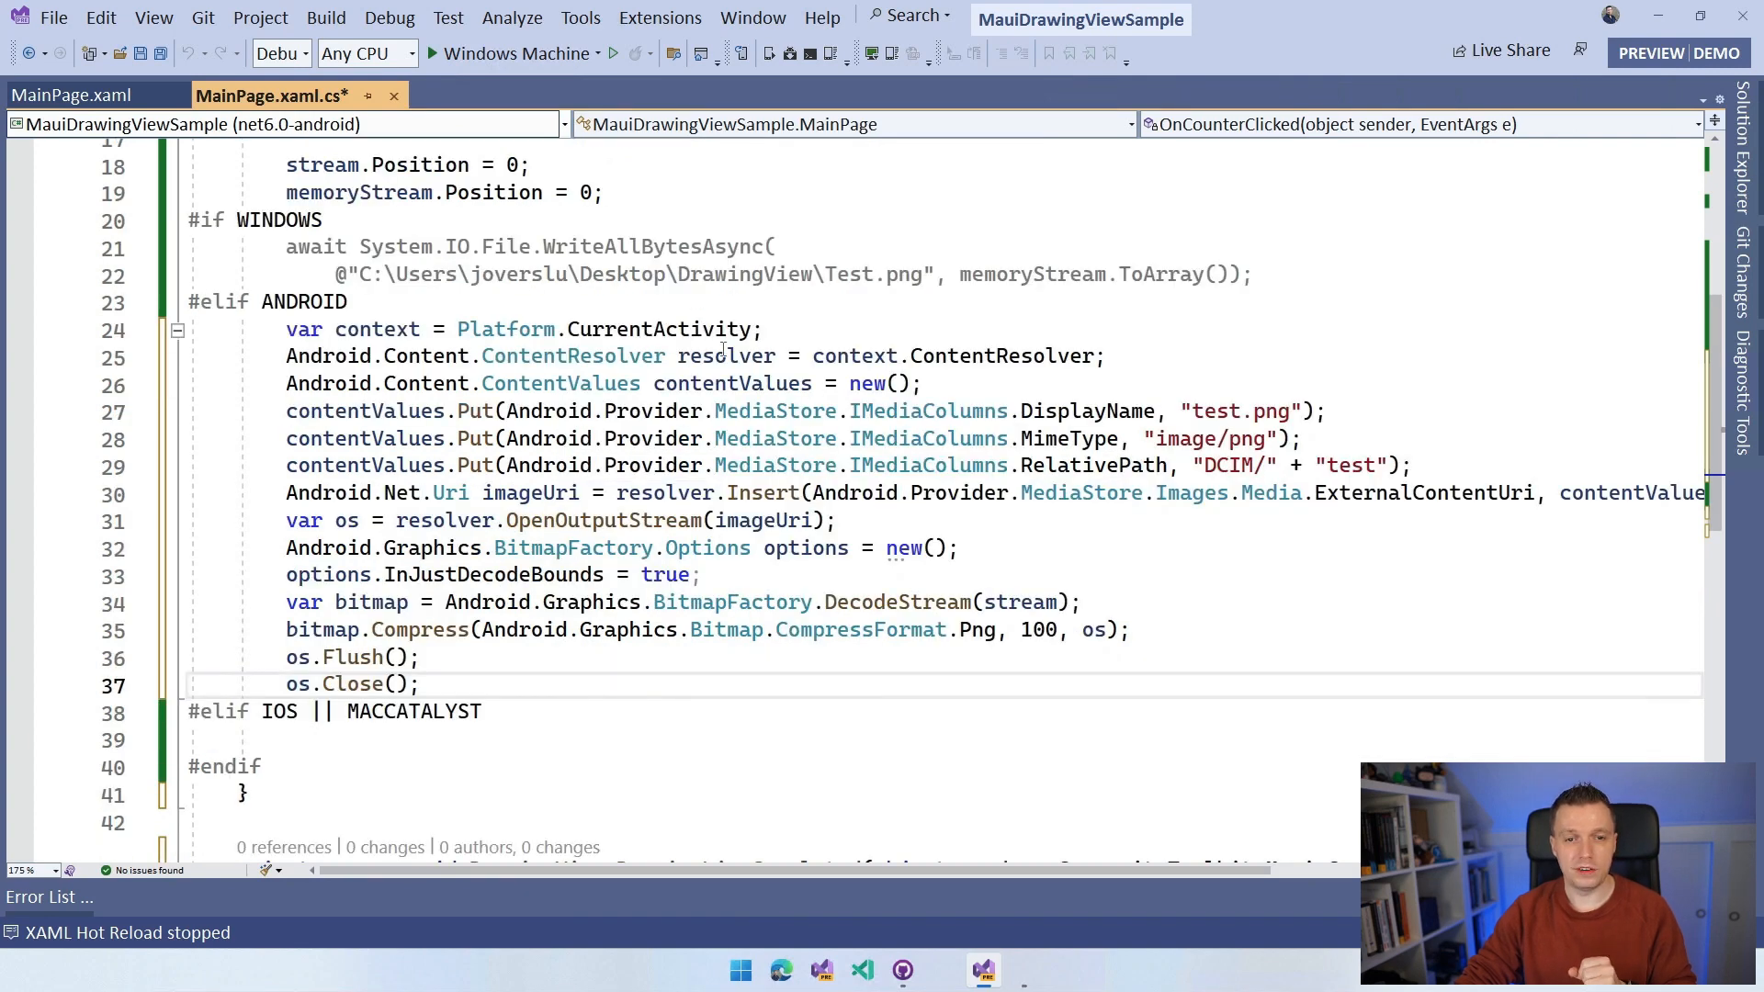
left_click(765, 329)
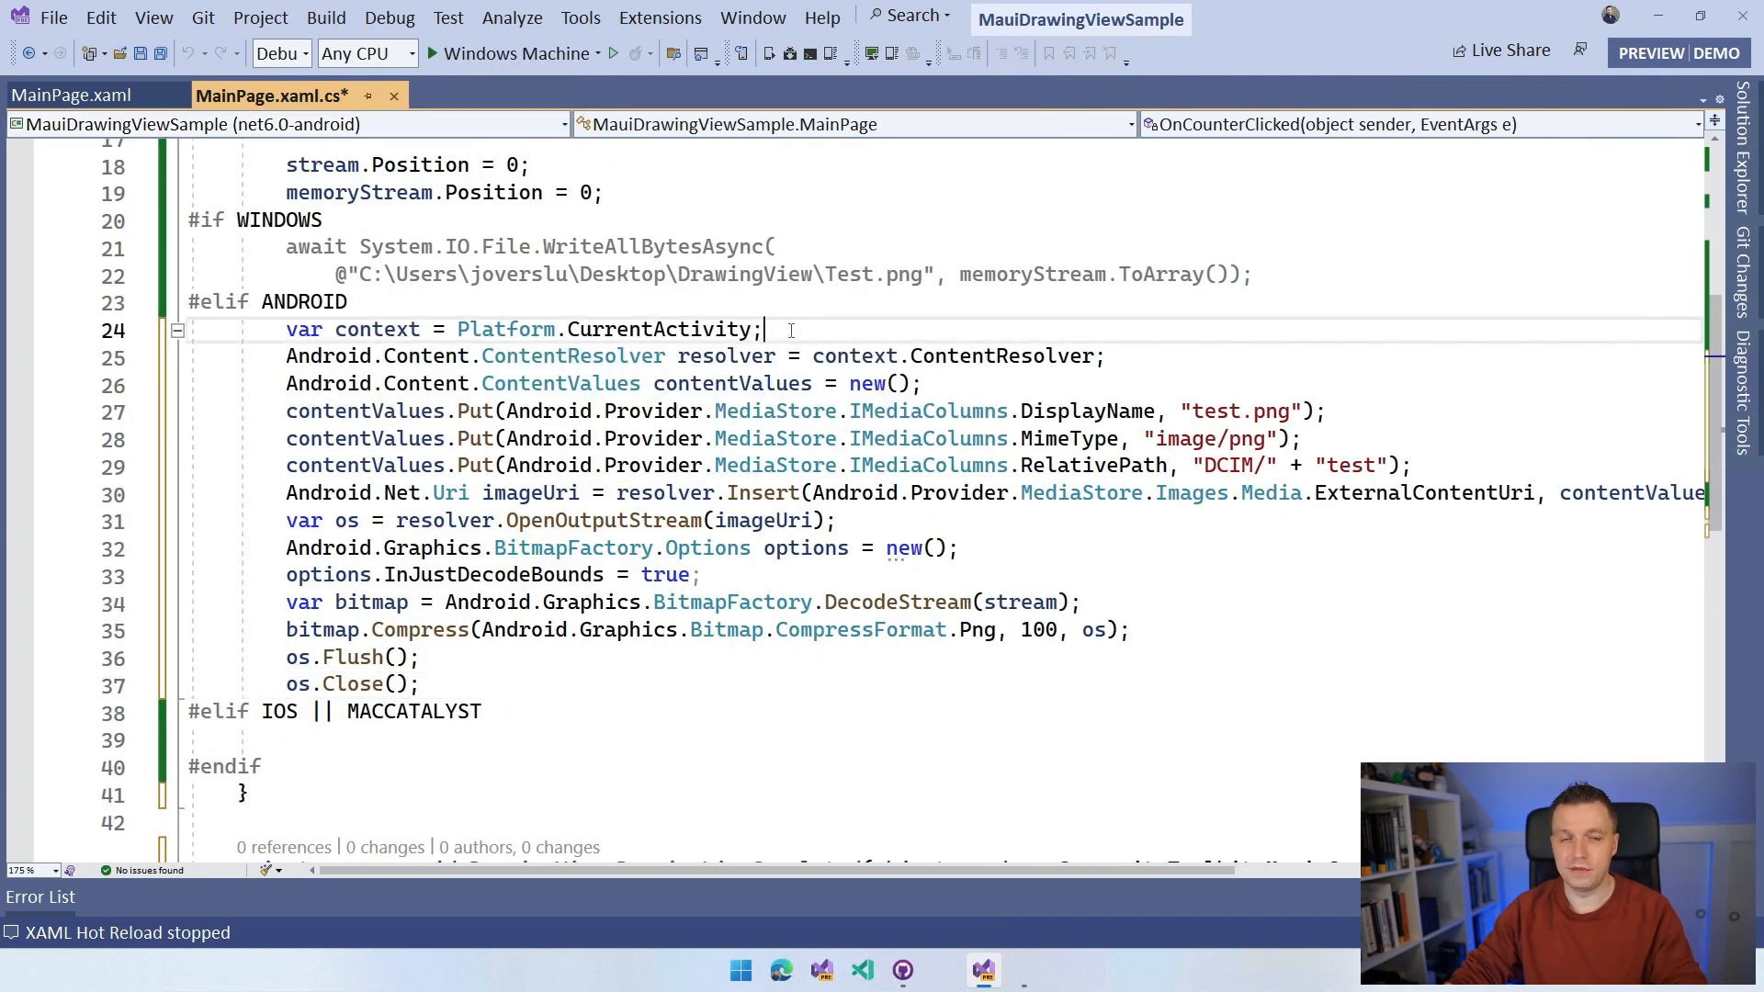
key("enter")
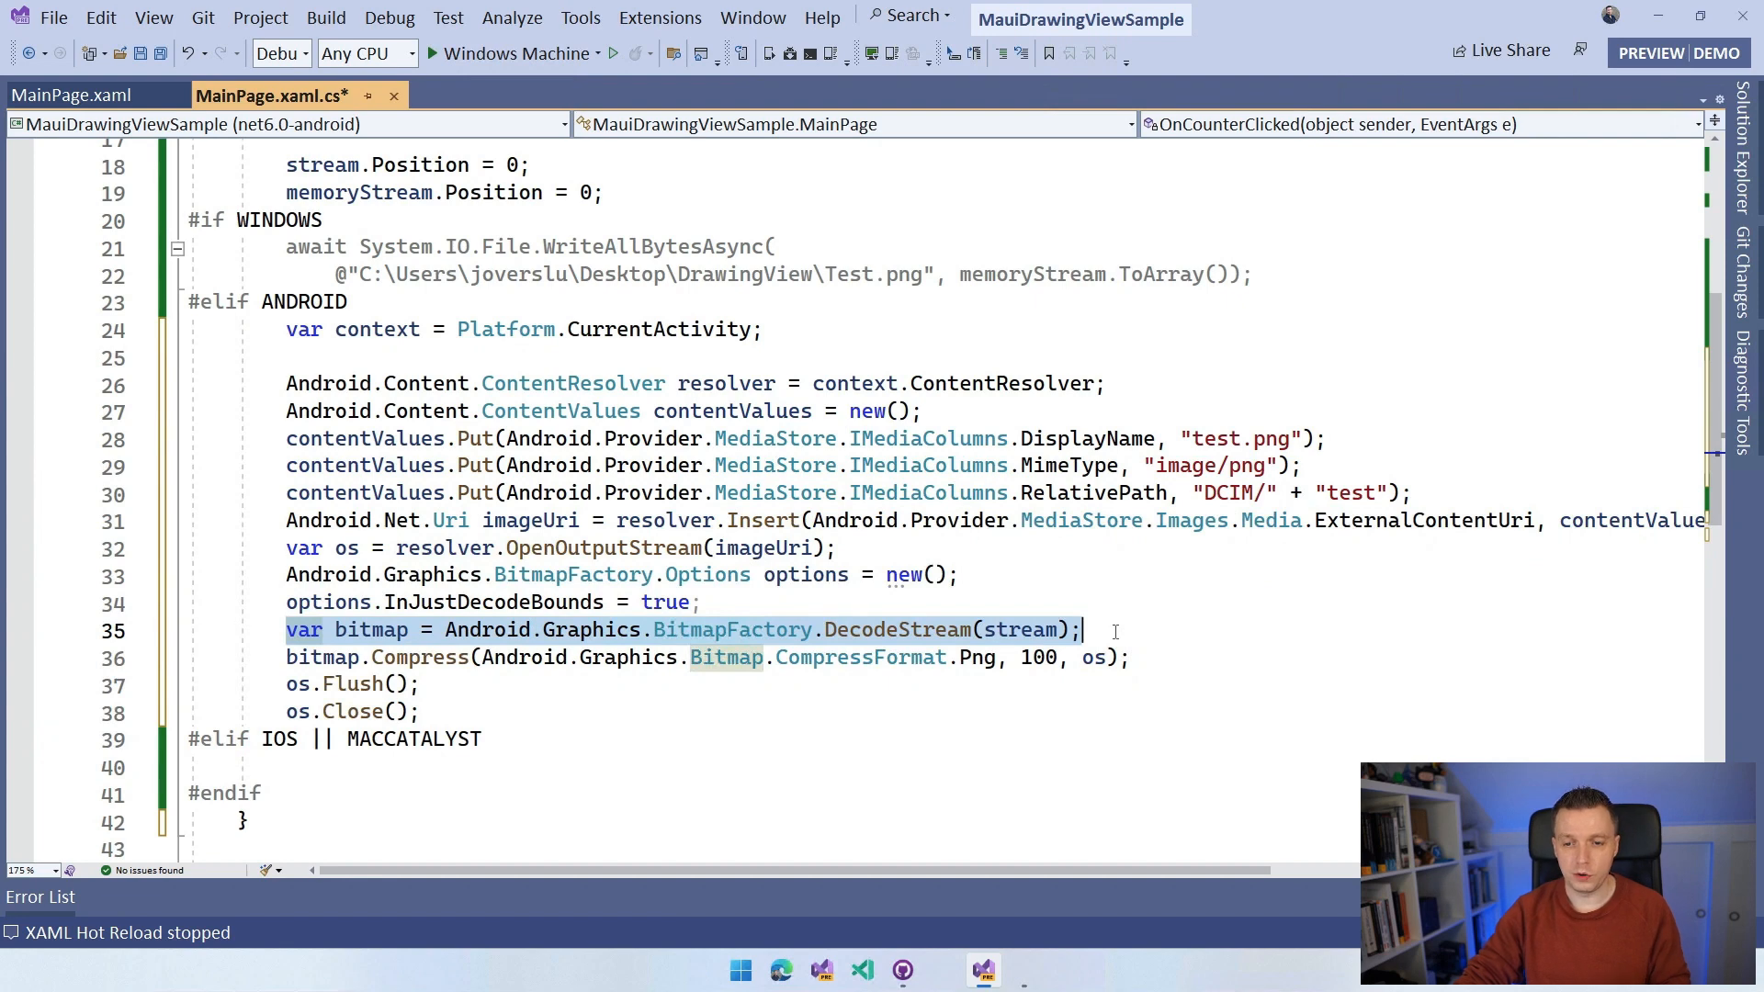
Step: Review the Android save code, highlighting the Compress call
scroll("up", 3)
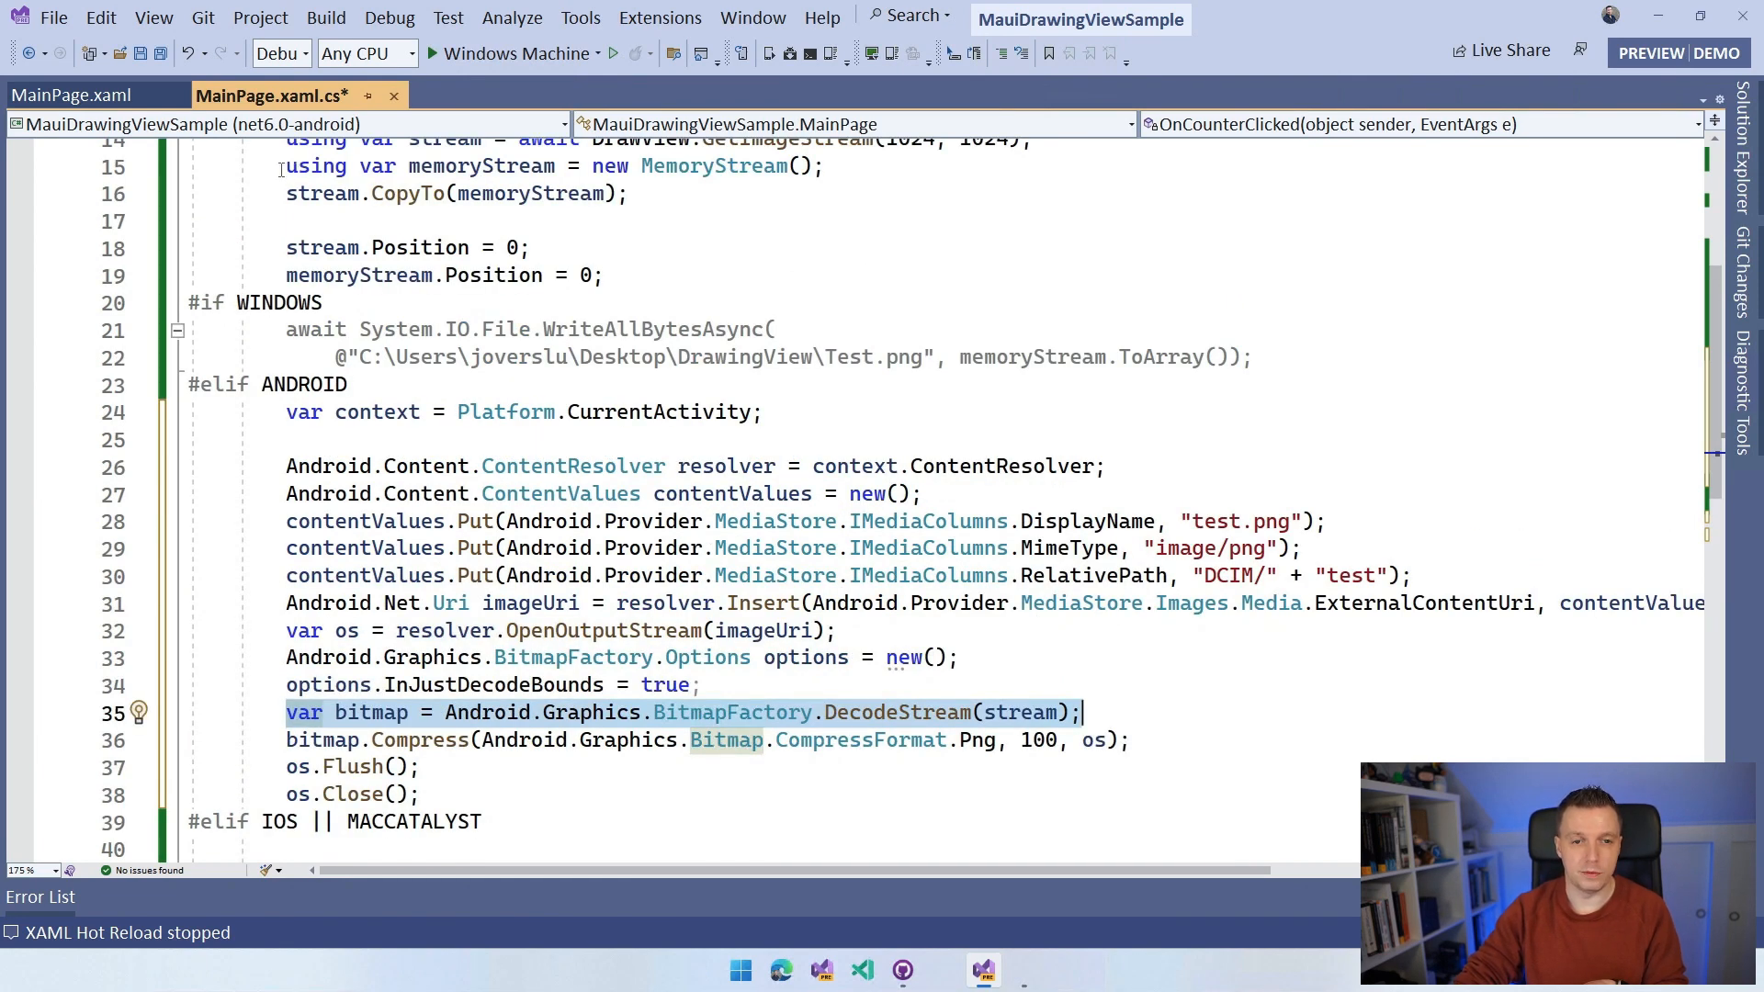
mouse_move(360, 276)
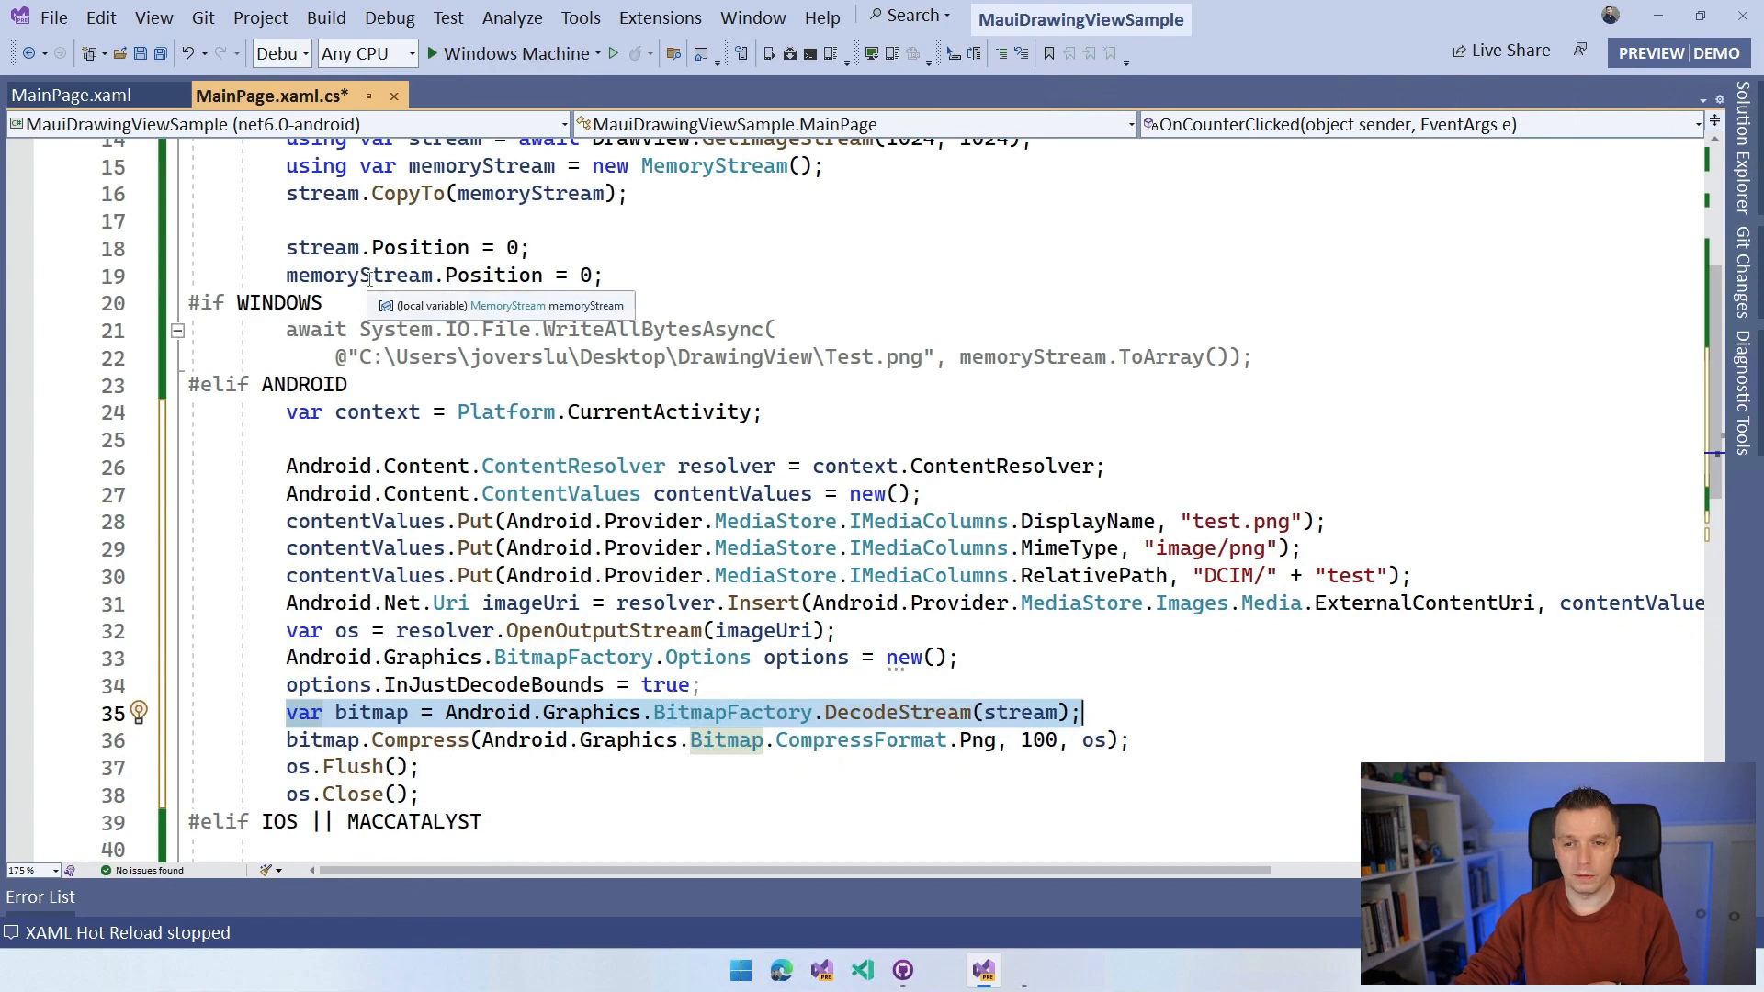
scroll("down", 3)
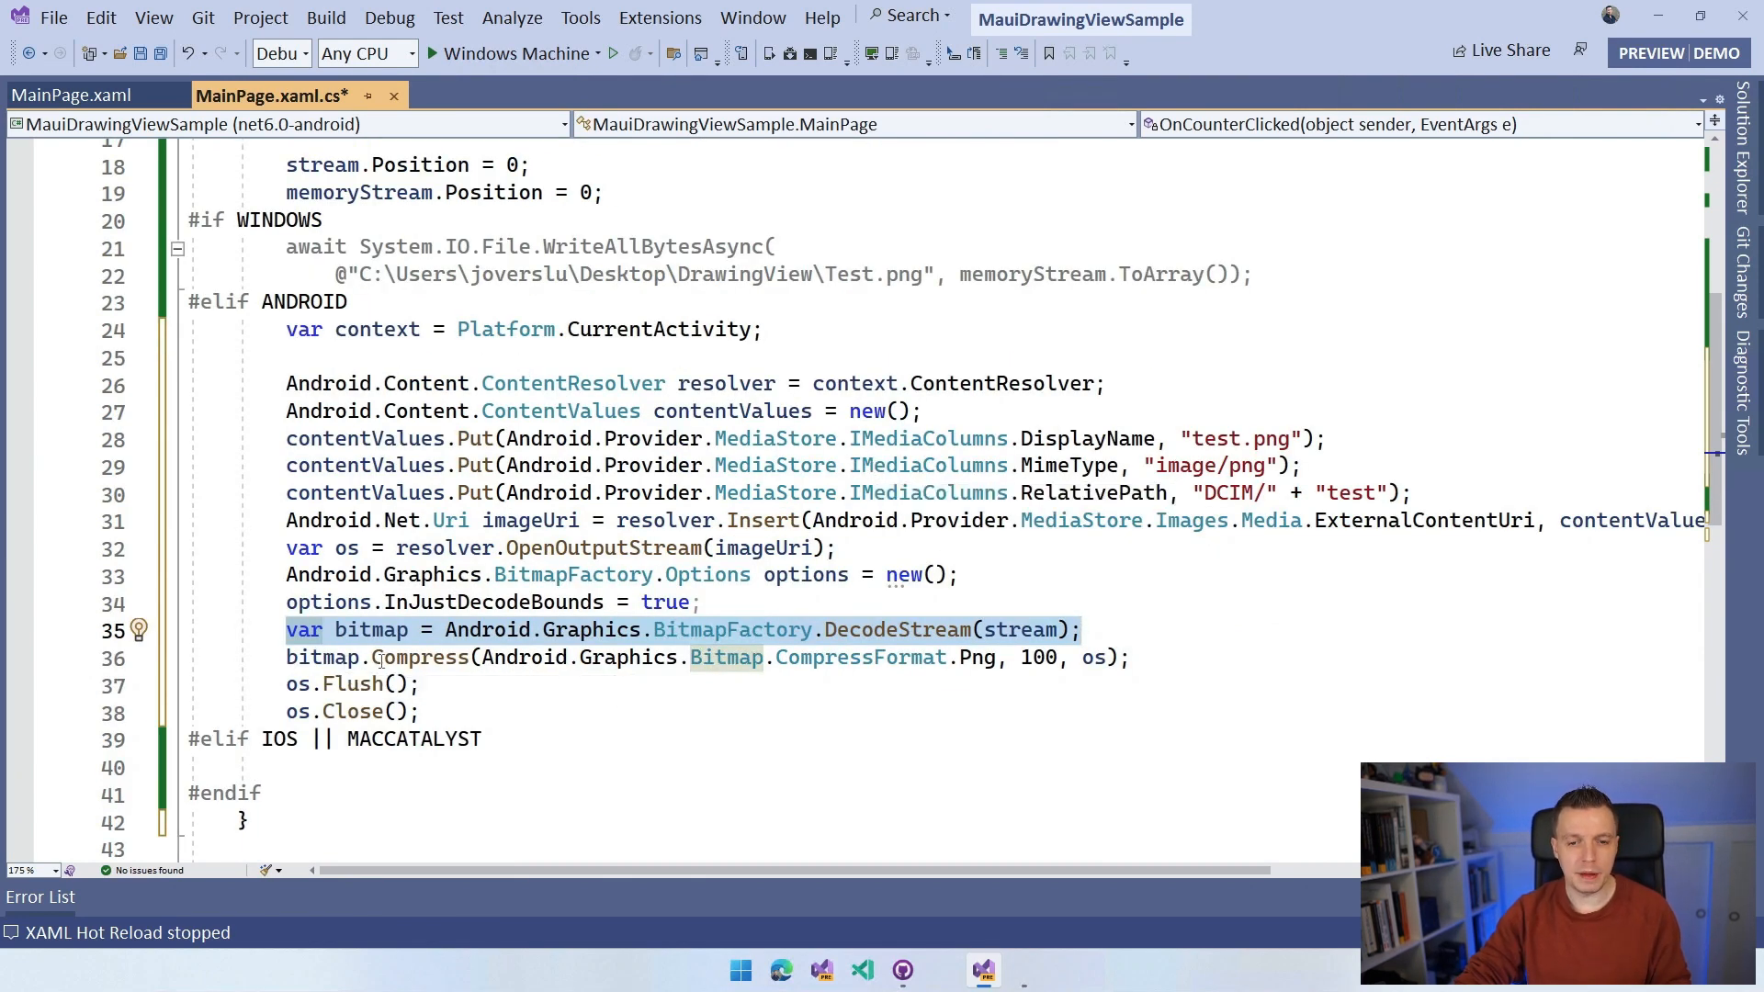
left_click(991, 657)
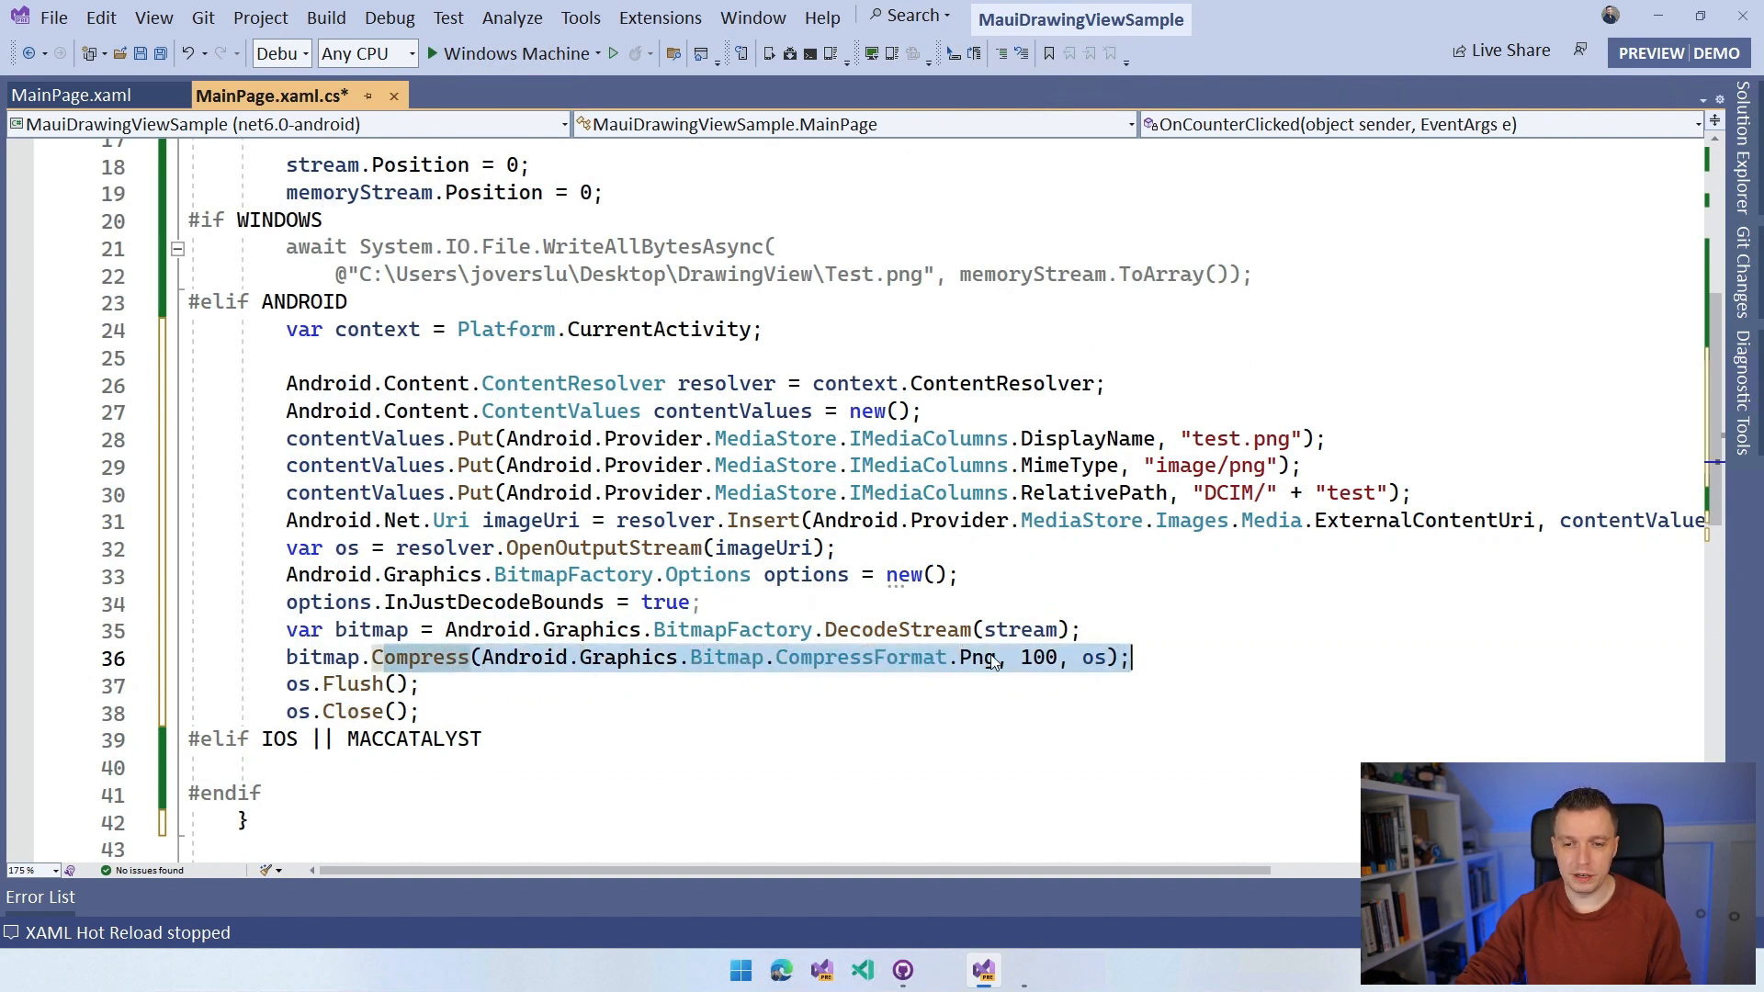
left_click(1036, 658)
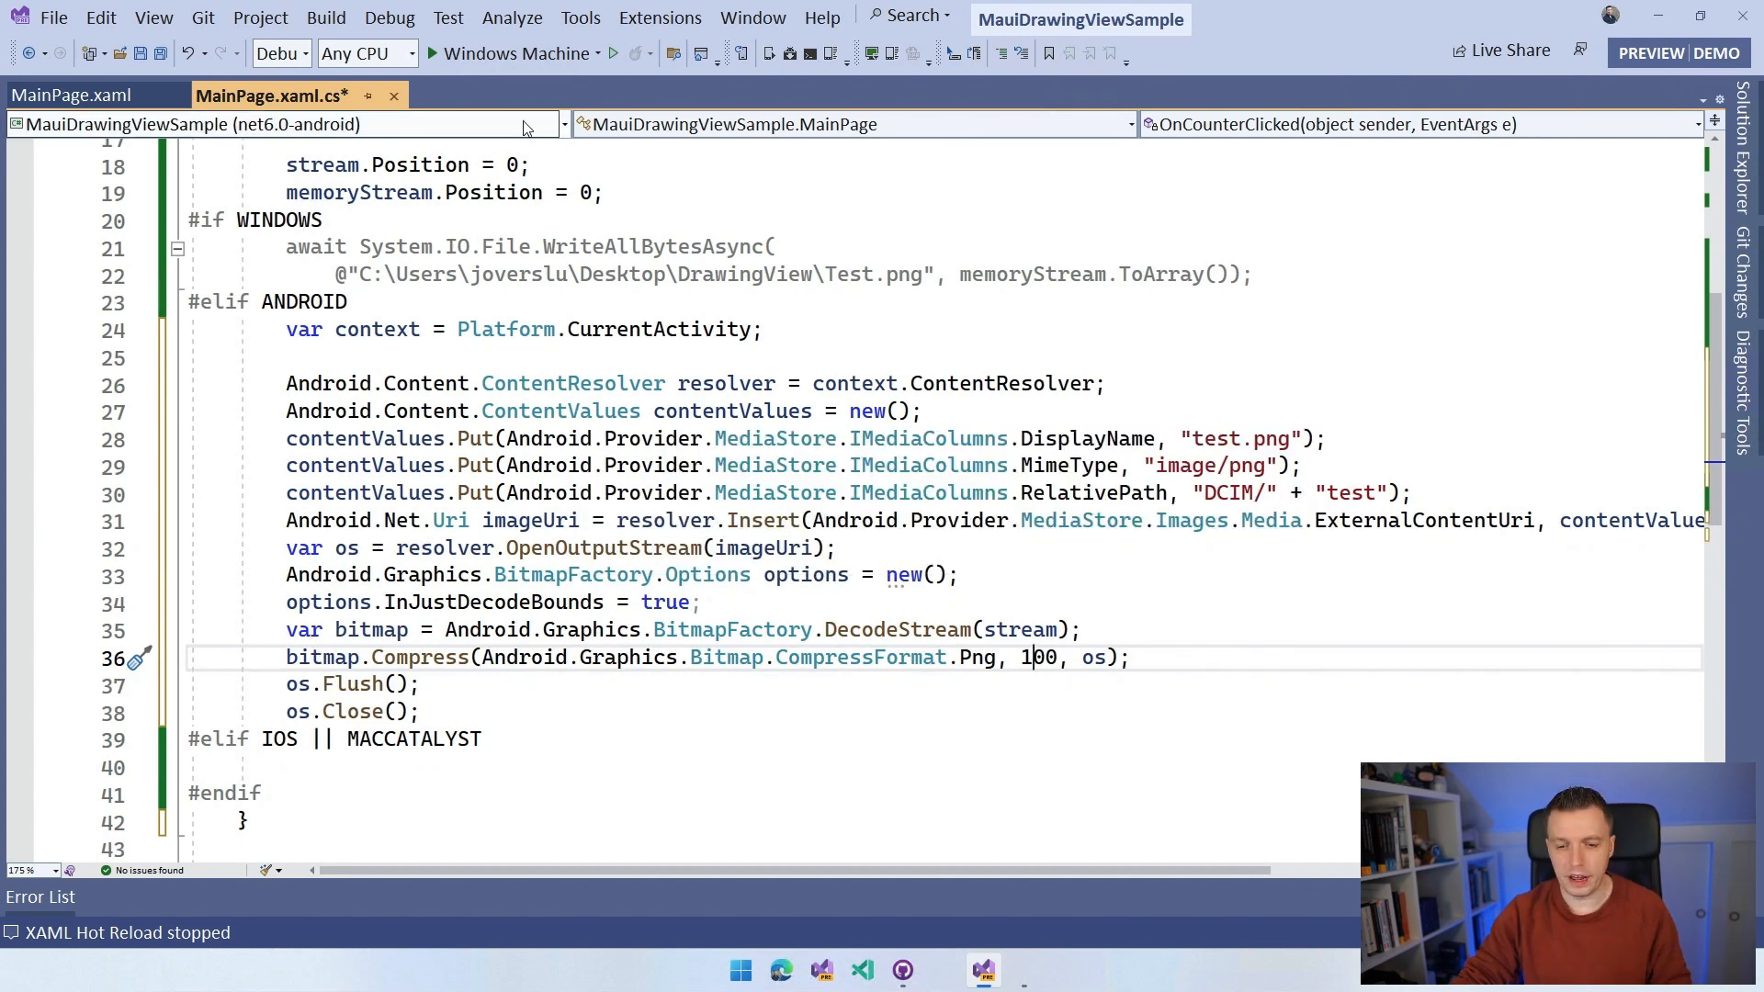
Step: Bring the Android Emulator running the sample's Home page into view
left_click(983, 970)
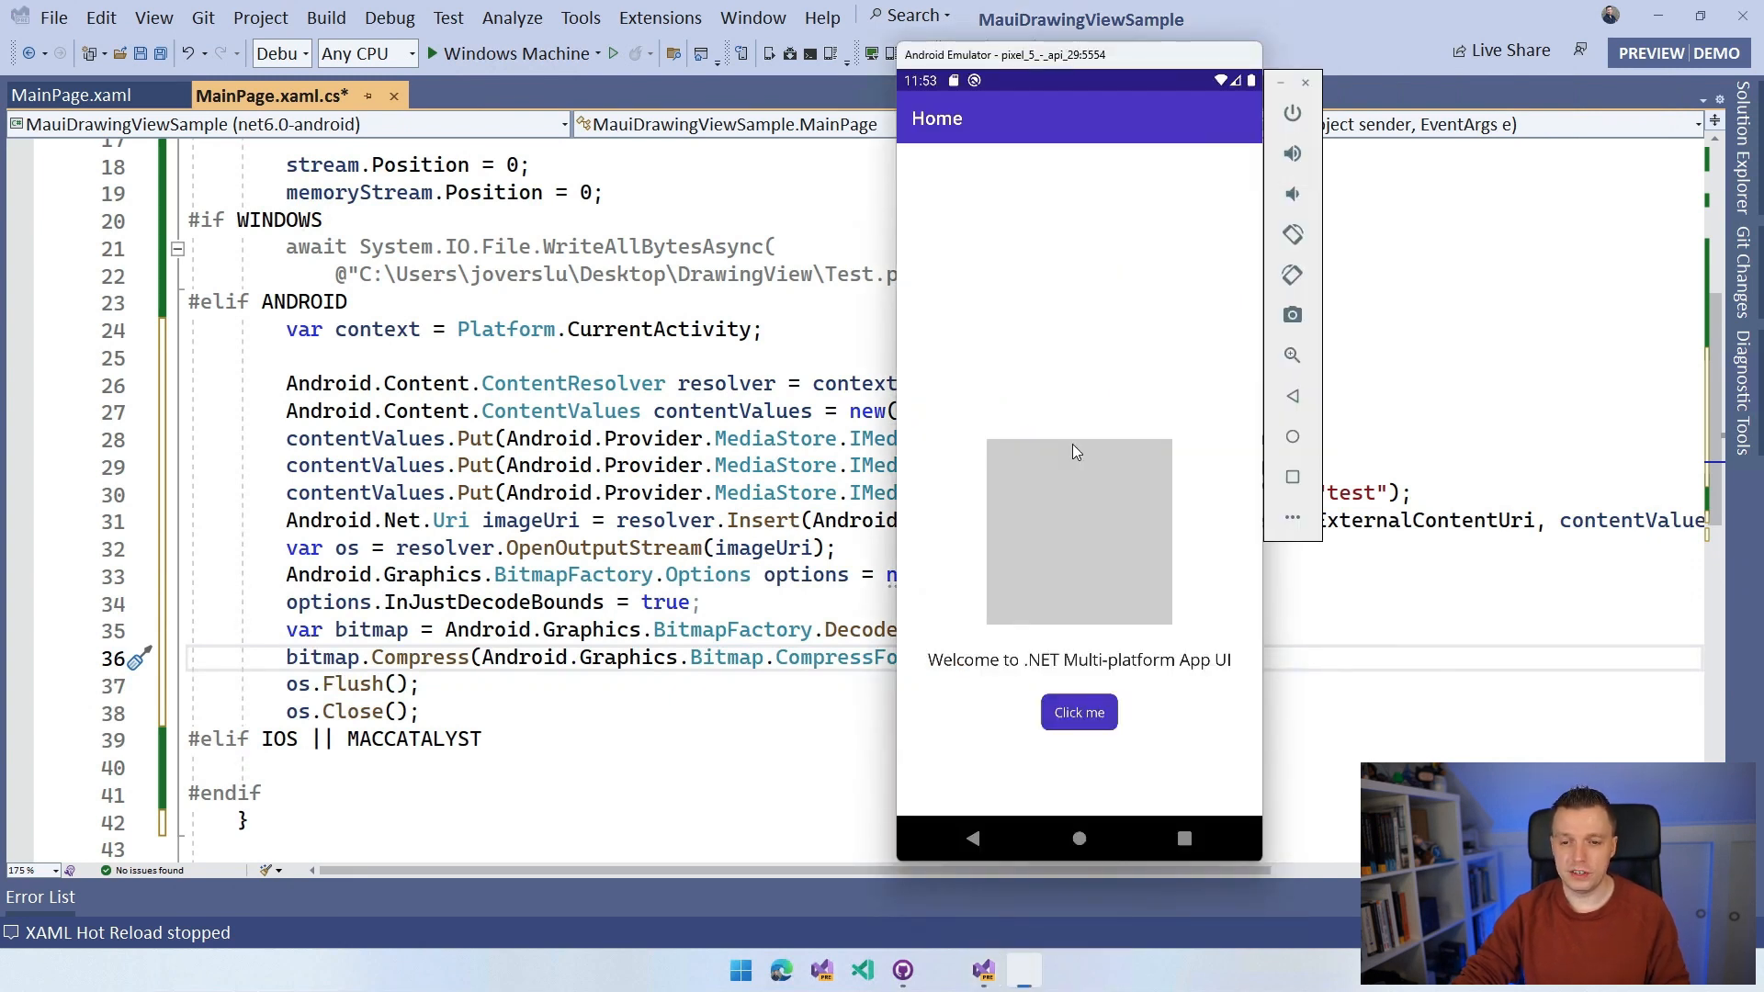
mouse_move(1077, 712)
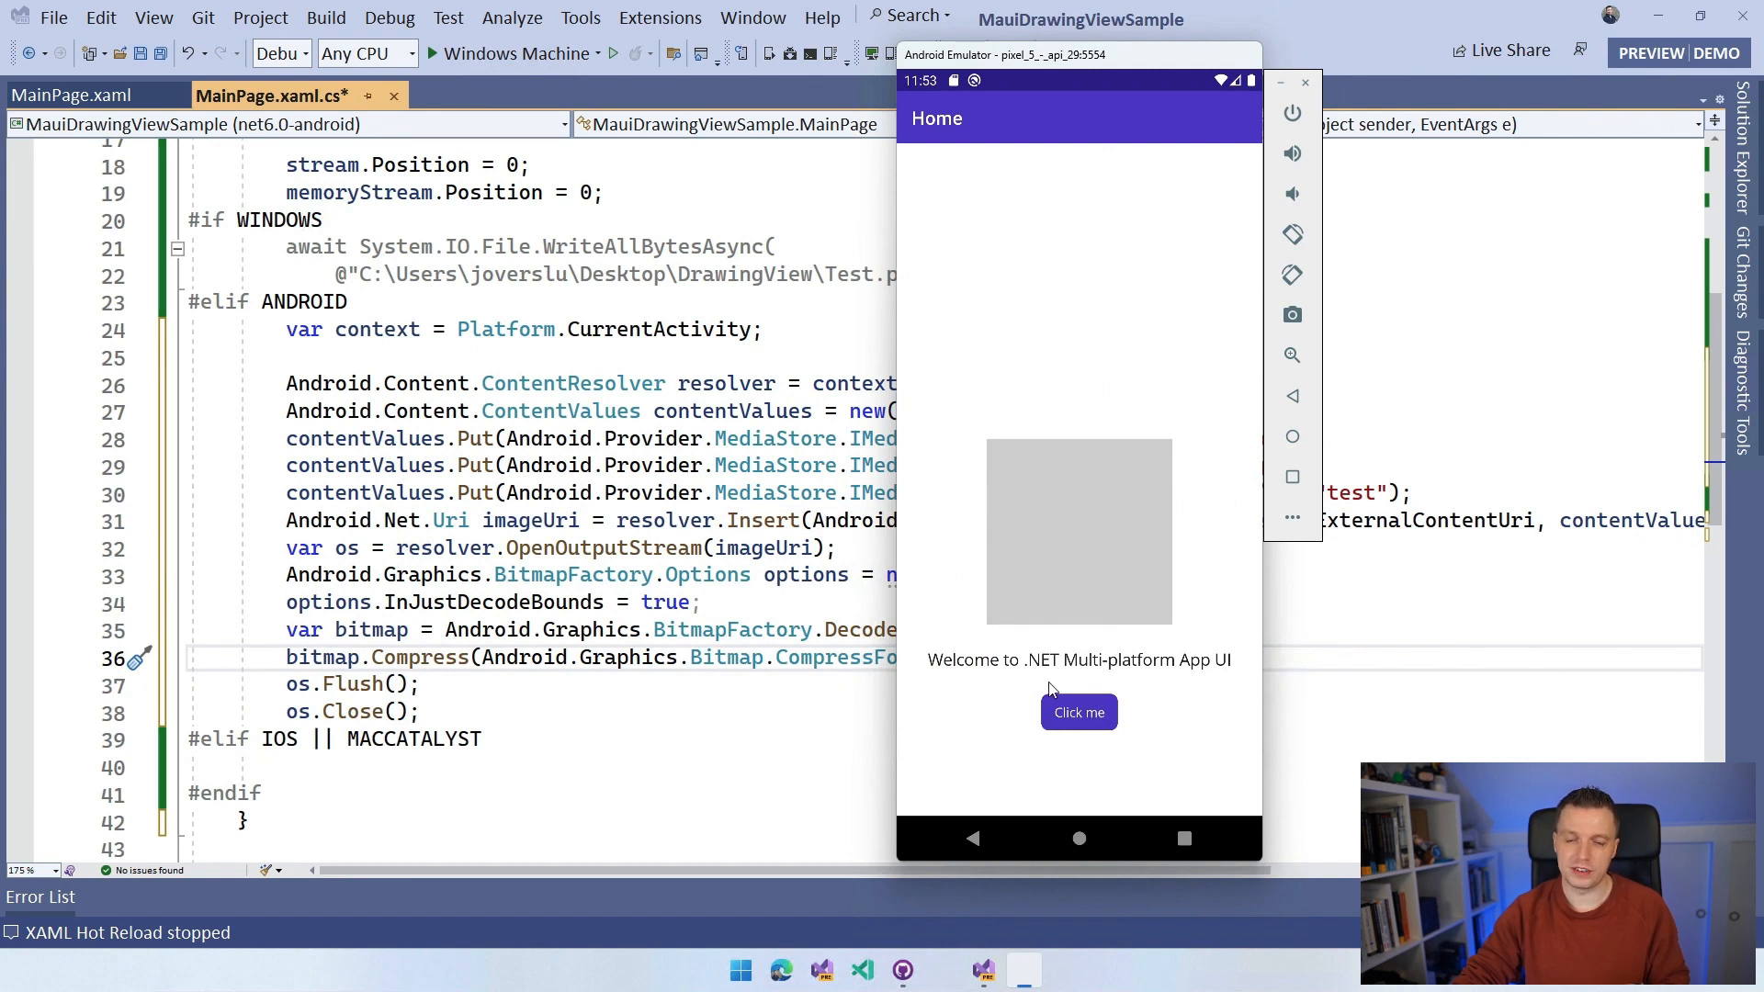
mouse_move(1066, 555)
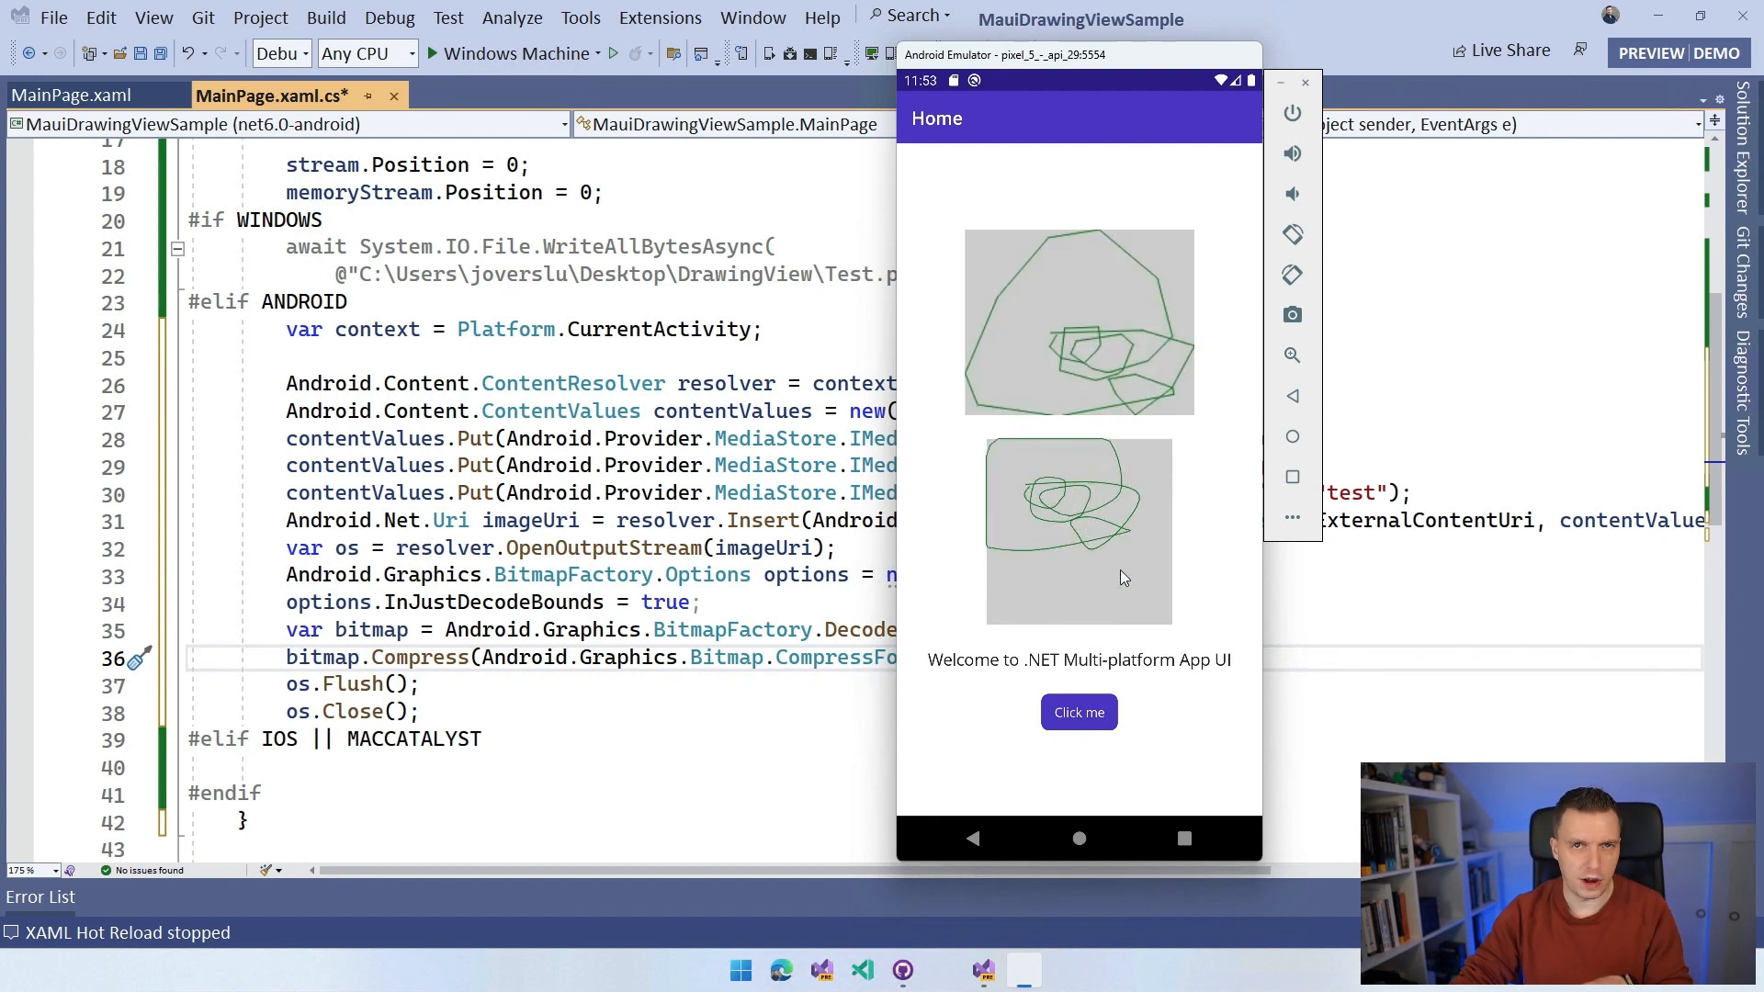
mouse_move(1143, 570)
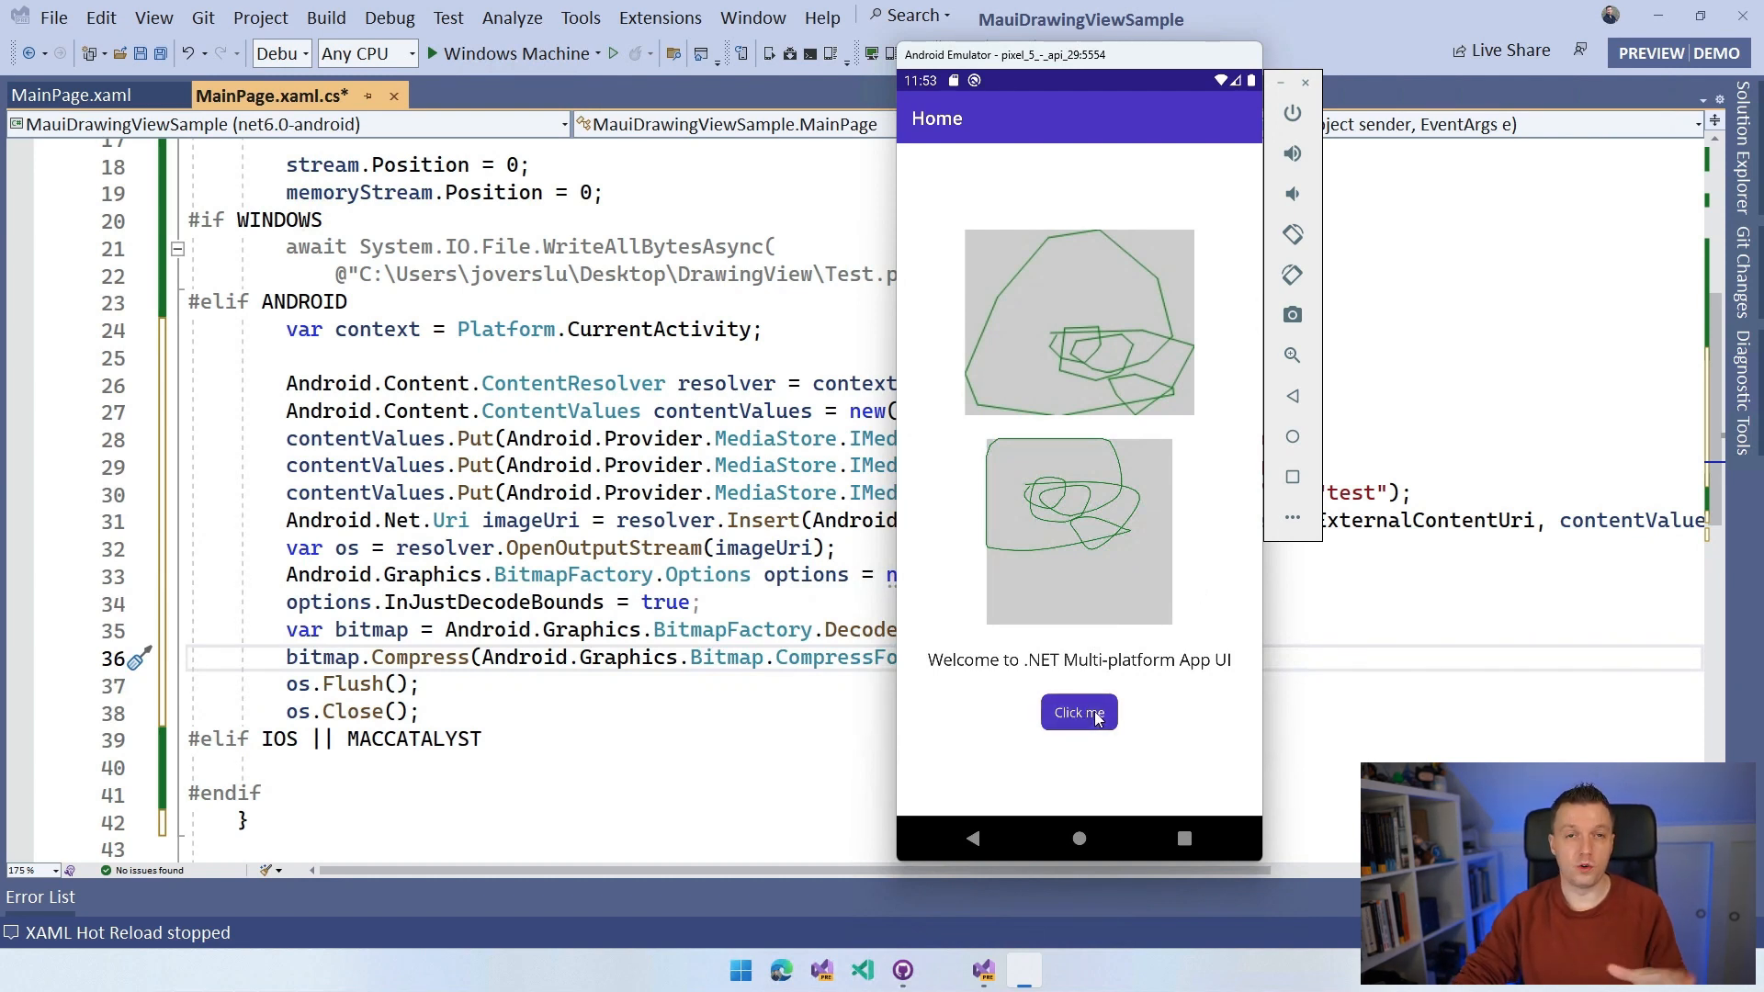
mouse_move(1143, 742)
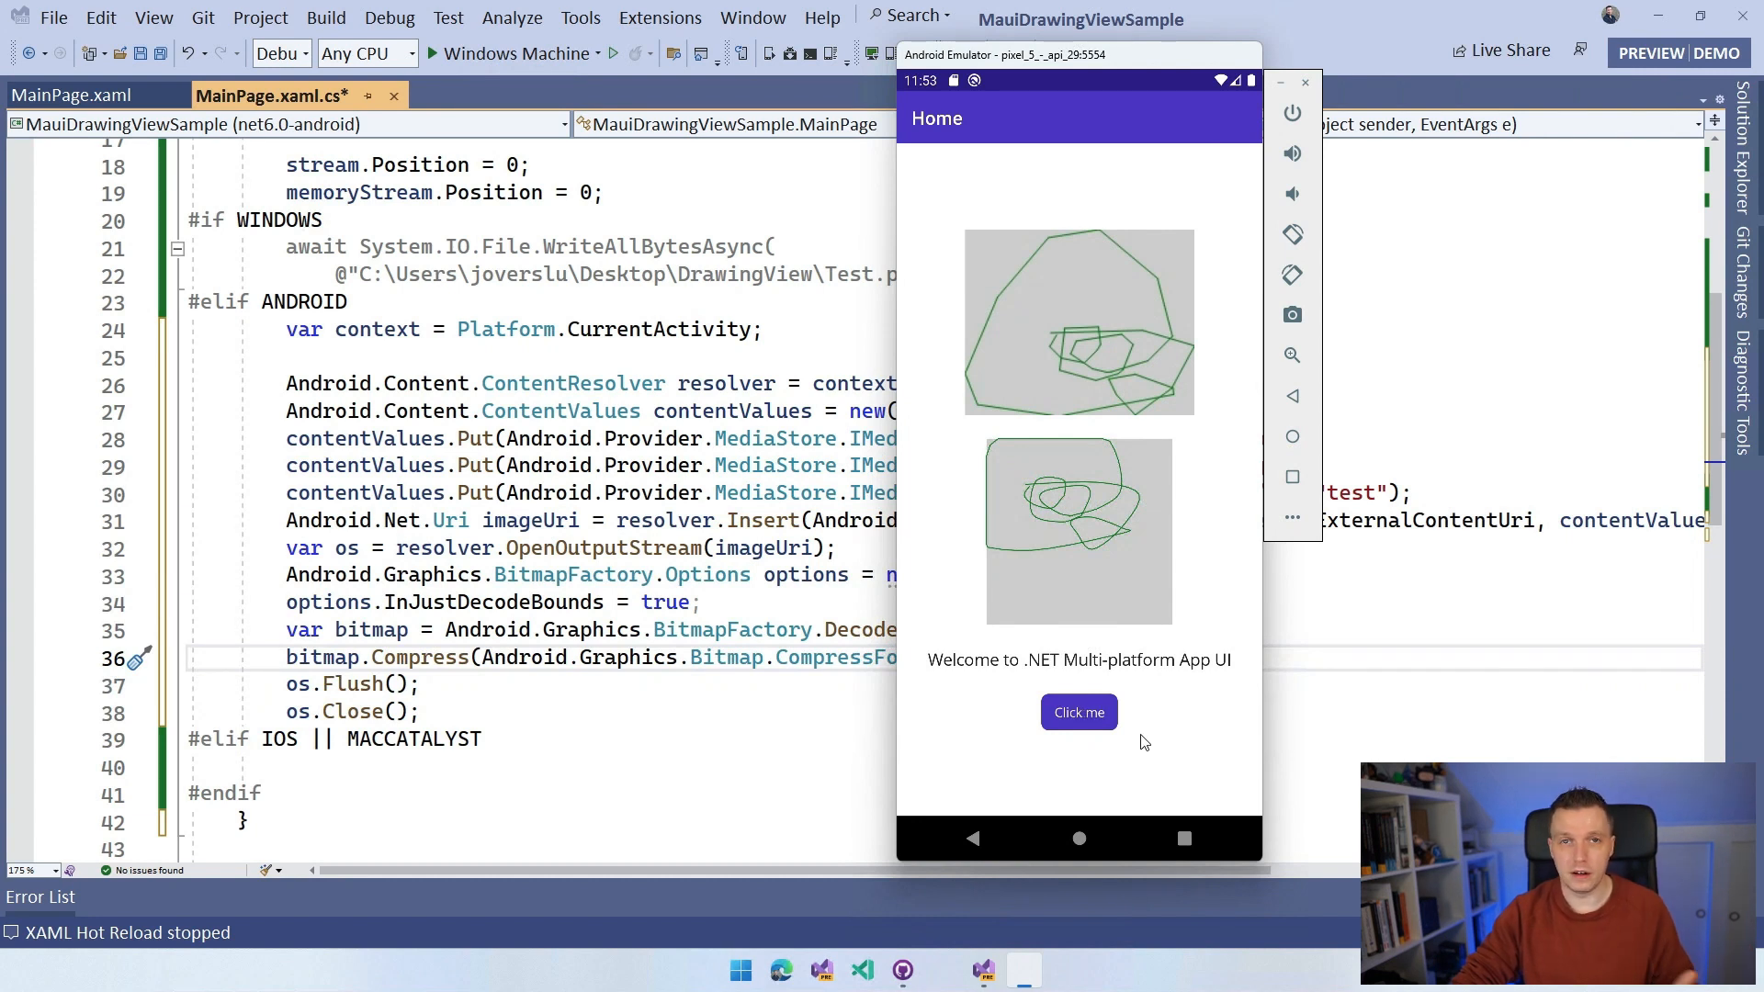
mouse_move(1178, 821)
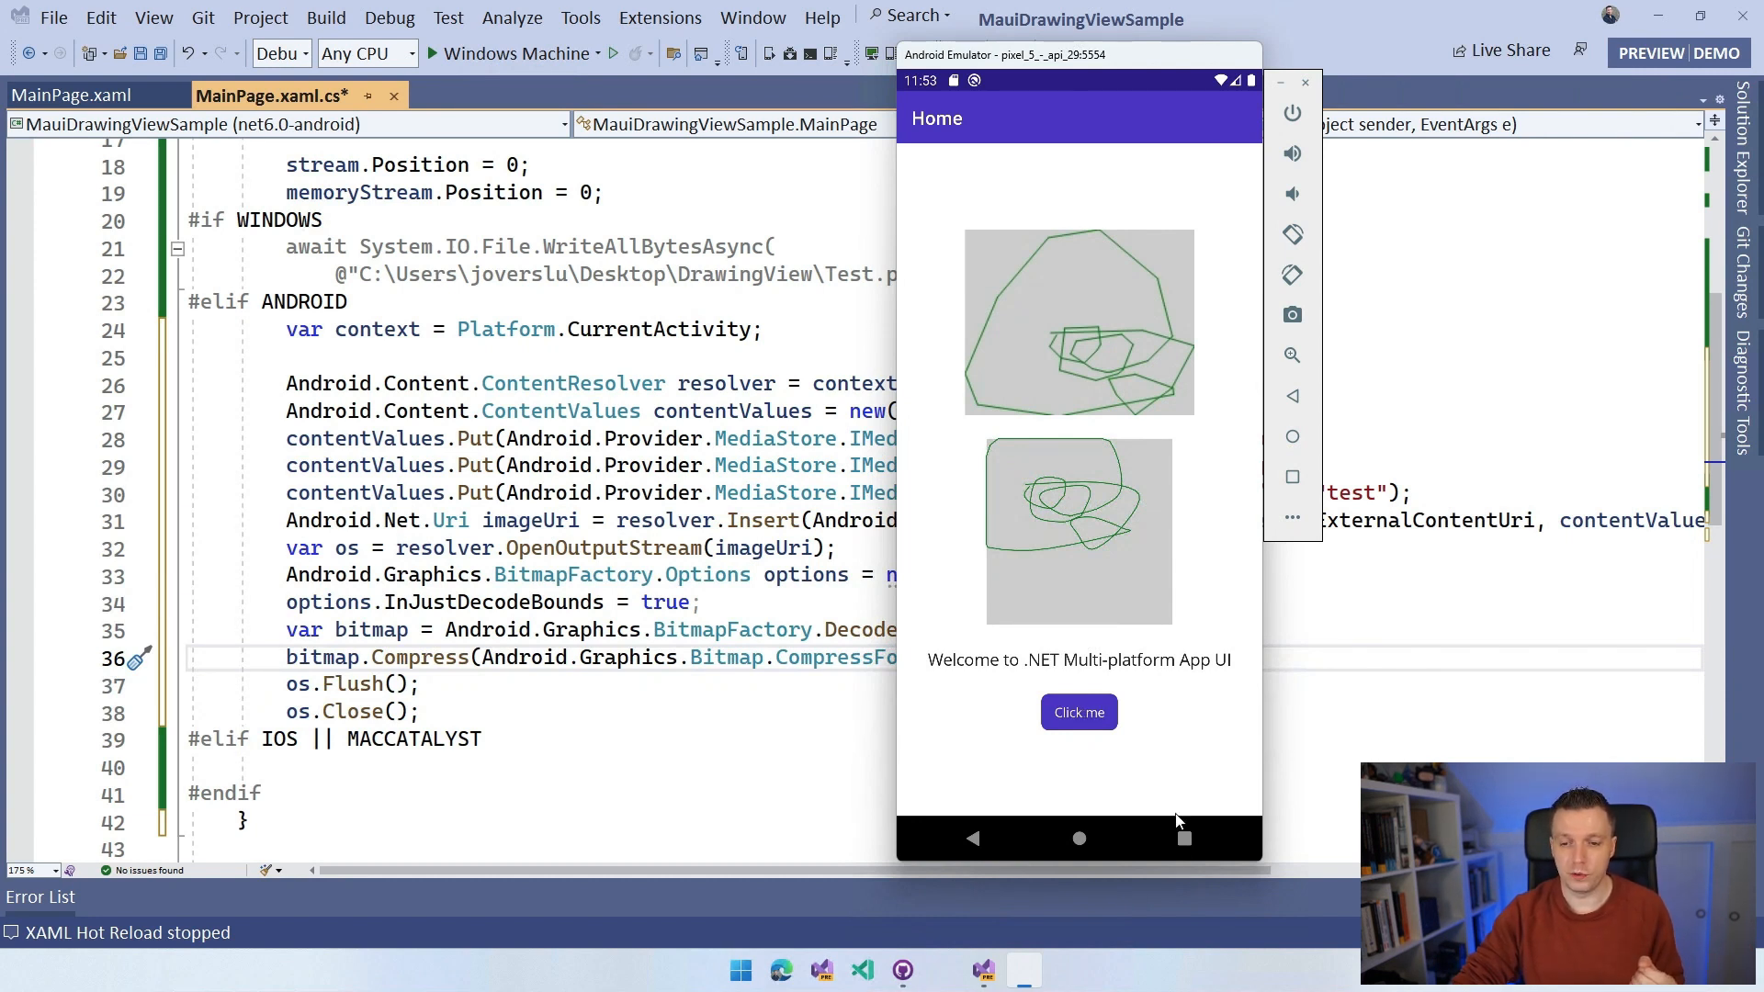
Step: Find test.png under recent files in the Files app, then return to Visual Studio
left_click(1184, 838)
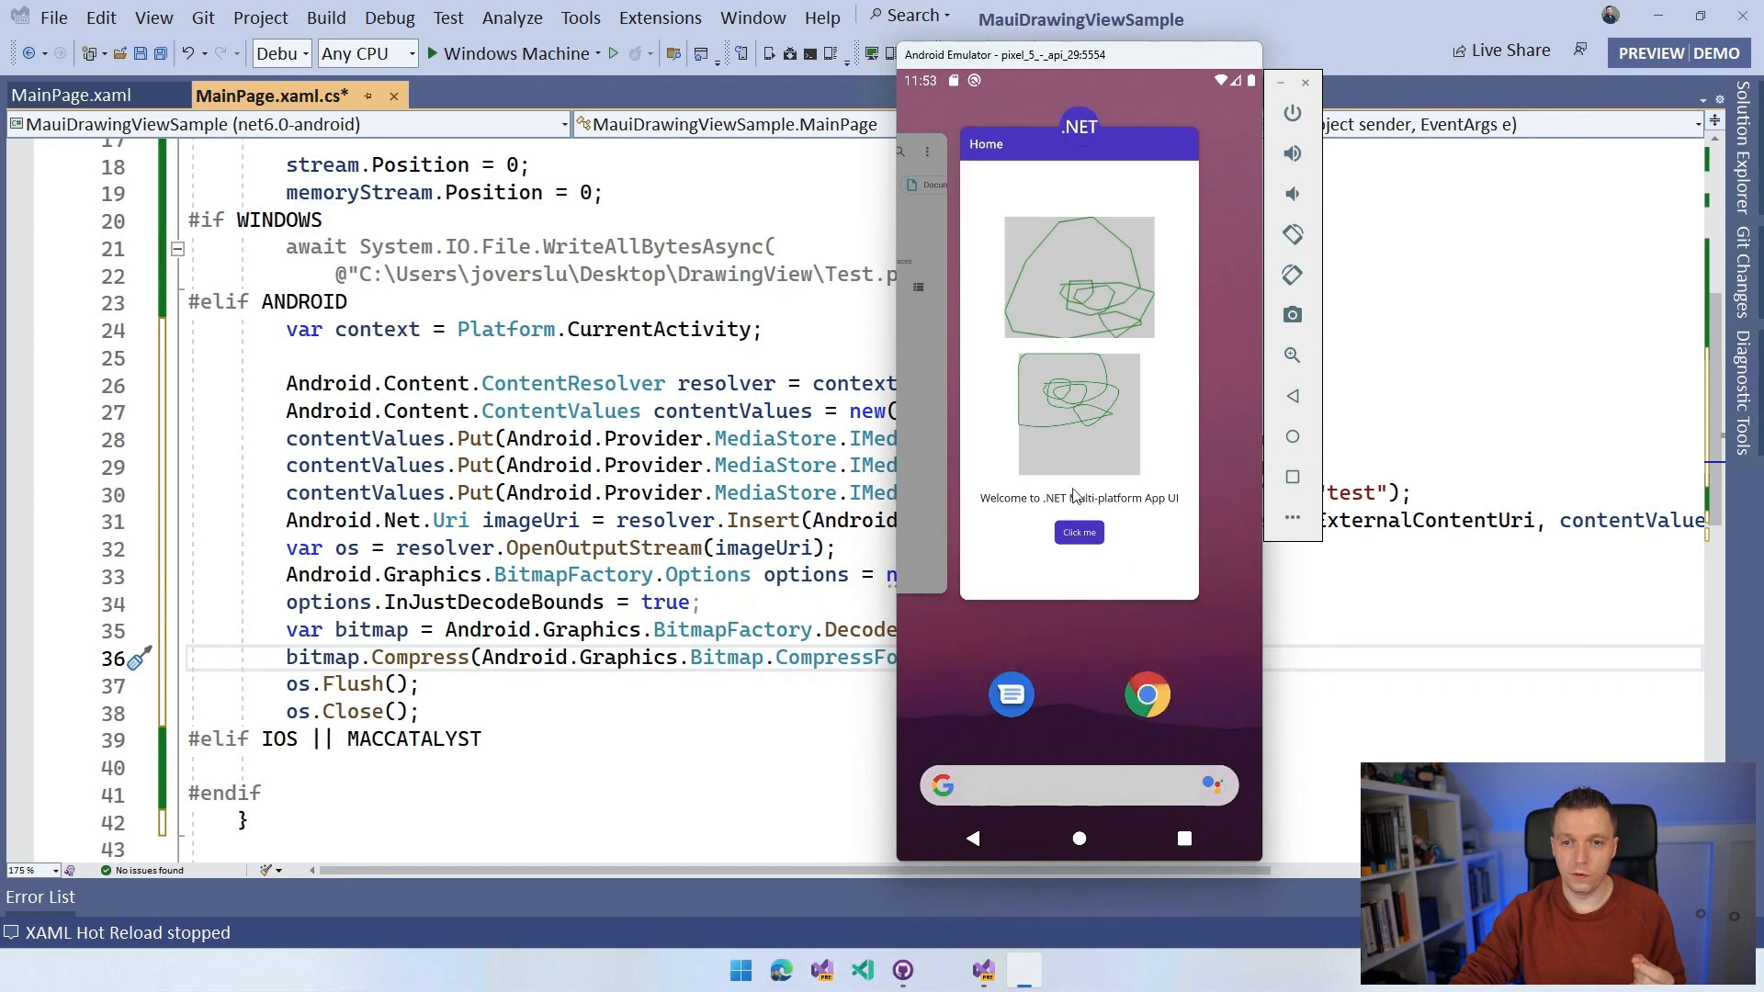
left_click(1078, 531)
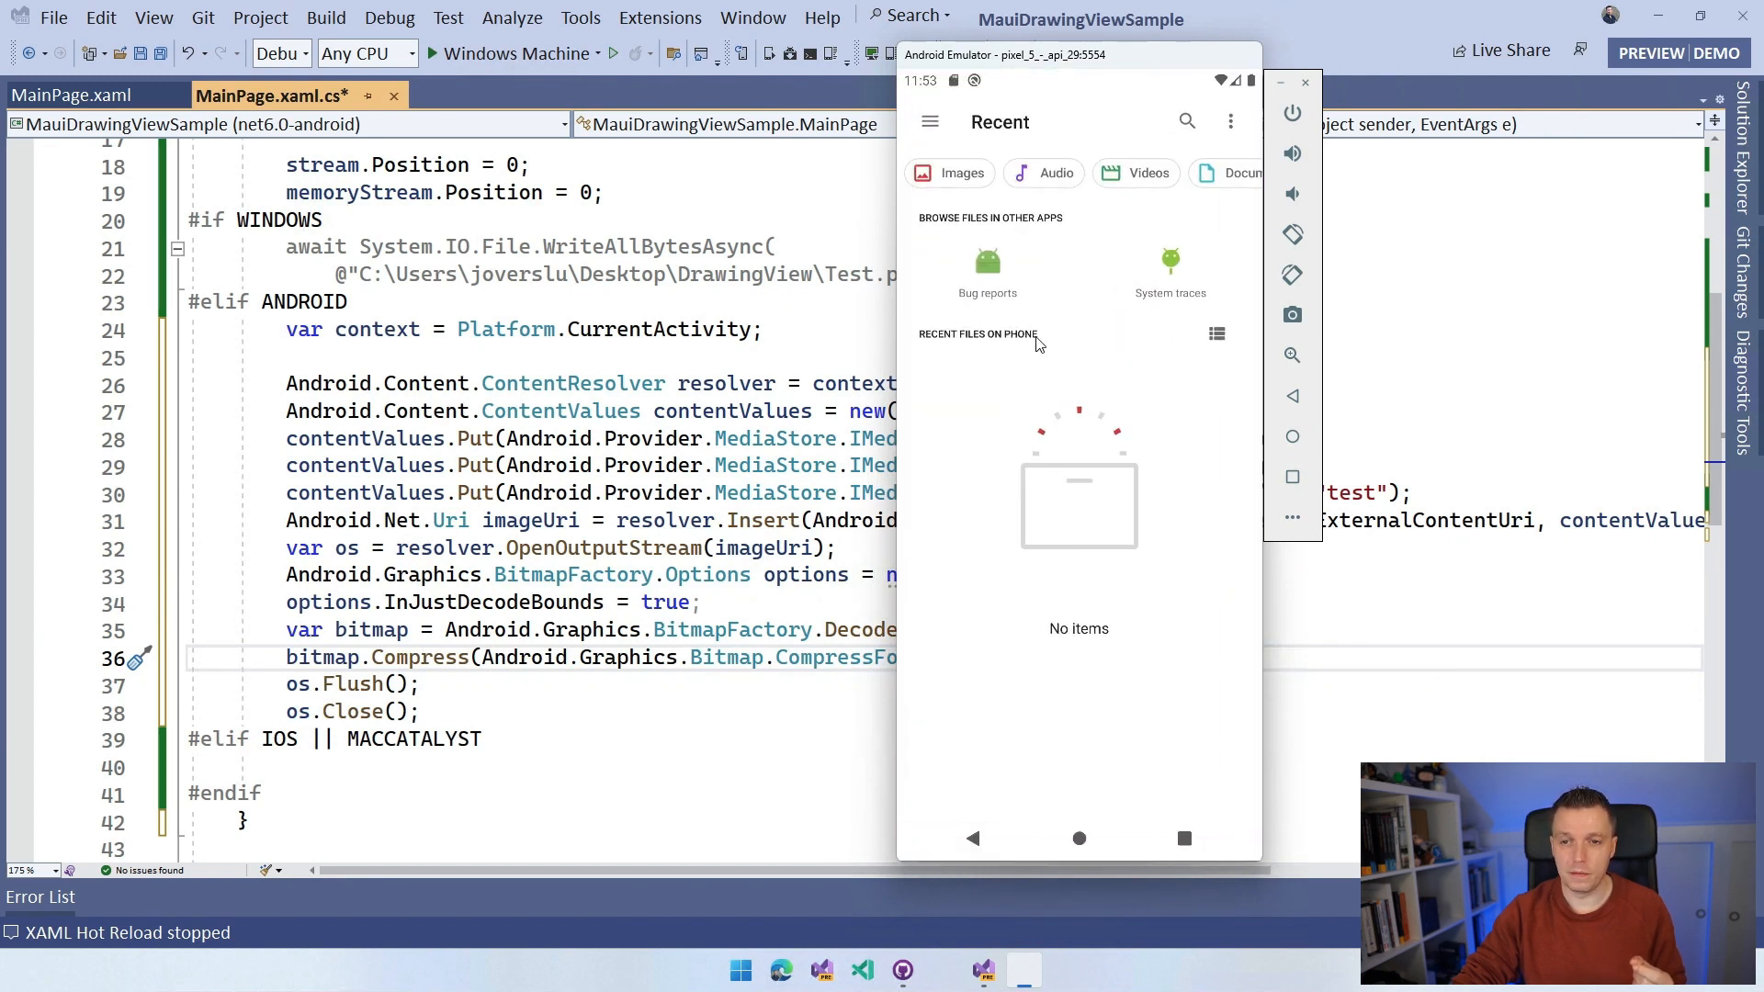
mouse_move(1139, 474)
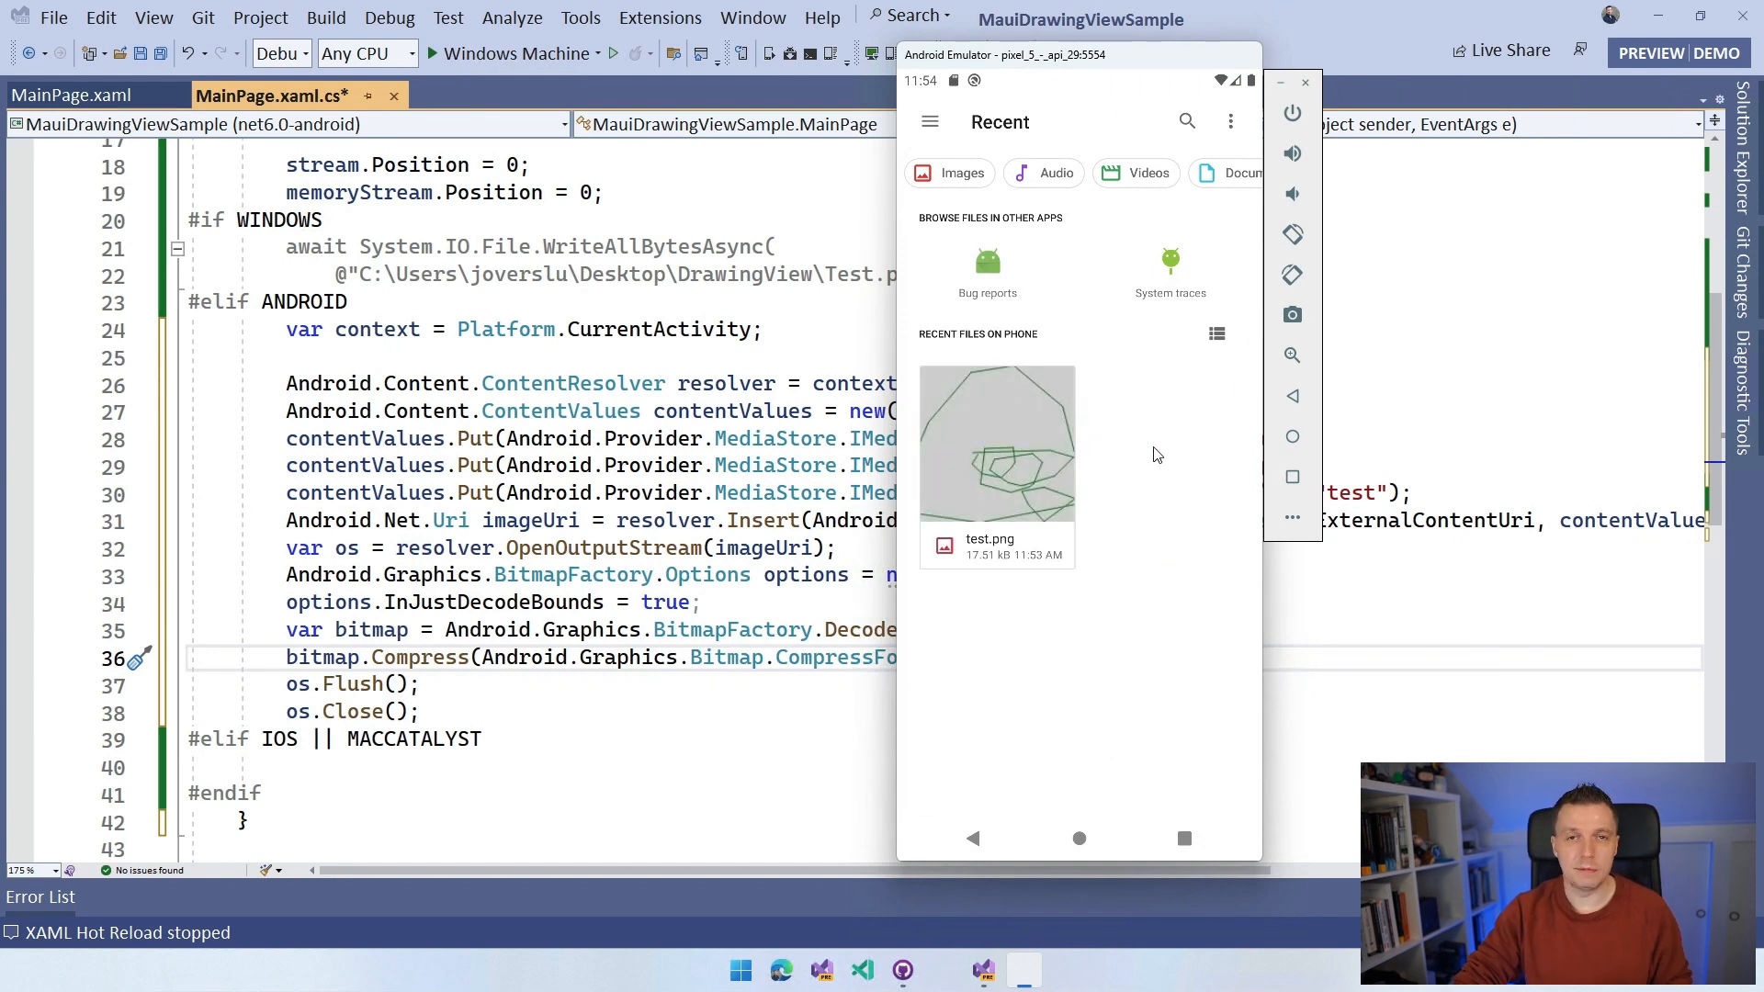
mouse_move(1053, 475)
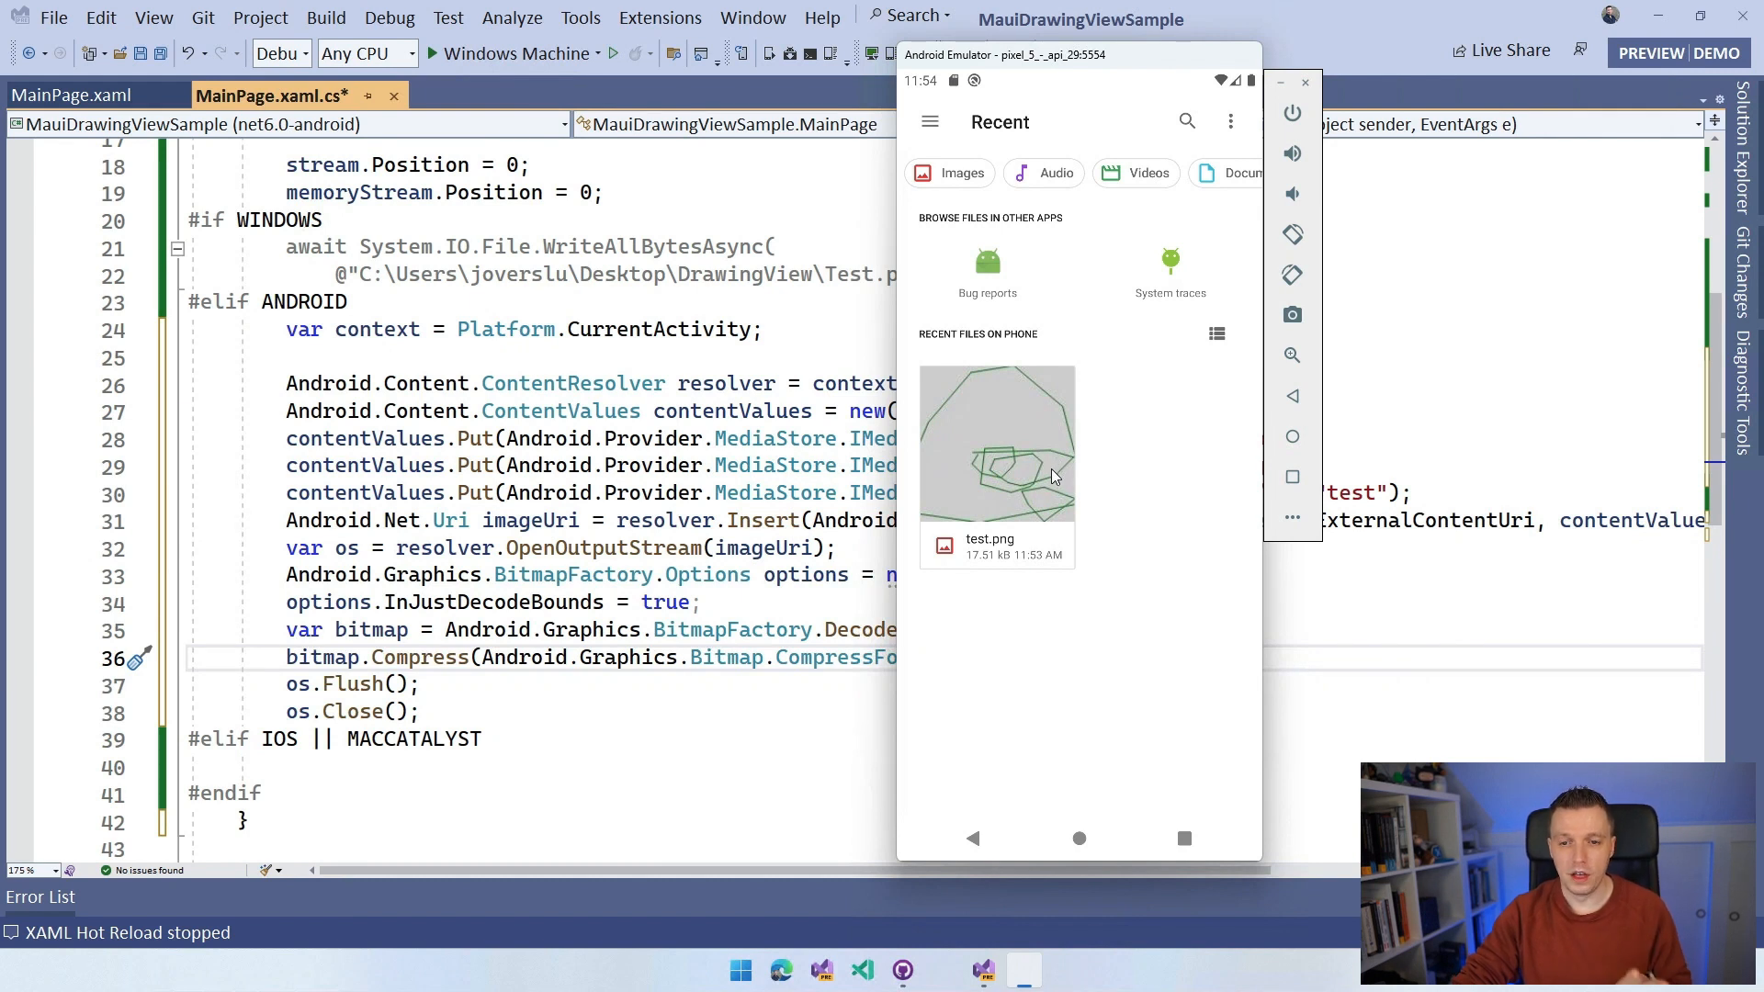
mouse_move(1099, 487)
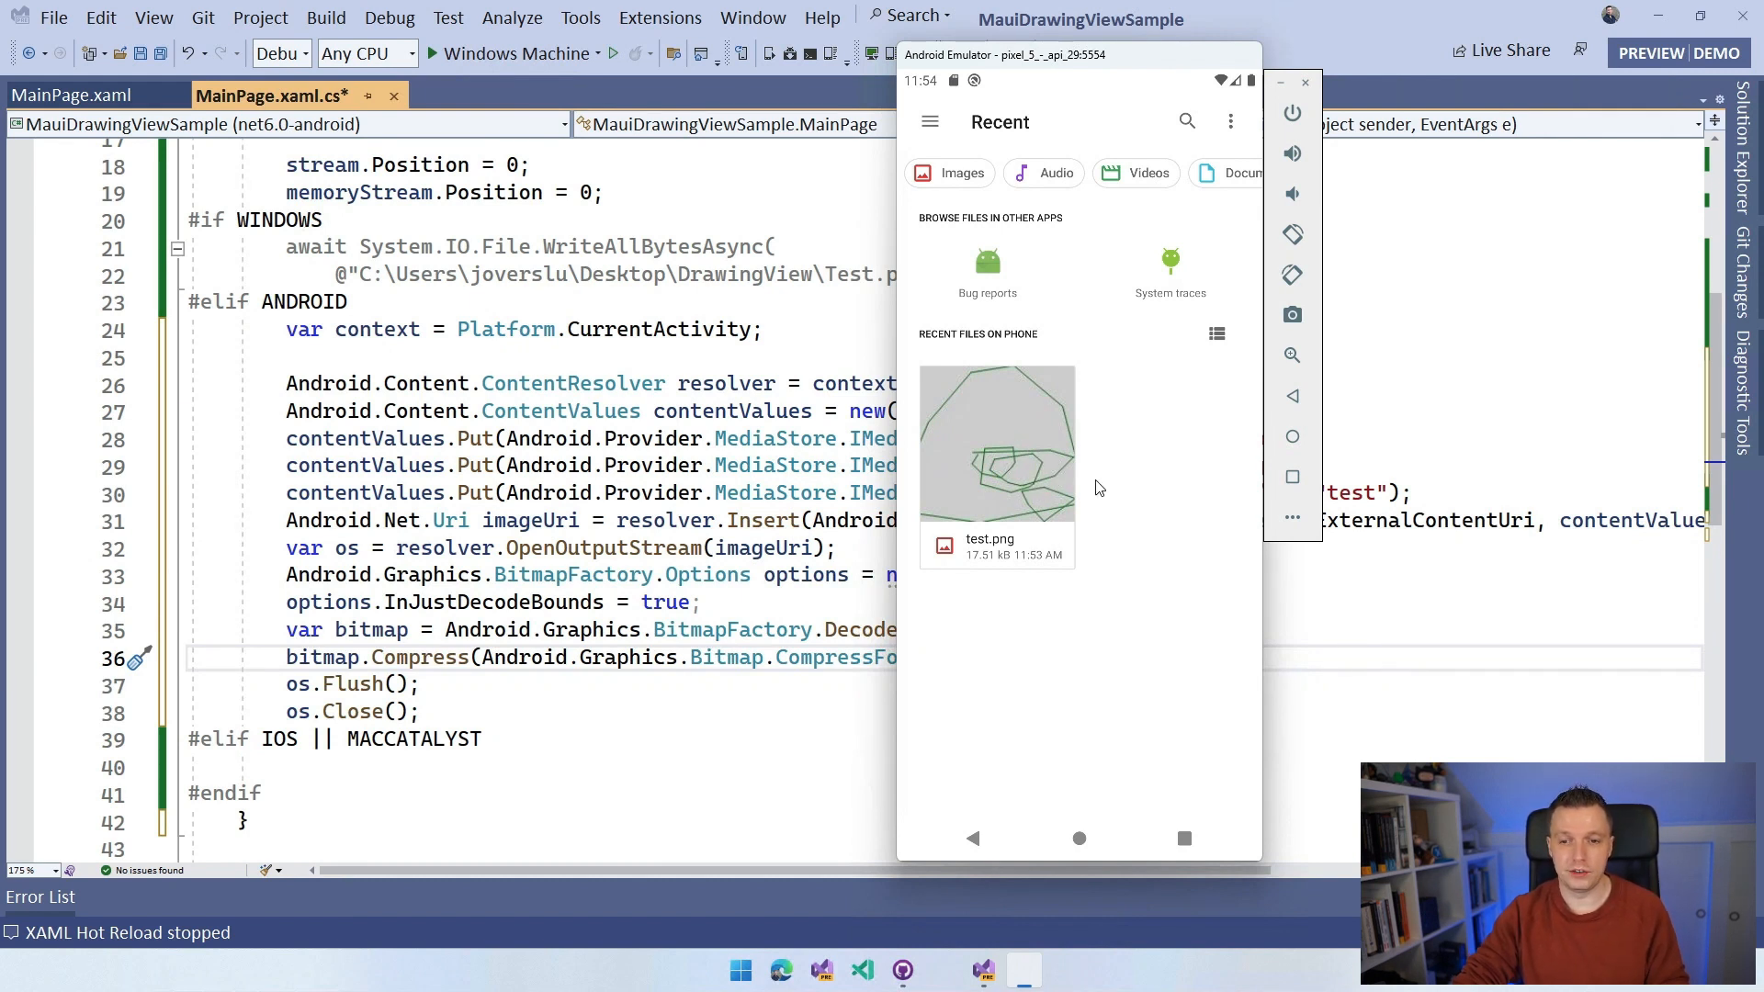
mouse_move(1078, 469)
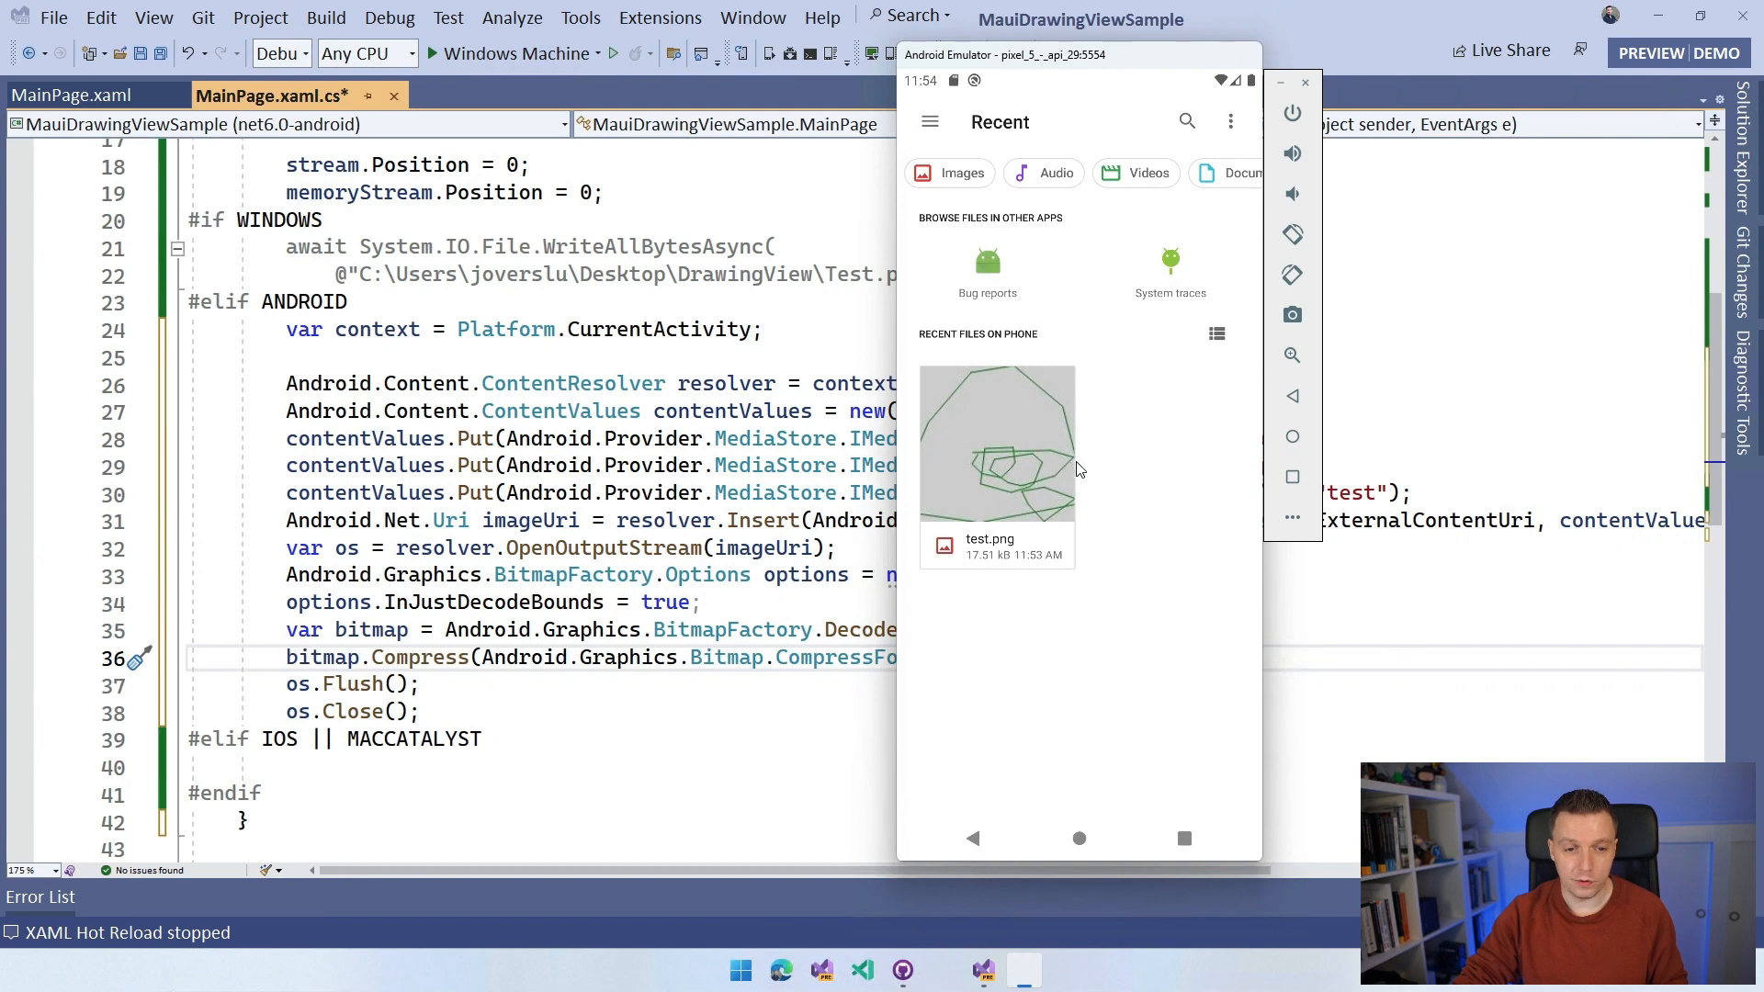
left_click(1304, 82)
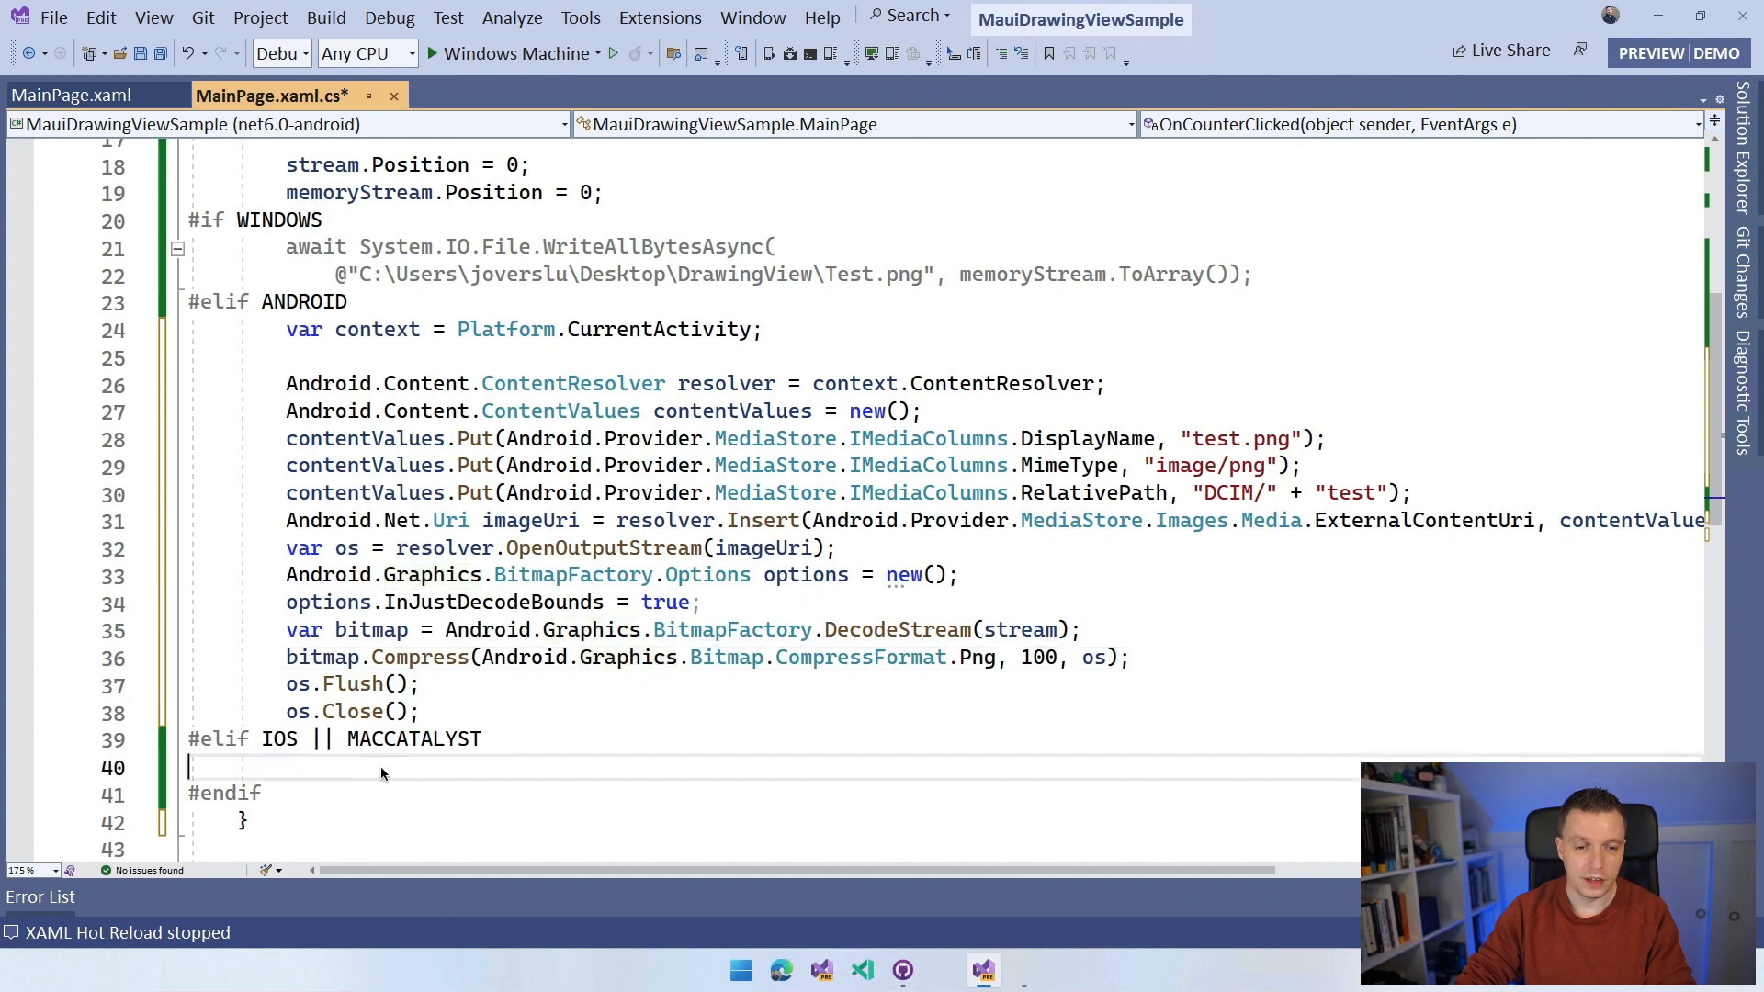
Step: In the iOS/MacCatalyst branch, create a UIImage from NSData.FromArray(memoryStream.ToArray())
type("var image = new UIKit.UIImage(Foundation.NSData.FromArray(memoryStream.ToArray()));")
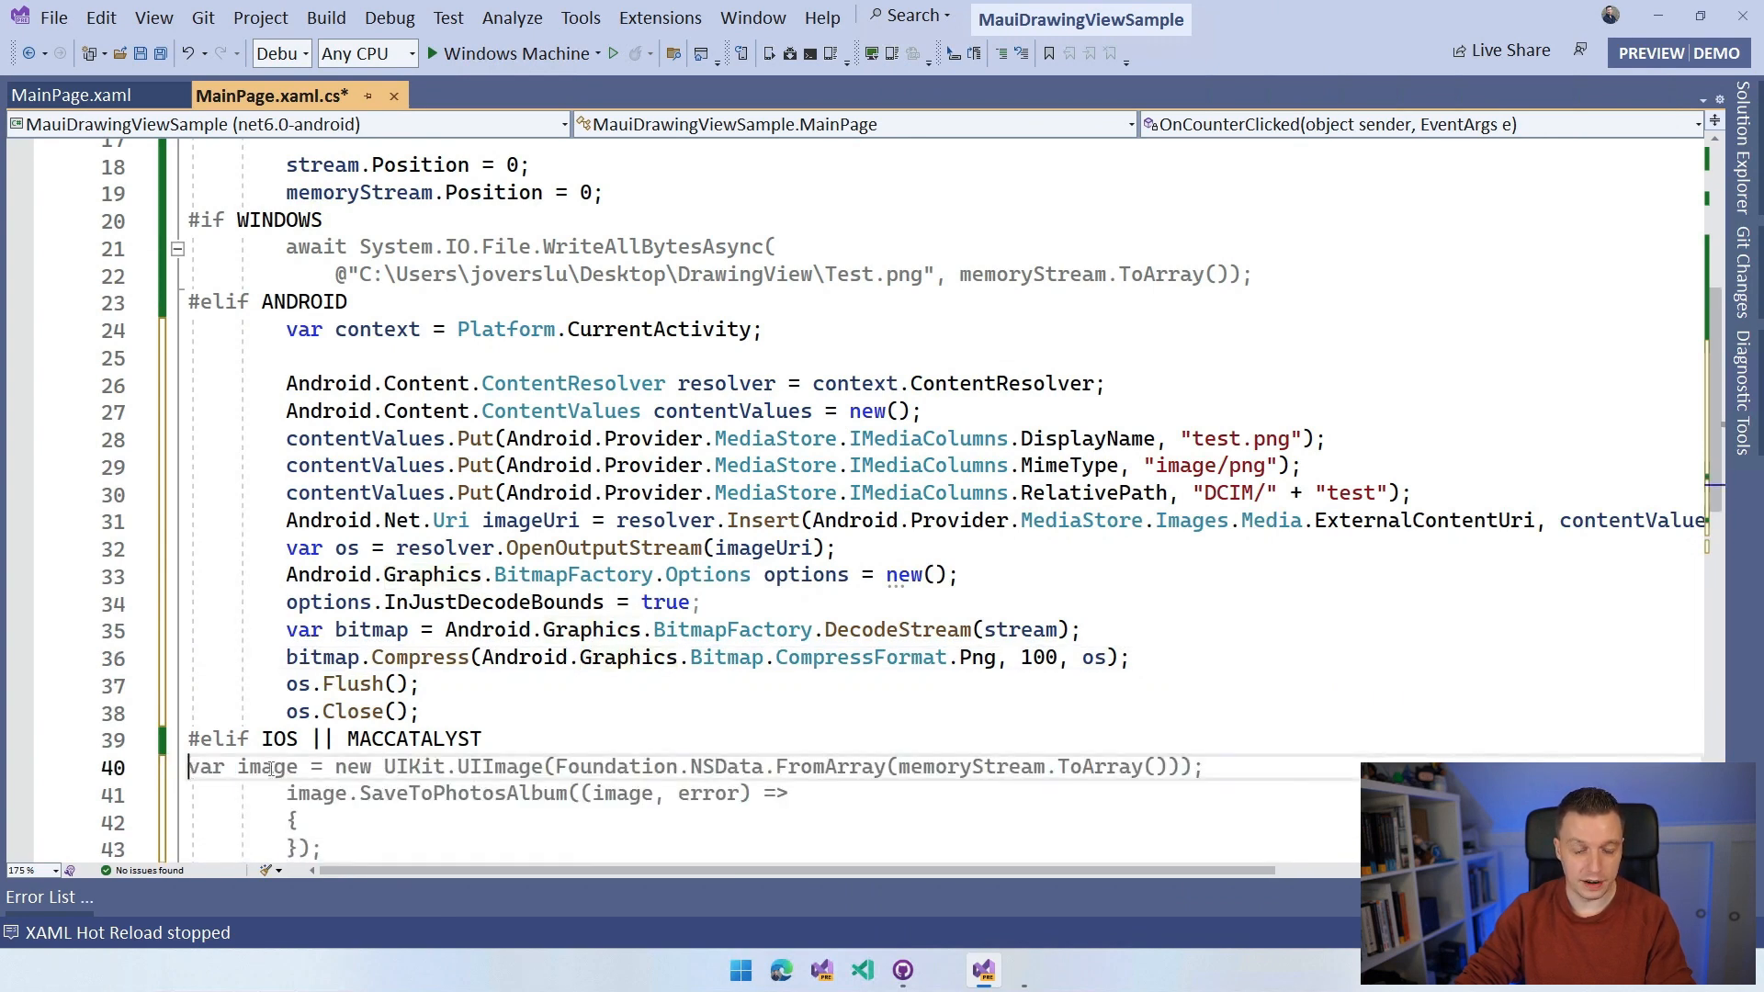
scroll("down", 3)
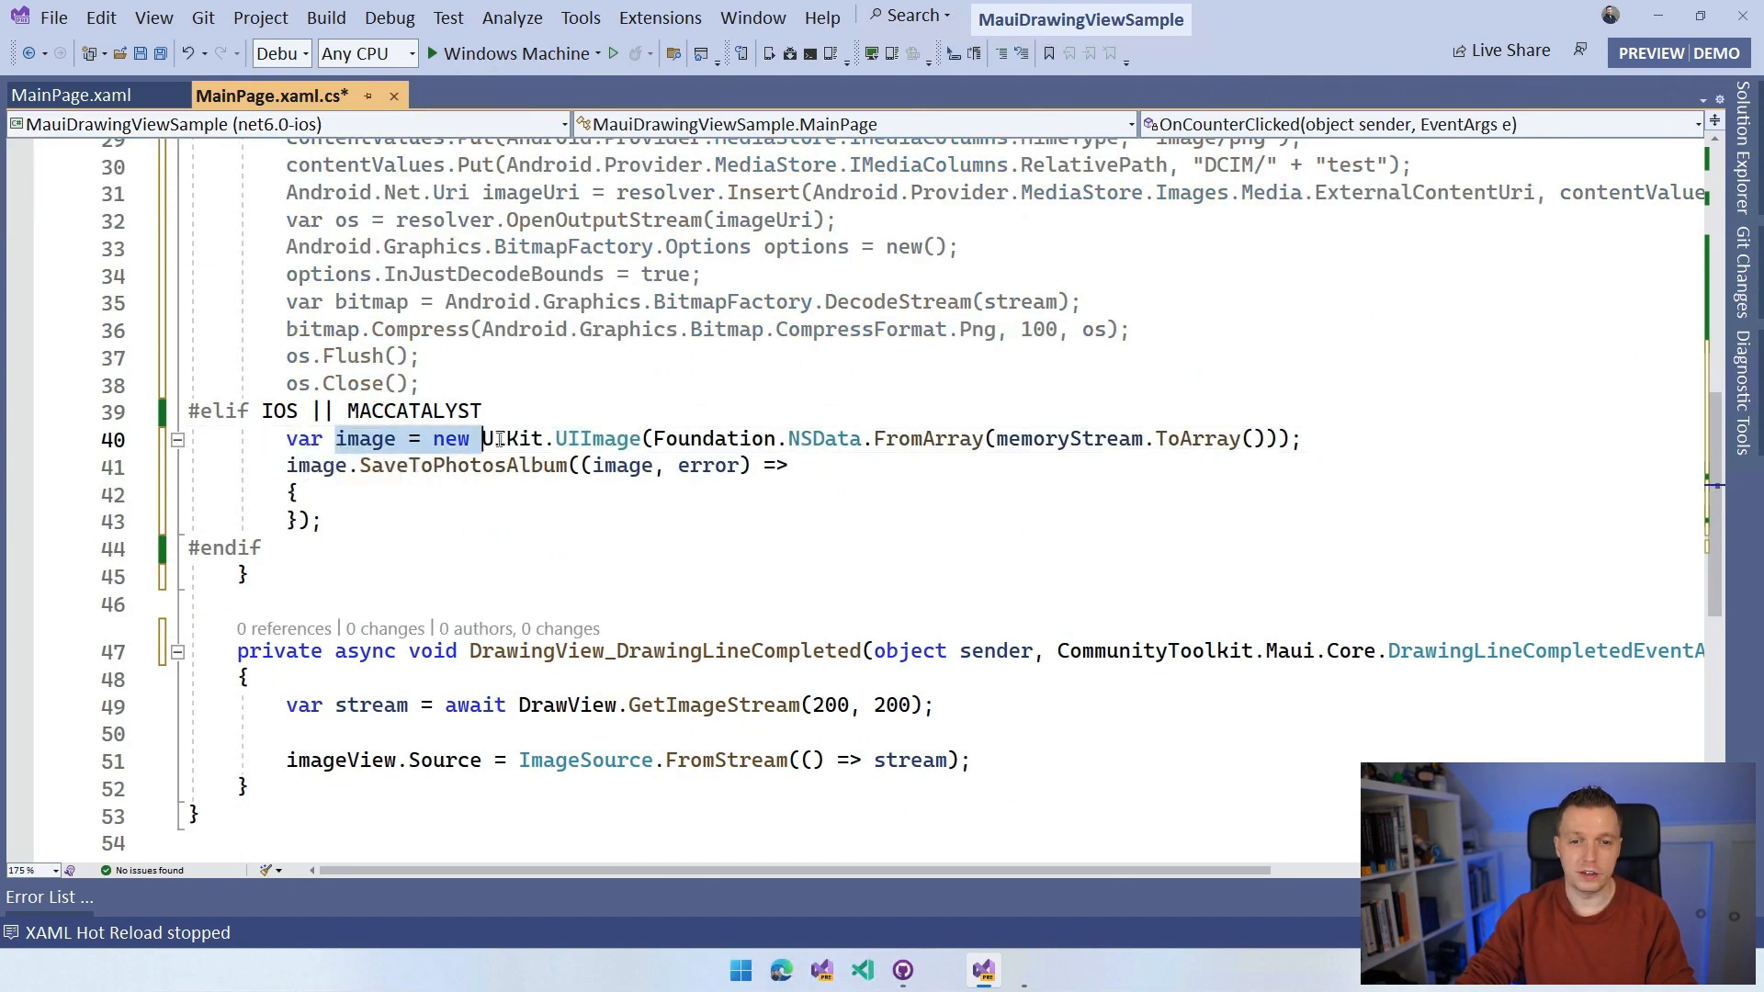
mouse_move(897, 440)
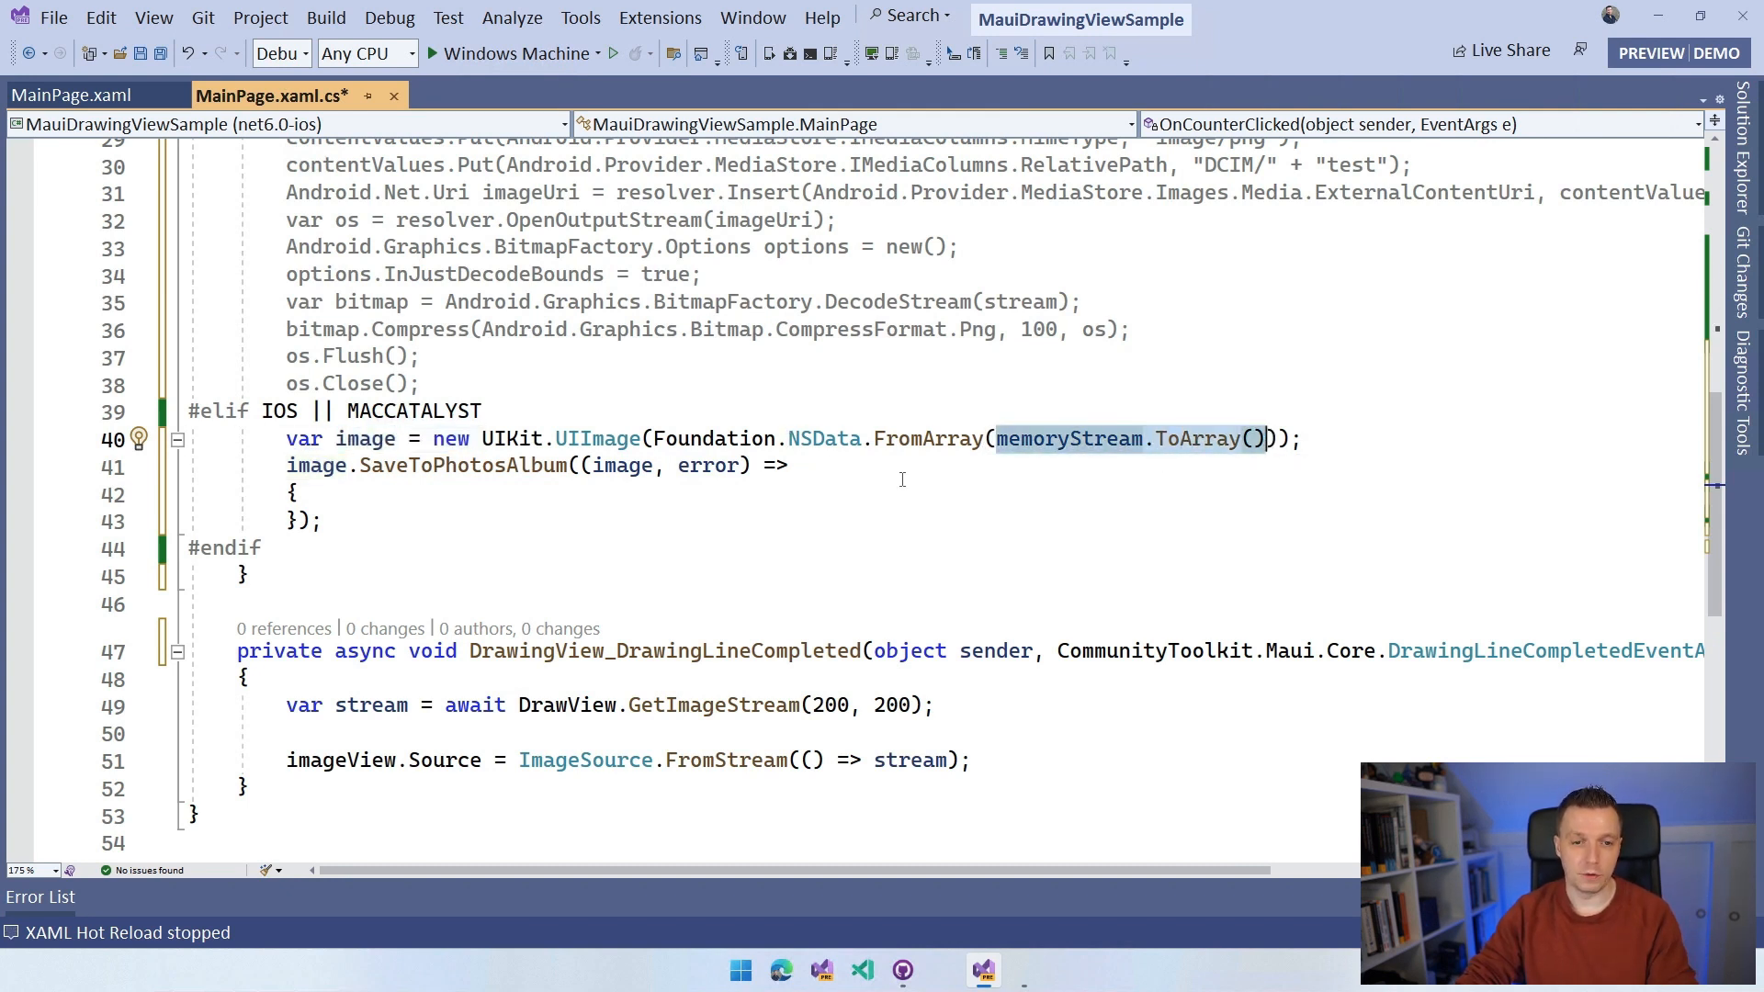
mouse_move(405, 465)
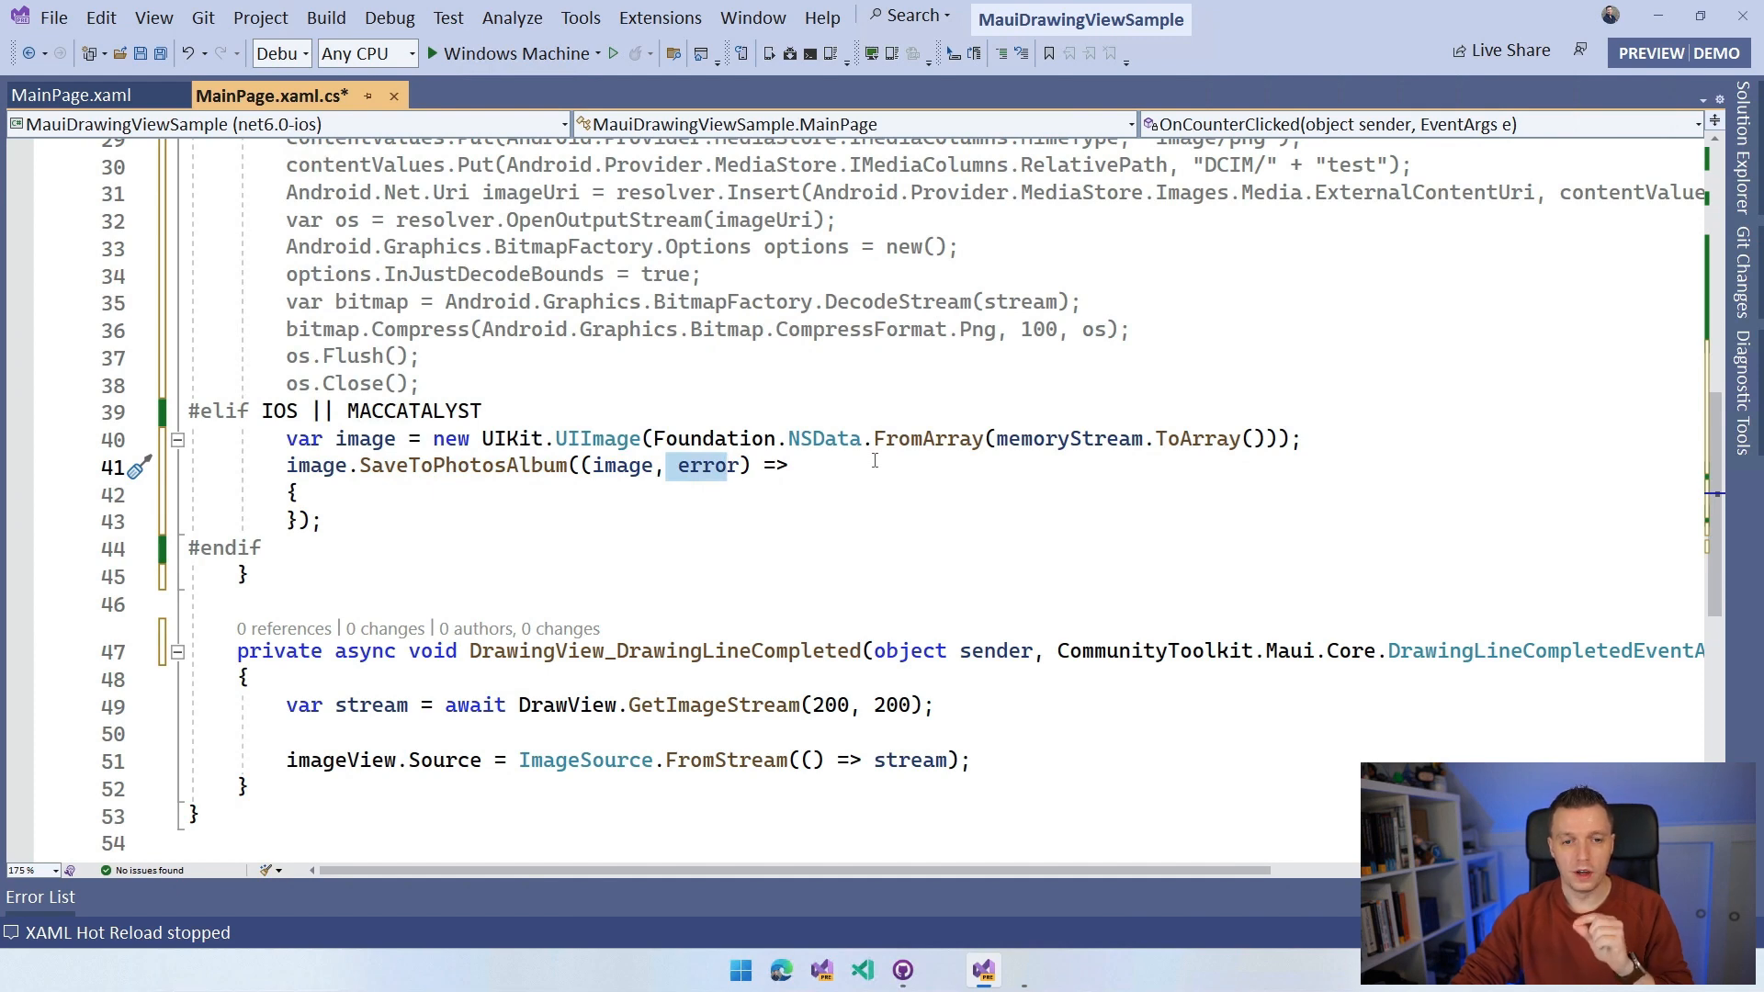
scroll("up", 3)
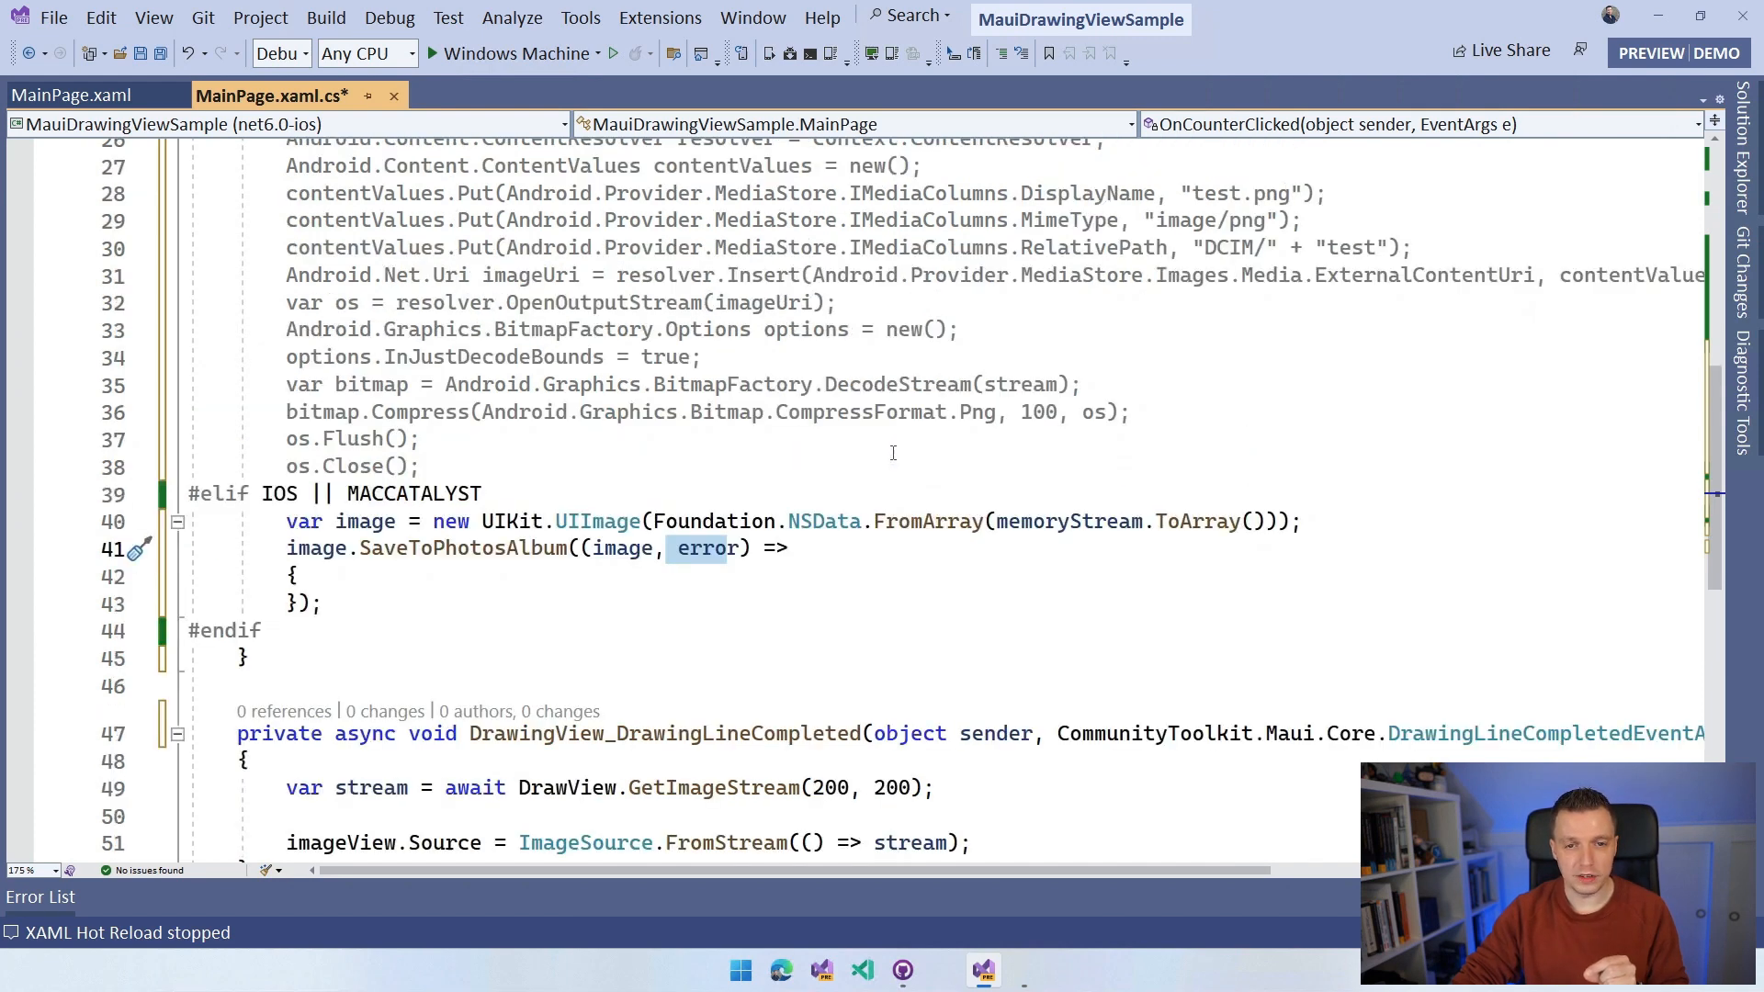
scroll("up", 3)
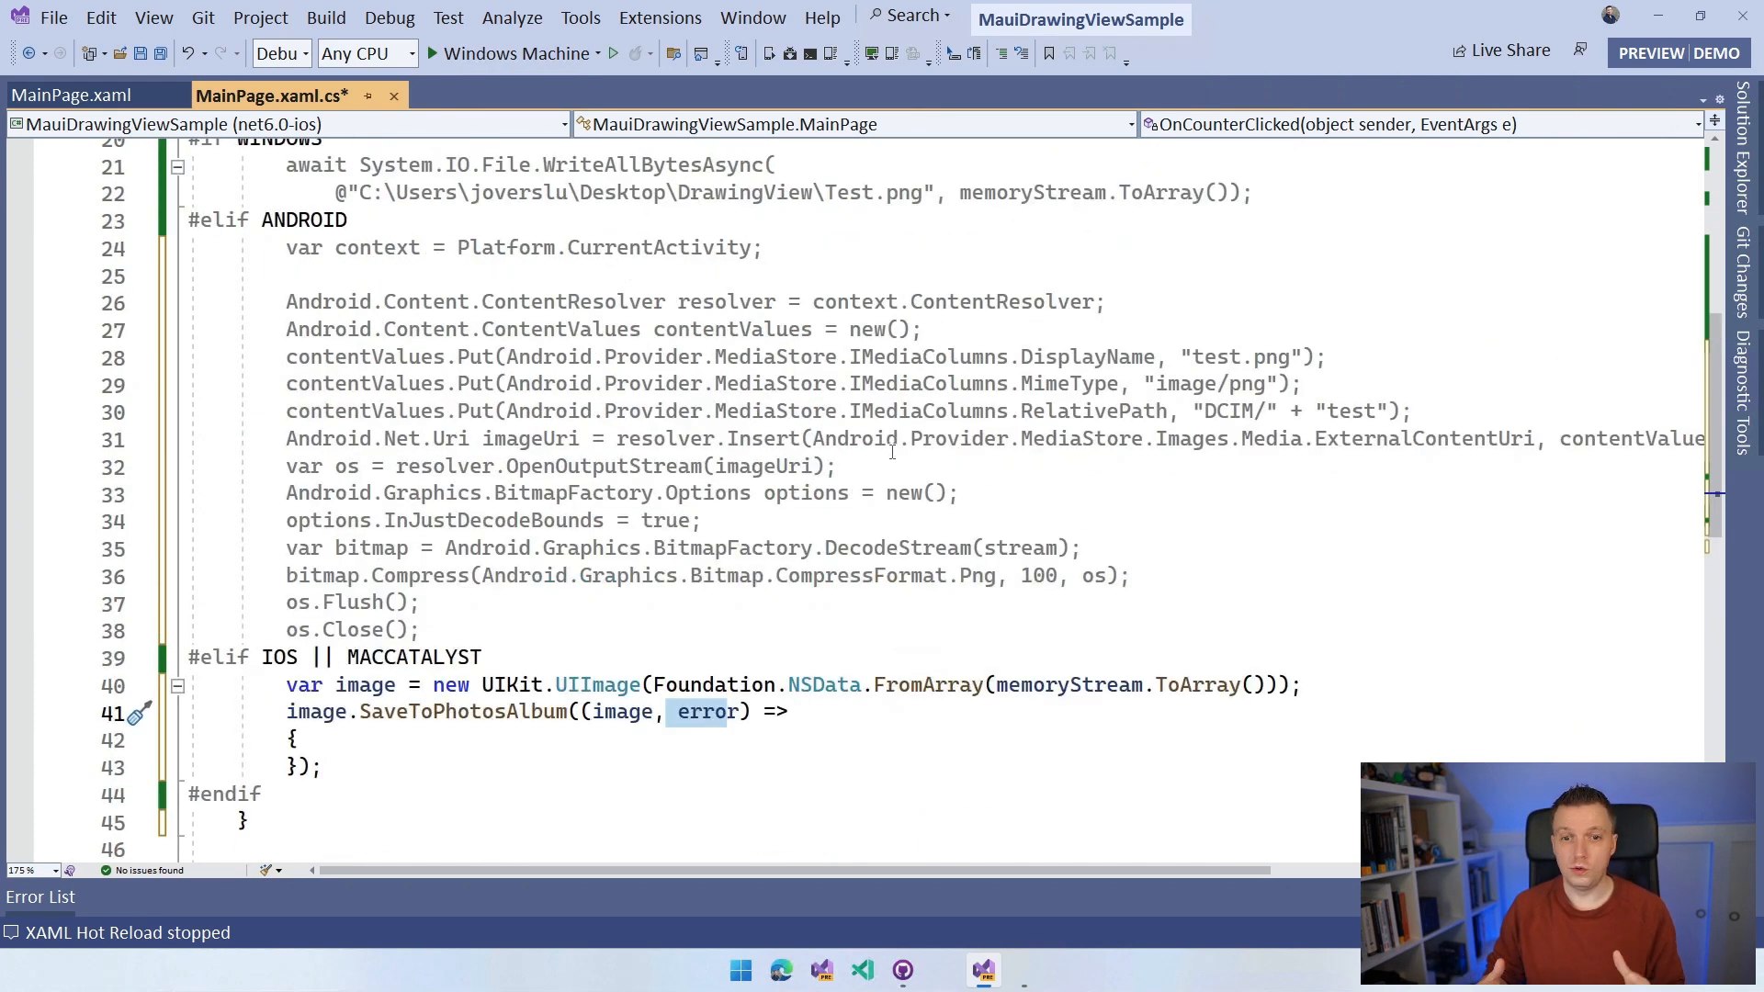